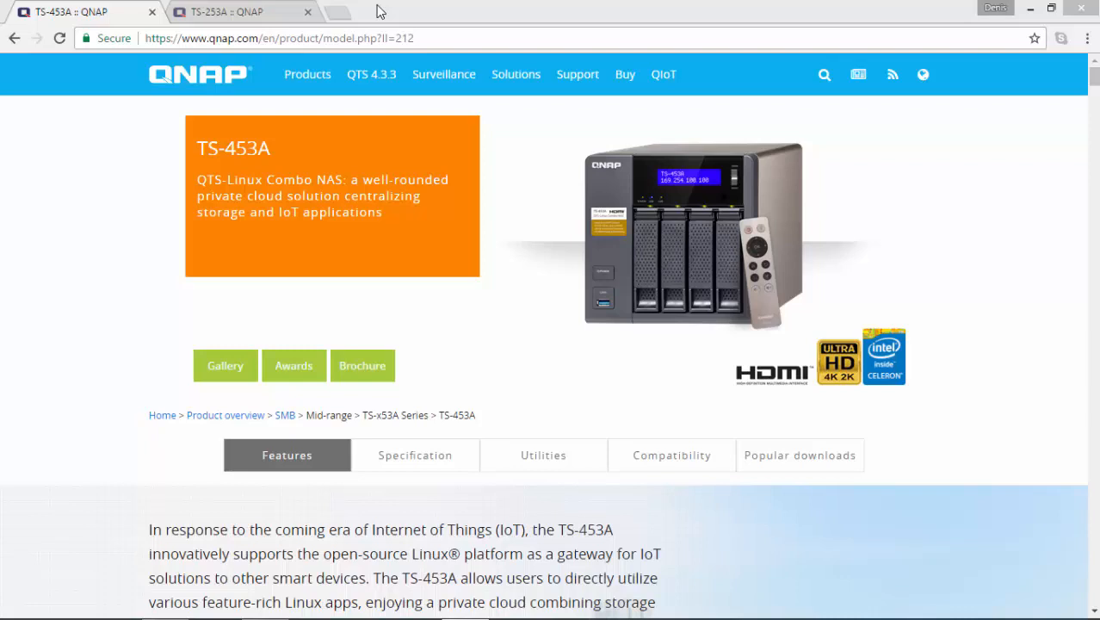
{"action": "mouse_move", "coordinate": [294, 31]}
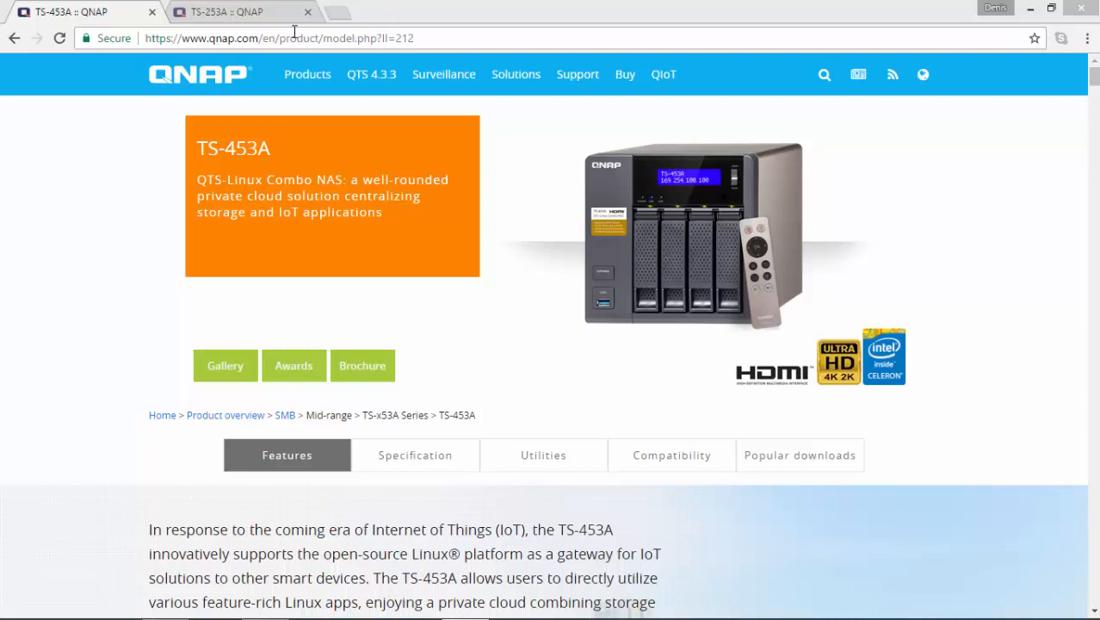
Minimize the Chrome window with the TS-453A product page to reveal the desktop
{"action": "left_click", "coordinate": [241, 10]}
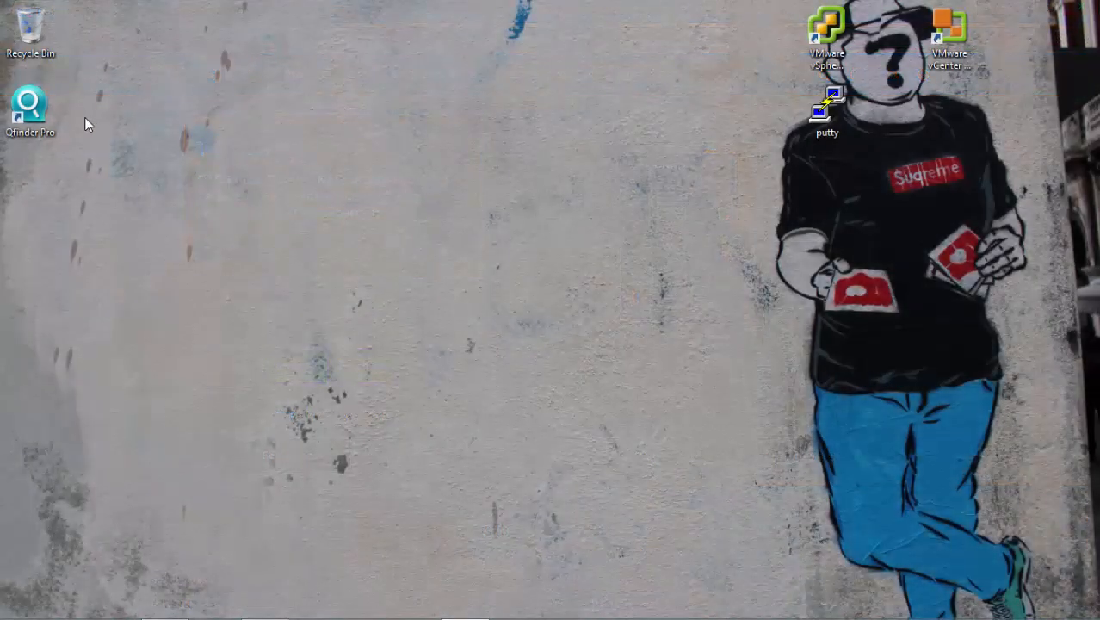
Launch Qfinder Pro and open NAS0058D4's actions to reach its web interface
{"action": "double_click", "coordinate": [31, 110]}
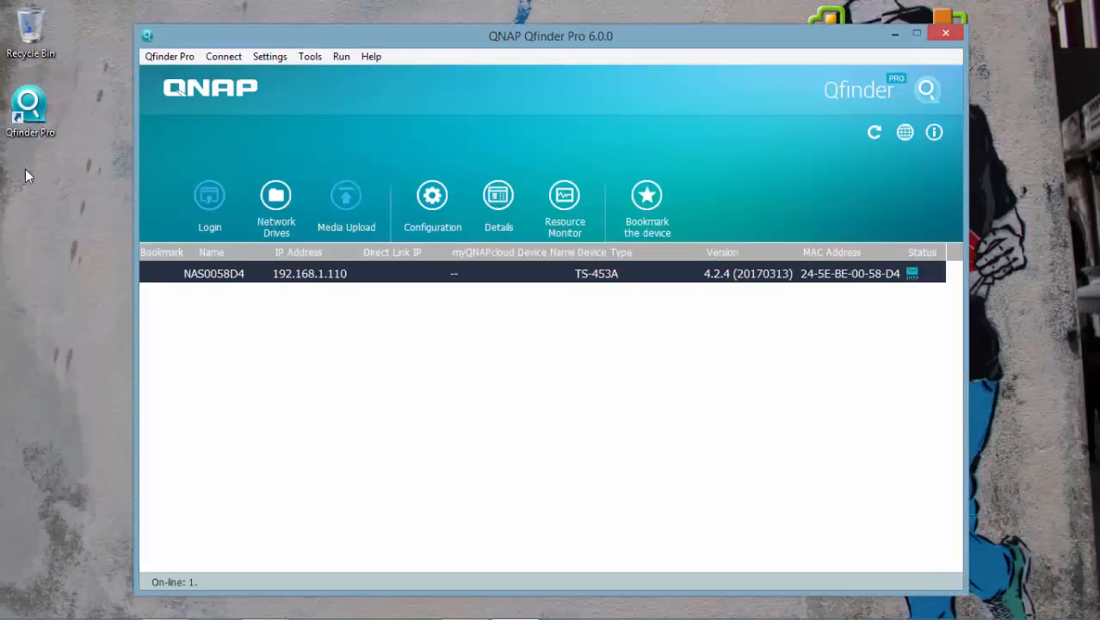
{"action": "right_click", "coordinate": [213, 272]}
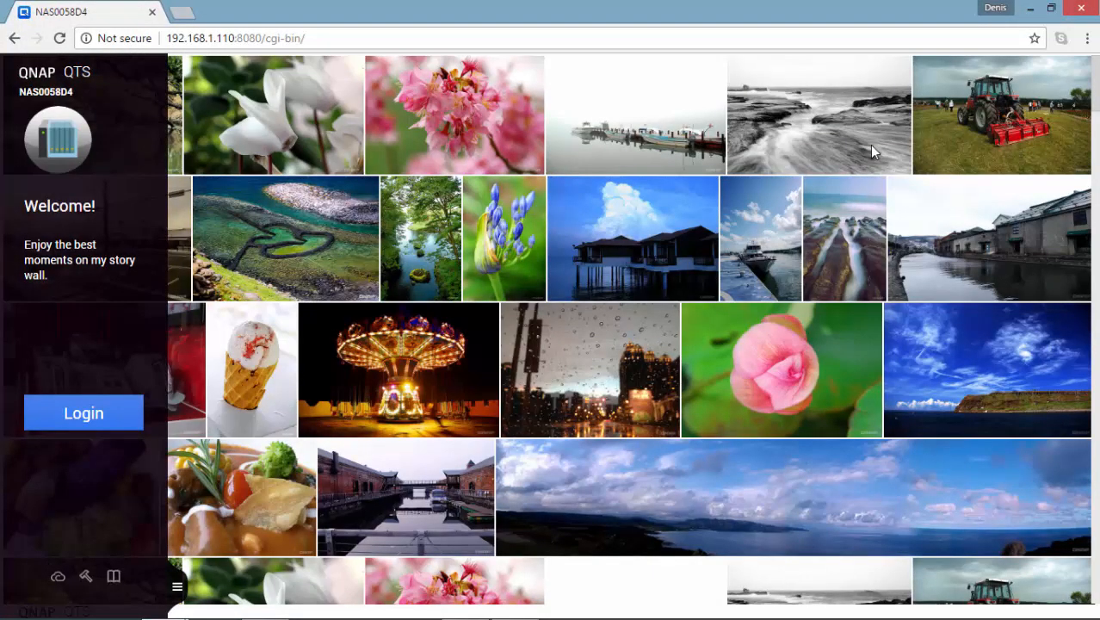
{"action": "mouse_move", "coordinate": [178, 585]}
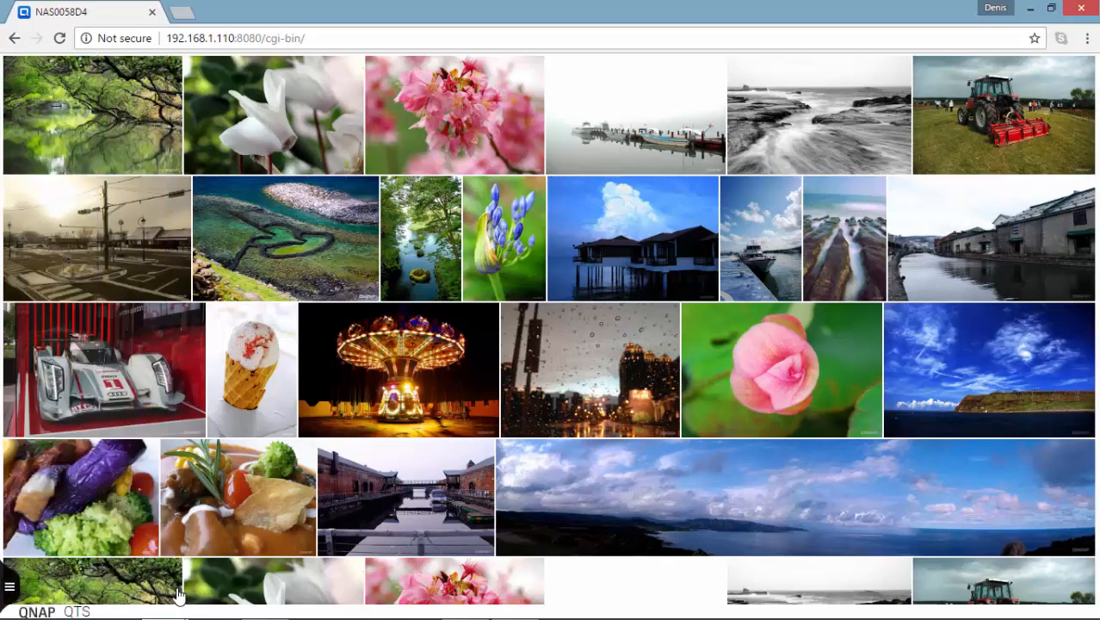
{"action": "mouse_move", "coordinate": [14, 592]}
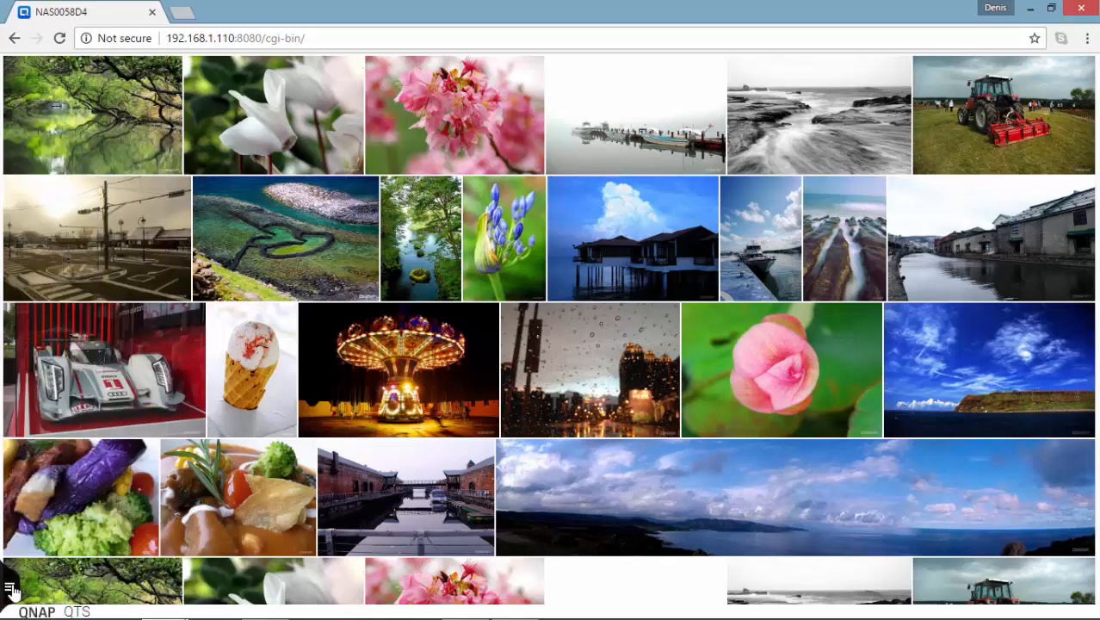
Sign in to the NAS0058D4 QTS desktop as admin from the side panel login form
{"action": "left_click", "coordinate": [12, 588]}
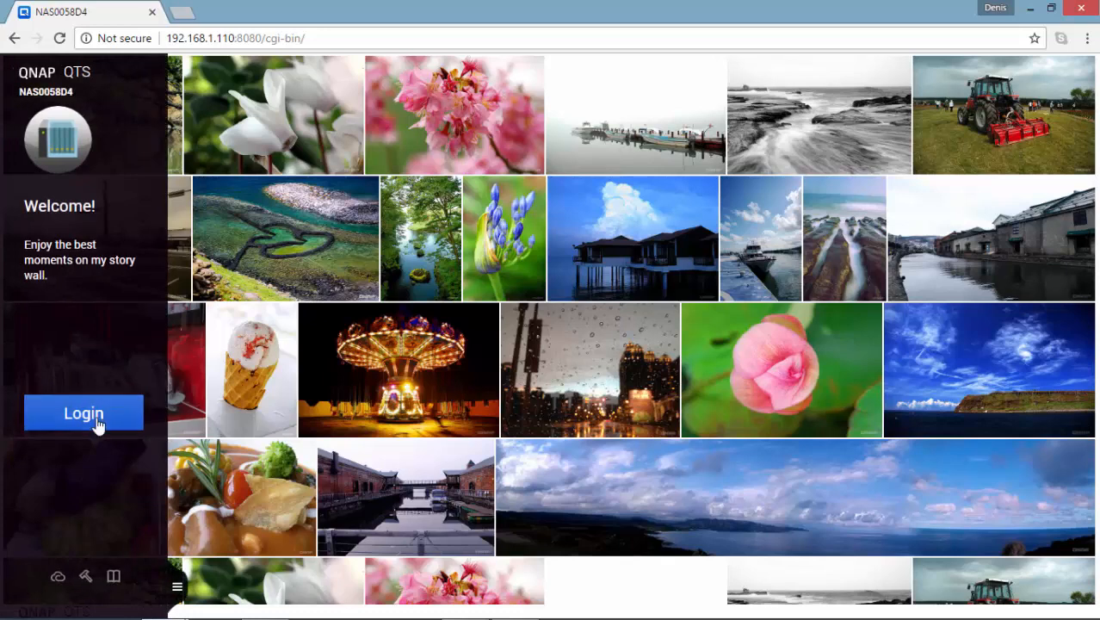
{"action": "left_click", "coordinate": [83, 413]}
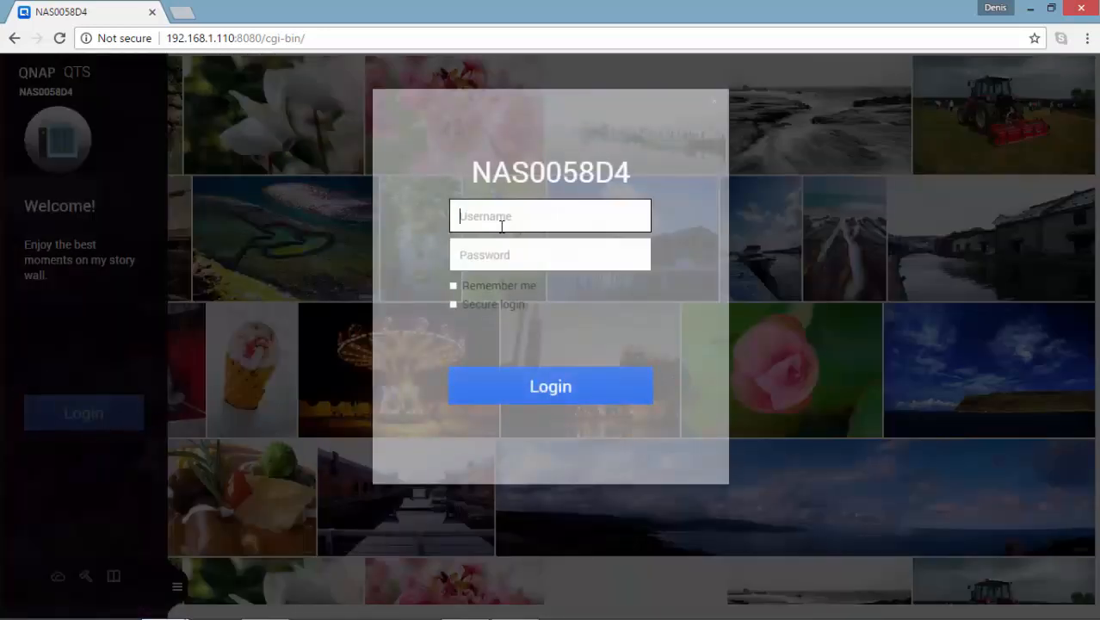
{"action": "type", "text": "a"}
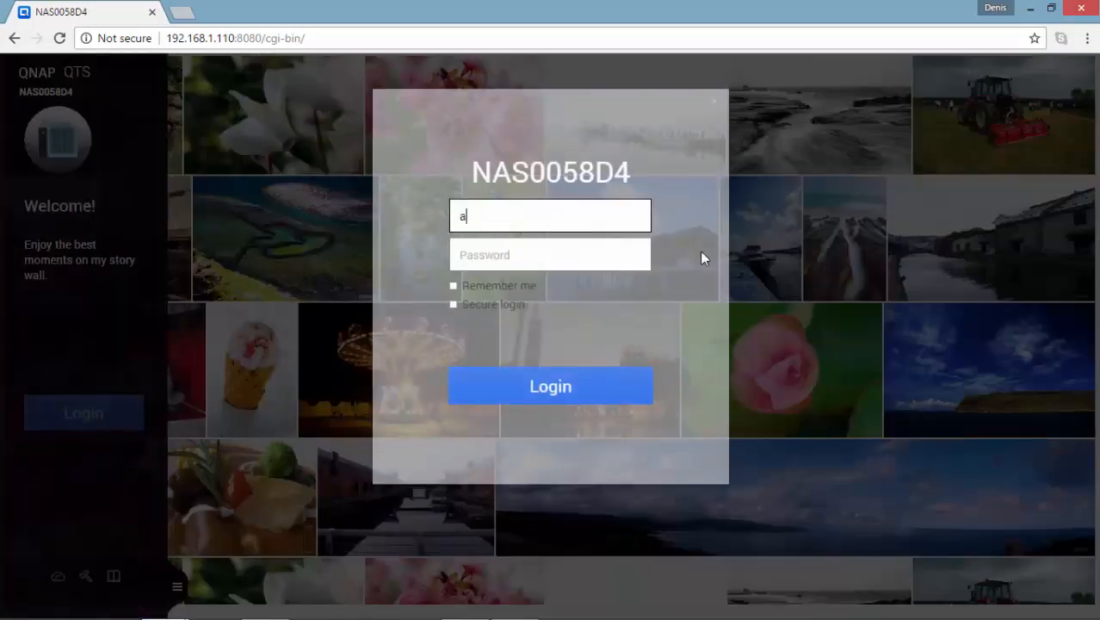
{"action": "type", "text": "dmin"}
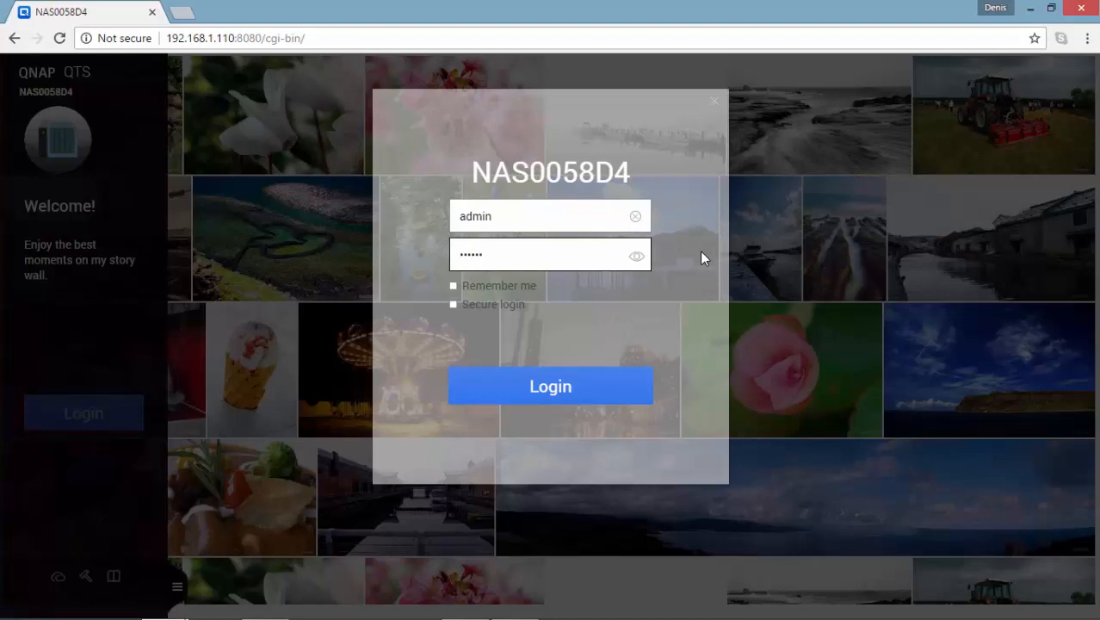
{"action": "left_click", "coordinate": [551, 386]}
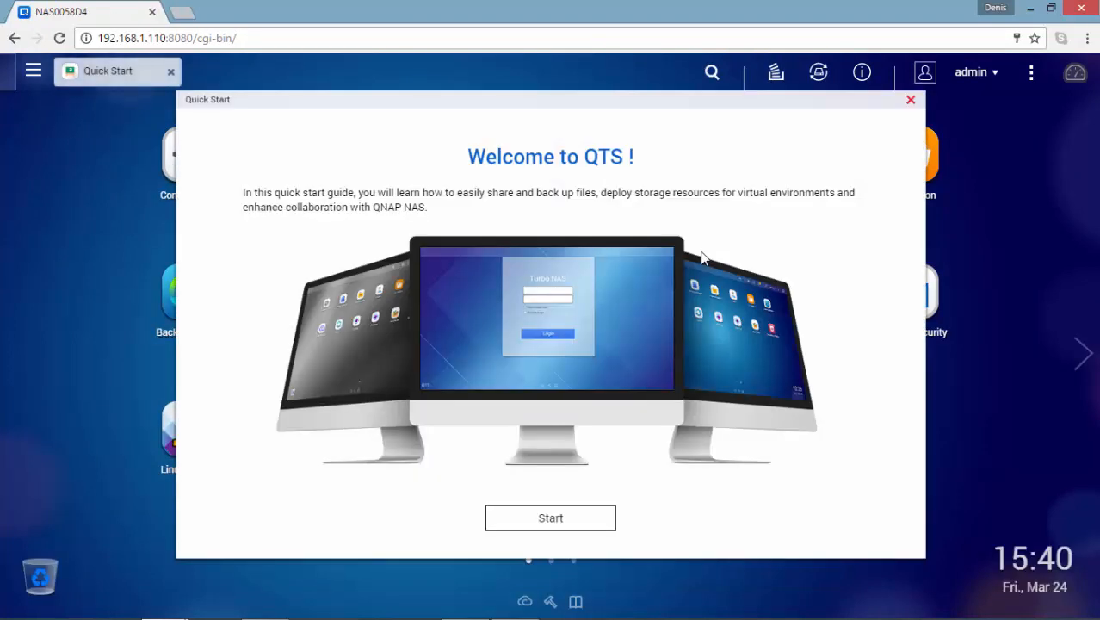
{"action": "mouse_move", "coordinate": [911, 100]}
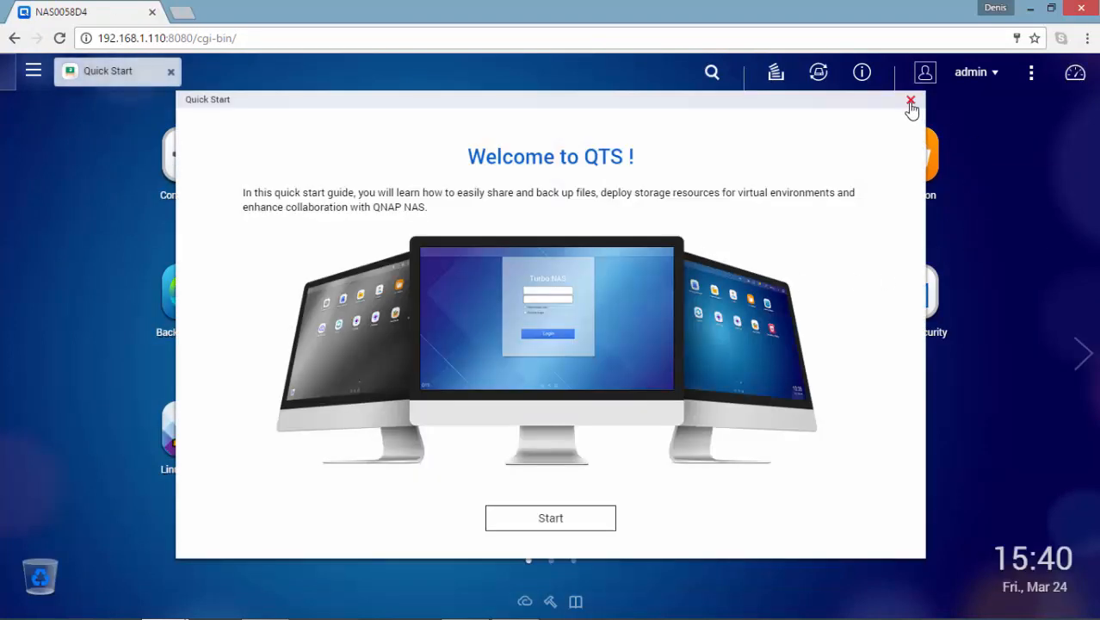
Close the Welcome to QTS guide and answer the show-next-time prompt
{"action": "left_click", "coordinate": [911, 100]}
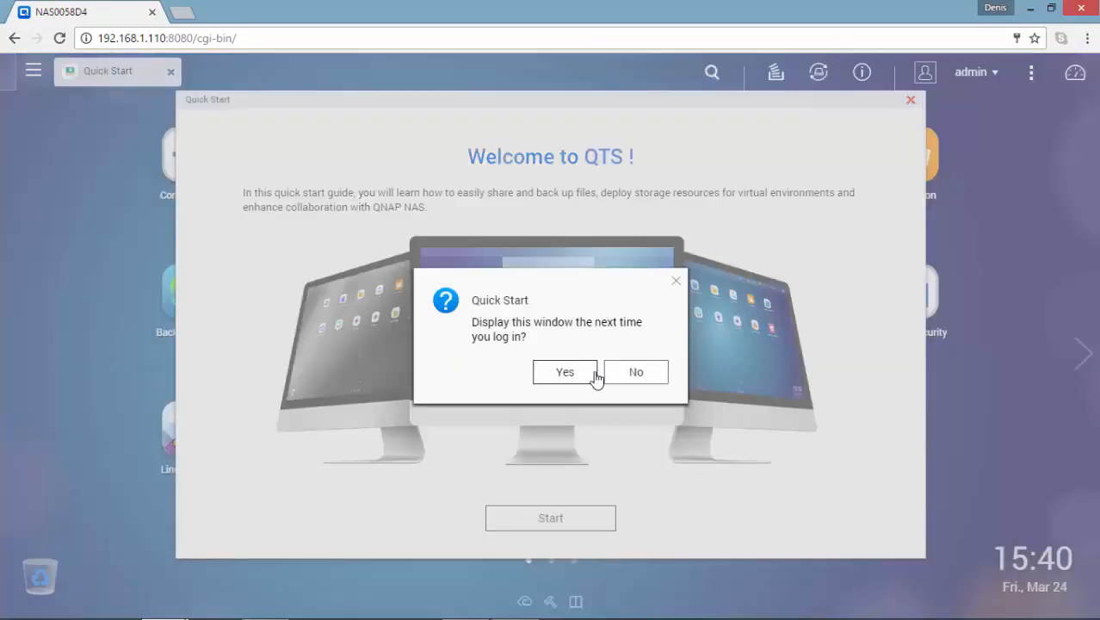
{"action": "left_click", "coordinate": [637, 372]}
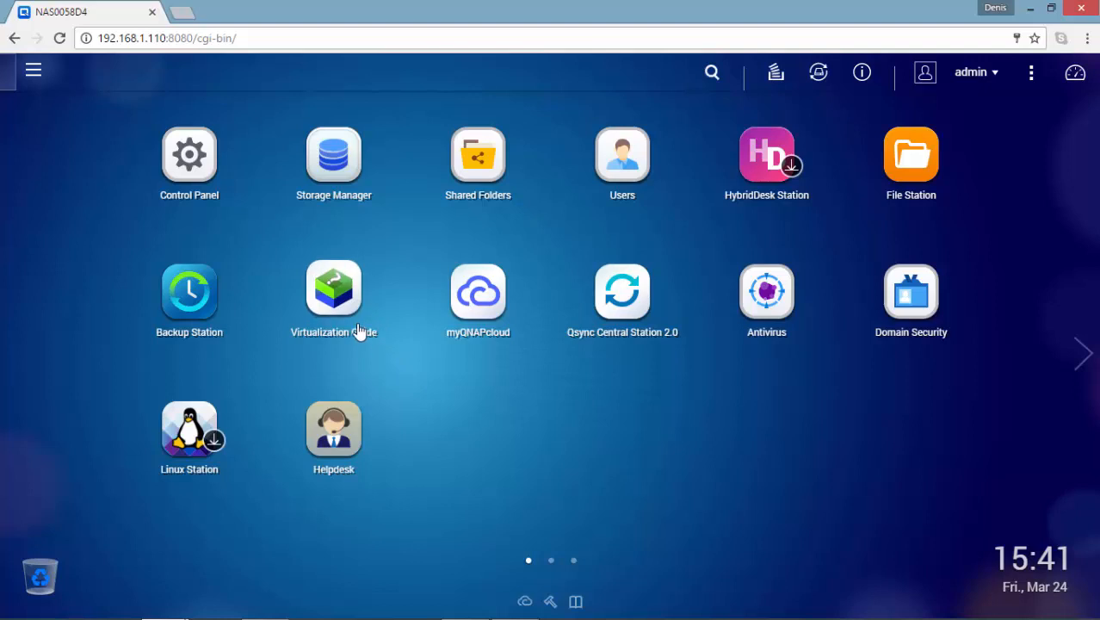
Read the Virtualization Guide's VMware vSphere section and its vSphere Plug-in page
{"action": "left_click", "coordinate": [334, 289]}
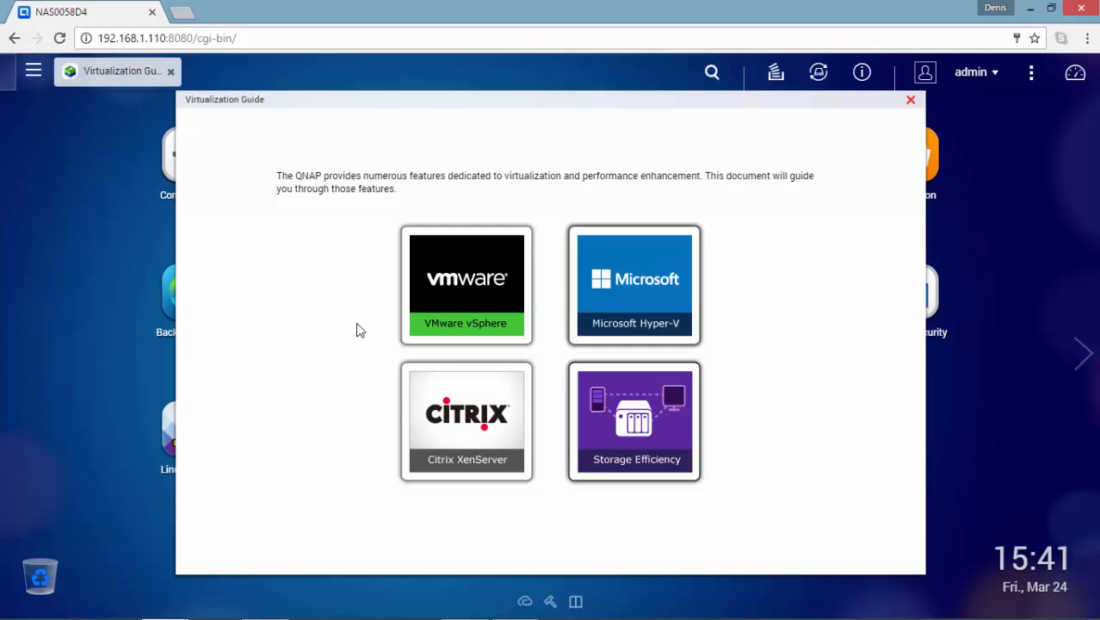
{"action": "mouse_move", "coordinate": [405, 336]}
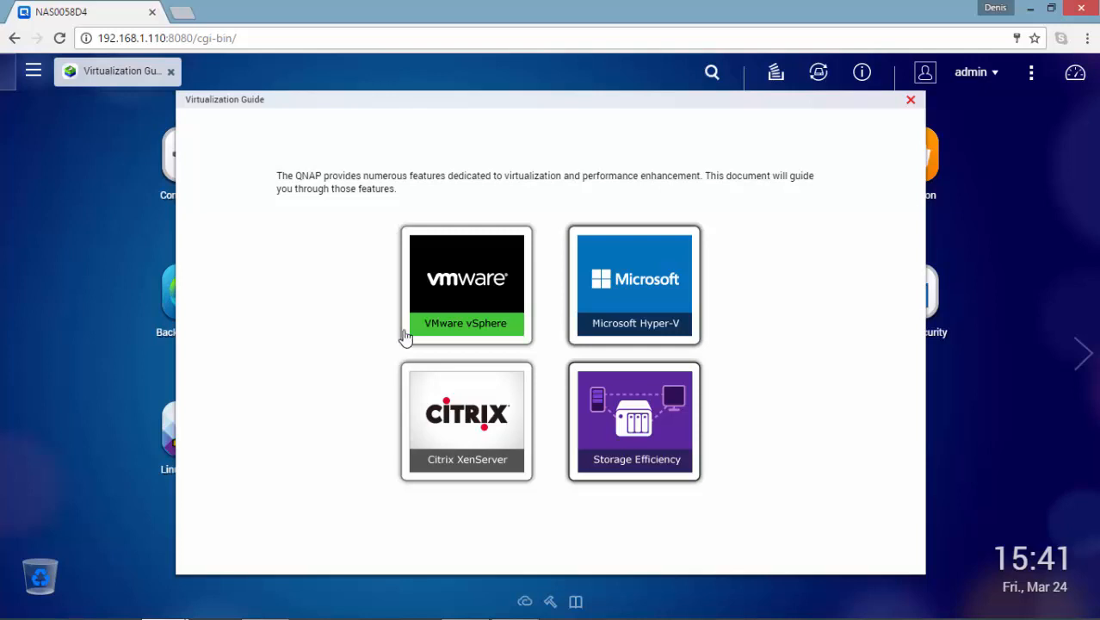
{"action": "left_click", "coordinate": [466, 286]}
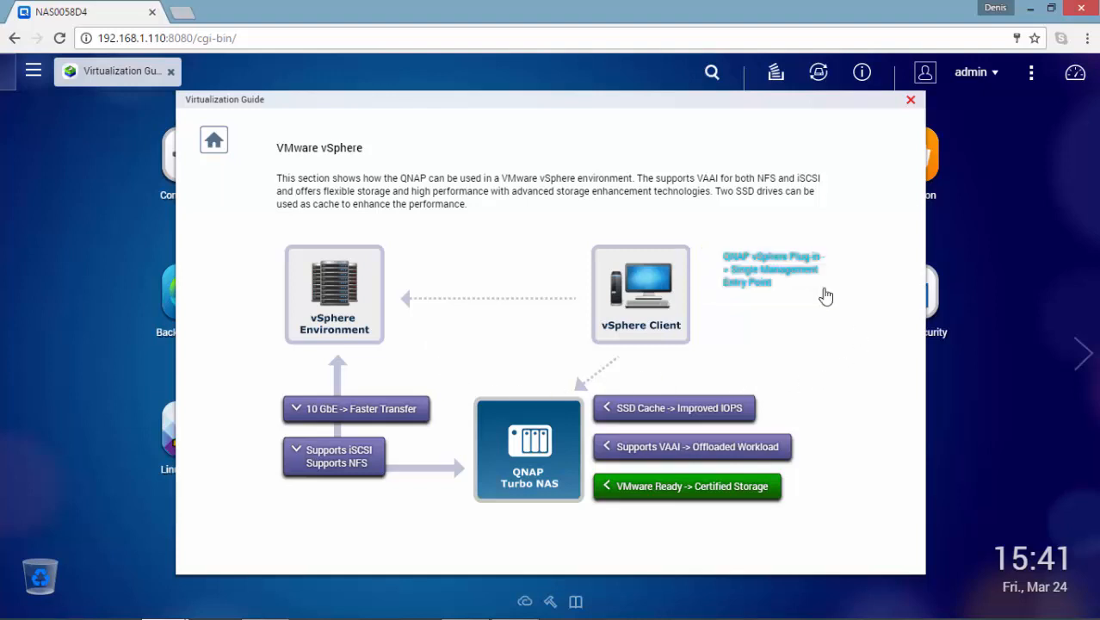
{"action": "left_click", "coordinate": [772, 269]}
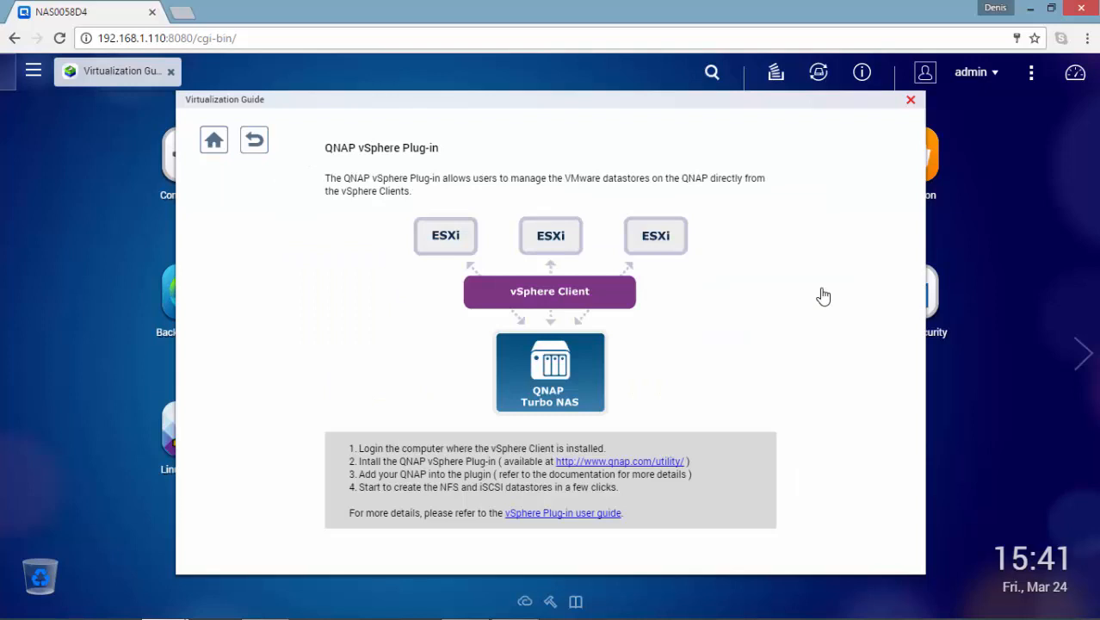
{"action": "mouse_move", "coordinate": [829, 293]}
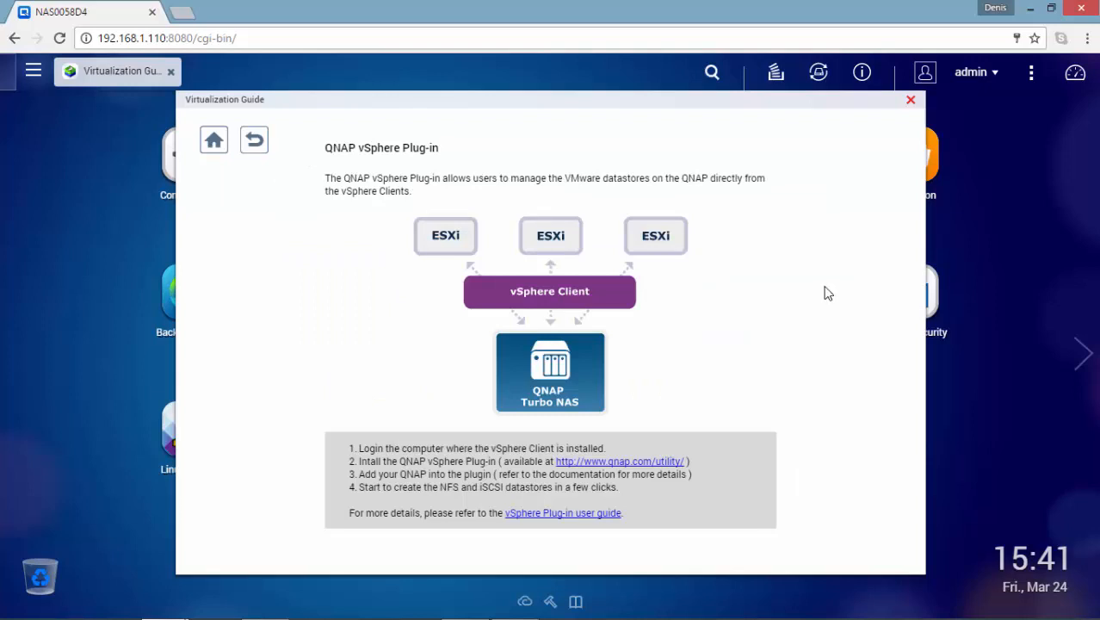
{"action": "mouse_move", "coordinate": [616, 430]}
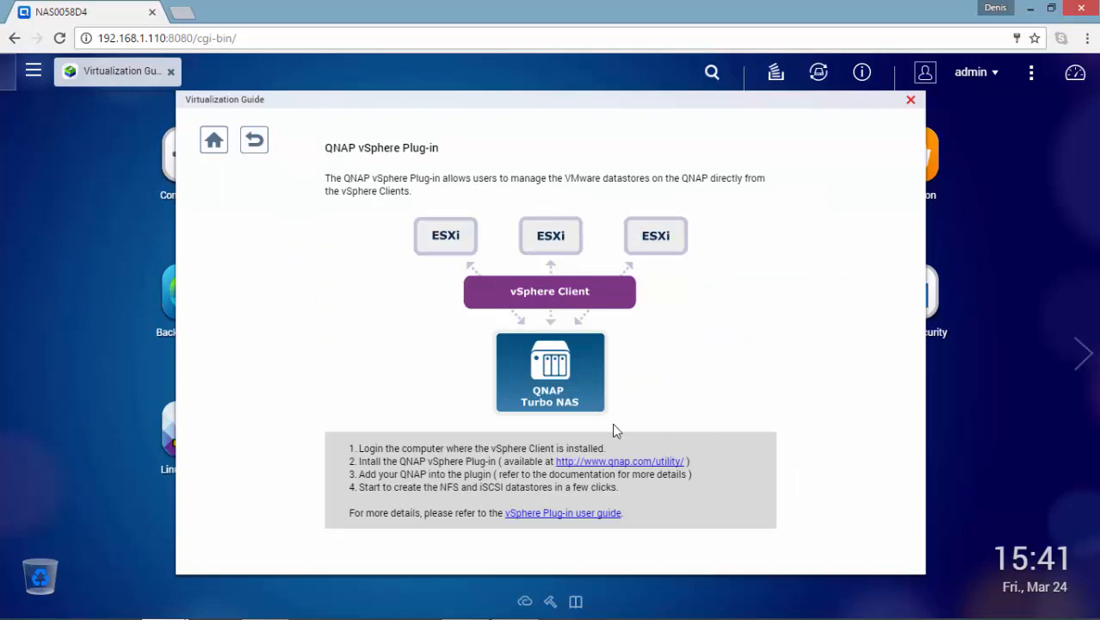
{"action": "left_click", "coordinate": [255, 140]}
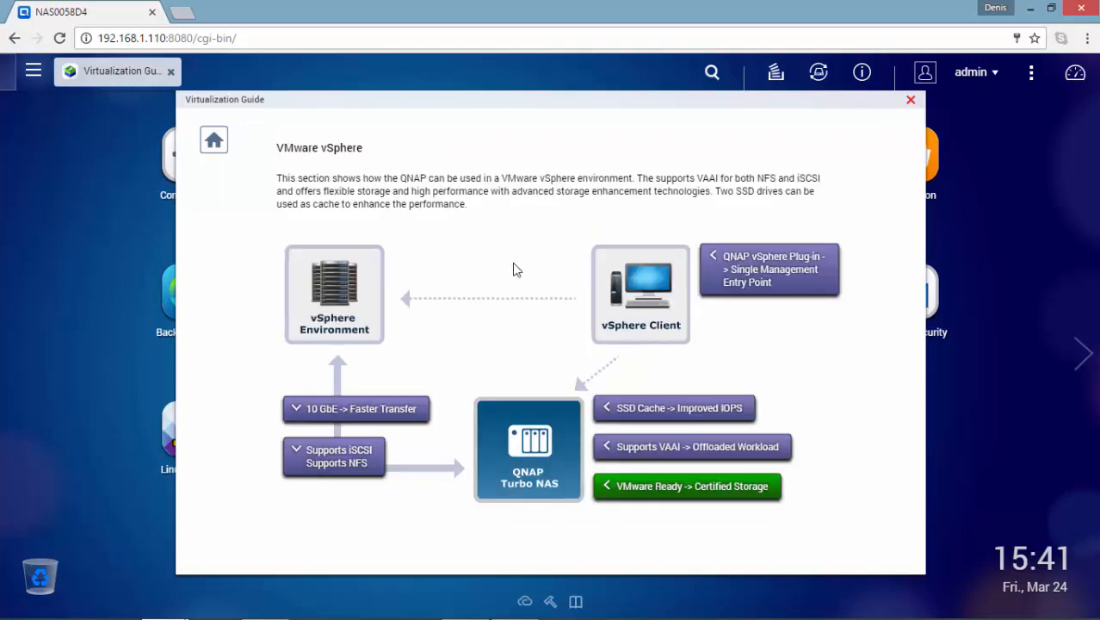
Read the iSCSI and NFS support page, then return to the guide's platform overview
{"action": "left_click", "coordinate": [334, 456]}
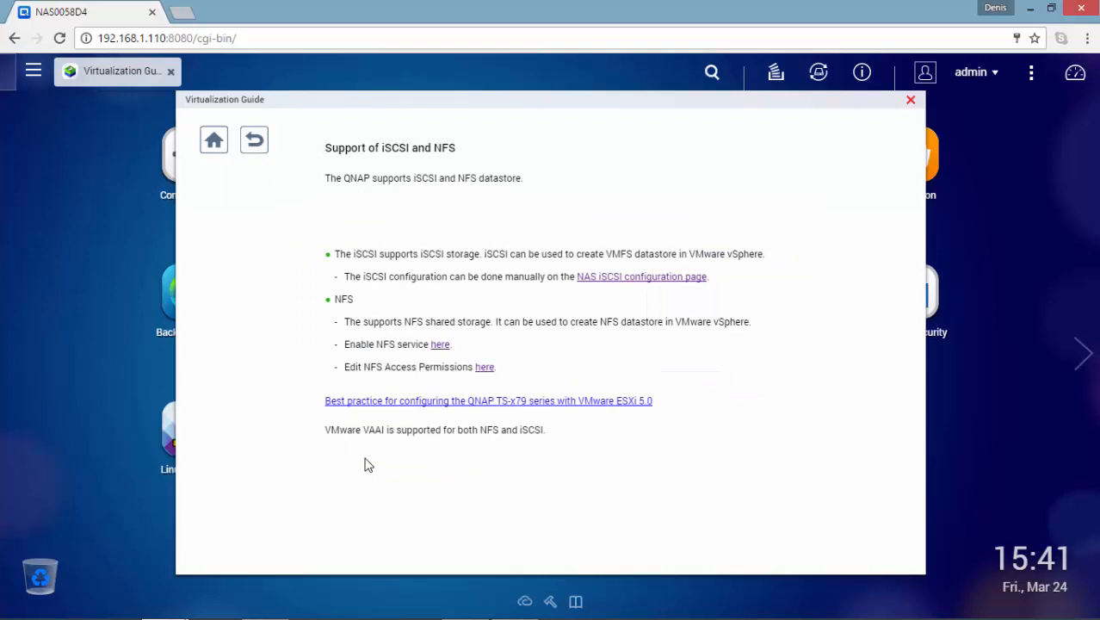
{"action": "mouse_move", "coordinate": [422, 456]}
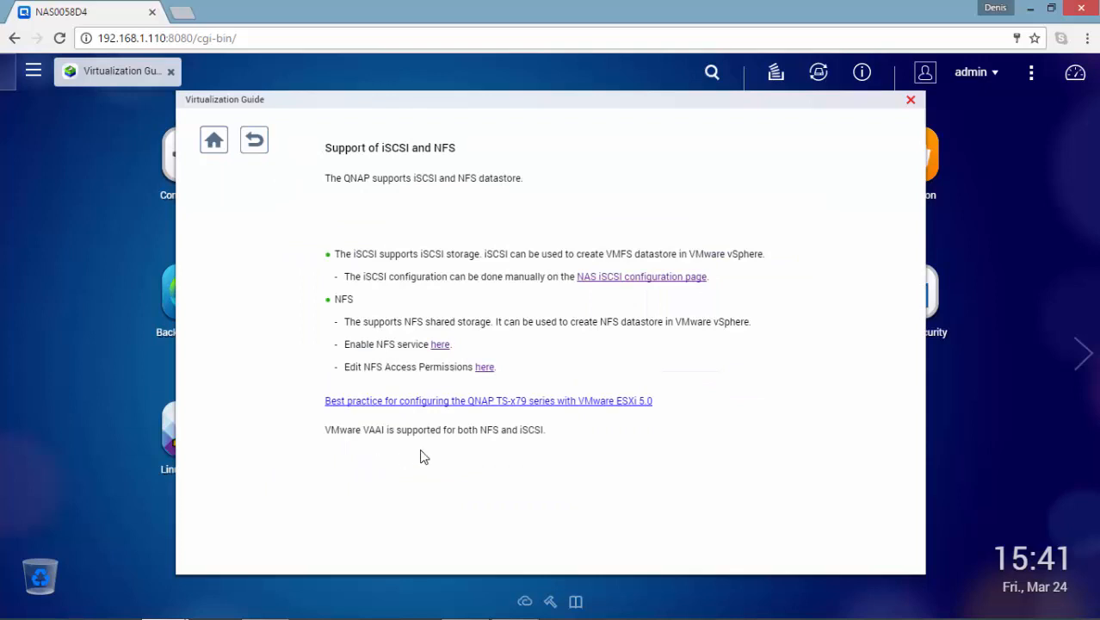
{"action": "left_click", "coordinate": [255, 139]}
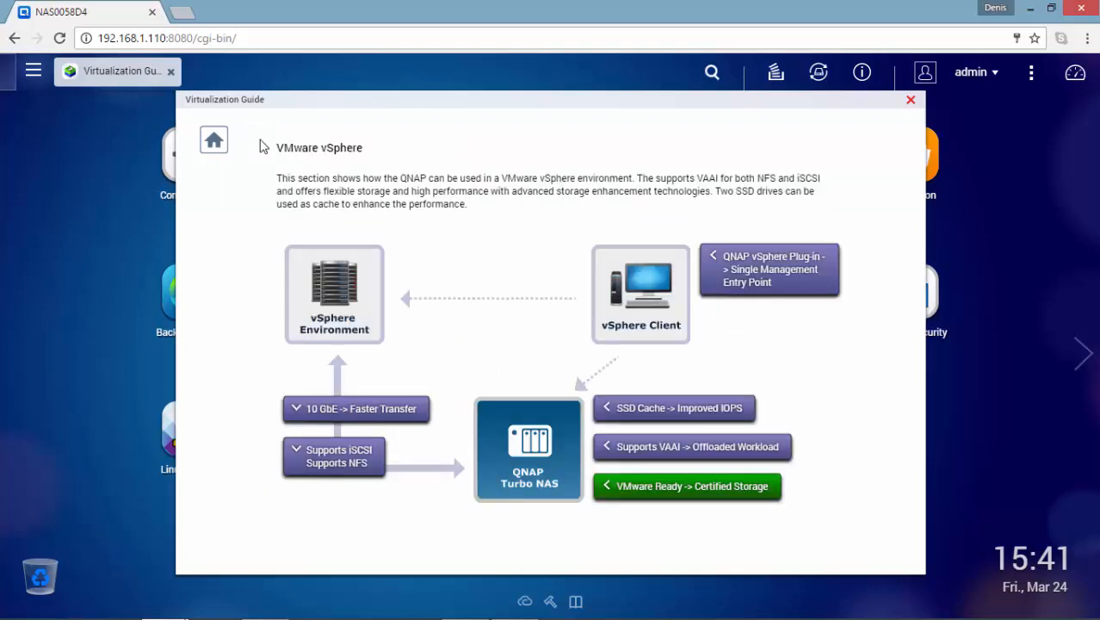
{"action": "left_click", "coordinate": [214, 140]}
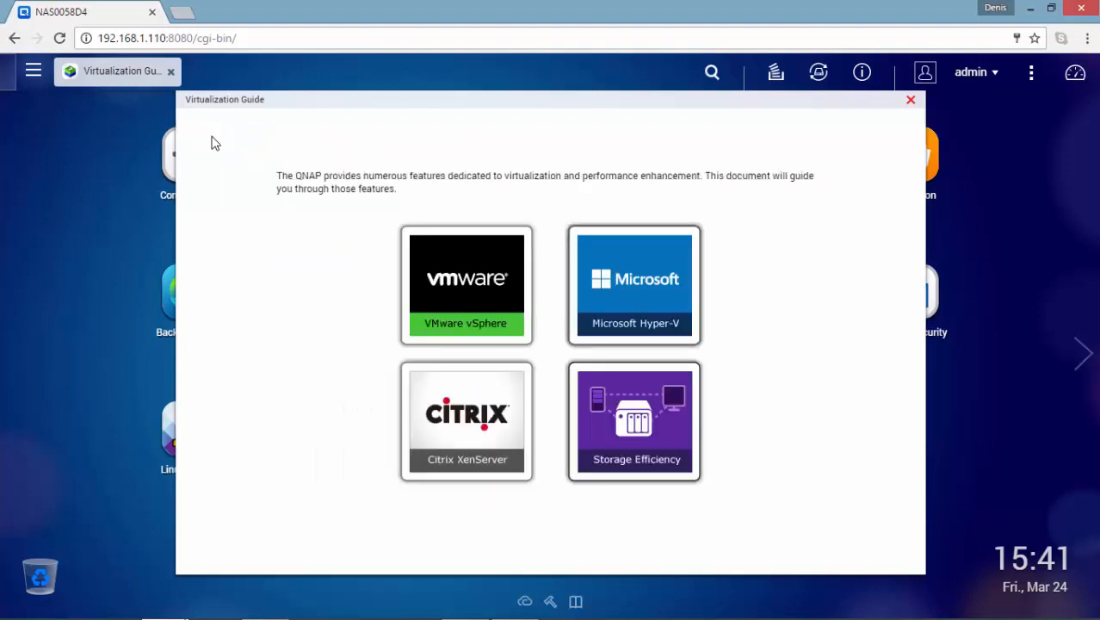
View the Microsoft Hyper-V section, then close the Virtualization Guide
{"action": "left_click", "coordinate": [634, 285]}
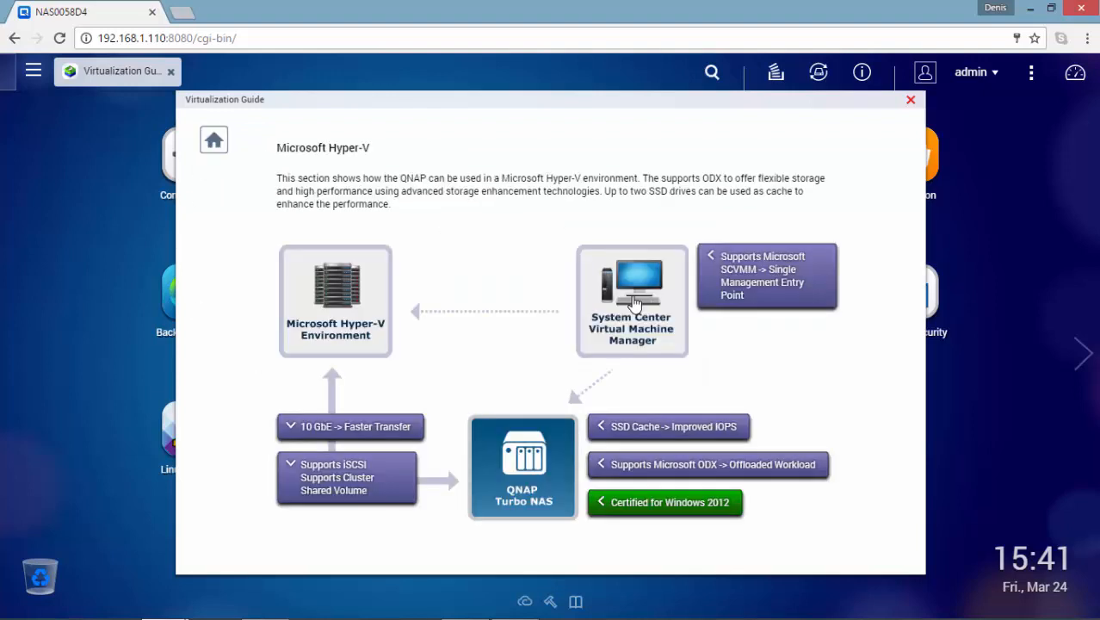
{"action": "mouse_move", "coordinate": [633, 304]}
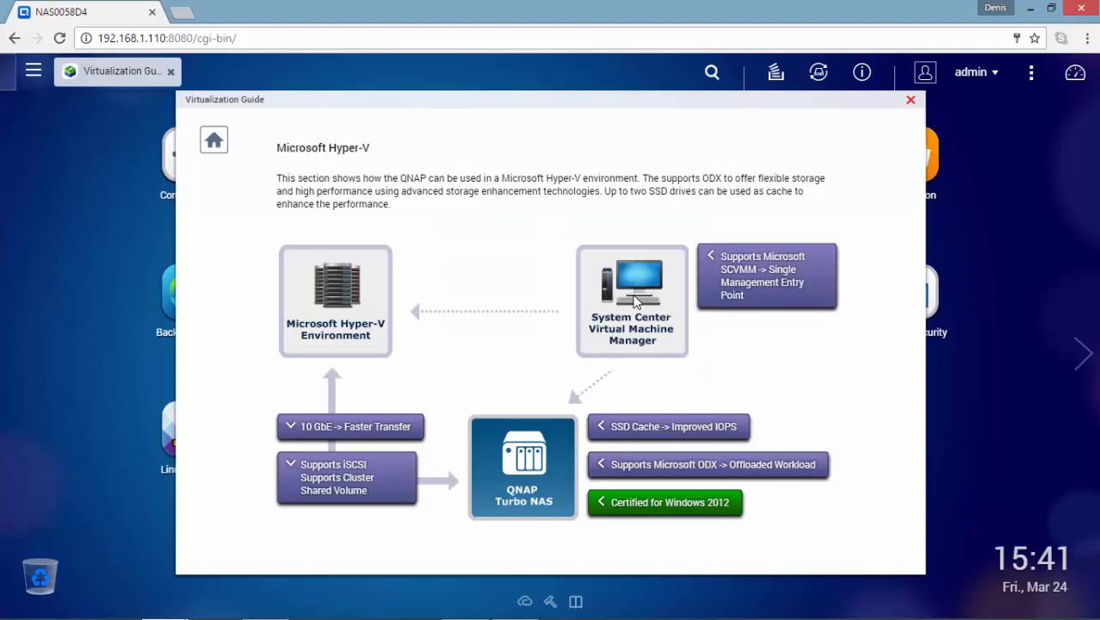
{"action": "left_click", "coordinate": [909, 99]}
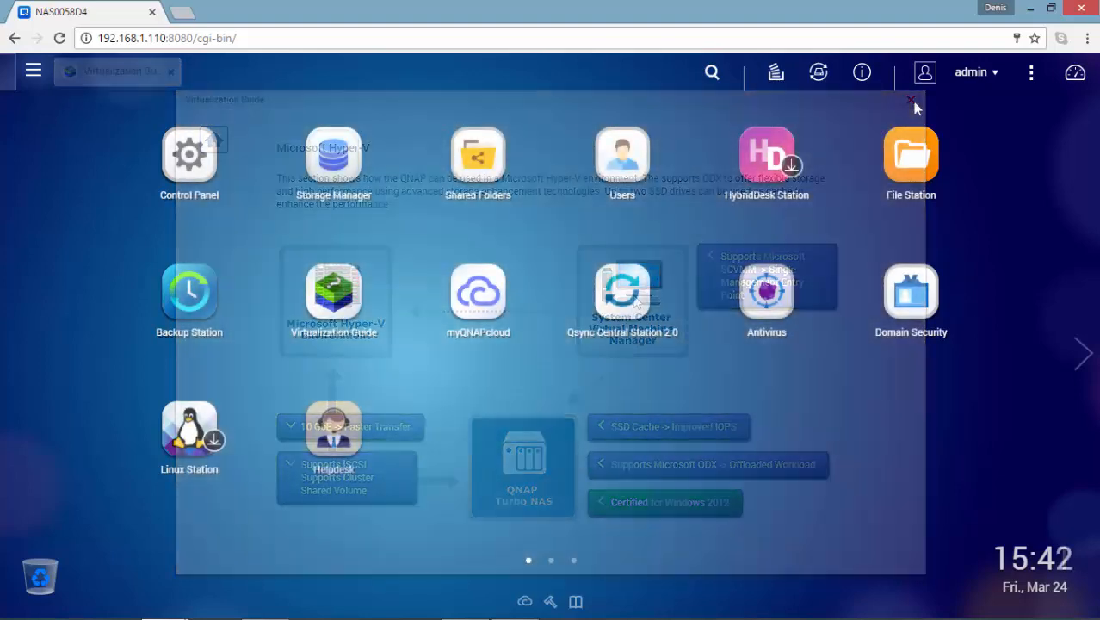
Launch App Center from the QTS main menu
{"action": "left_click", "coordinate": [912, 100]}
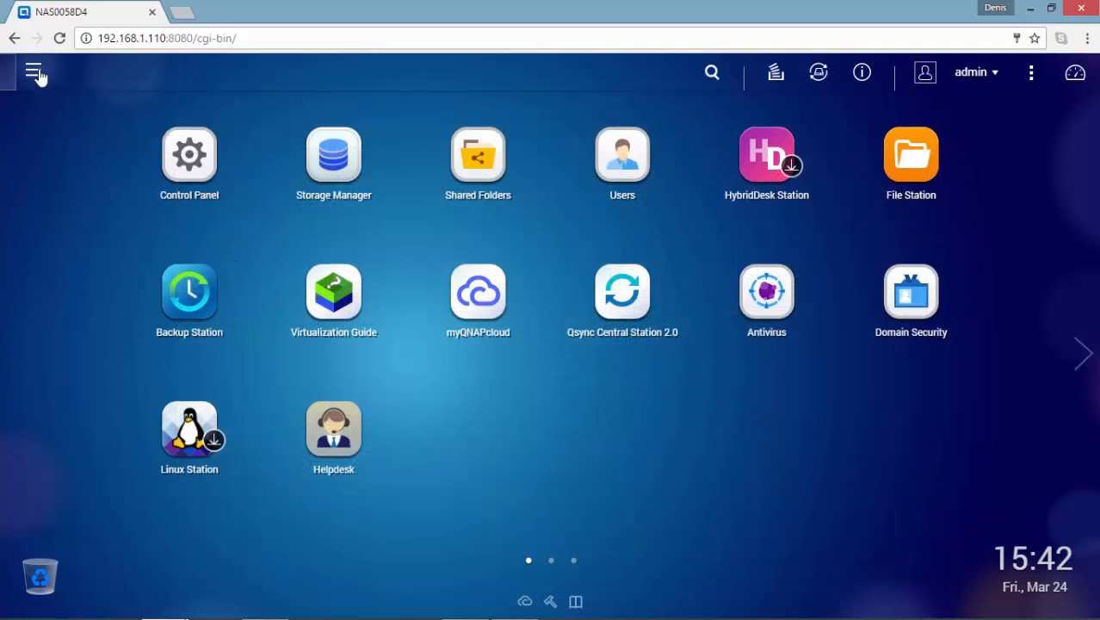
{"action": "left_click", "coordinate": [35, 72]}
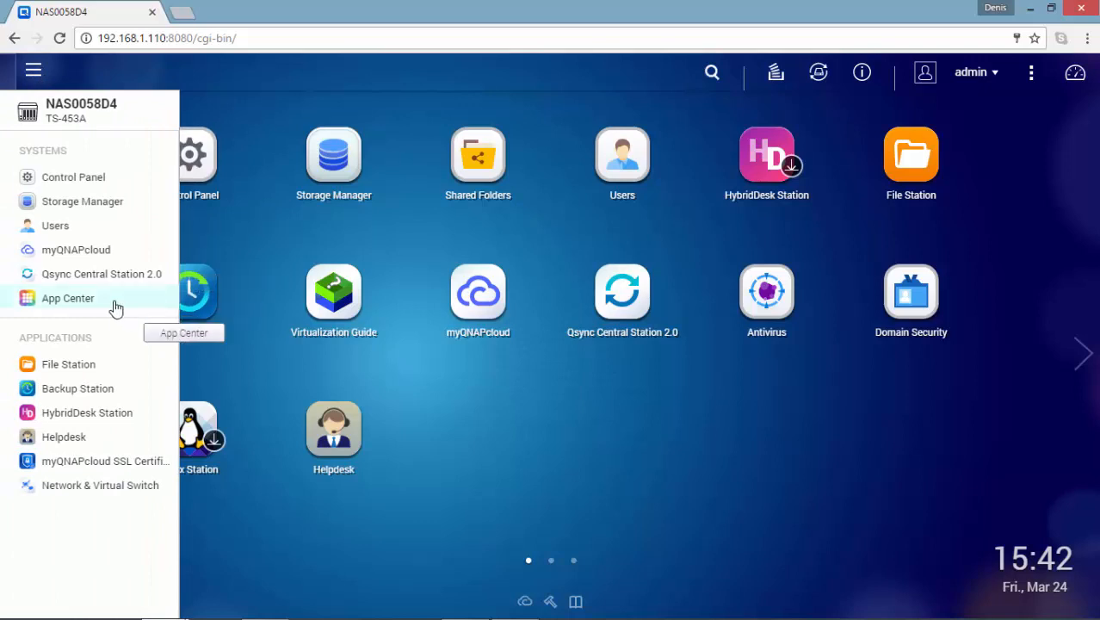
{"action": "left_click", "coordinate": [67, 298]}
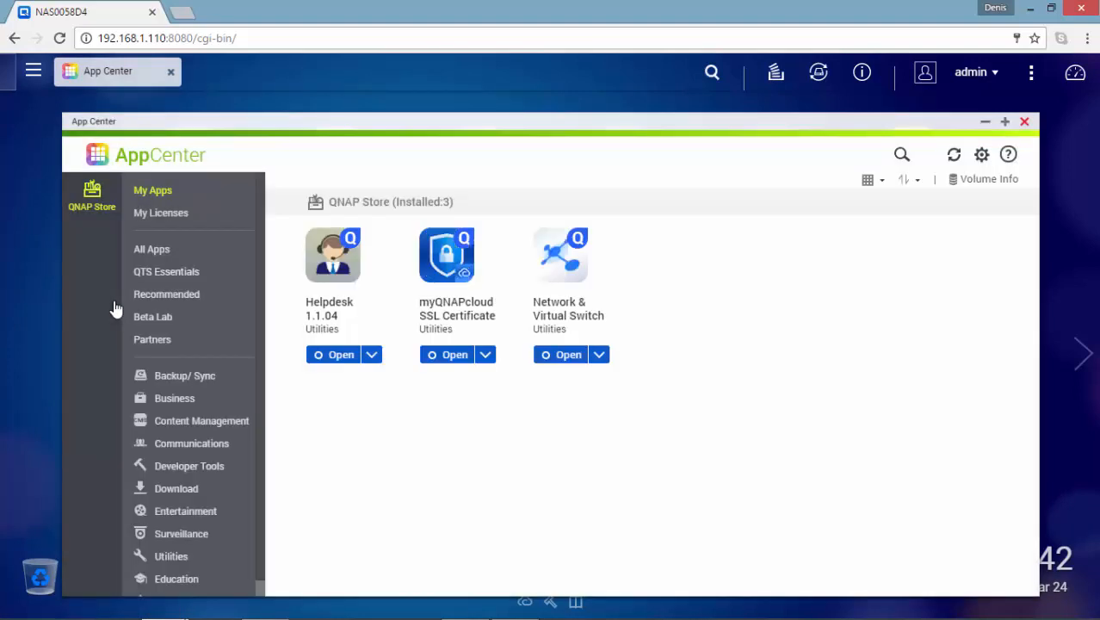
{"action": "mouse_move", "coordinate": [166, 292]}
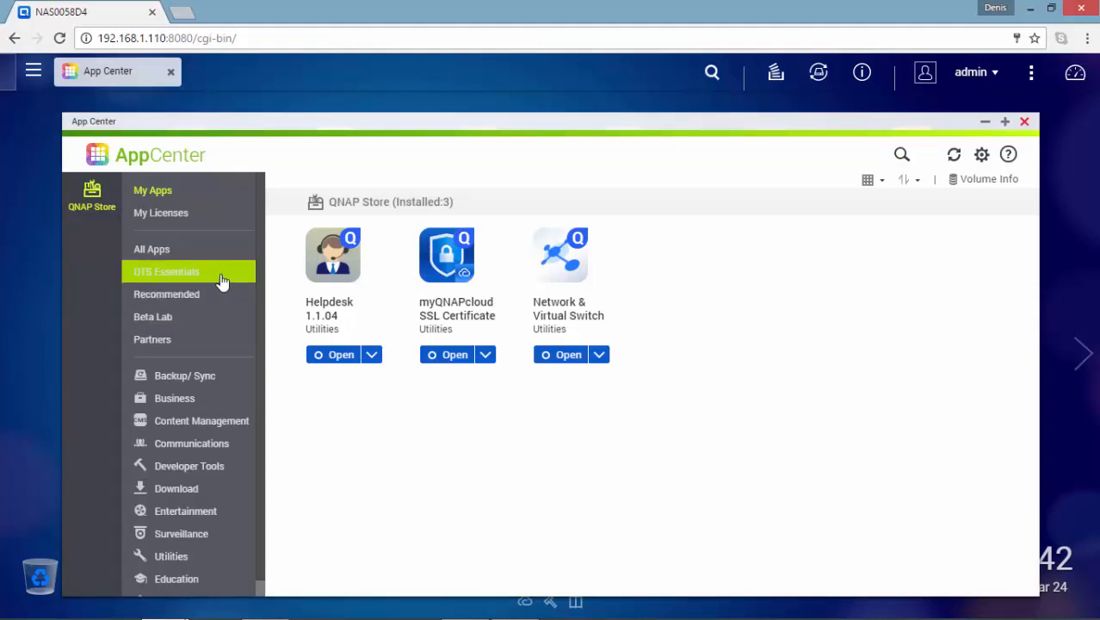
Show the QTS Essentials category and scroll until Virtualization Station appears
{"action": "left_click", "coordinate": [165, 272]}
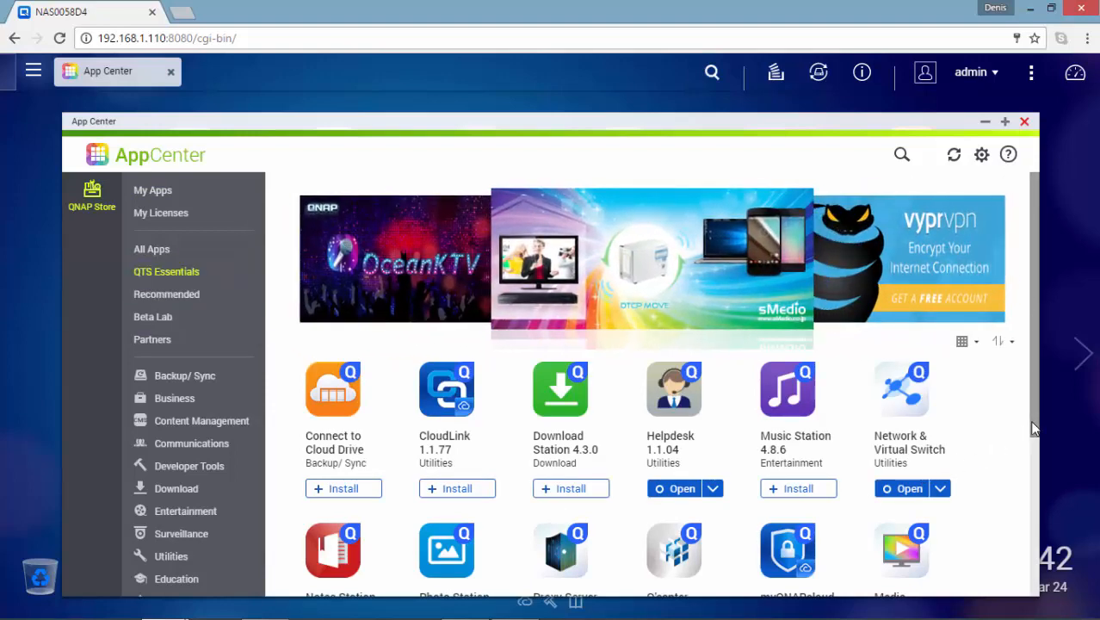
{"action": "scroll", "scroll_direction": "down", "scroll_amount": 3}
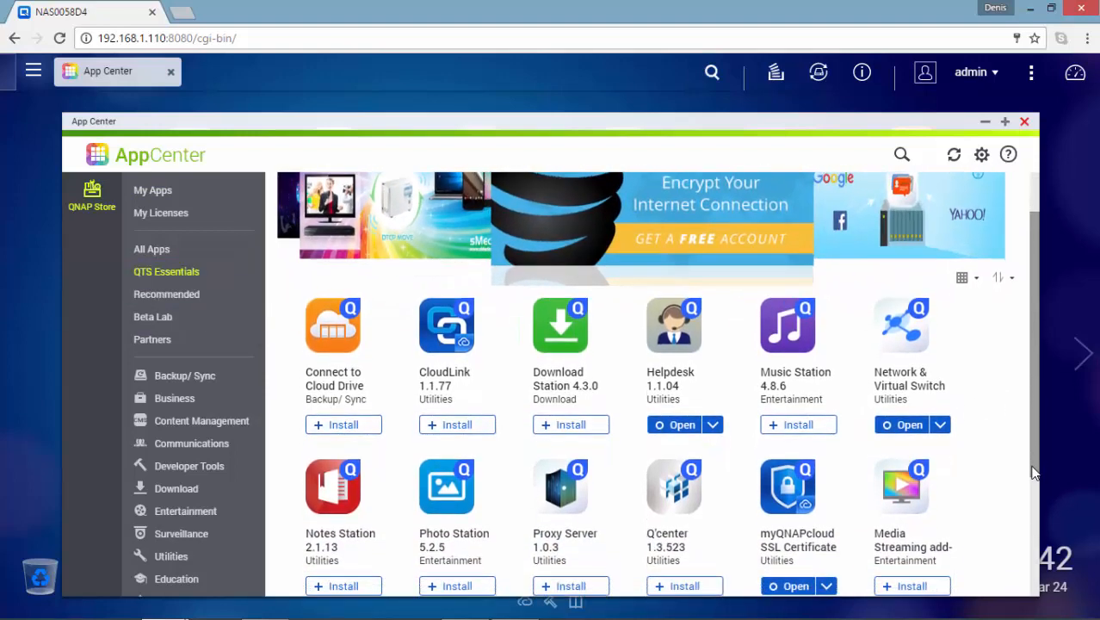
{"action": "scroll", "scroll_direction": "down", "scroll_amount": 3}
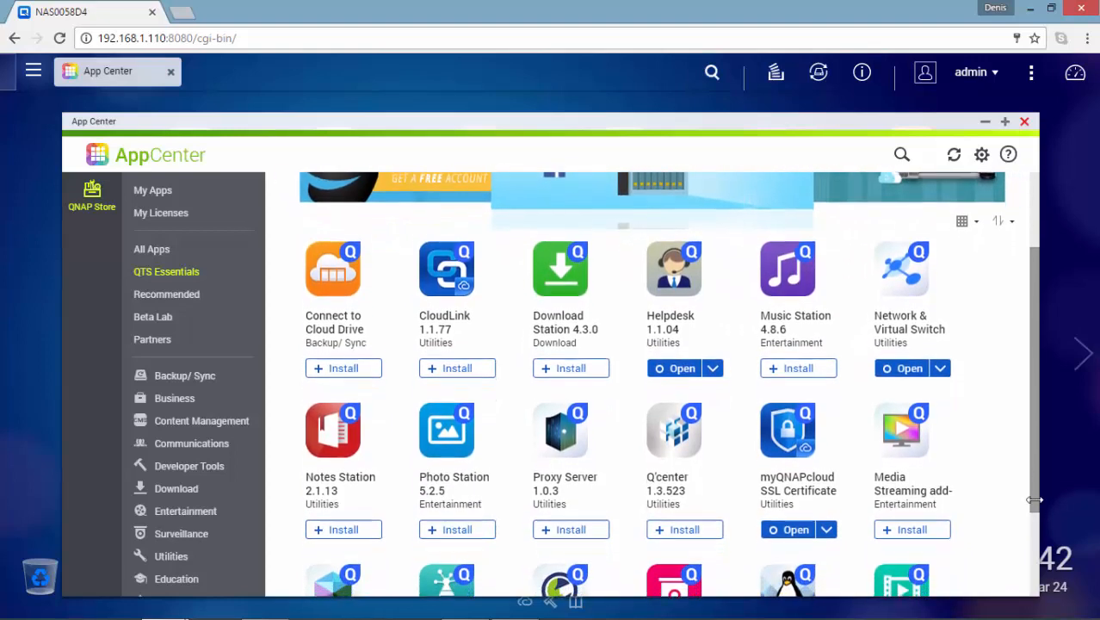
{"action": "scroll", "scroll_direction": "down", "scroll_amount": 3}
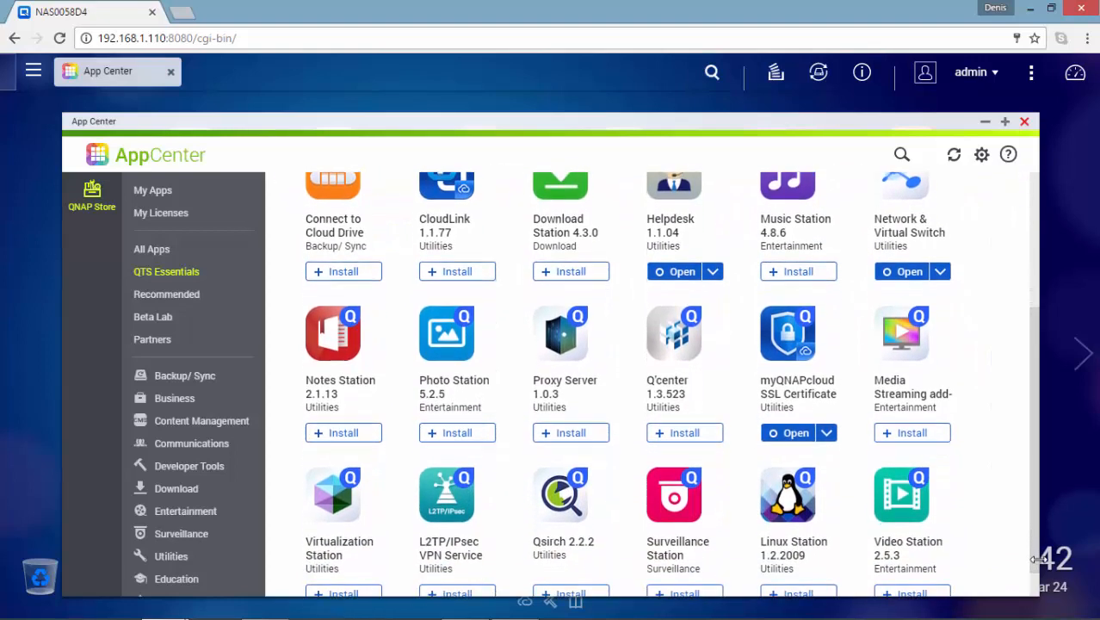
{"action": "scroll", "scroll_direction": "down", "scroll_amount": 3}
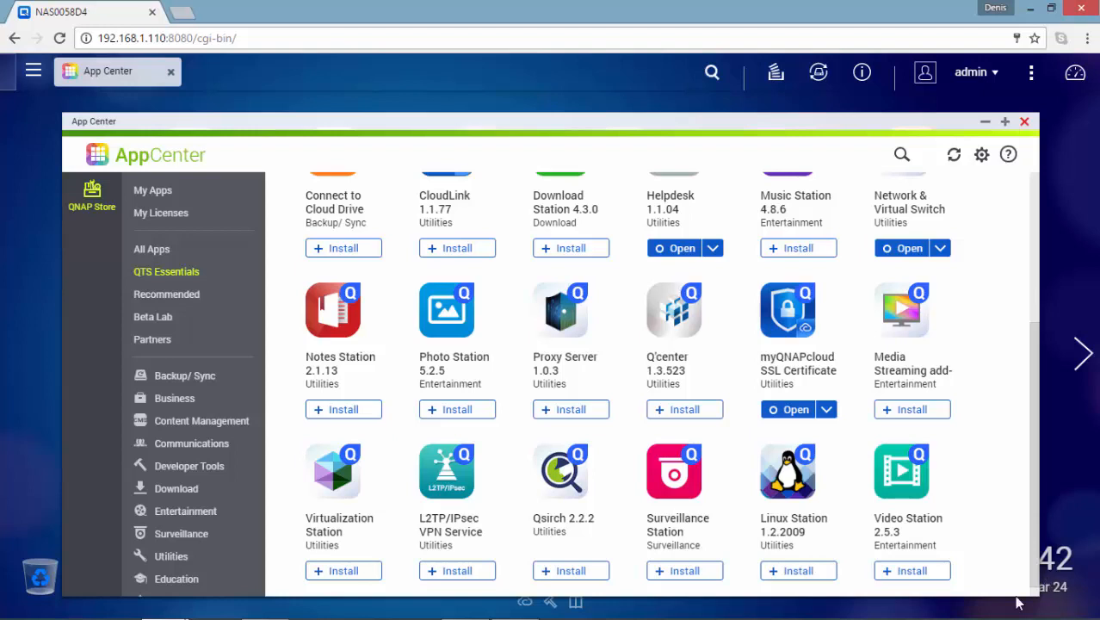
{"action": "mouse_move", "coordinate": [341, 484]}
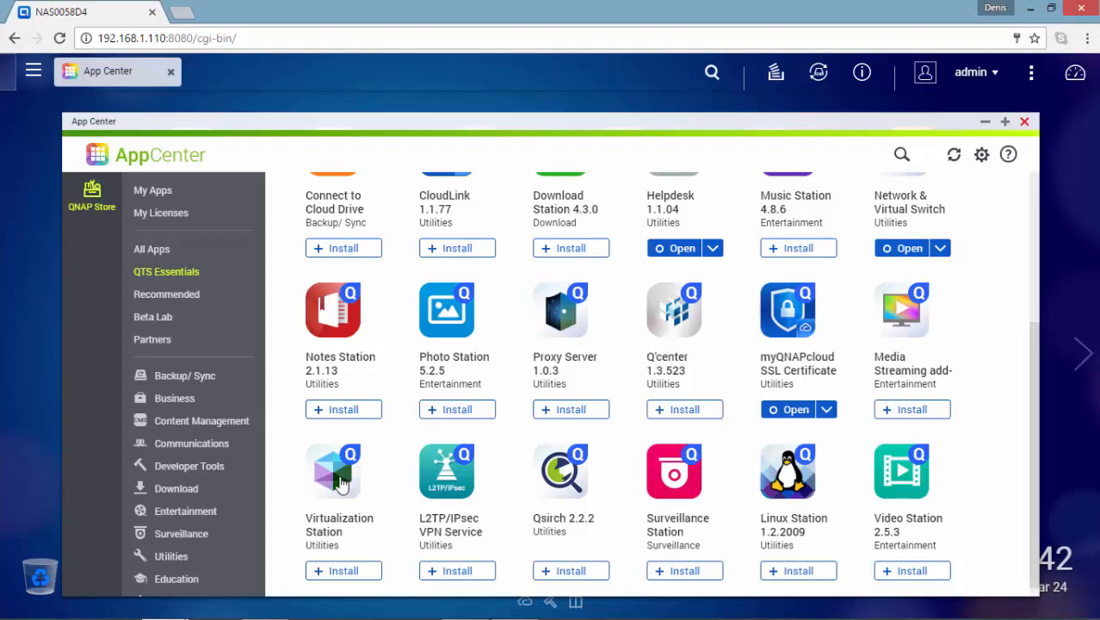
Install Virtualization Station from its App Center details page
{"action": "left_click", "coordinate": [334, 472]}
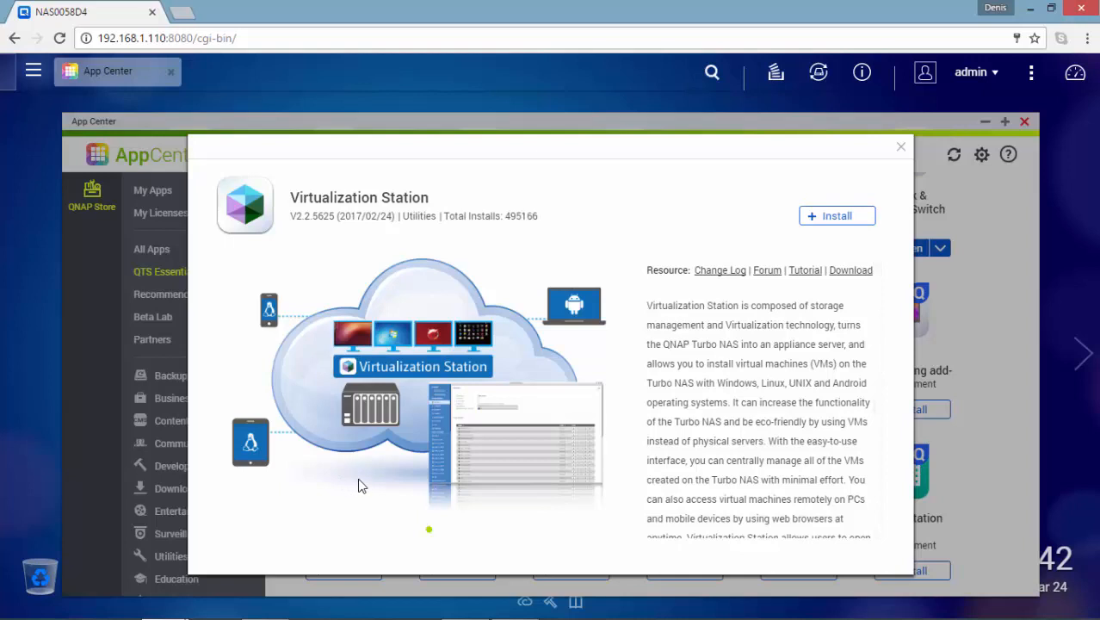
{"action": "scroll", "scroll_direction": "up", "scroll_amount": 3}
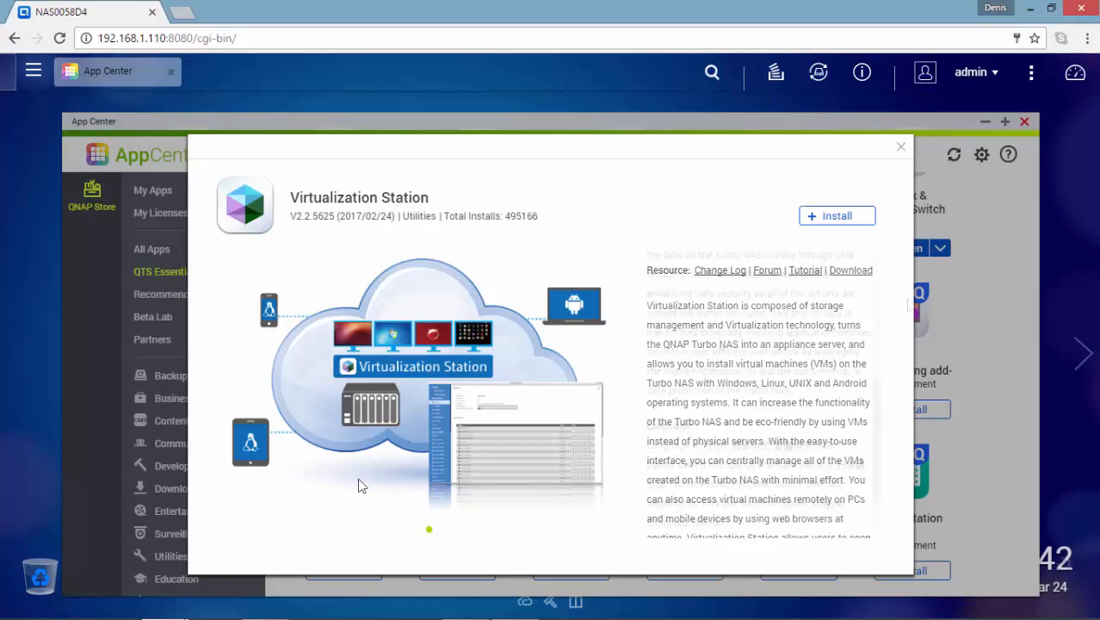
{"action": "scroll", "scroll_direction": "down", "scroll_amount": 3}
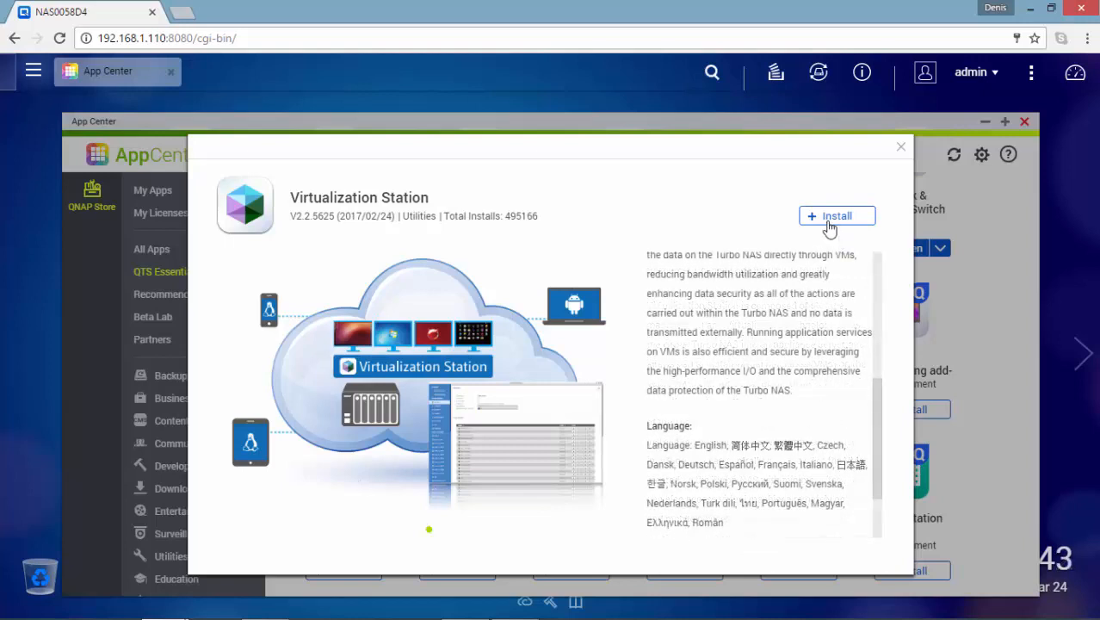
{"action": "left_click", "coordinate": [837, 216]}
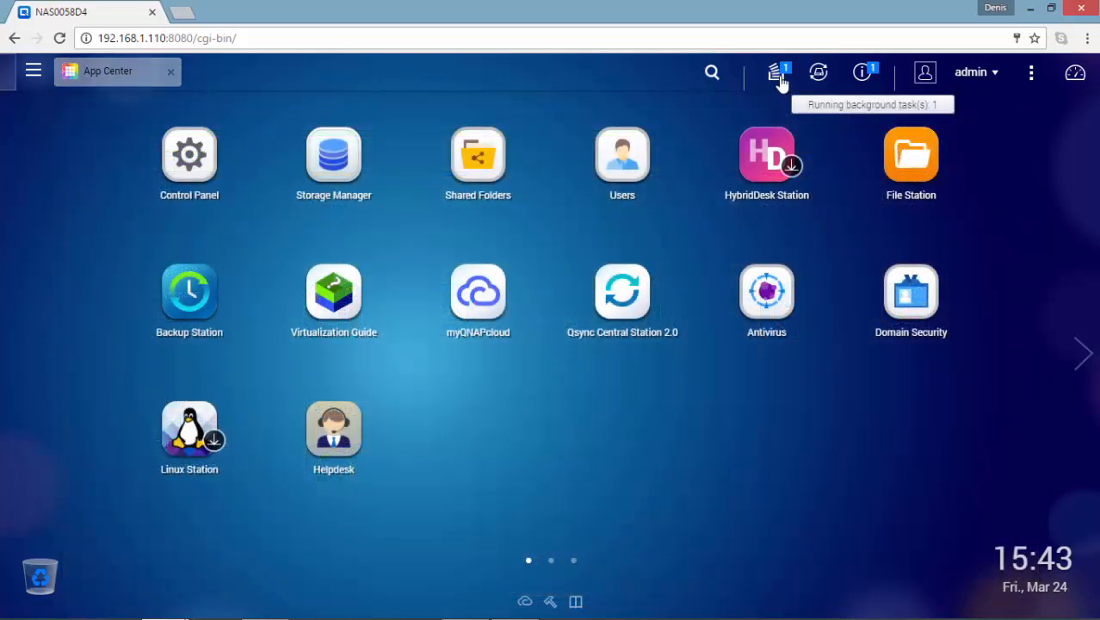
Check the install task, verify Virtualization Station in My Apps, and close App Center
{"action": "left_click", "coordinate": [775, 72]}
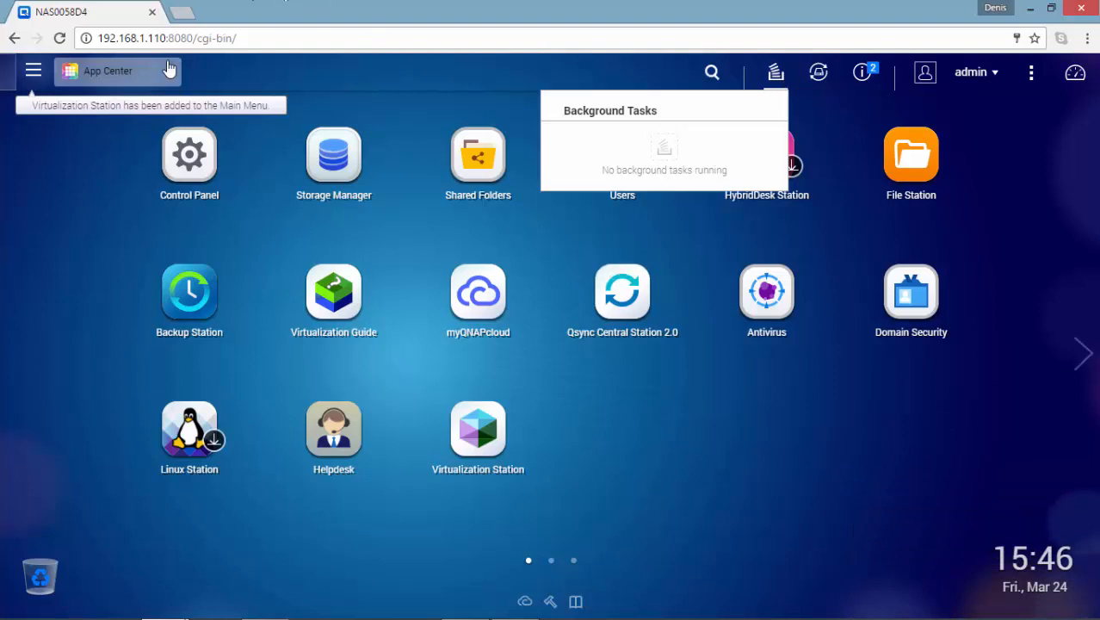
{"action": "left_click", "coordinate": [107, 71]}
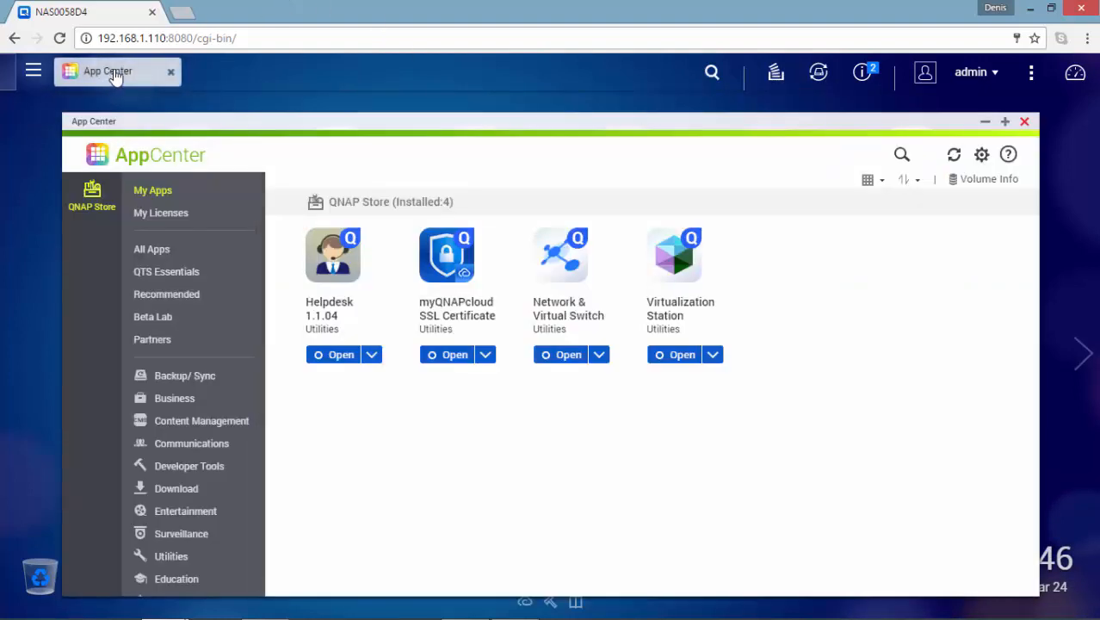
{"action": "mouse_move", "coordinate": [129, 83]}
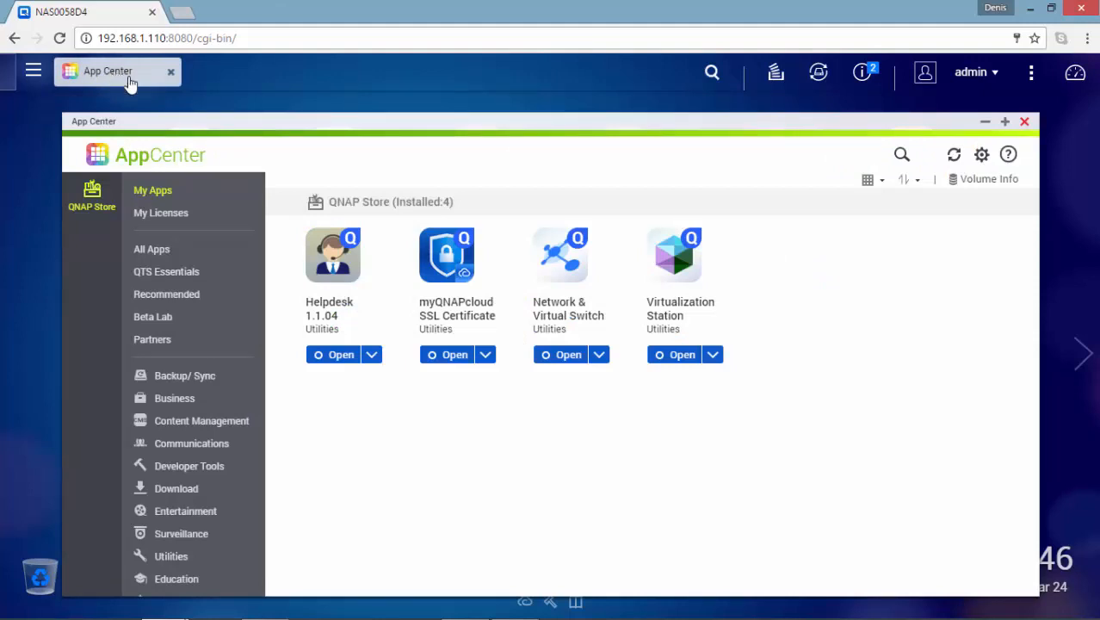
{"action": "mouse_move", "coordinate": [1031, 129]}
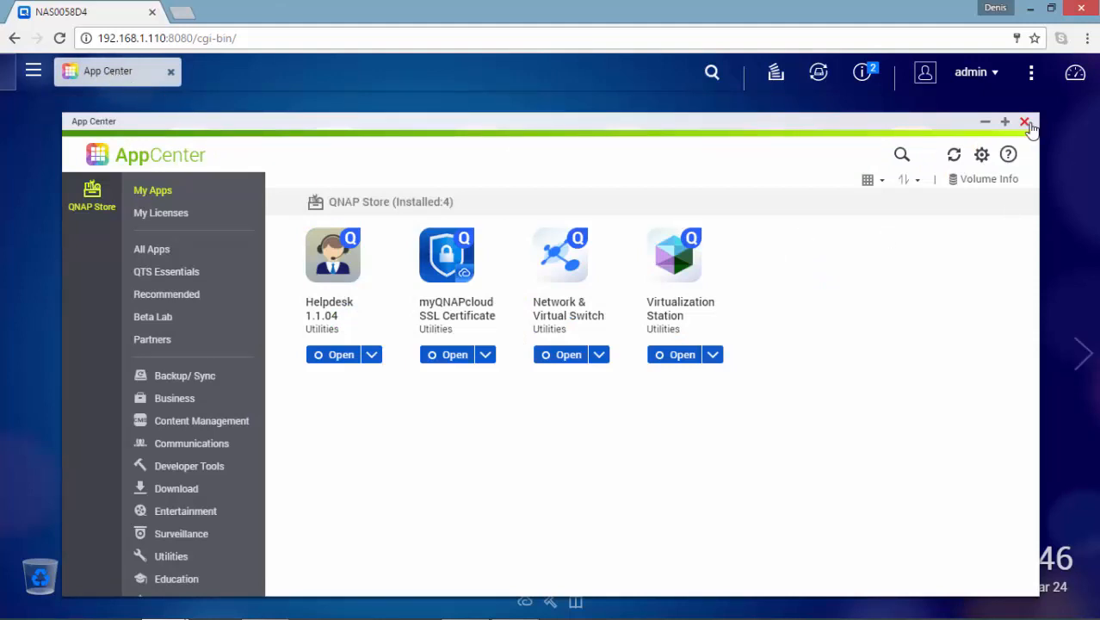
{"action": "left_click", "coordinate": [1027, 120]}
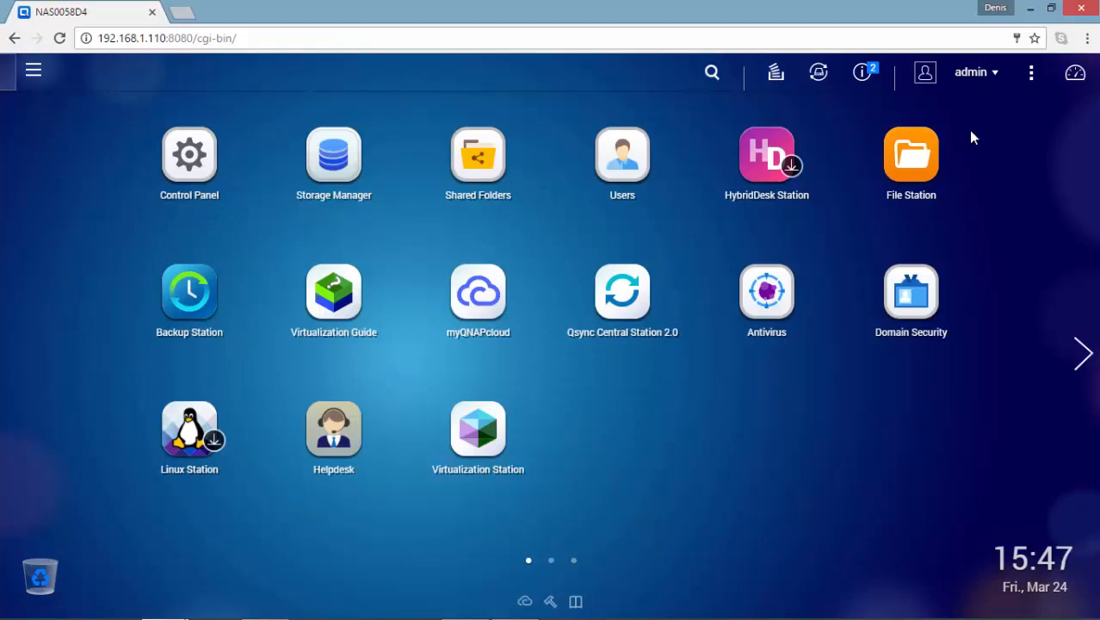
{"action": "left_click", "coordinate": [861, 73]}
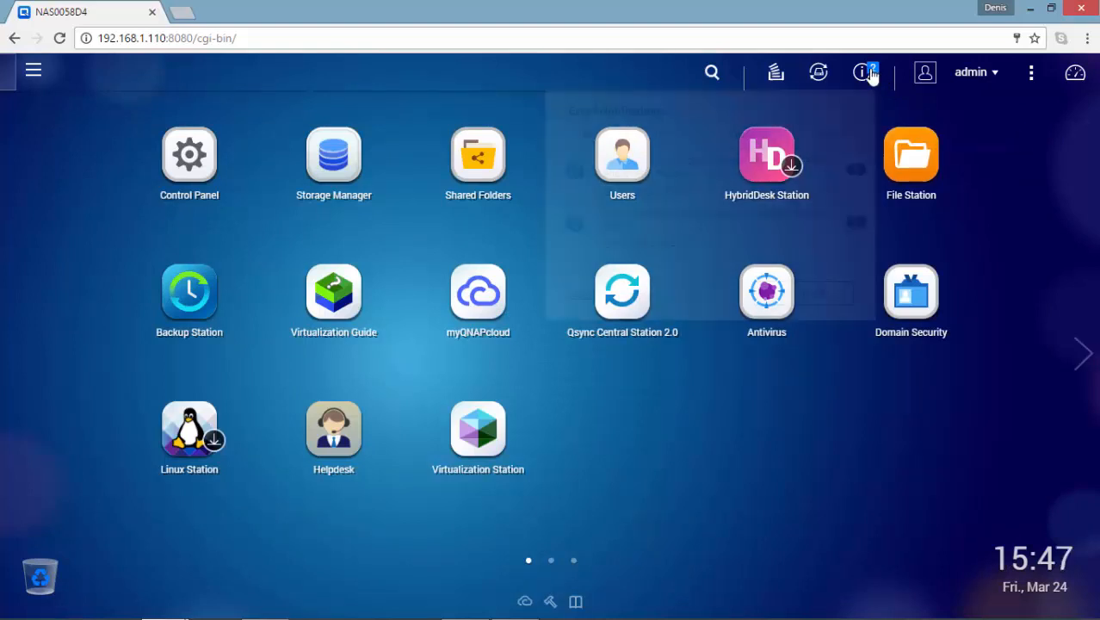
{"action": "left_click", "coordinate": [863, 72]}
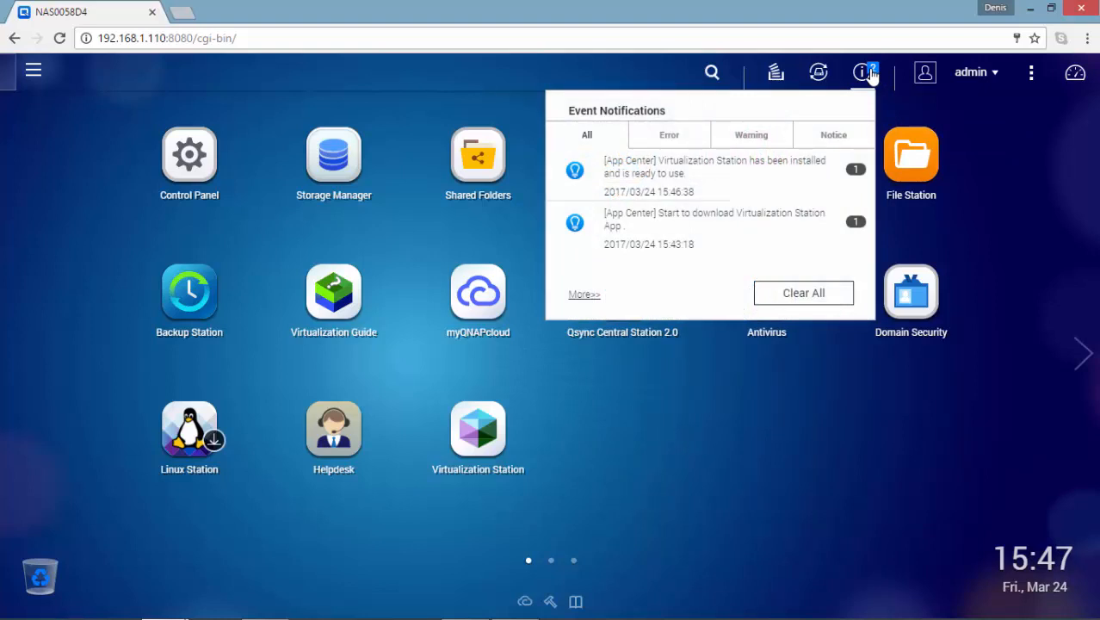
{"action": "mouse_move", "coordinate": [785, 310]}
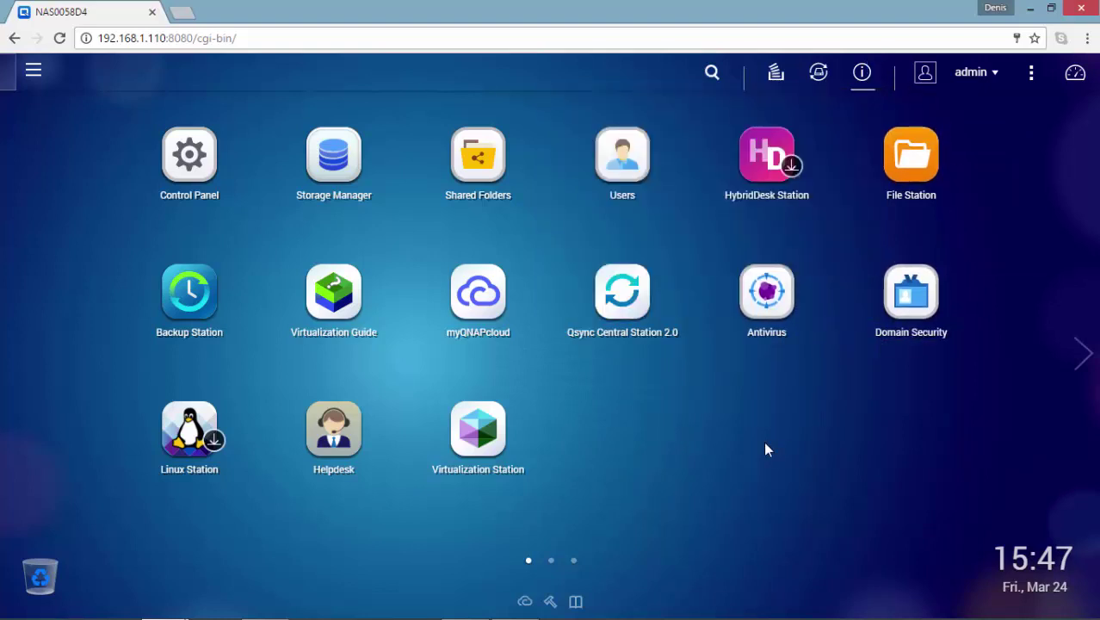
{"action": "mouse_move", "coordinate": [799, 447]}
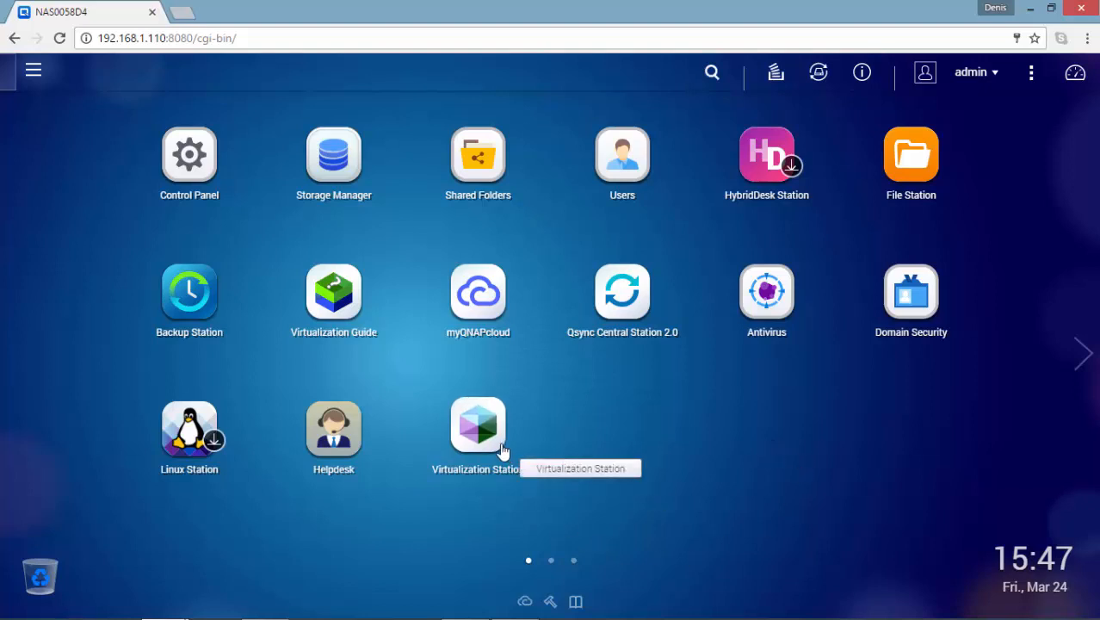
Launch Virtualization Station on default port 8088 and continue past the system requirements check
{"action": "left_click", "coordinate": [479, 423]}
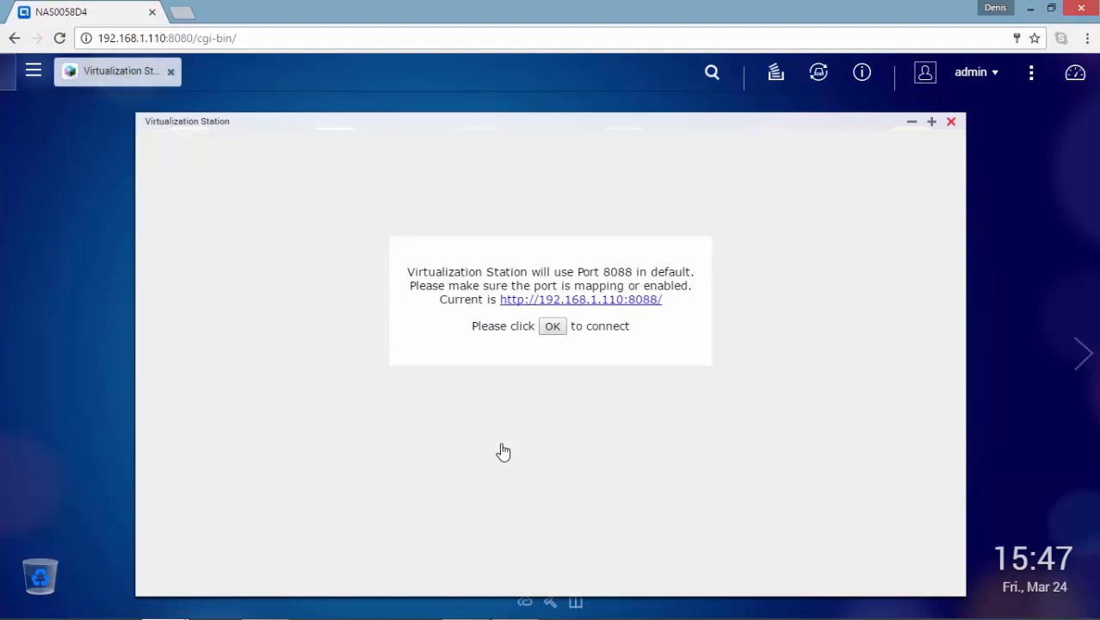
{"action": "left_click", "coordinate": [551, 325]}
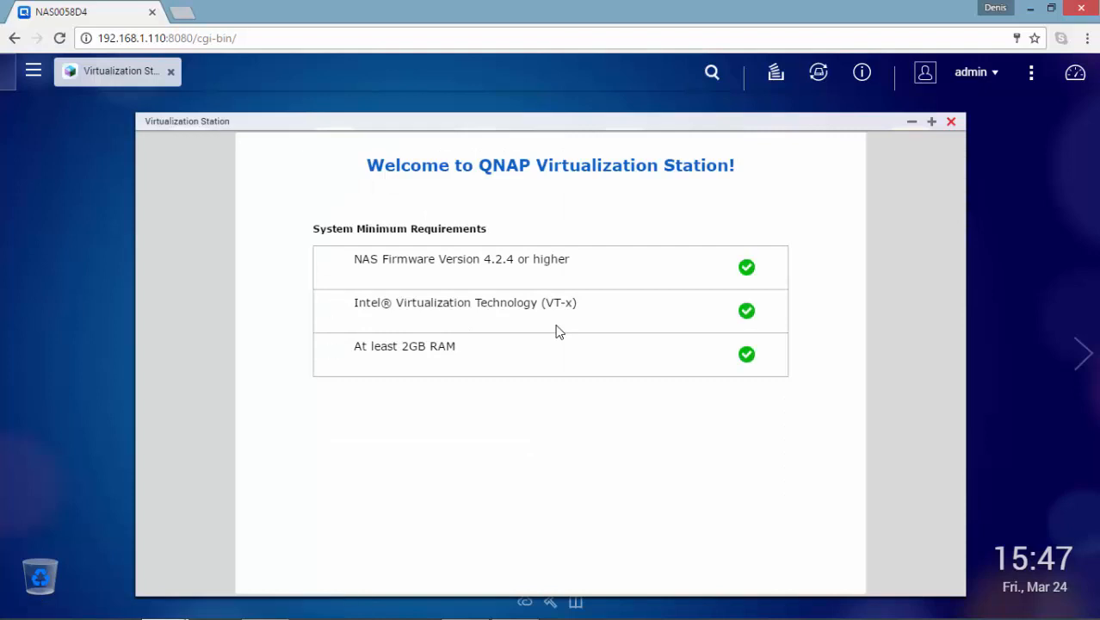
{"action": "left_click", "coordinate": [1084, 353]}
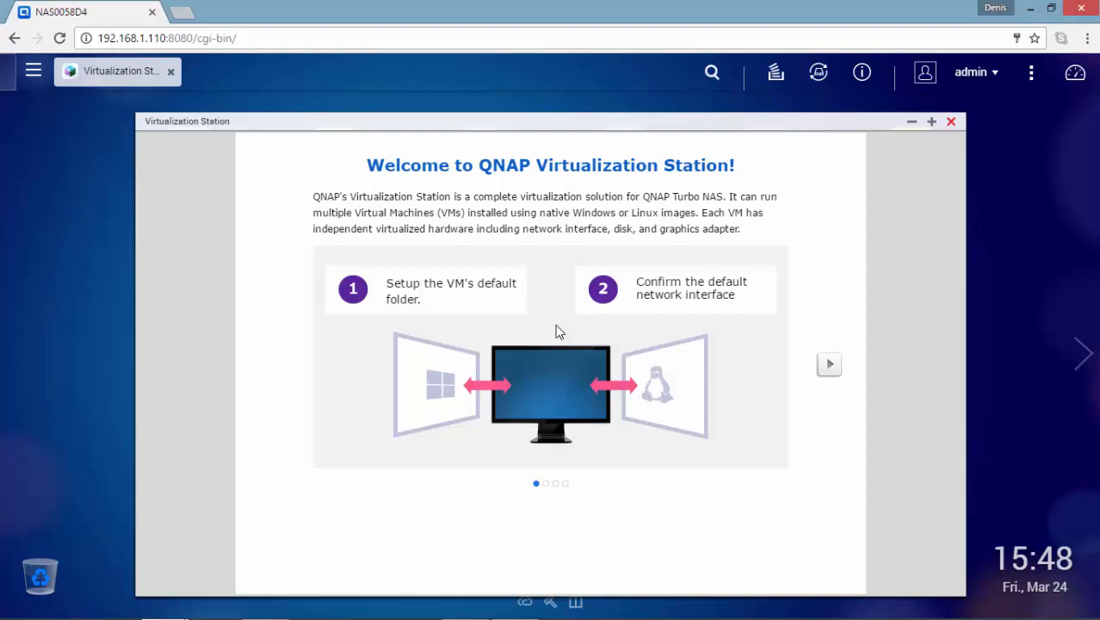
{"action": "mouse_move", "coordinate": [727, 408]}
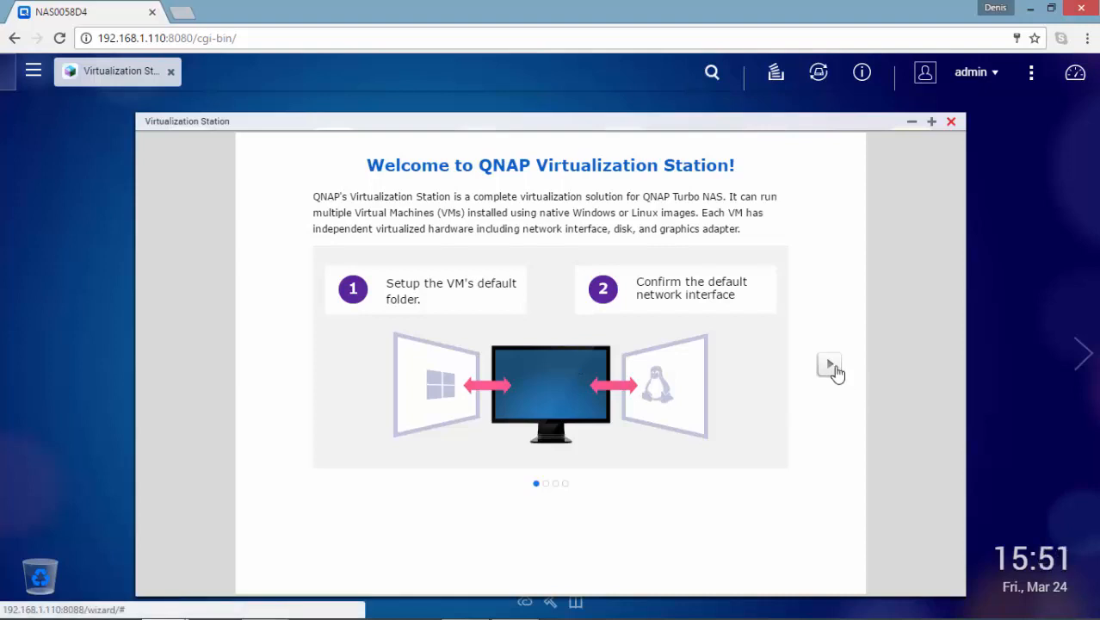
Advance the welcome guide and create an iso subfolder inside the homes share
{"action": "left_click", "coordinate": [830, 366]}
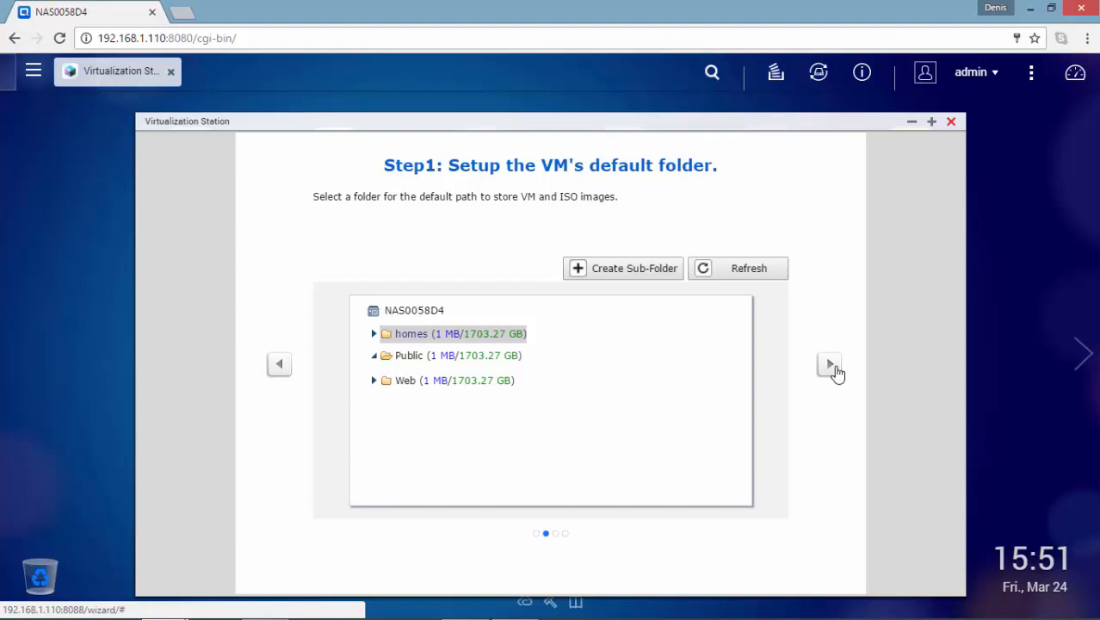
{"action": "mouse_move", "coordinate": [377, 340]}
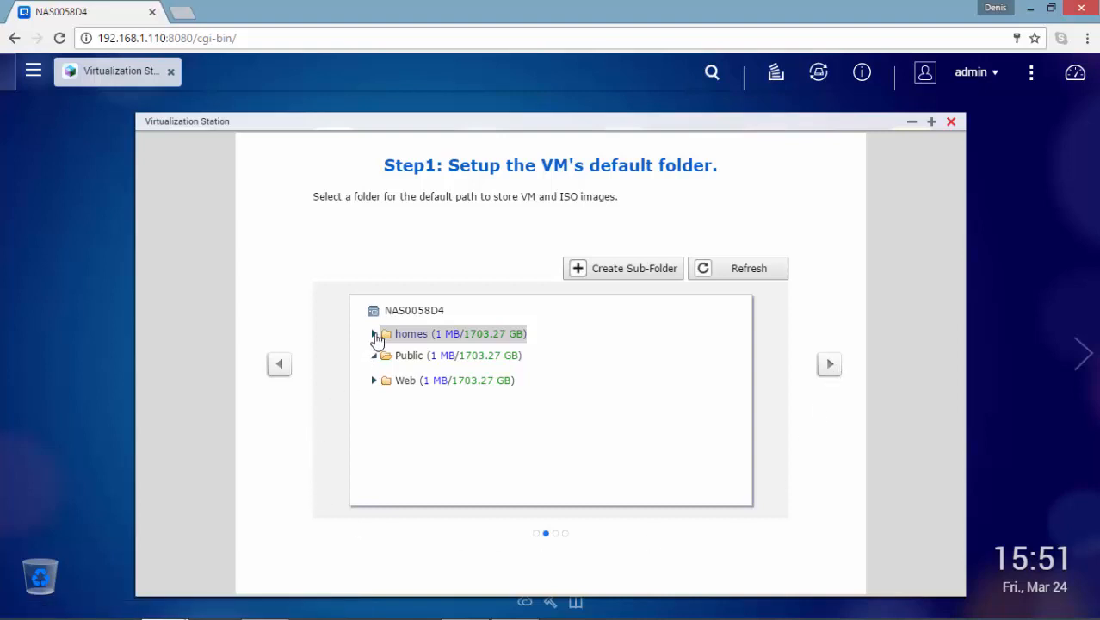
{"action": "left_click", "coordinate": [374, 334]}
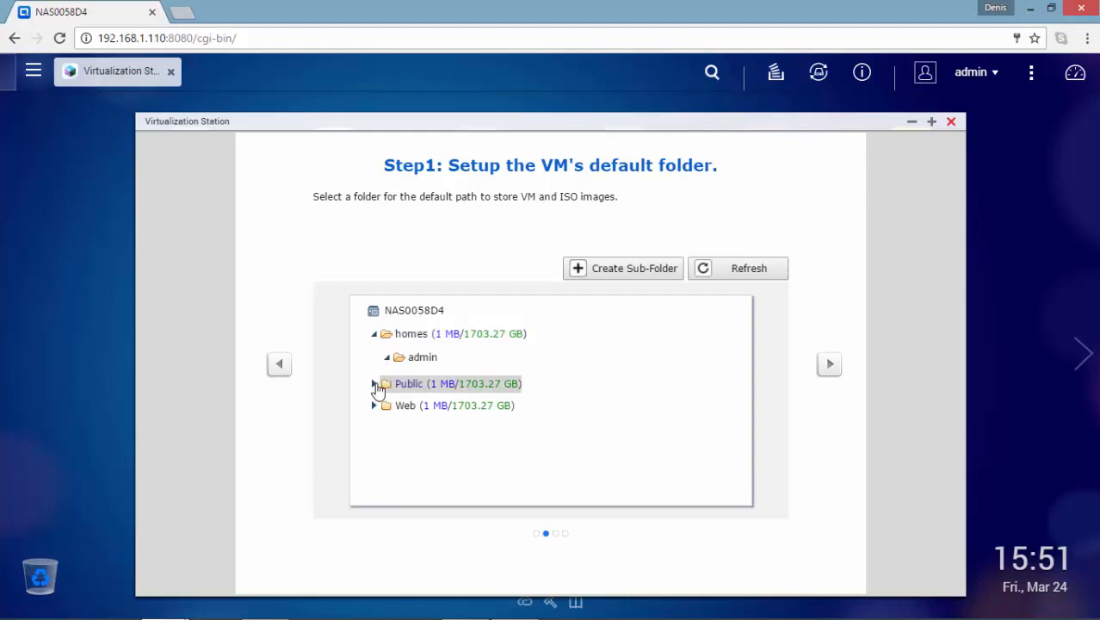
{"action": "left_click", "coordinate": [376, 406]}
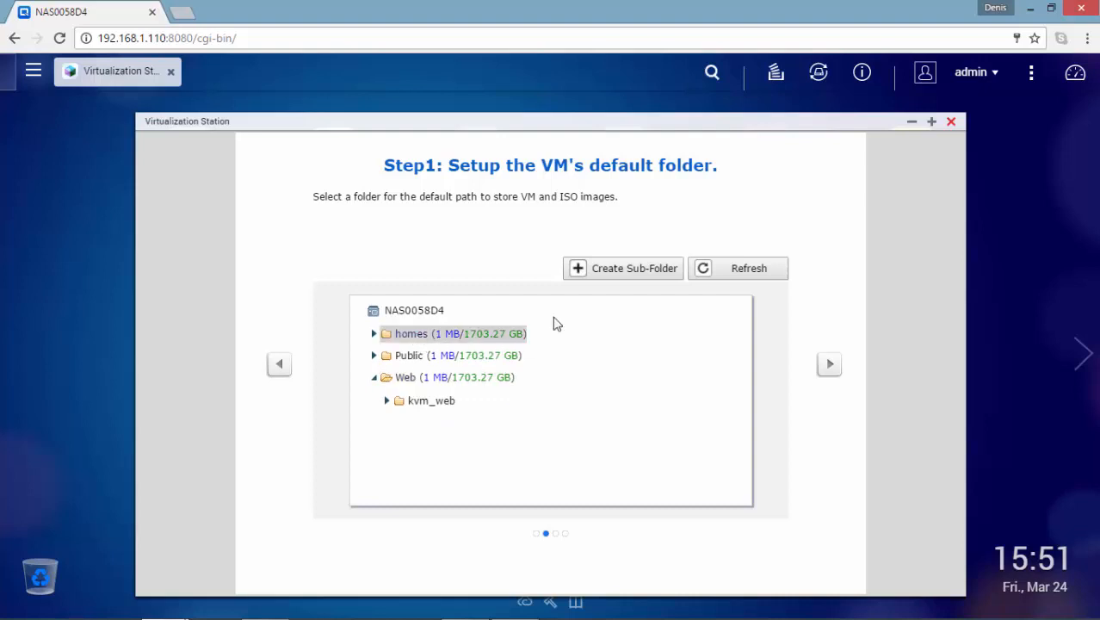
{"action": "left_click", "coordinate": [624, 269]}
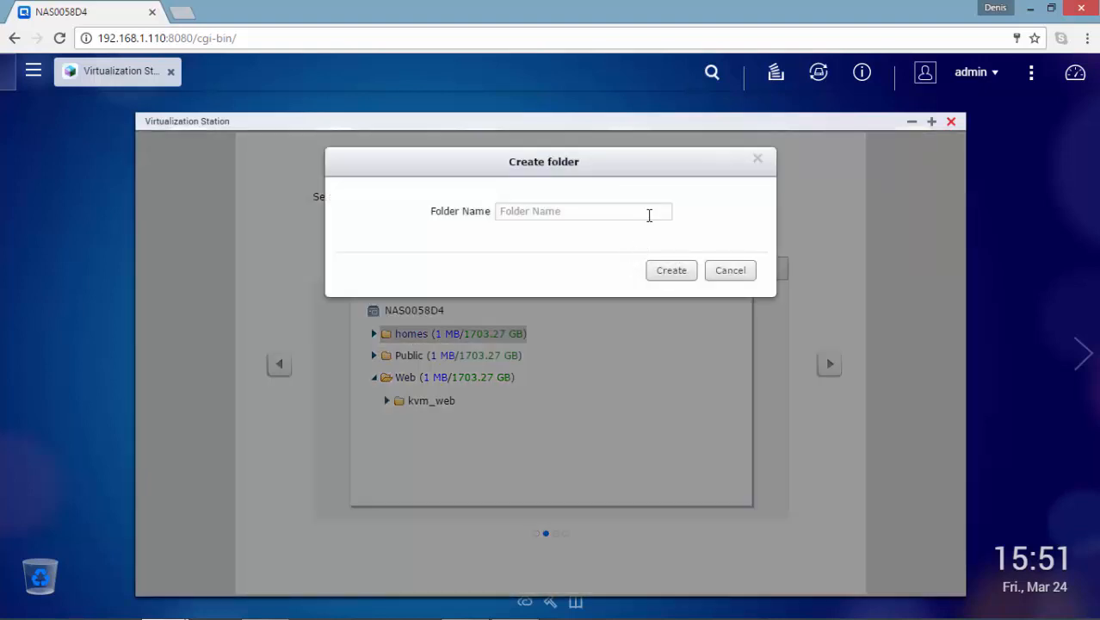
{"action": "type", "text": "iso"}
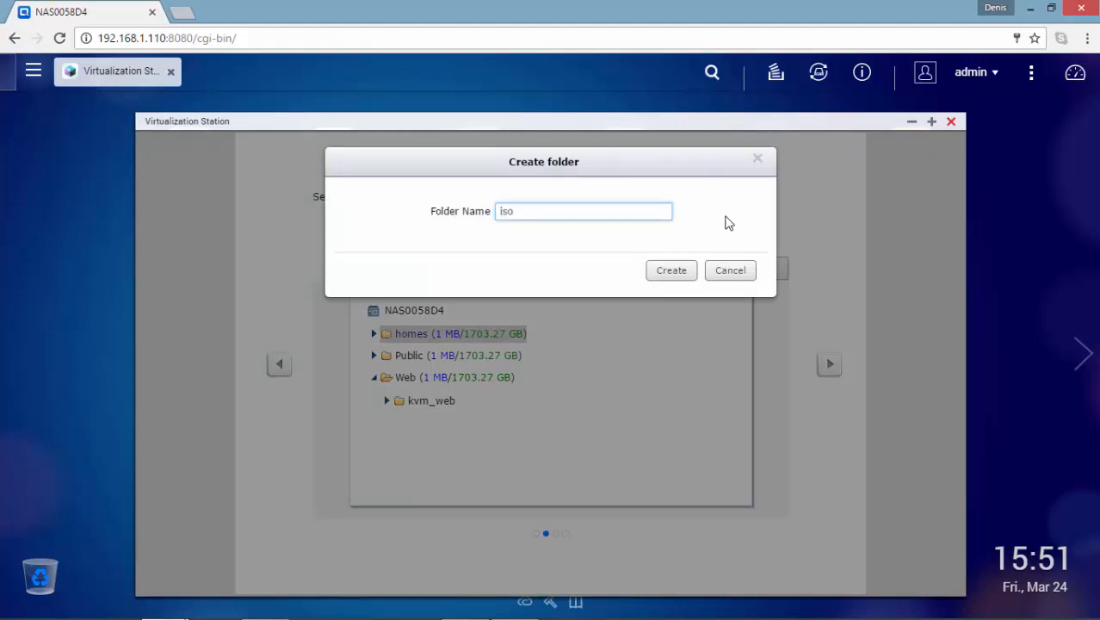
{"action": "left_click", "coordinate": [730, 269]}
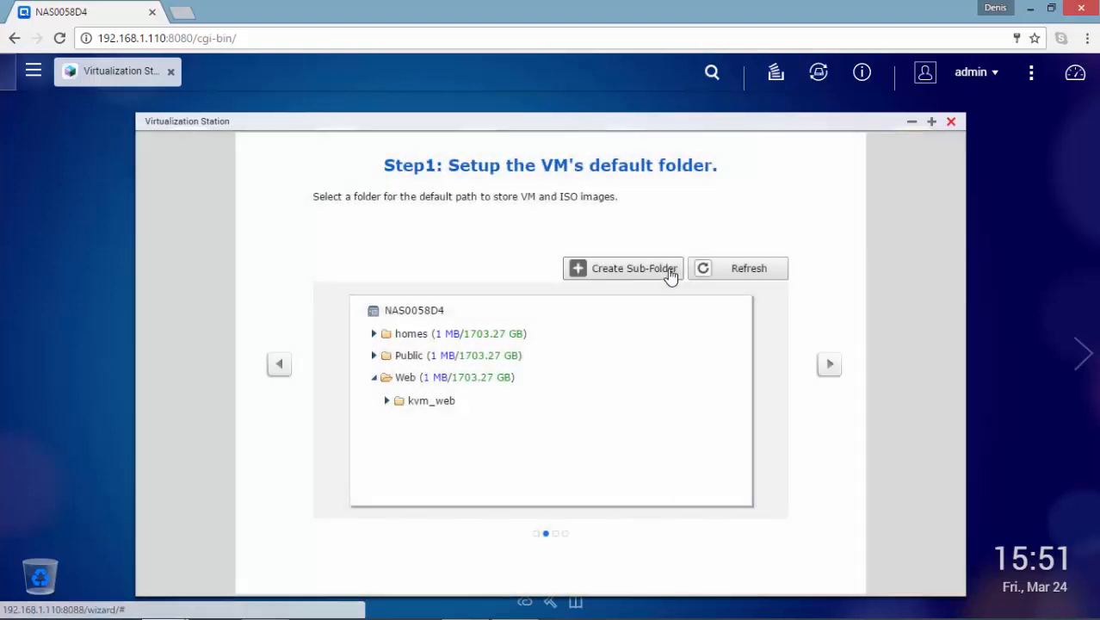
Create a vm subfolder inside homes to serve as the default VM folder
{"action": "left_click", "coordinate": [374, 334]}
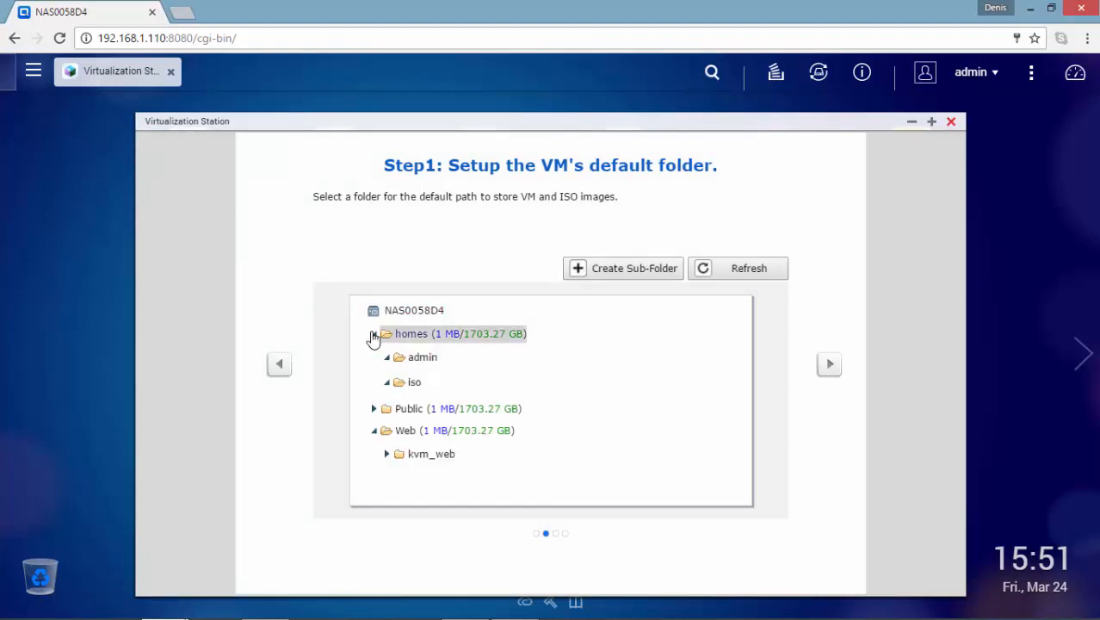
{"action": "mouse_move", "coordinate": [646, 284]}
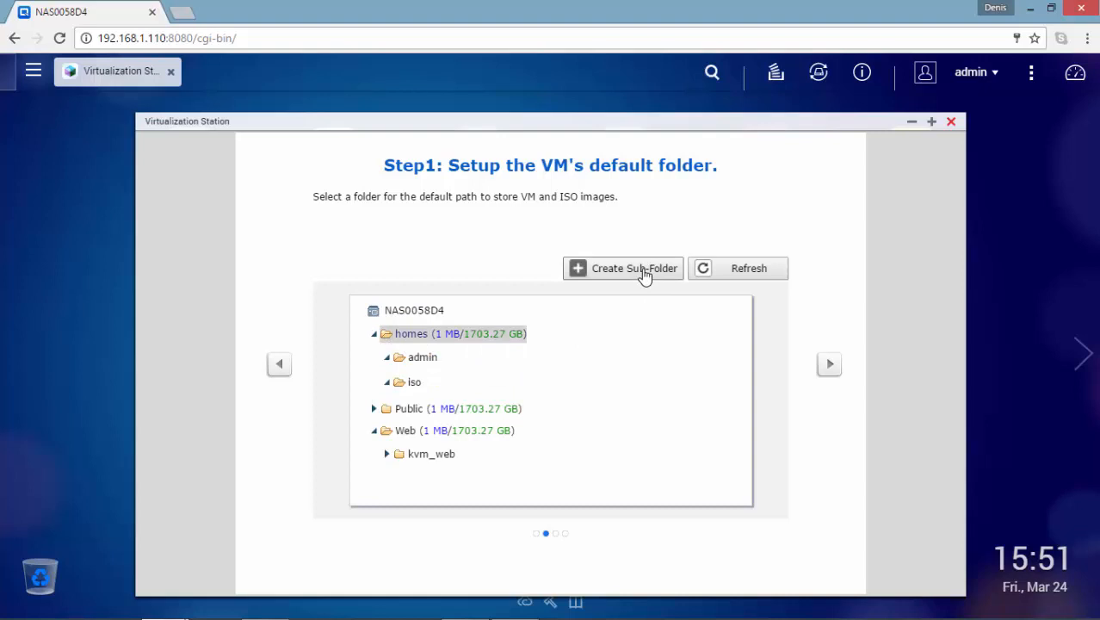
{"action": "left_click", "coordinate": [623, 268]}
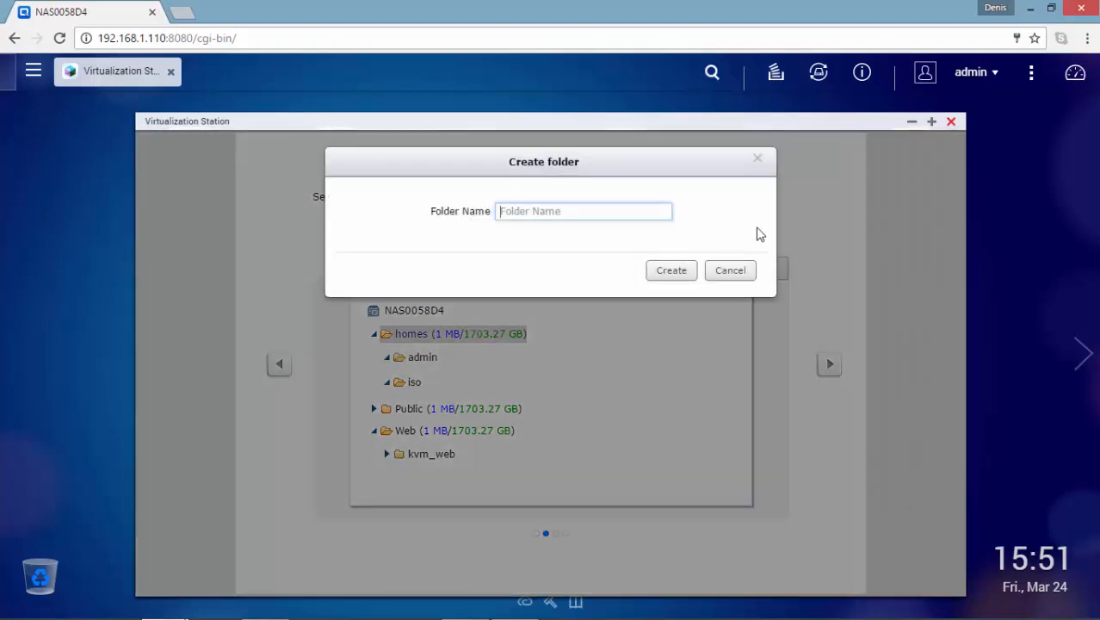
{"action": "type", "text": "vm"}
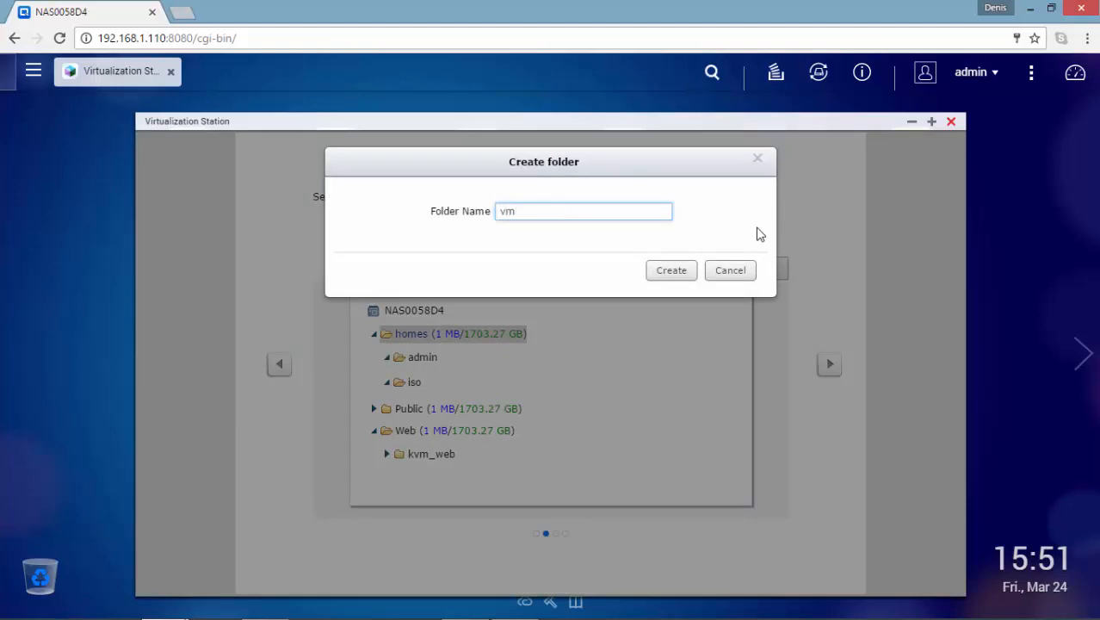
{"action": "mouse_move", "coordinate": [658, 291]}
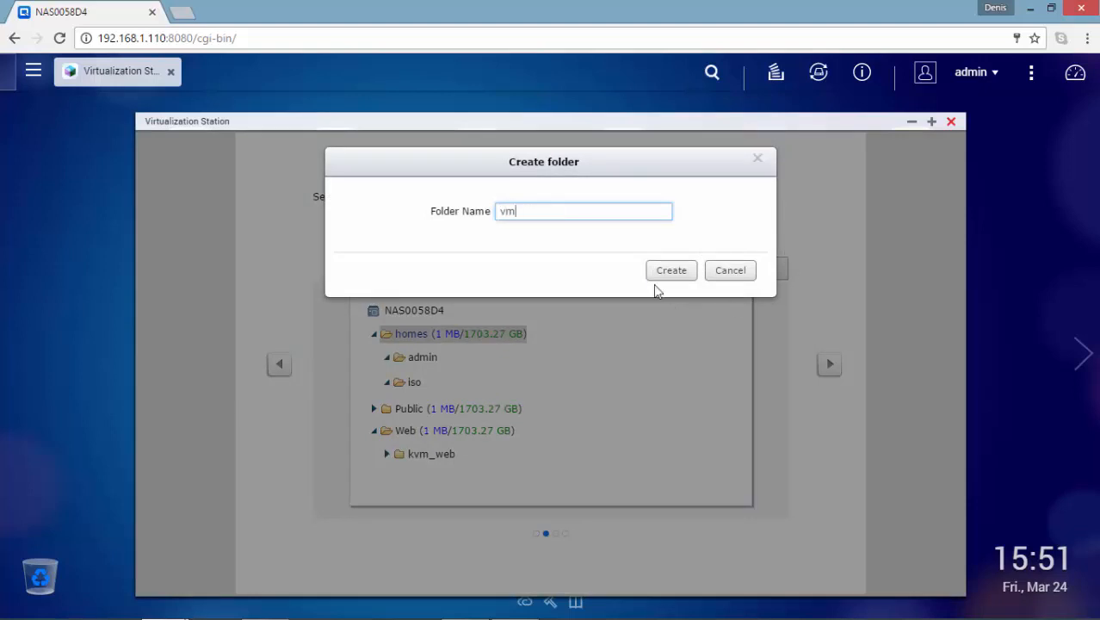
{"action": "left_click", "coordinate": [672, 268]}
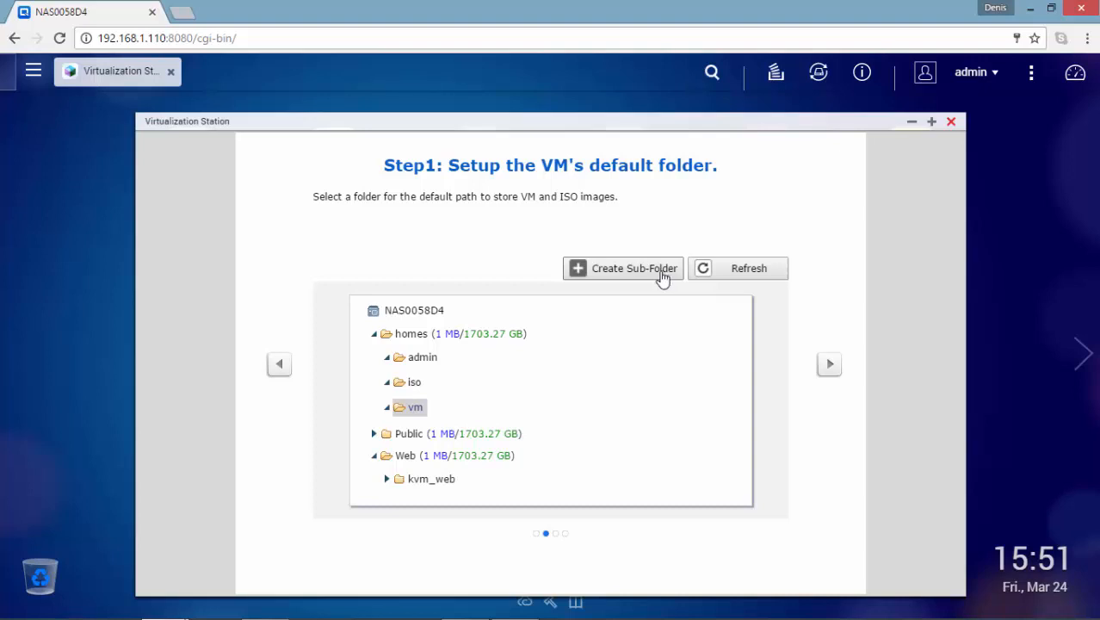
{"action": "mouse_move", "coordinate": [830, 365]}
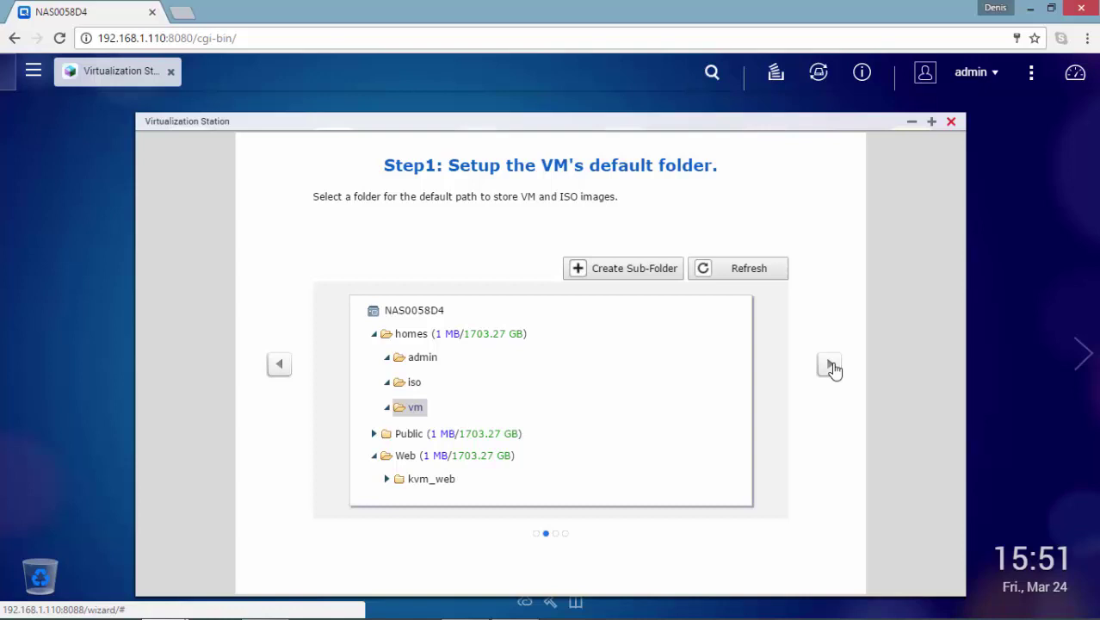
Accept vm as the default folder and move to Step 2, confirming Physical Adapter 1 at 1 Gbps
{"action": "left_click", "coordinate": [828, 365]}
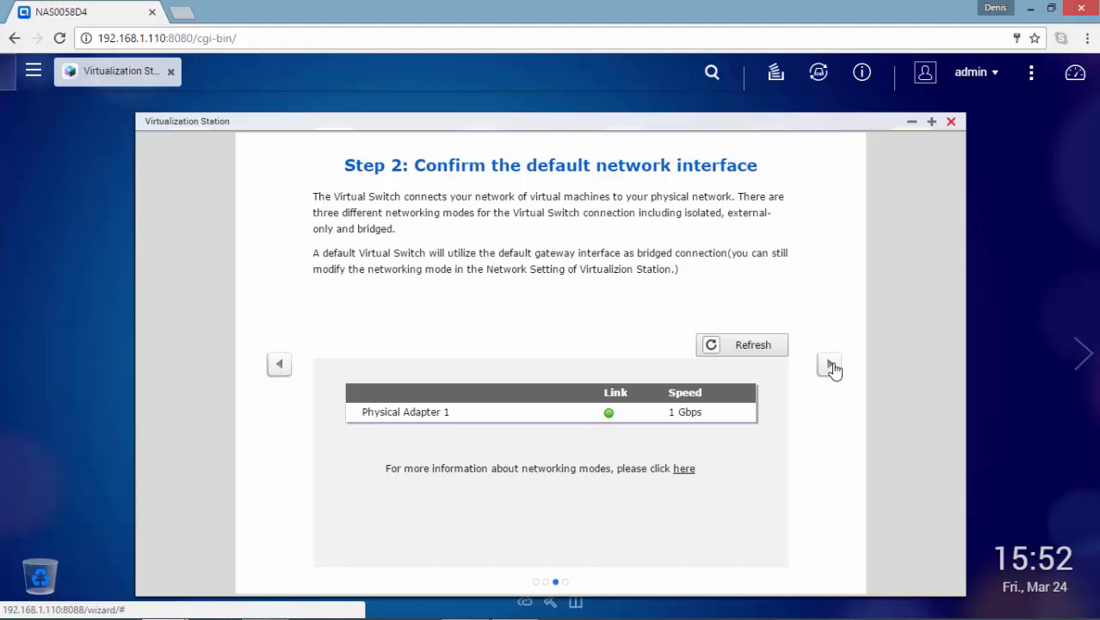
{"action": "mouse_move", "coordinate": [689, 481]}
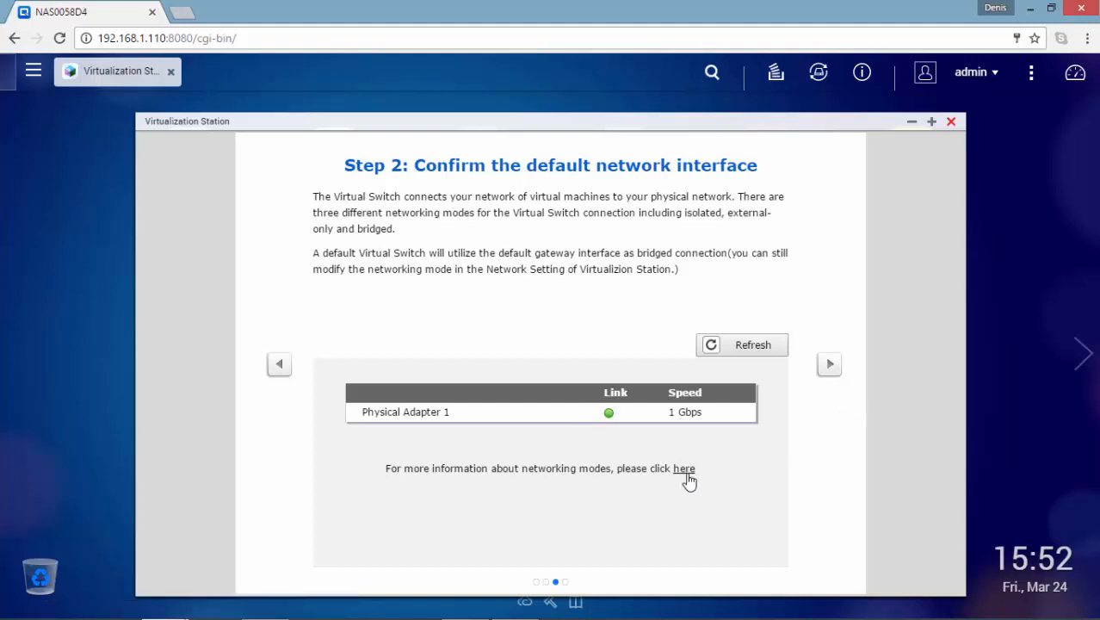
Read the Networking modes of Virtualization Station article down to its virtual switch diagram
{"action": "left_click", "coordinate": [683, 468]}
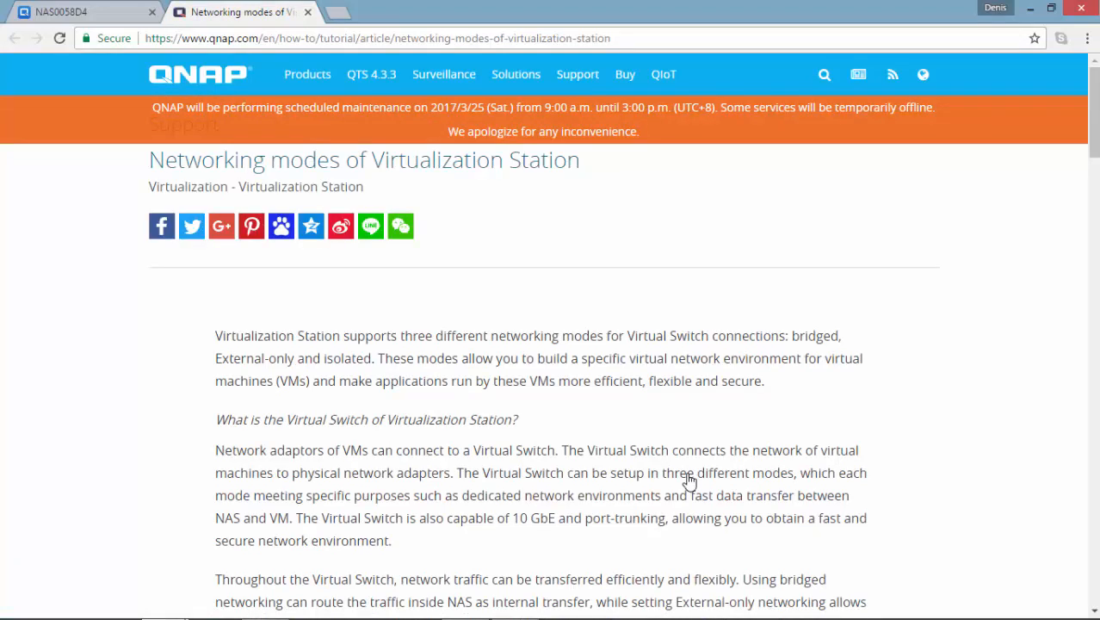
{"action": "scroll", "scroll_direction": "down", "scroll_amount": 3}
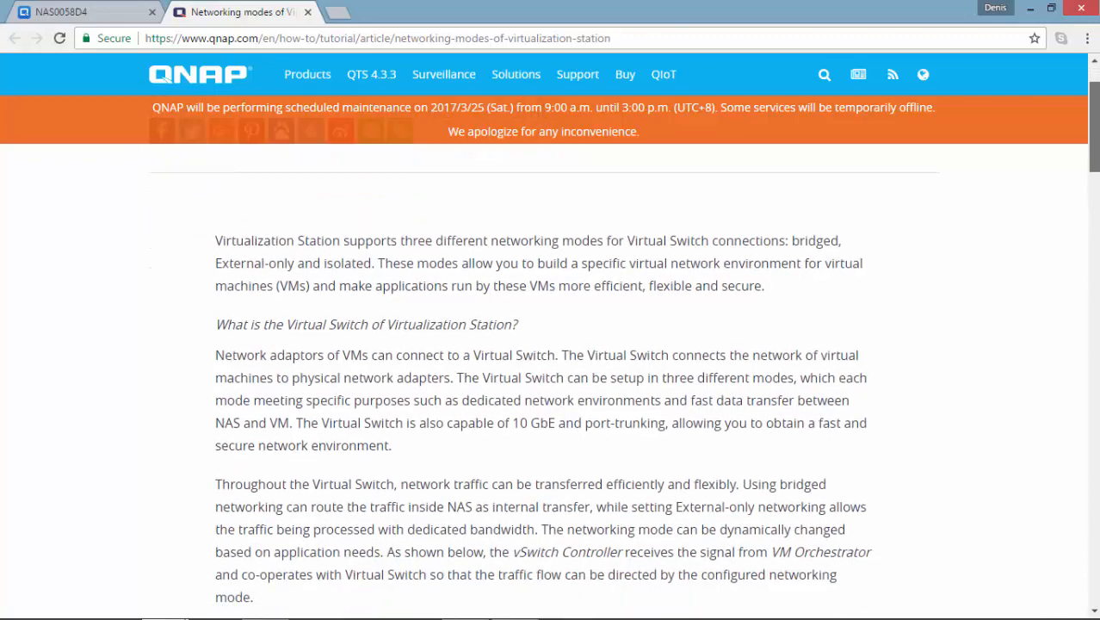
{"action": "scroll", "scroll_direction": "down", "scroll_amount": 3}
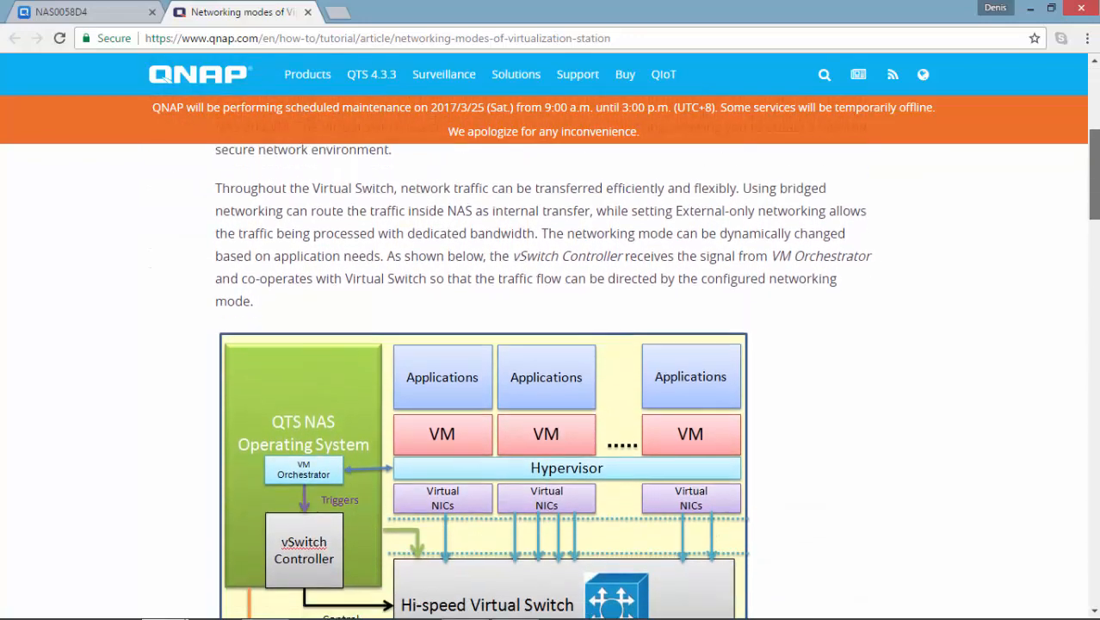
{"action": "scroll", "scroll_direction": "down", "scroll_amount": 3}
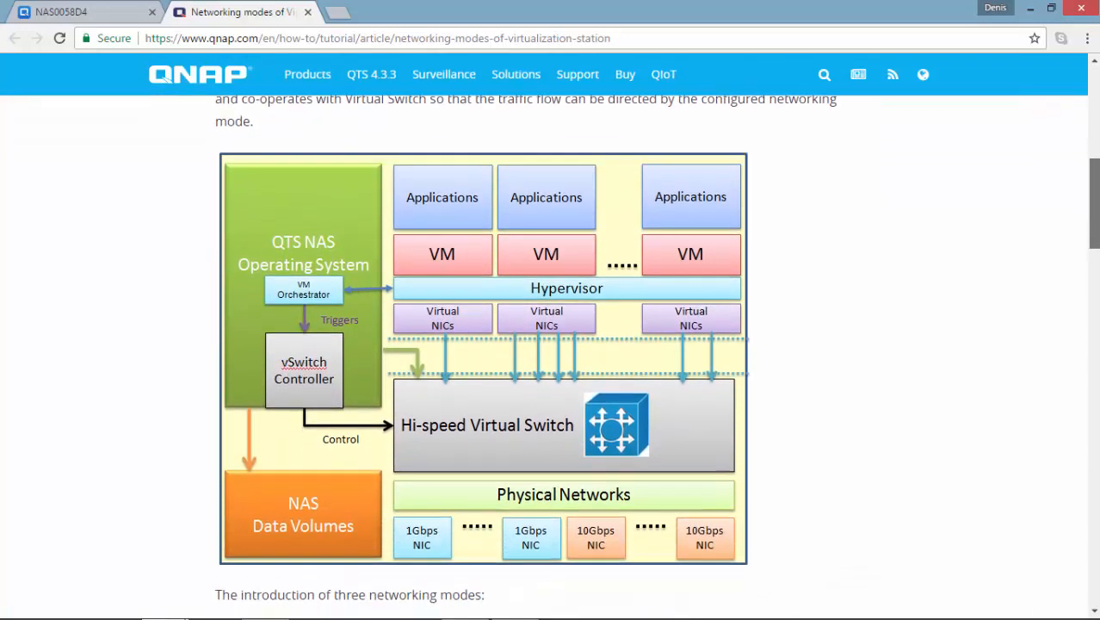
{"action": "scroll", "scroll_direction": "down", "scroll_amount": 3}
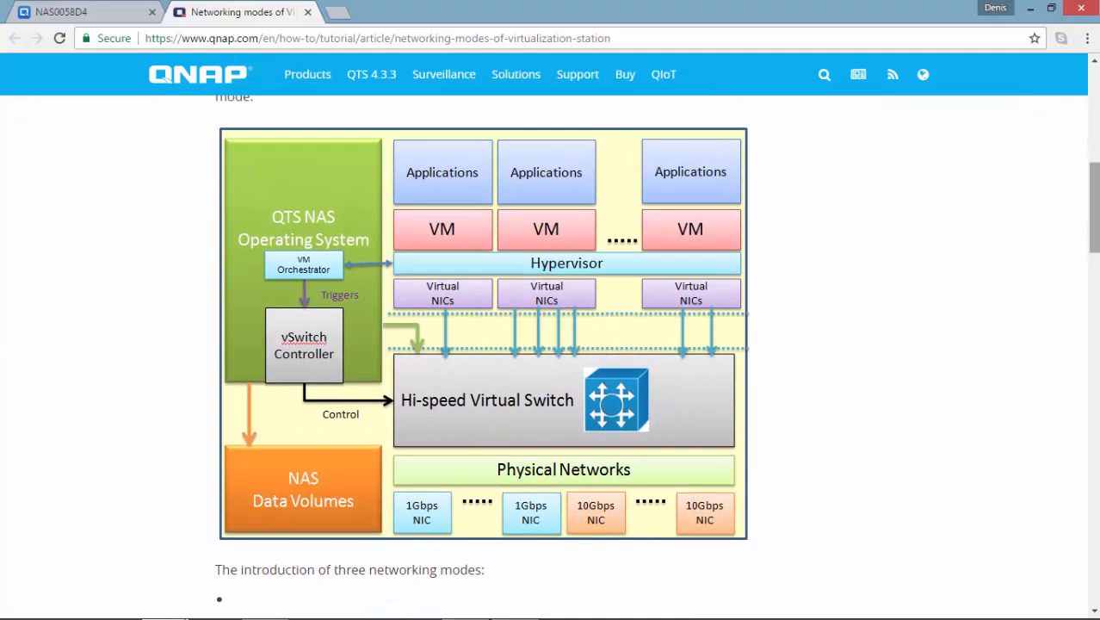
{"action": "mouse_move", "coordinate": [554, 348]}
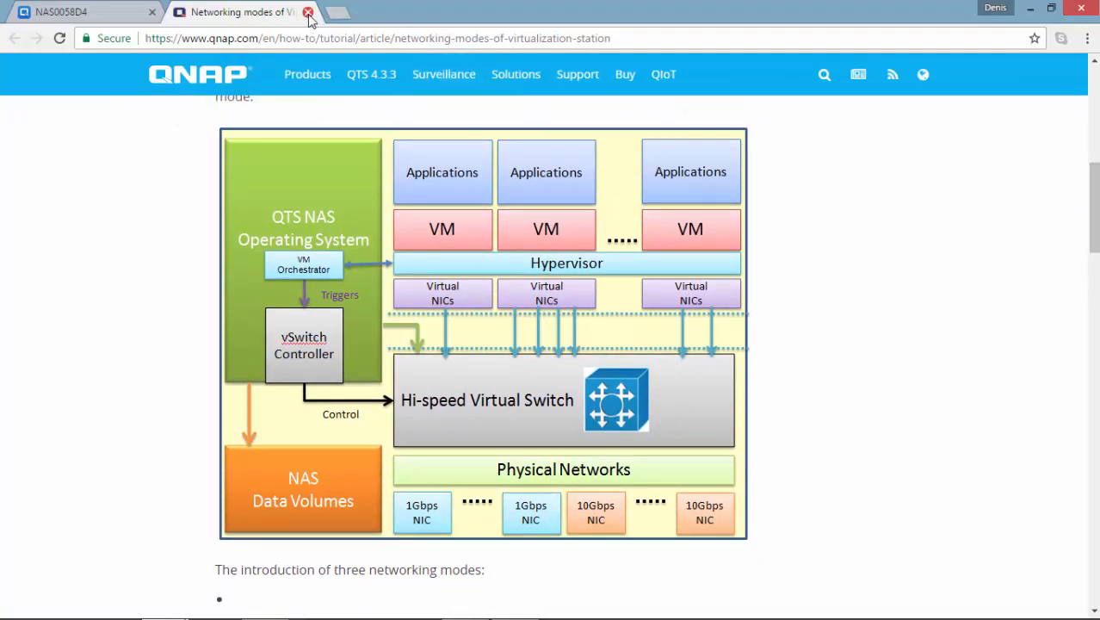
Return to setup, accept Physical Adapter 1 as default network interface and finish with homes/vm as default folder
{"action": "left_click", "coordinate": [306, 10]}
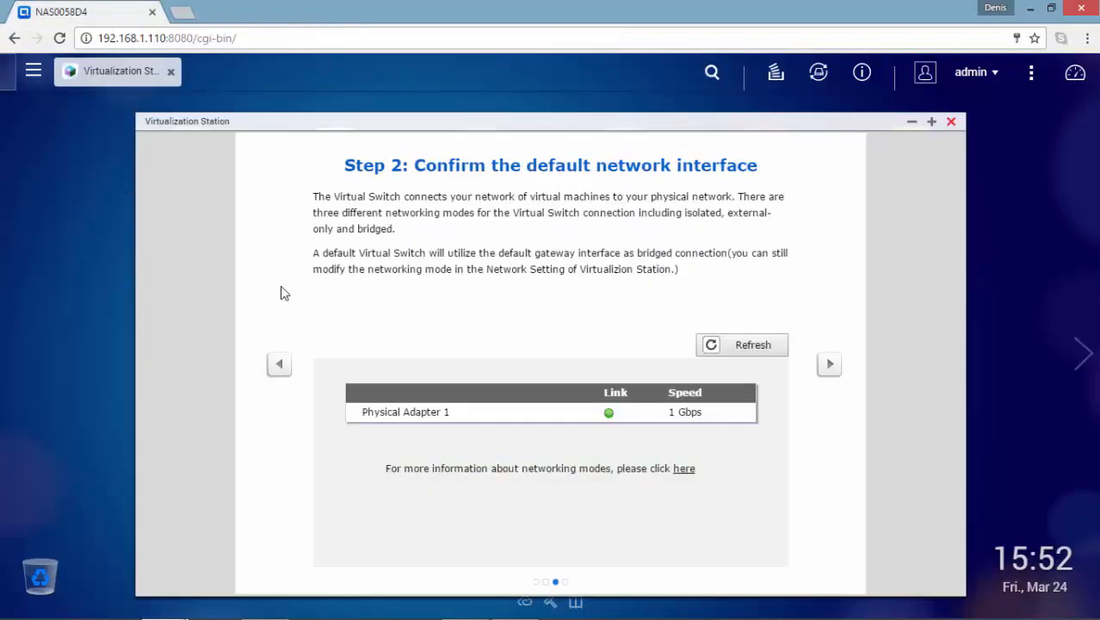
{"action": "mouse_move", "coordinate": [830, 365]}
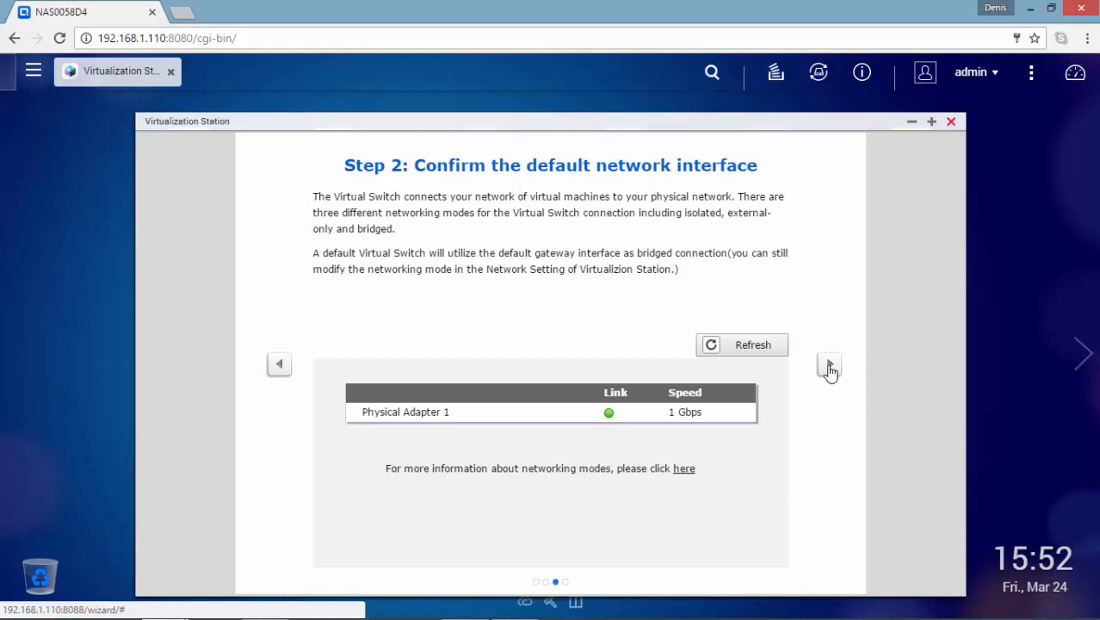
{"action": "left_click", "coordinate": [827, 354]}
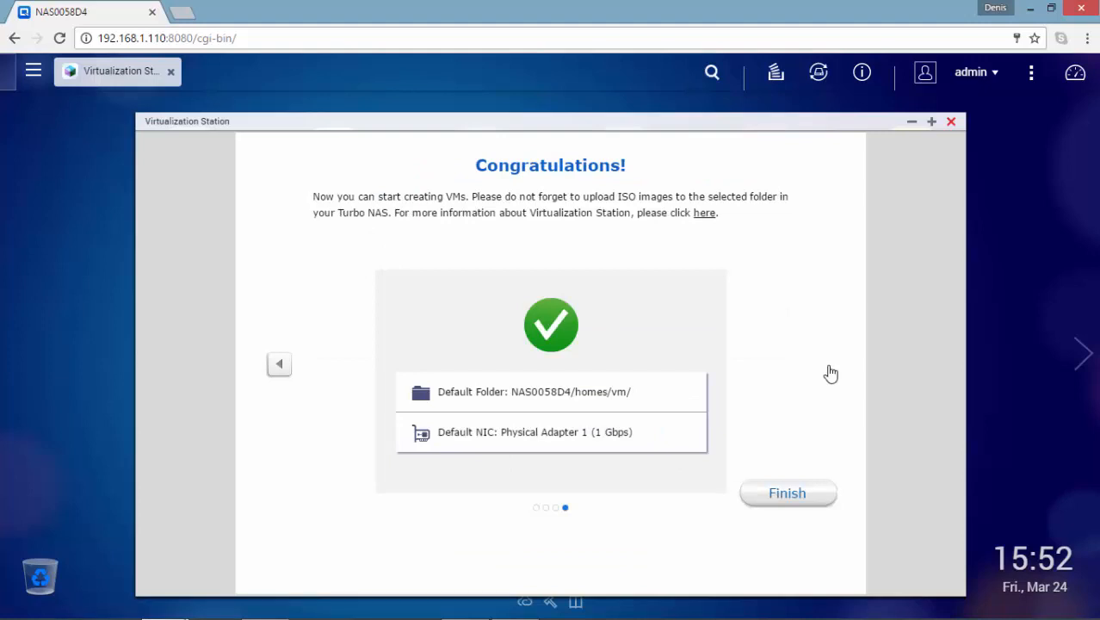
{"action": "mouse_move", "coordinate": [835, 372]}
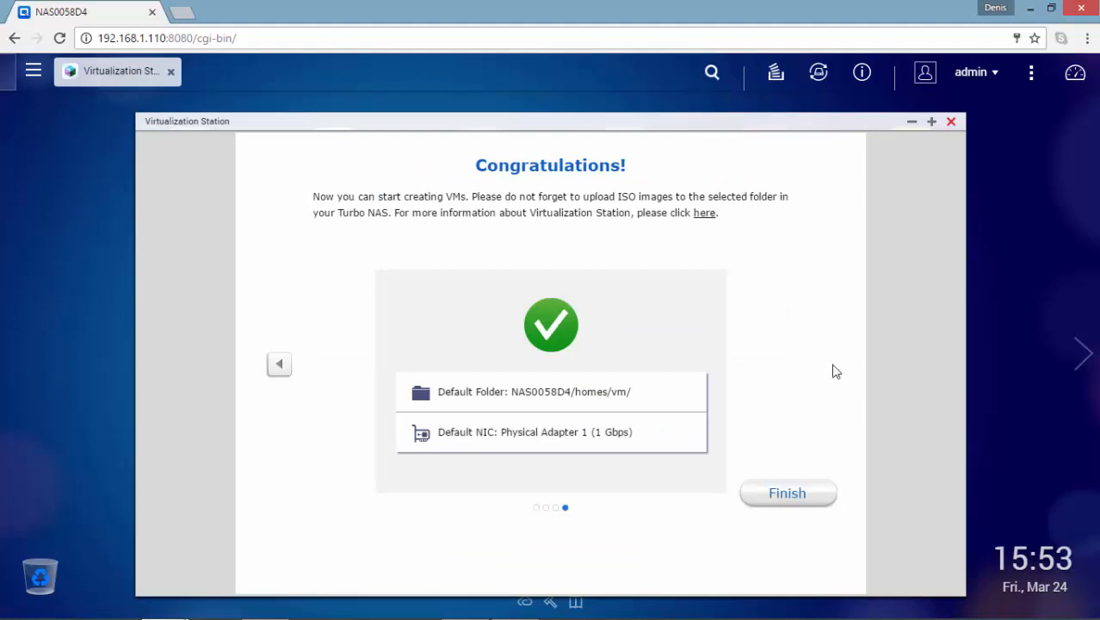
{"action": "mouse_move", "coordinate": [787, 492]}
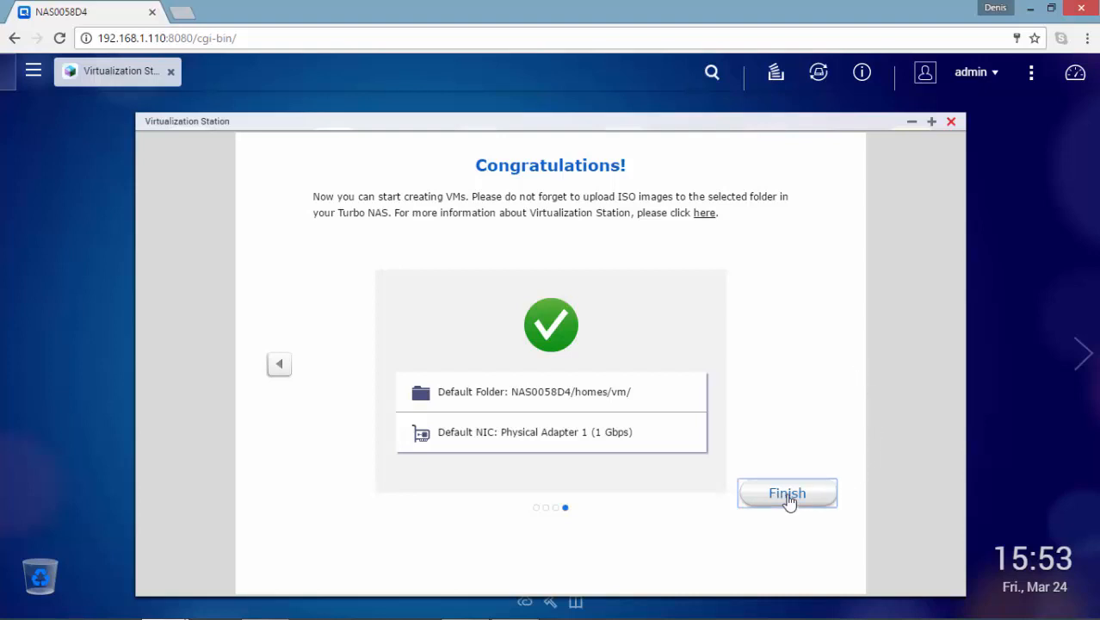
{"action": "left_click", "coordinate": [785, 492]}
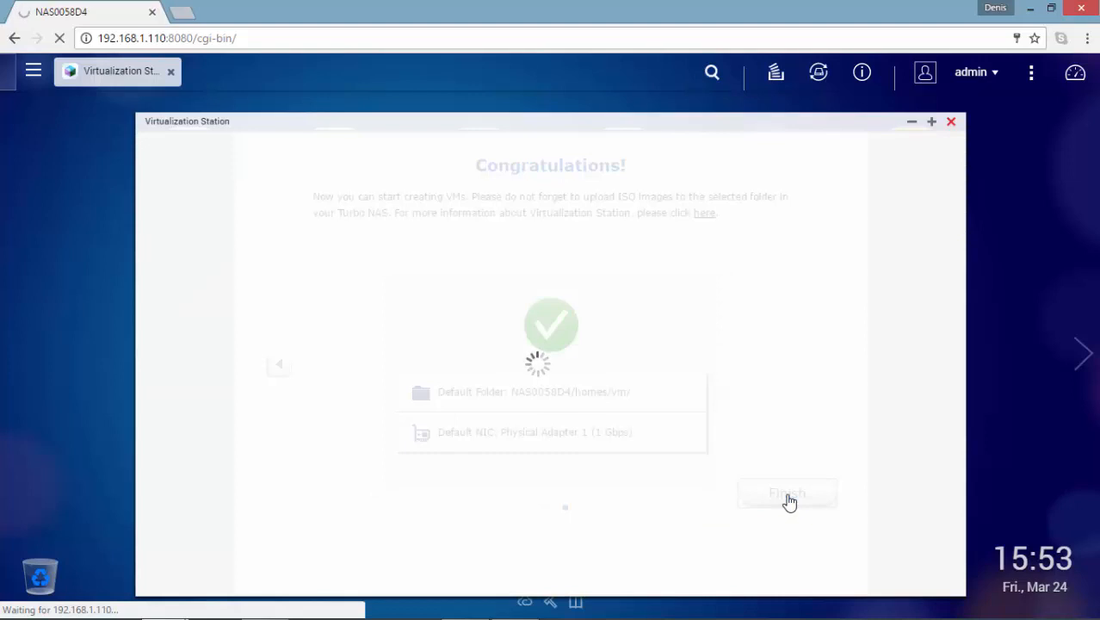
Page through the Virtual Switch introduction and reach the Virtualization Station Overview with no VMs
{"action": "left_click", "coordinate": [785, 493]}
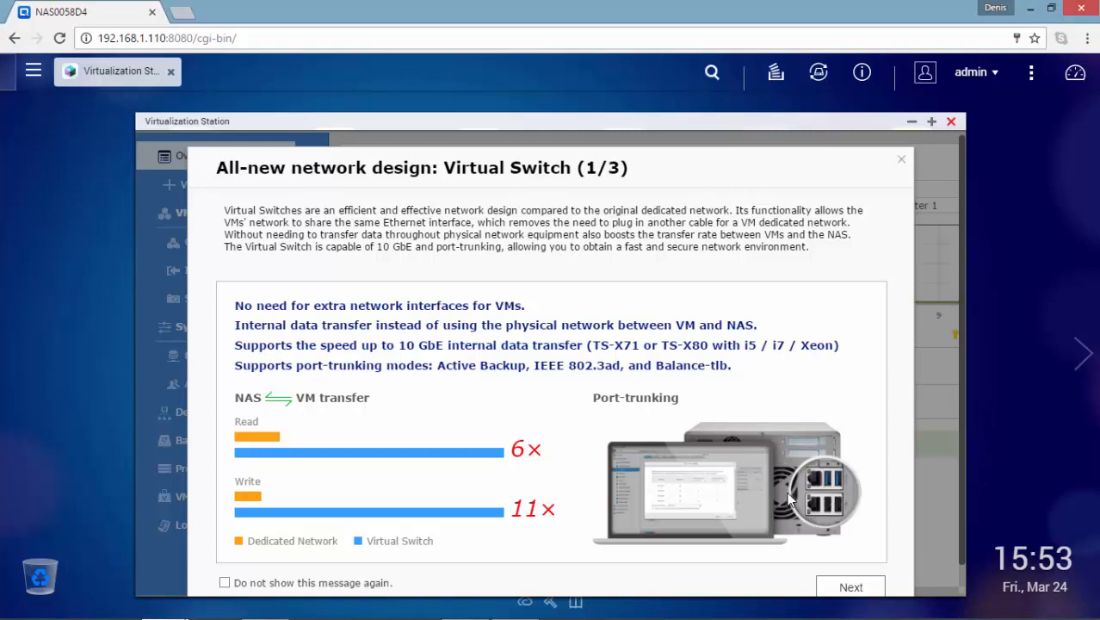
{"action": "mouse_move", "coordinate": [851, 587]}
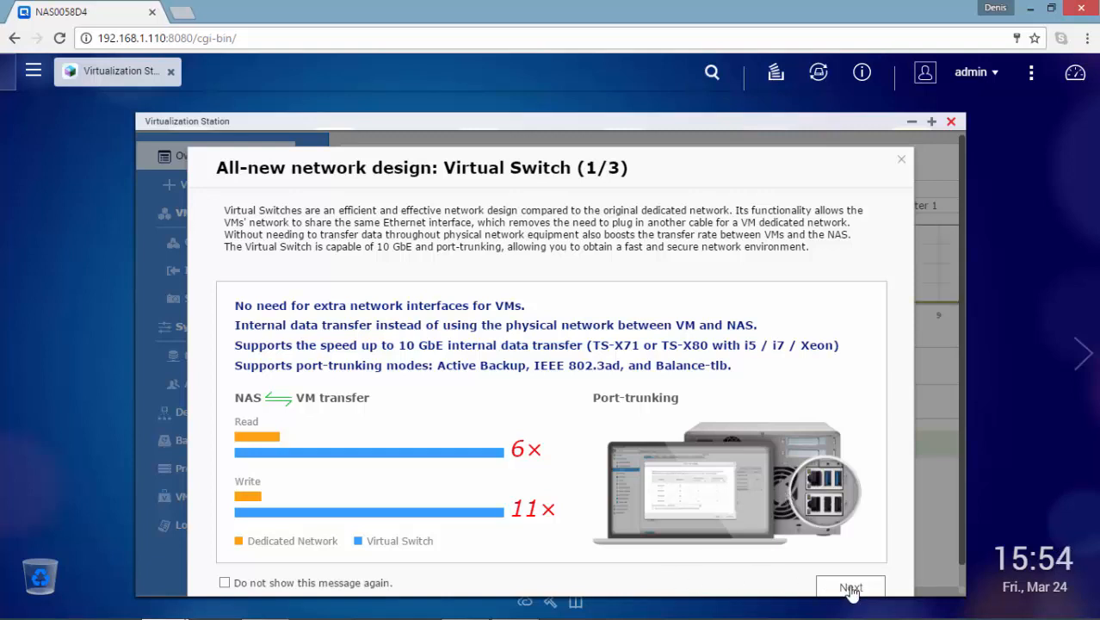
{"action": "left_click", "coordinate": [851, 588]}
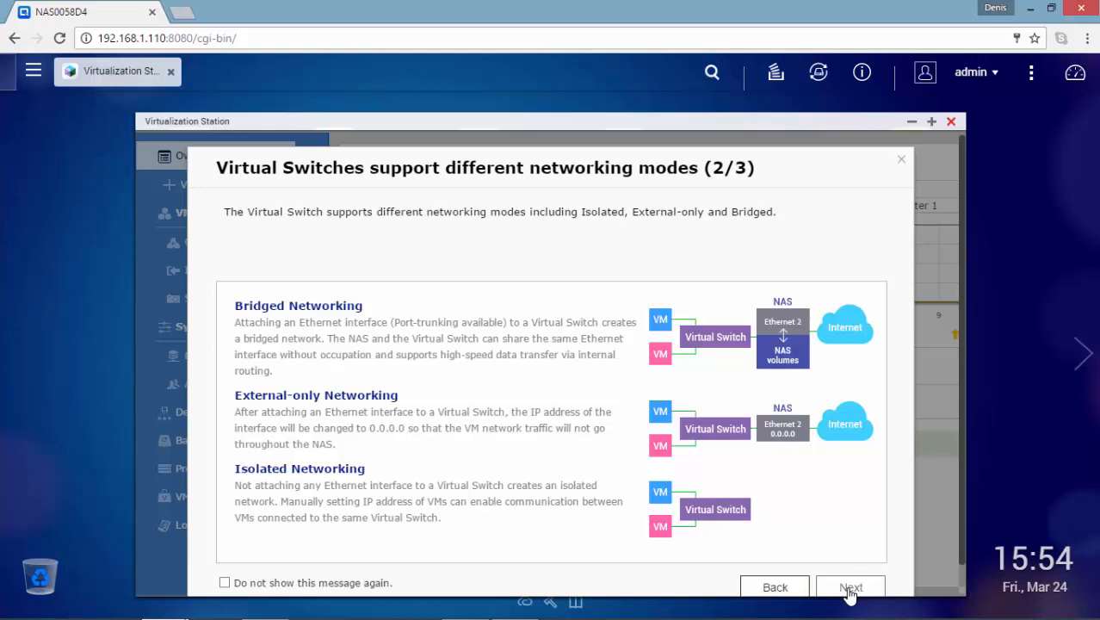
{"action": "left_click", "coordinate": [851, 587]}
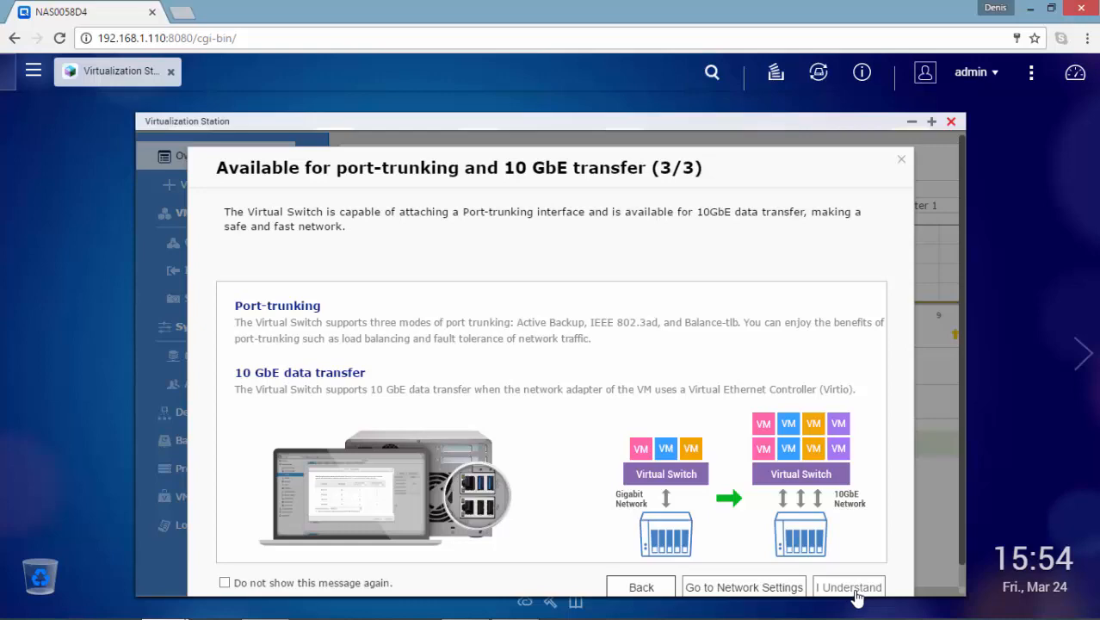
{"action": "left_click", "coordinate": [847, 586]}
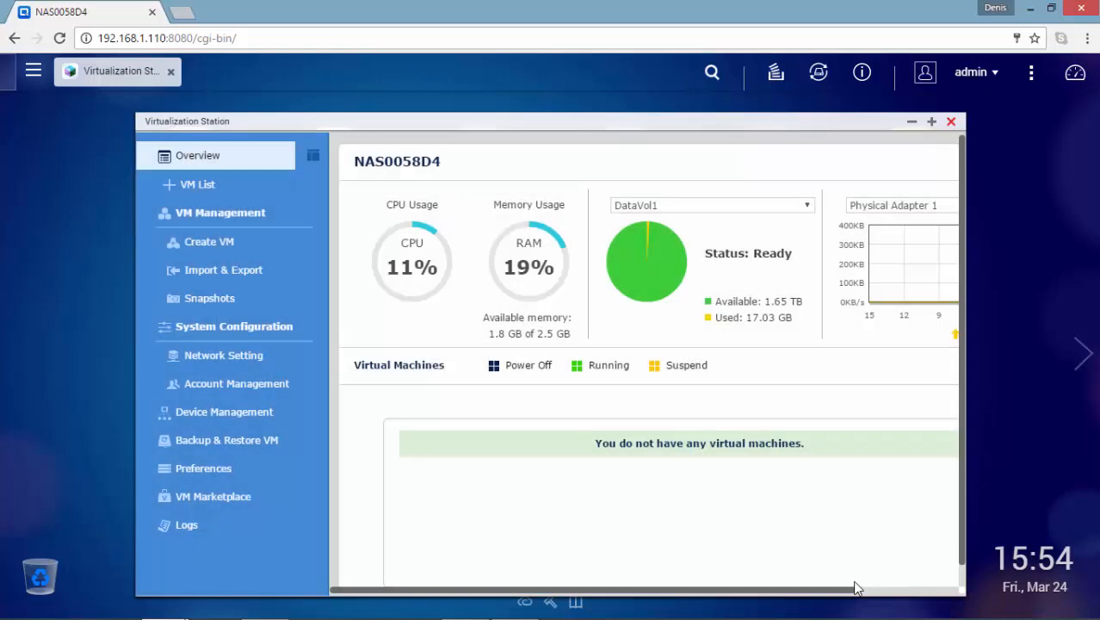
{"action": "mouse_move", "coordinate": [859, 530]}
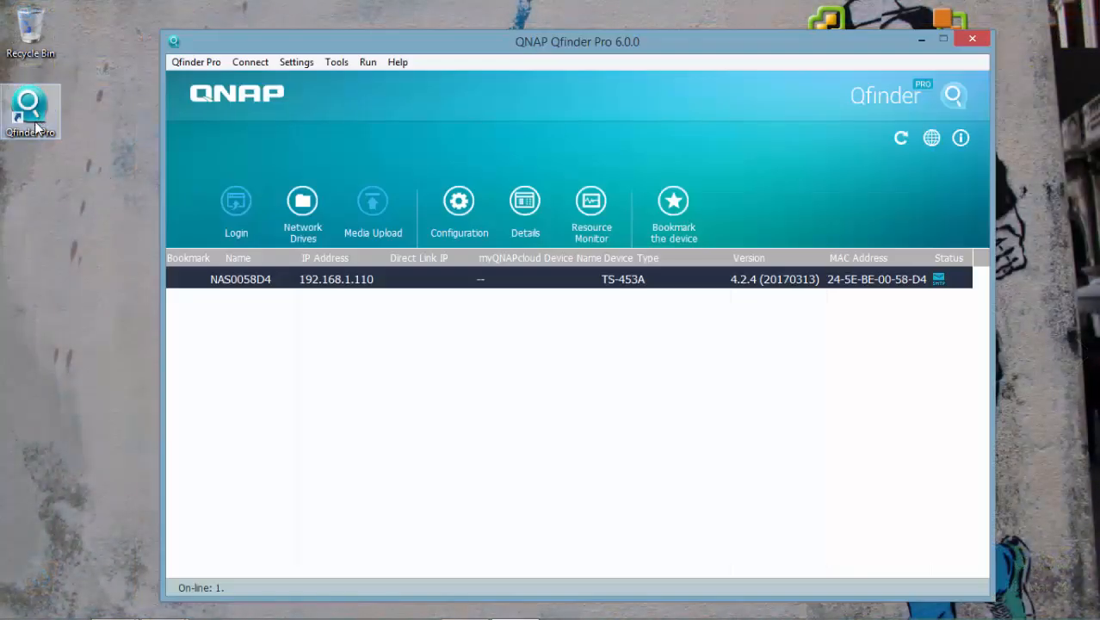
{"action": "right_click", "coordinate": [457, 279]}
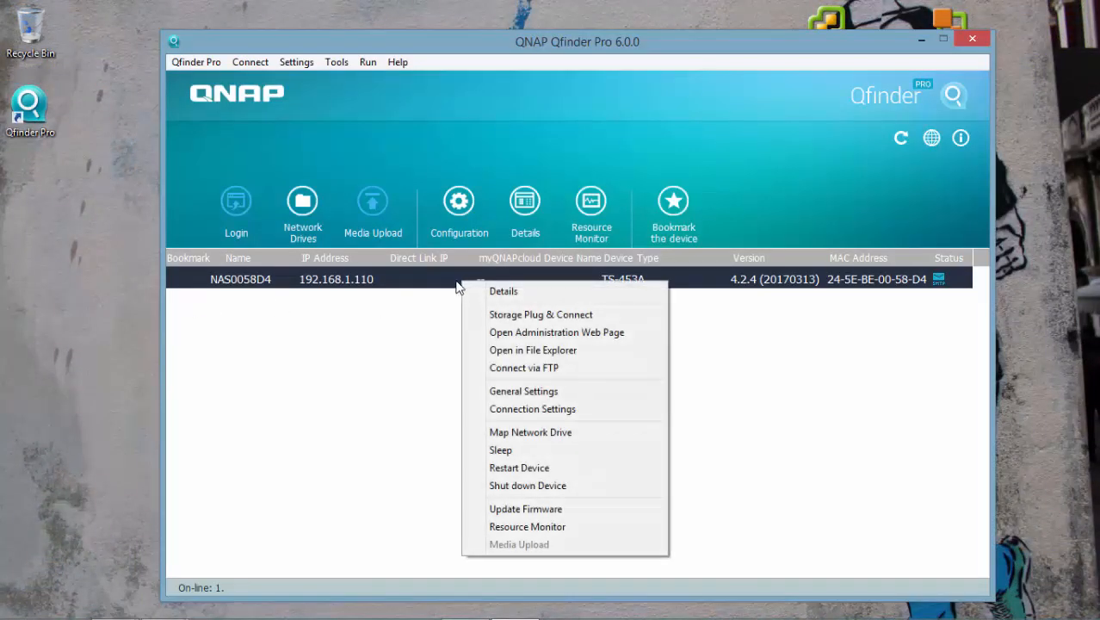
{"action": "left_click", "coordinate": [534, 351]}
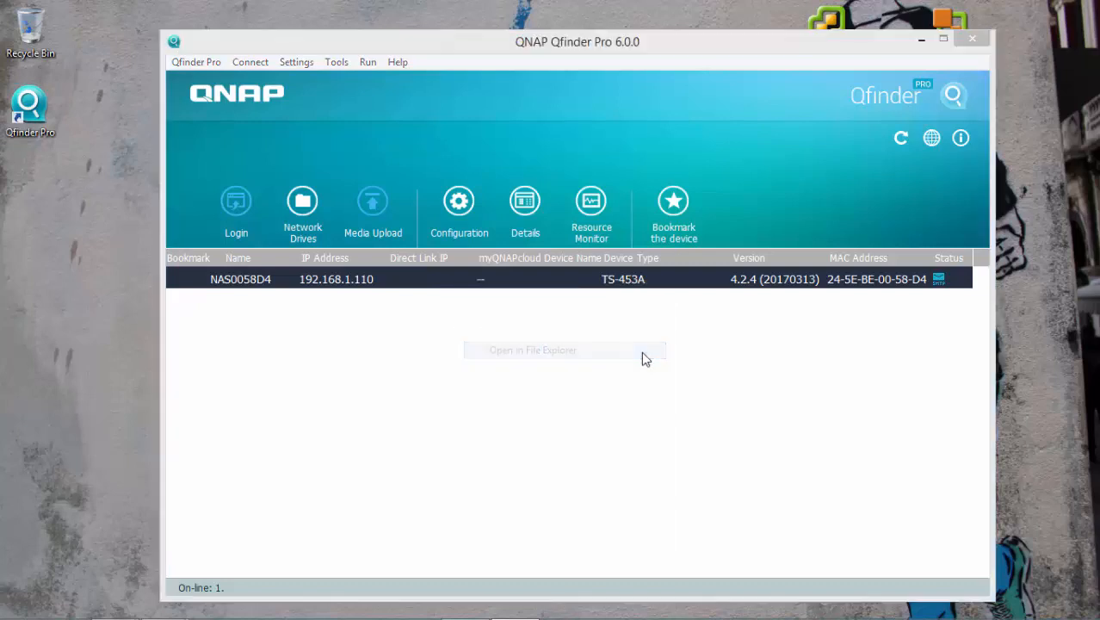
{"action": "left_click", "coordinate": [533, 350]}
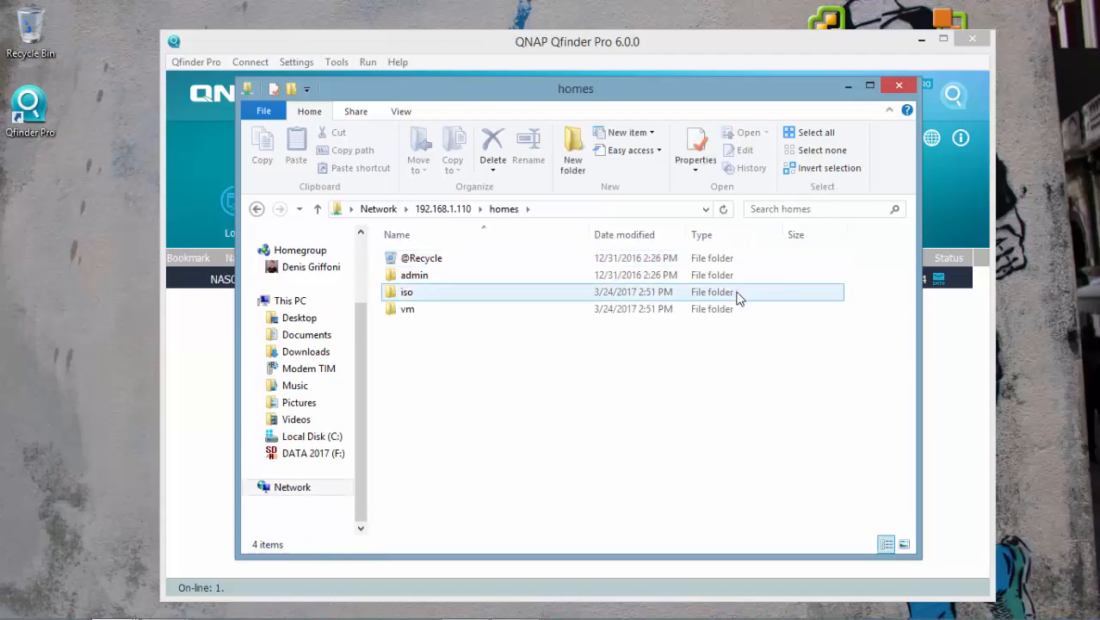
{"action": "double_click", "coordinate": [406, 293]}
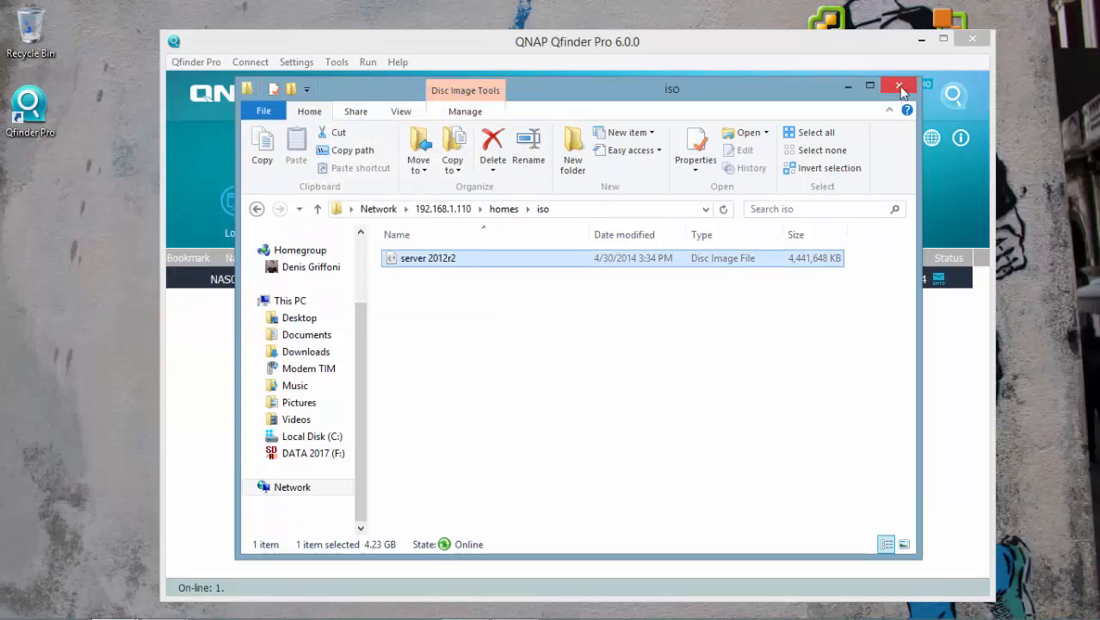
{"action": "left_click", "coordinate": [900, 86]}
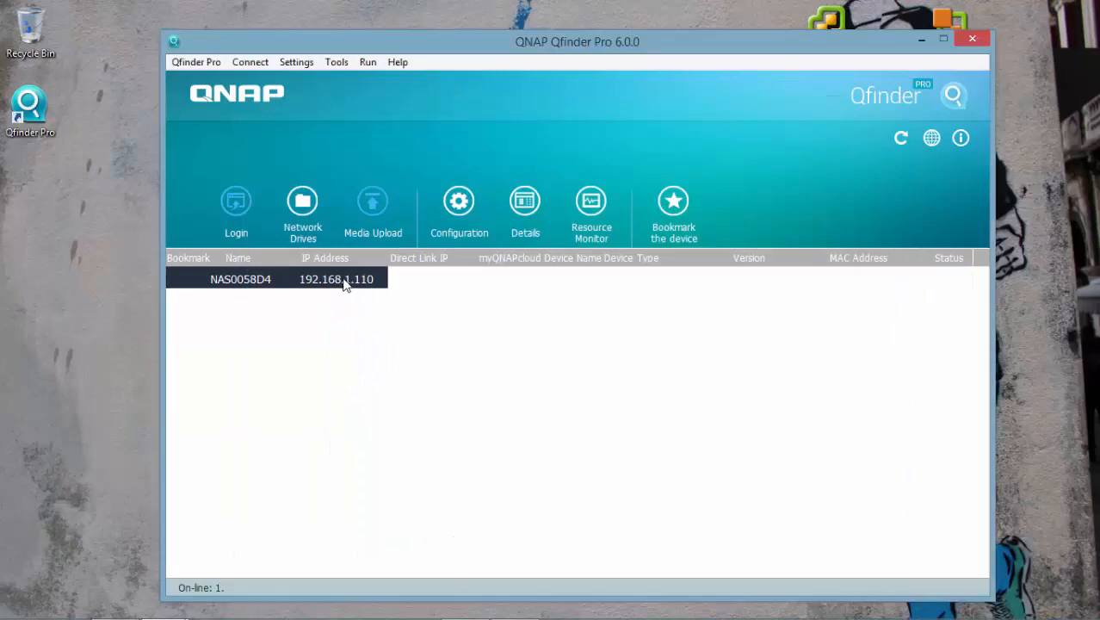
Open NAS0058D4's administration web page from Qfinder Pro and launch Virtualization Station
{"action": "right_click", "coordinate": [335, 278]}
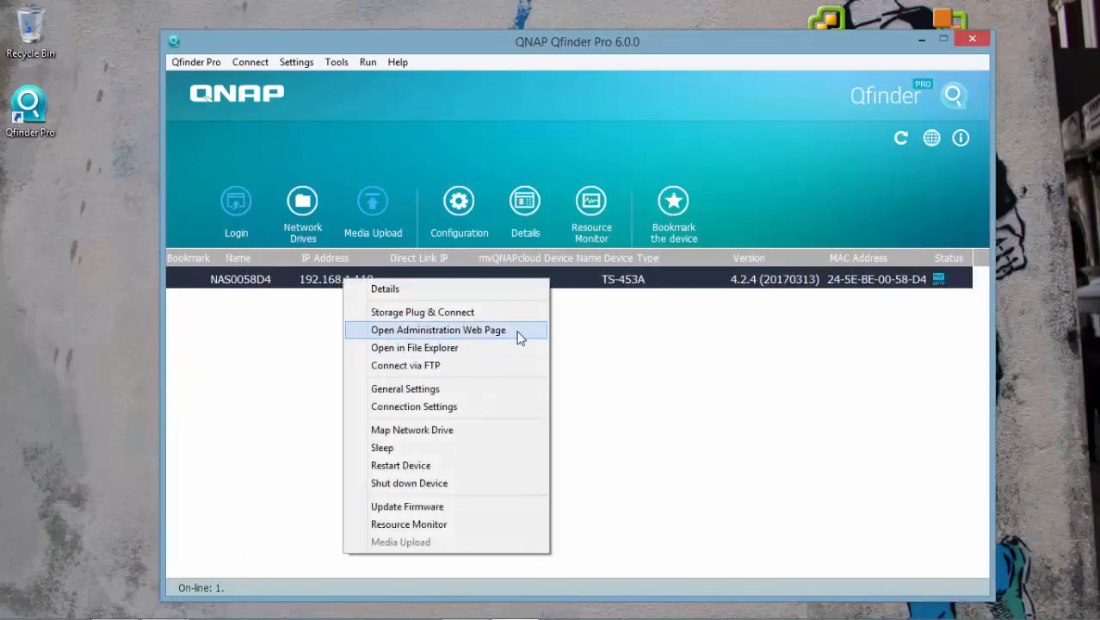
{"action": "left_click", "coordinate": [437, 330]}
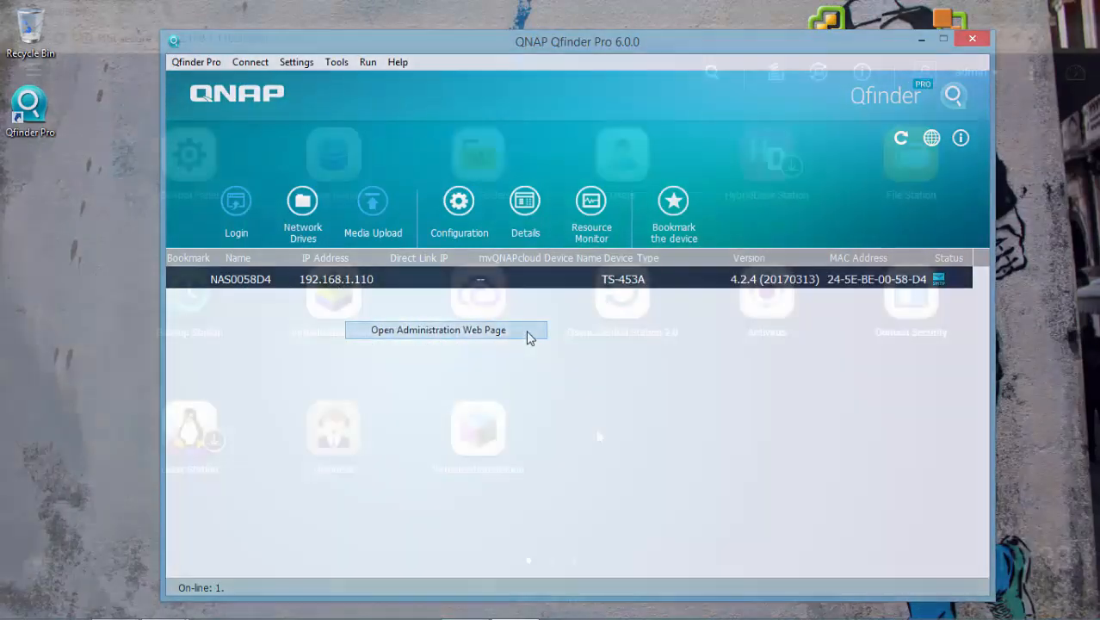
{"action": "left_click", "coordinate": [438, 331]}
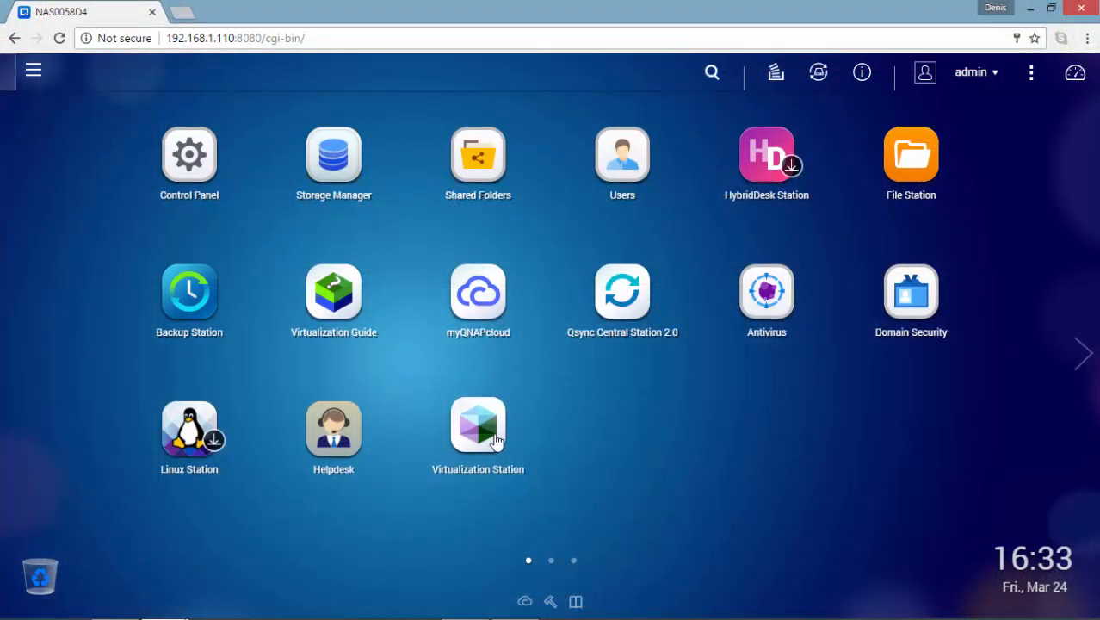
{"action": "left_click", "coordinate": [479, 422]}
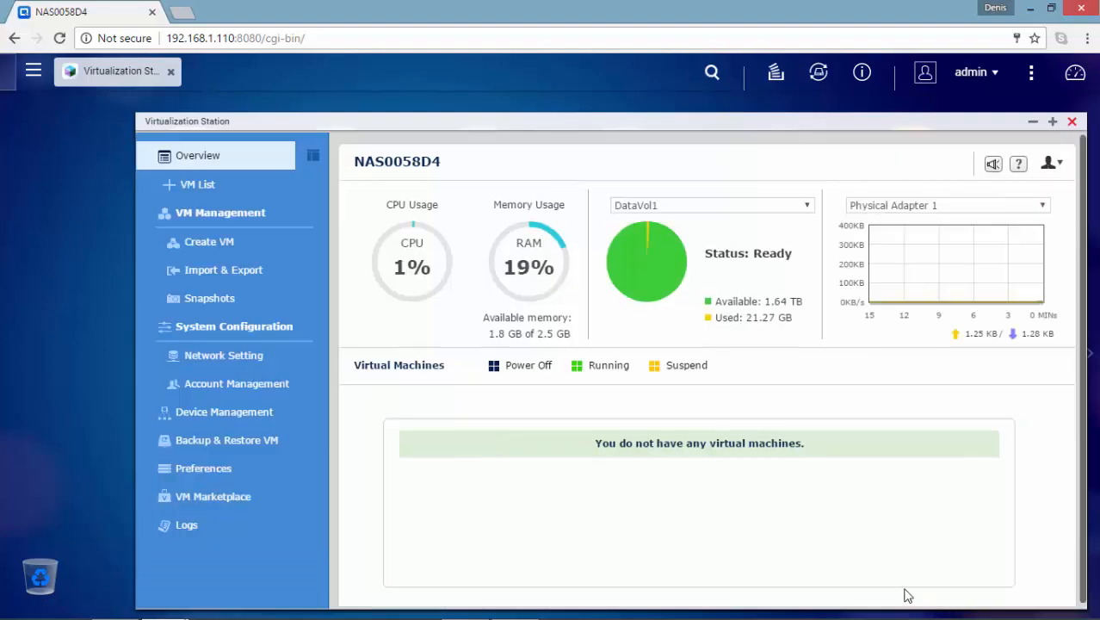
{"action": "mouse_move", "coordinate": [544, 530]}
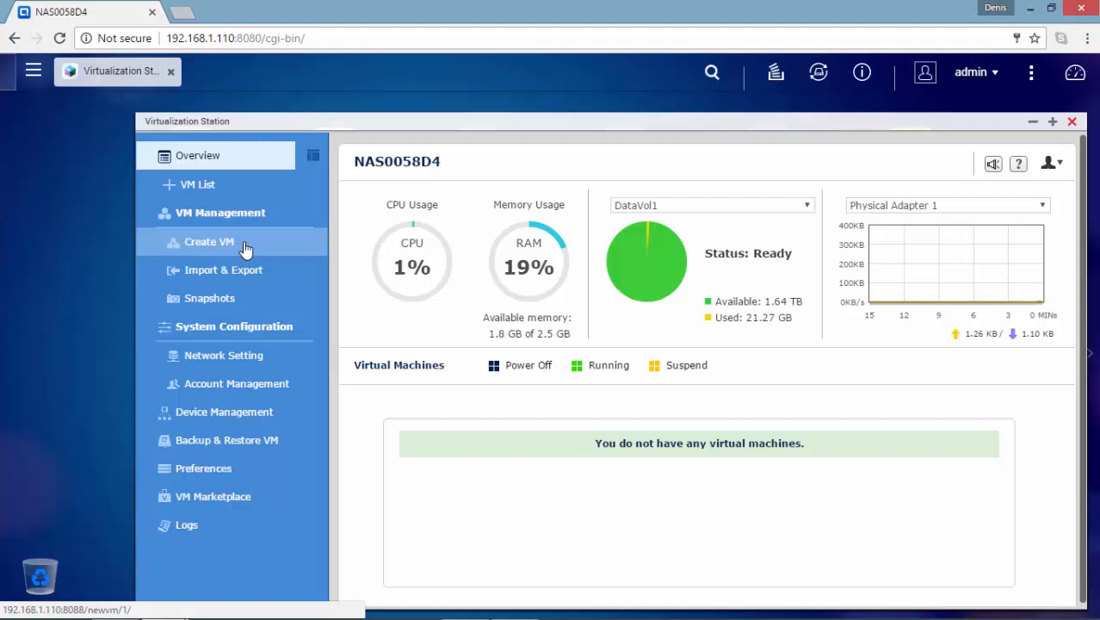
{"action": "mouse_move", "coordinate": [244, 248]}
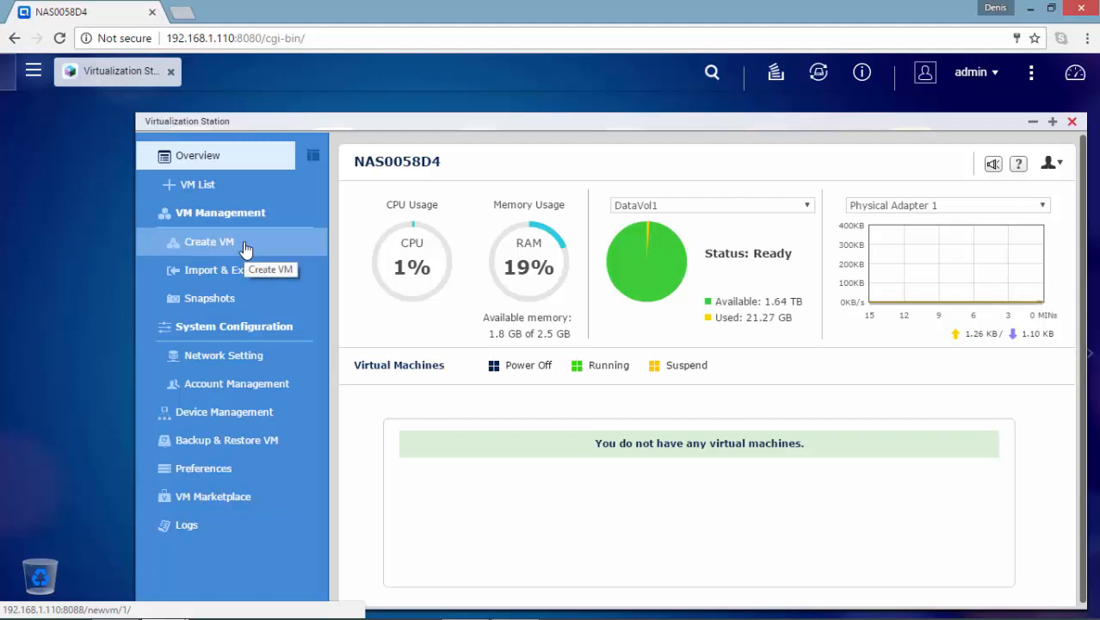
Bring up the New Virtual Machine templates page via Create VM
{"action": "left_click", "coordinate": [208, 241]}
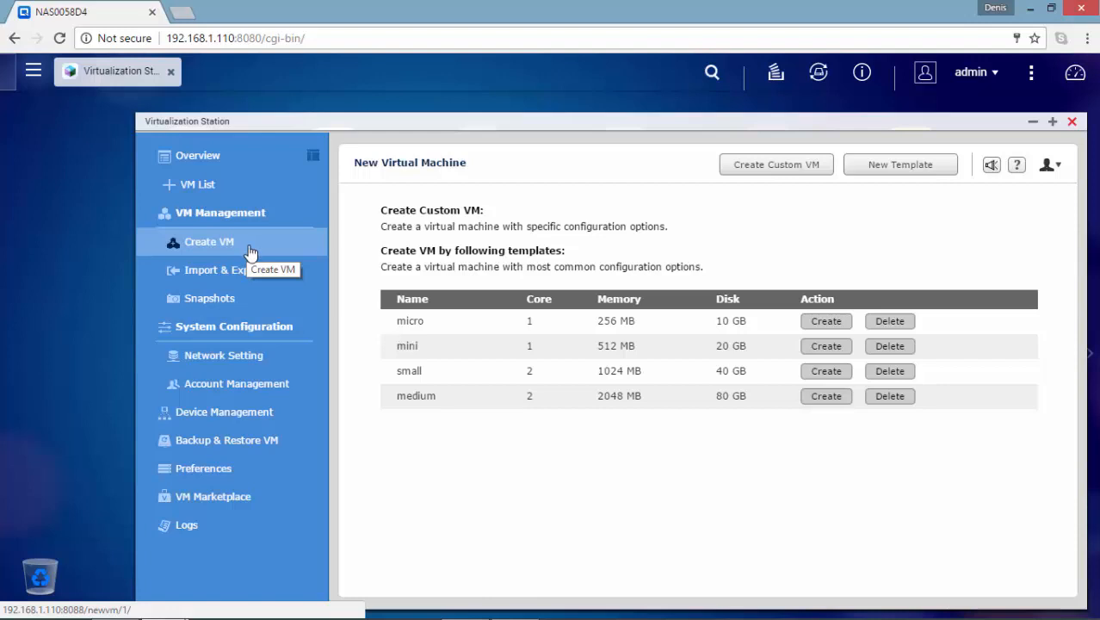
{"action": "mouse_move", "coordinate": [486, 330]}
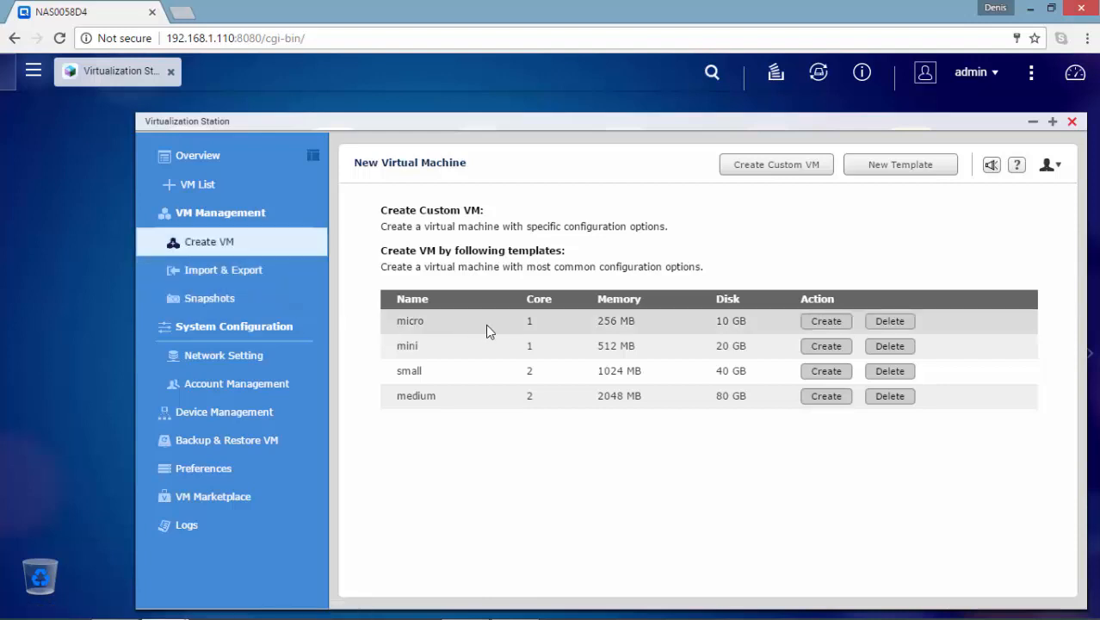
{"action": "mouse_move", "coordinate": [496, 353]}
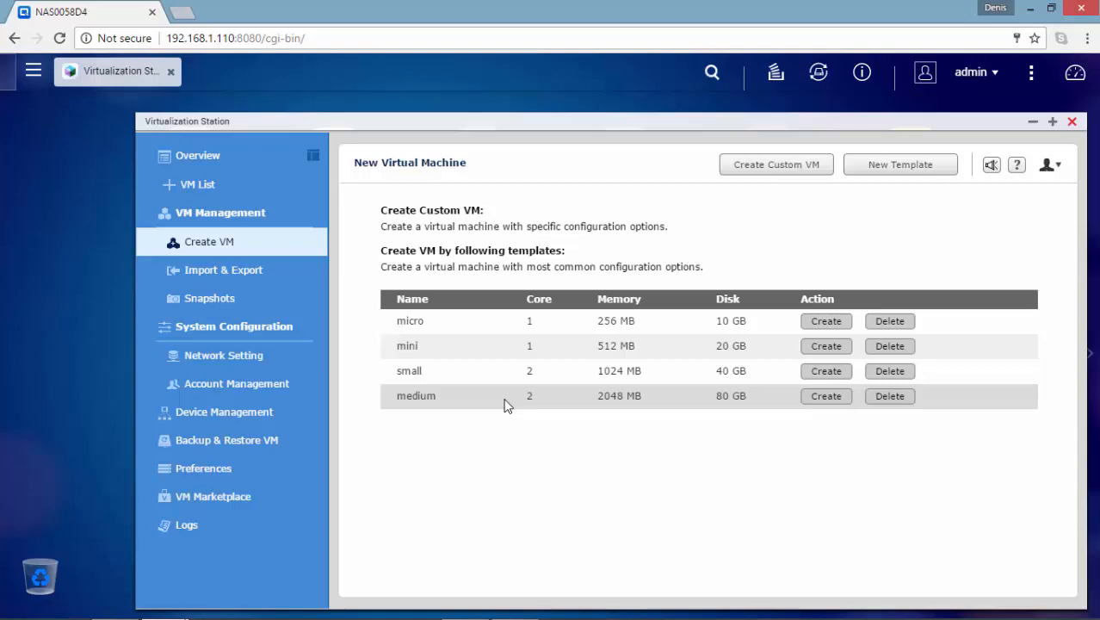
{"action": "mouse_move", "coordinate": [513, 430]}
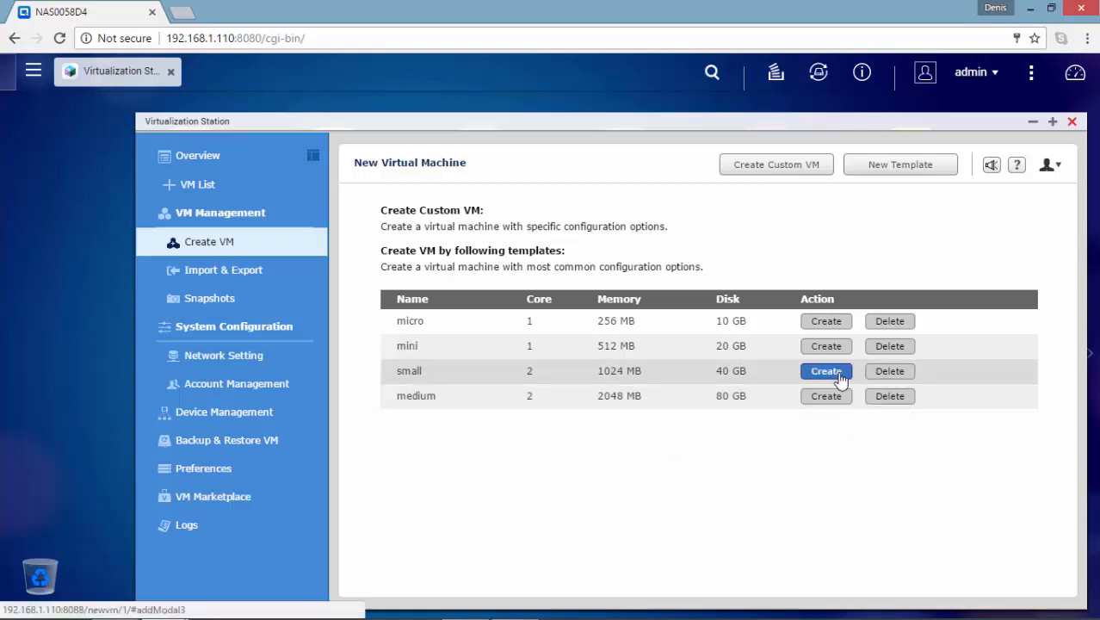
Start a small-template VM named dc01 with OS type Windows
{"action": "left_click", "coordinate": [825, 370]}
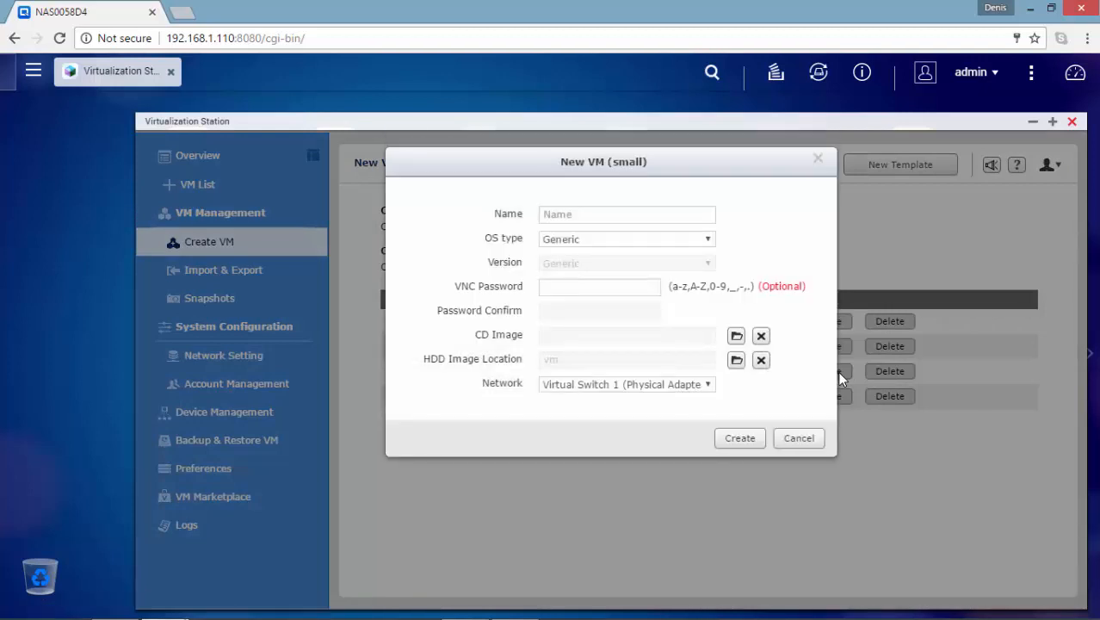
{"action": "mouse_move", "coordinate": [887, 215]}
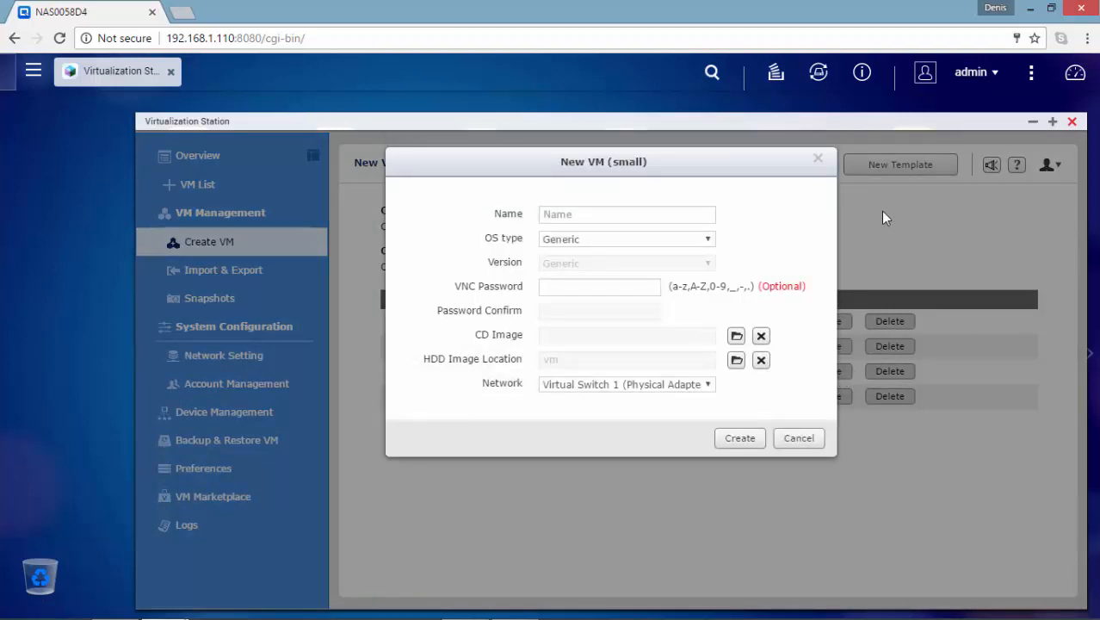
{"action": "type", "text": "dc"}
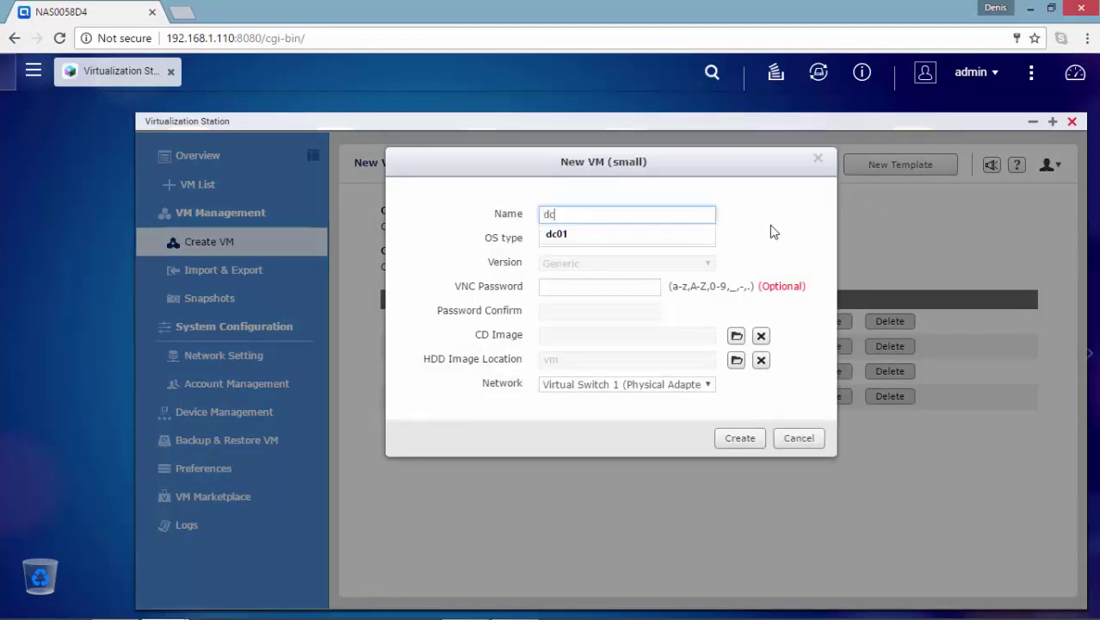
{"action": "type", "text": "01"}
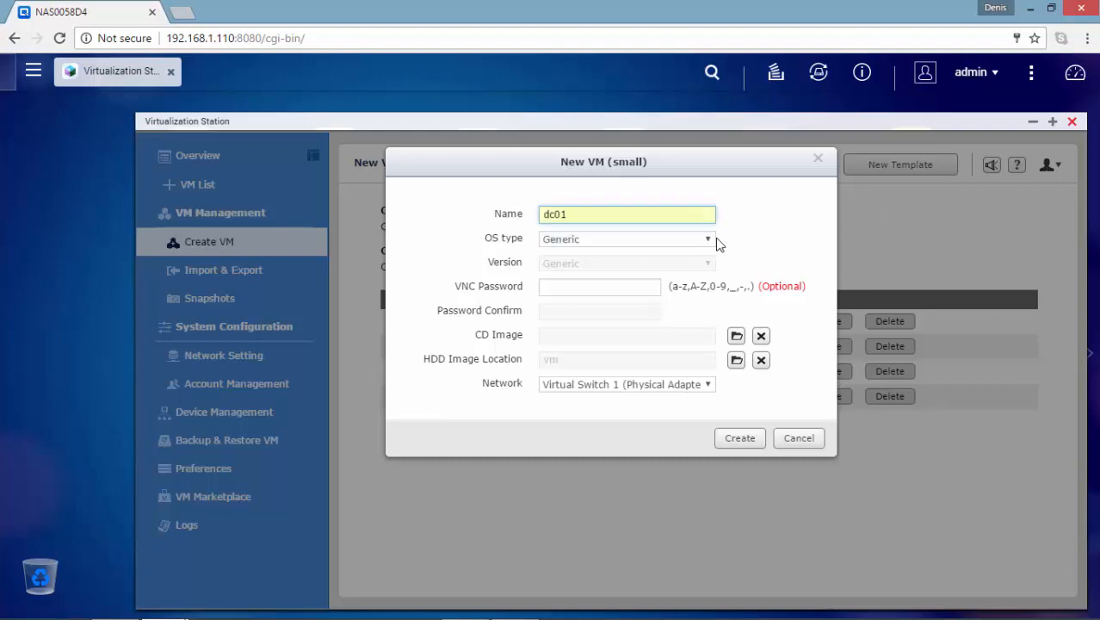
{"action": "left_click", "coordinate": [707, 238]}
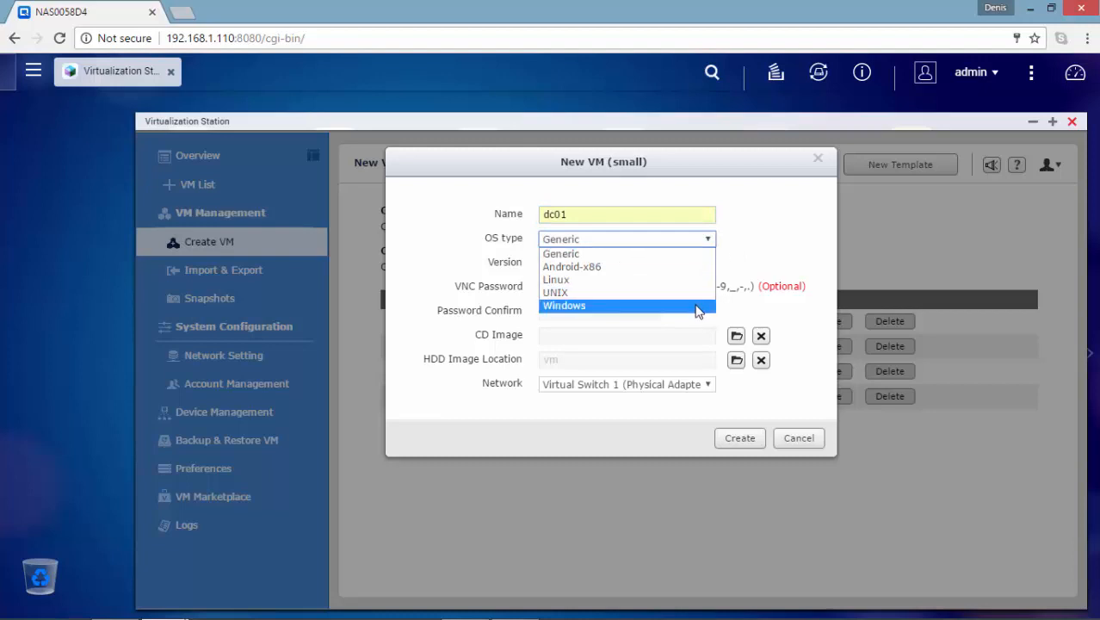
{"action": "left_click", "coordinate": [565, 306]}
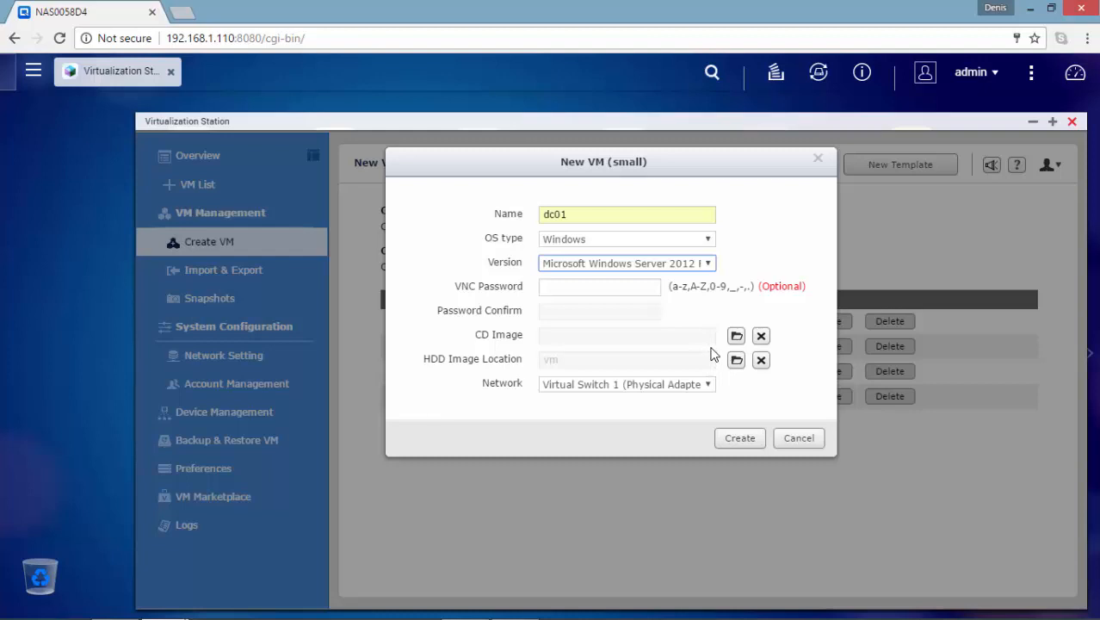
{"action": "mouse_move", "coordinate": [737, 336]}
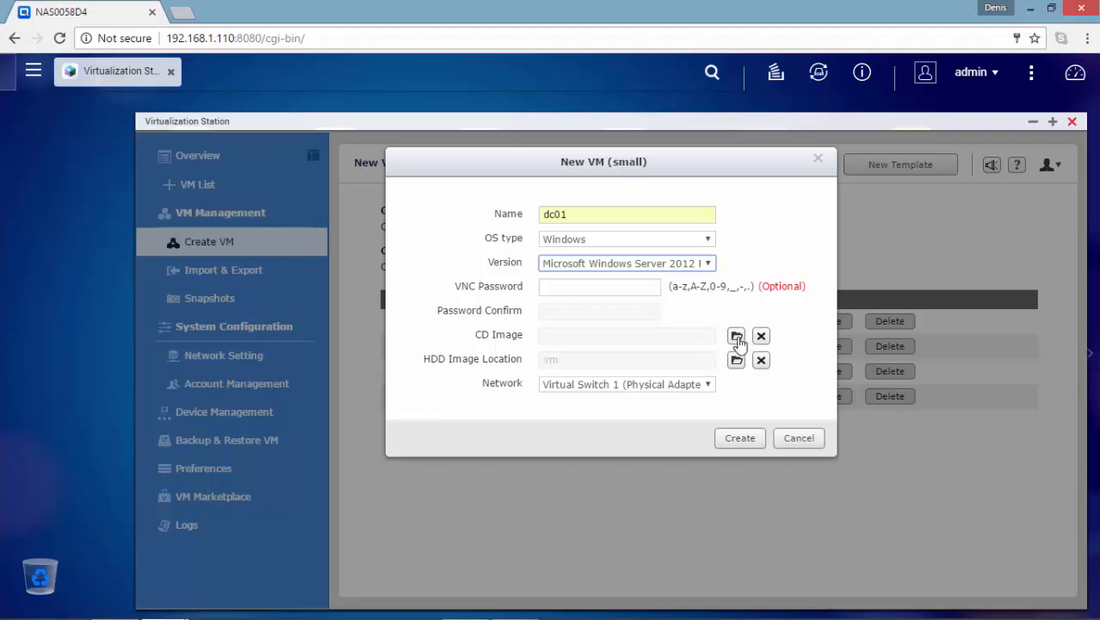
Choose homes/iso/server 2012r2.ISO as the VM's CD image
{"action": "left_click", "coordinate": [737, 336]}
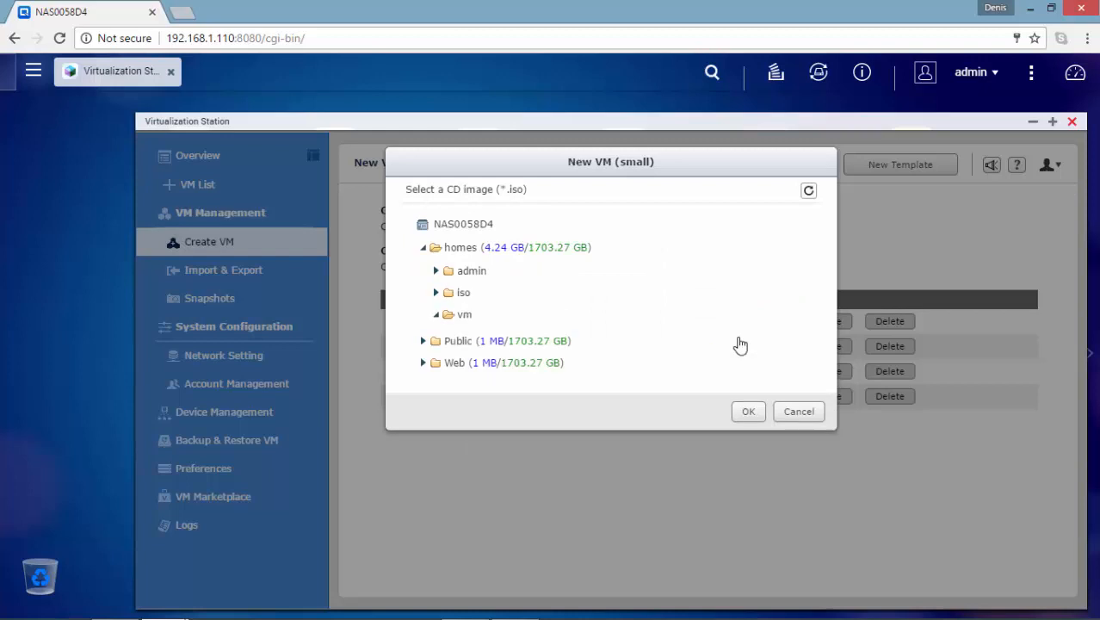
{"action": "left_click", "coordinate": [463, 292]}
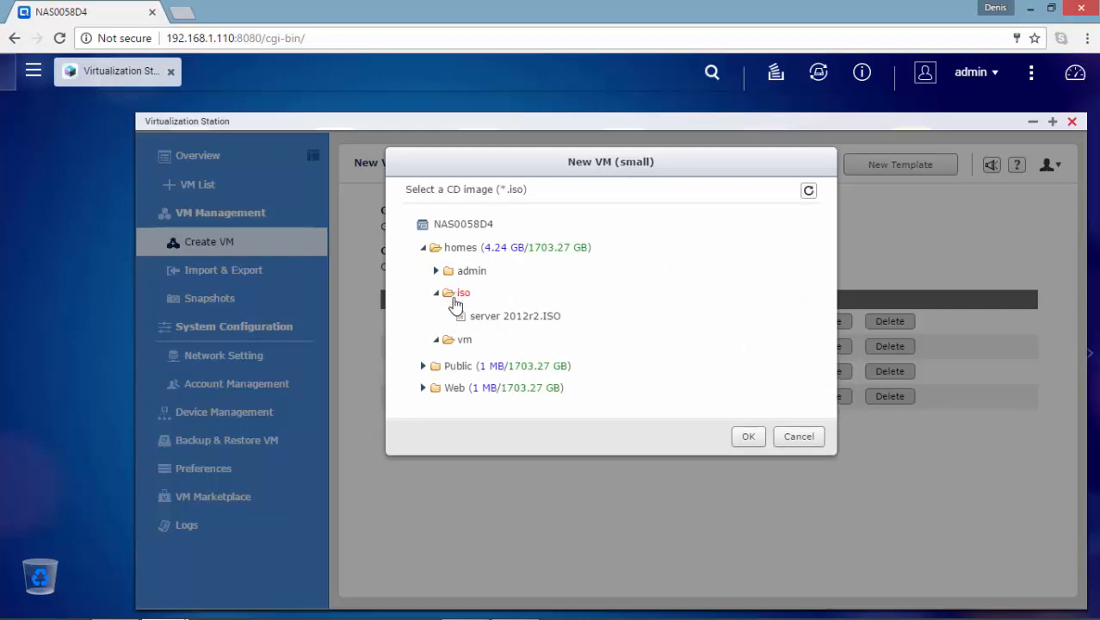
{"action": "left_click", "coordinate": [515, 317]}
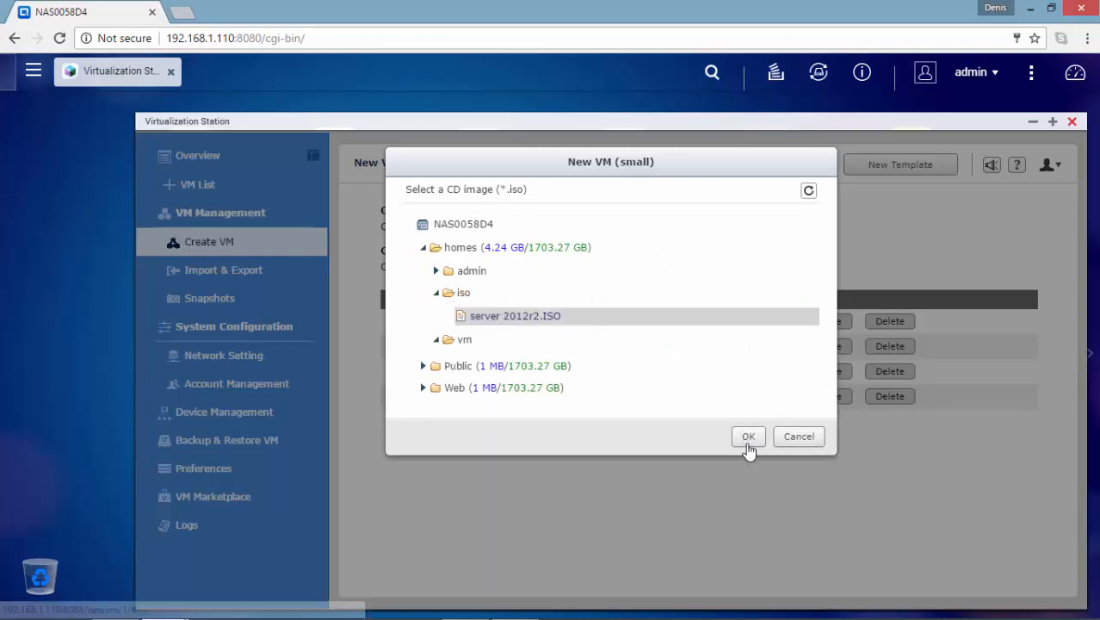
{"action": "left_click", "coordinate": [747, 438]}
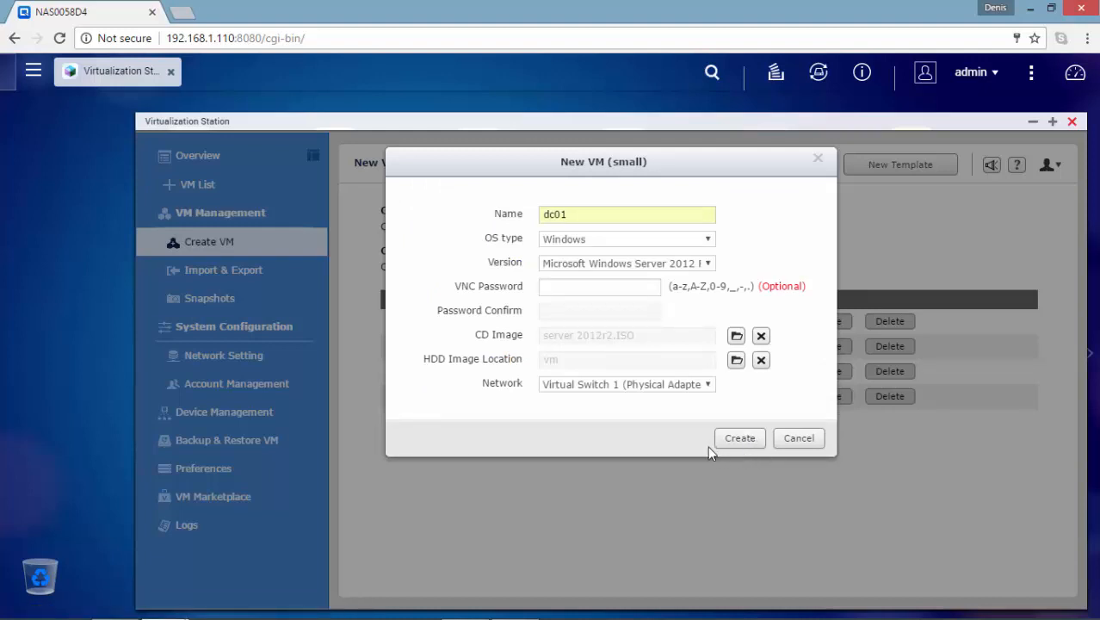
{"action": "mouse_move", "coordinate": [730, 409]}
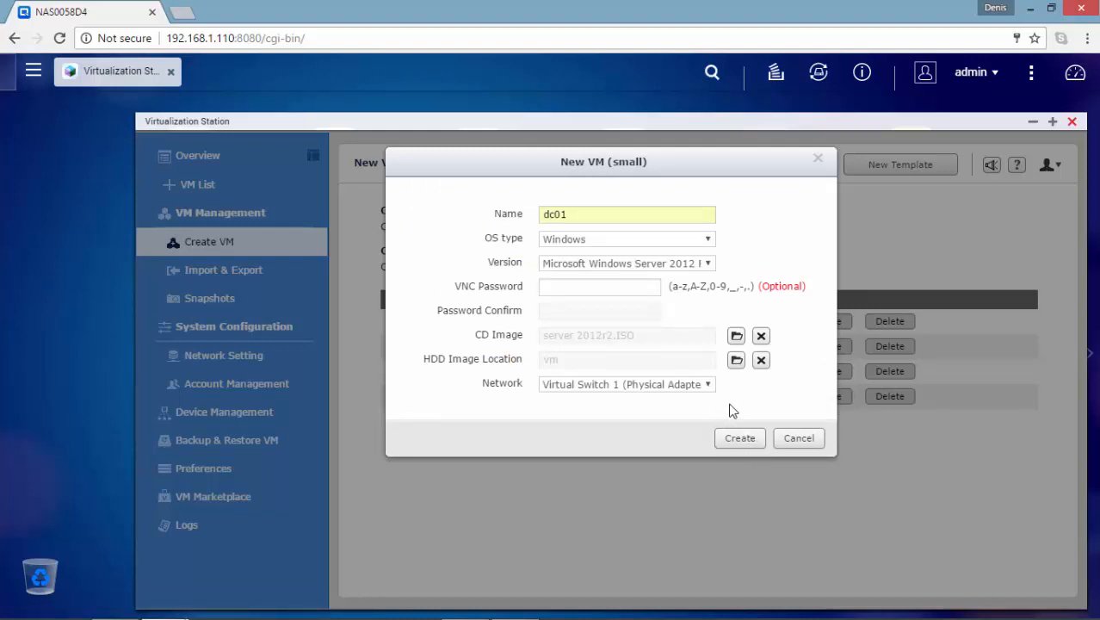
{"action": "mouse_move", "coordinate": [813, 468]}
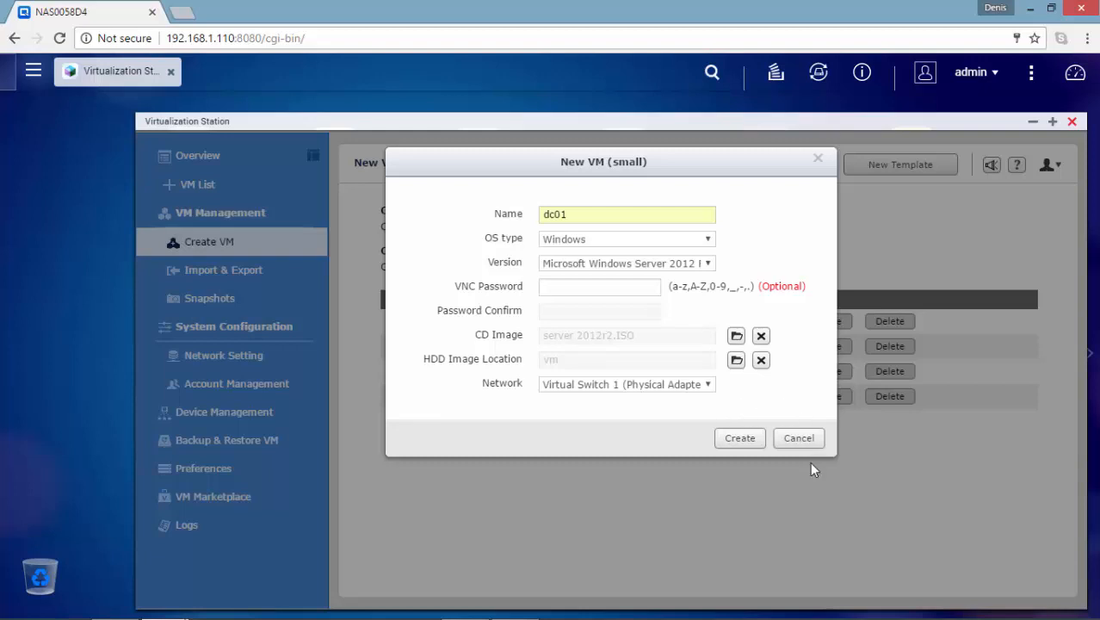
{"action": "mouse_move", "coordinate": [741, 439]}
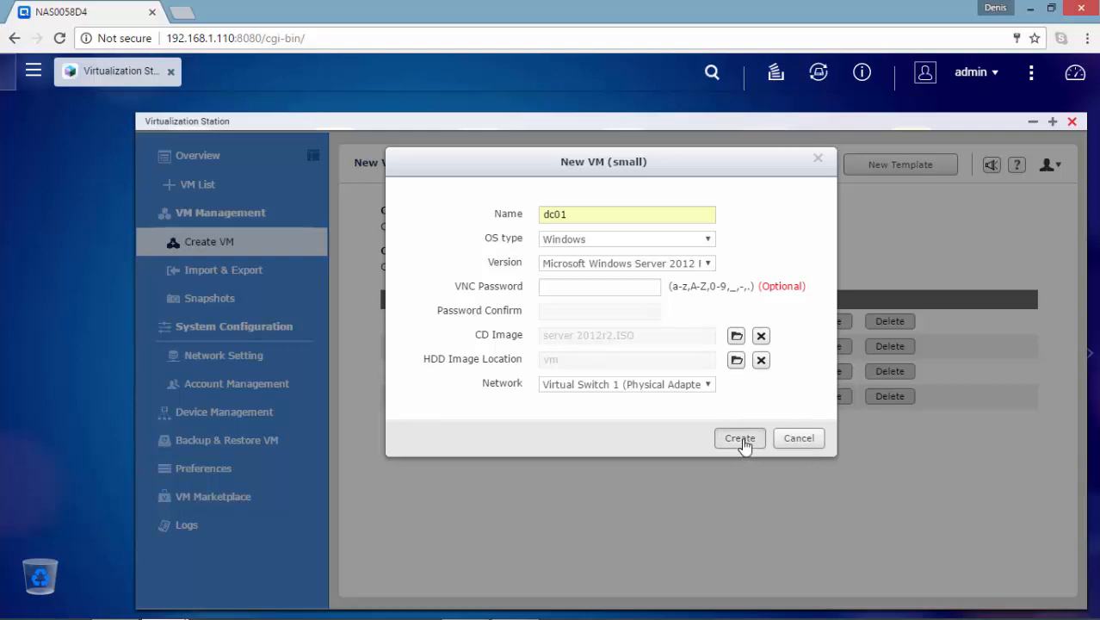
Create the dc01 virtual machine, proceeding without a VNC console password
{"action": "left_click", "coordinate": [738, 439]}
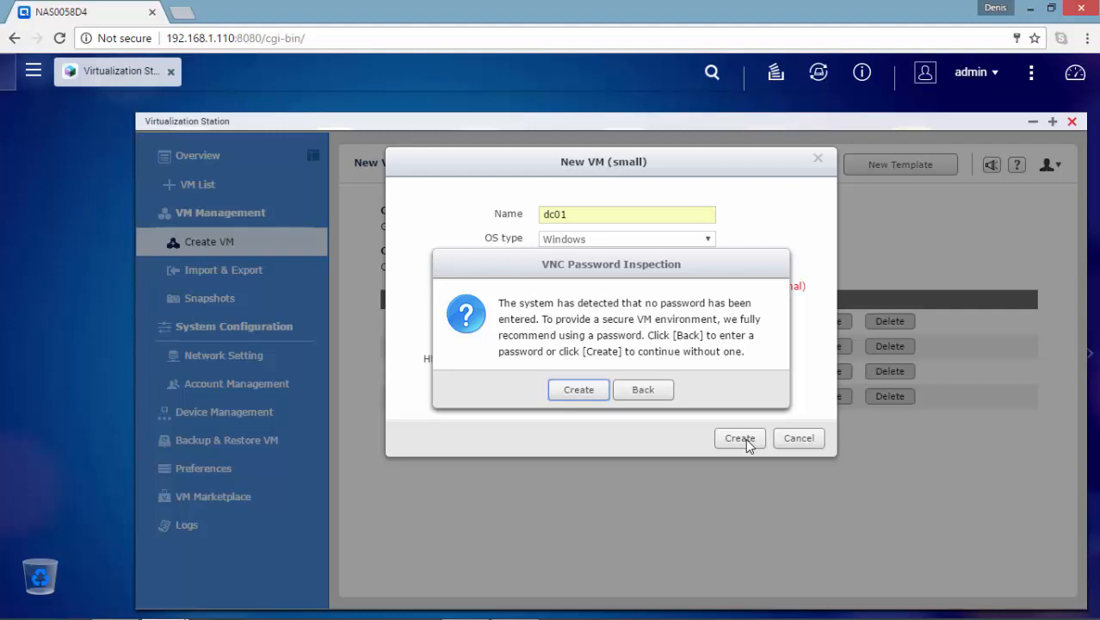
{"action": "mouse_move", "coordinate": [593, 465]}
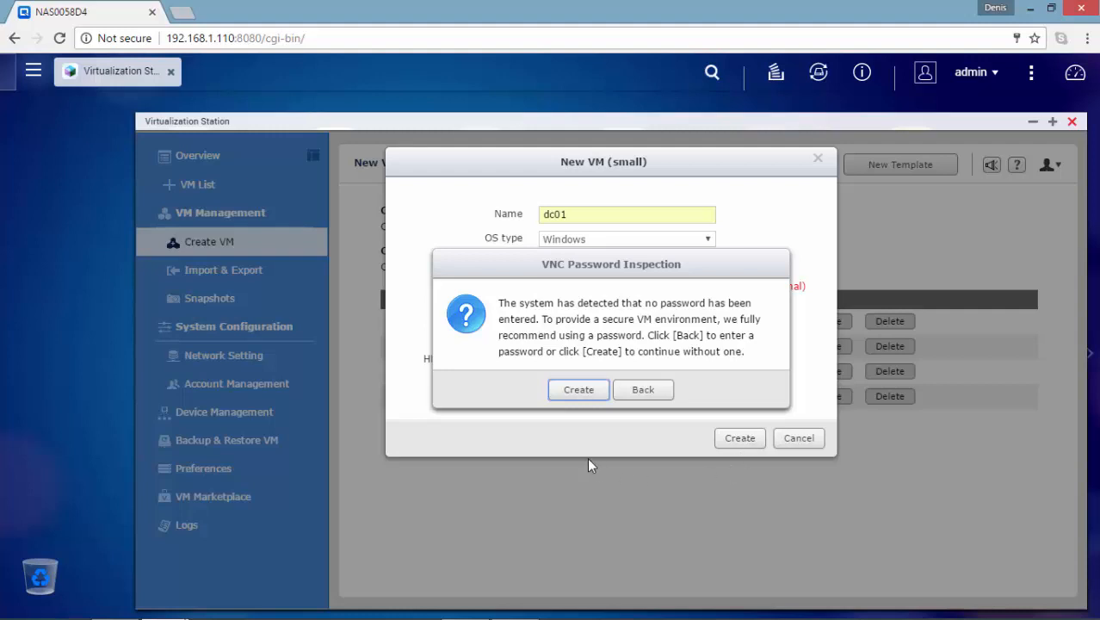
{"action": "mouse_move", "coordinate": [579, 389]}
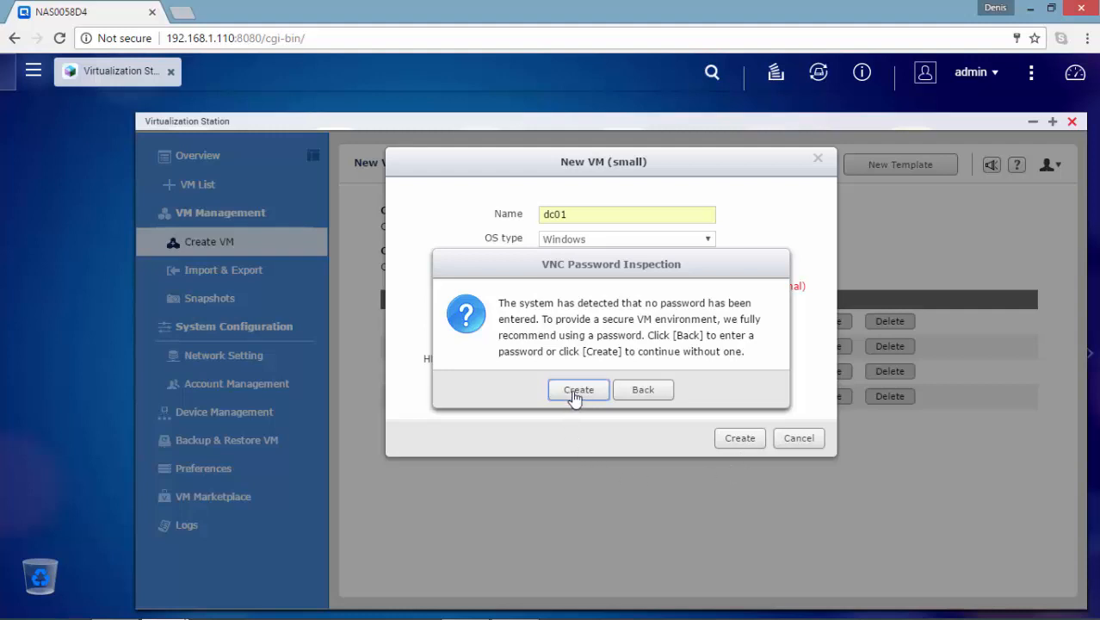
{"action": "left_click", "coordinate": [578, 389]}
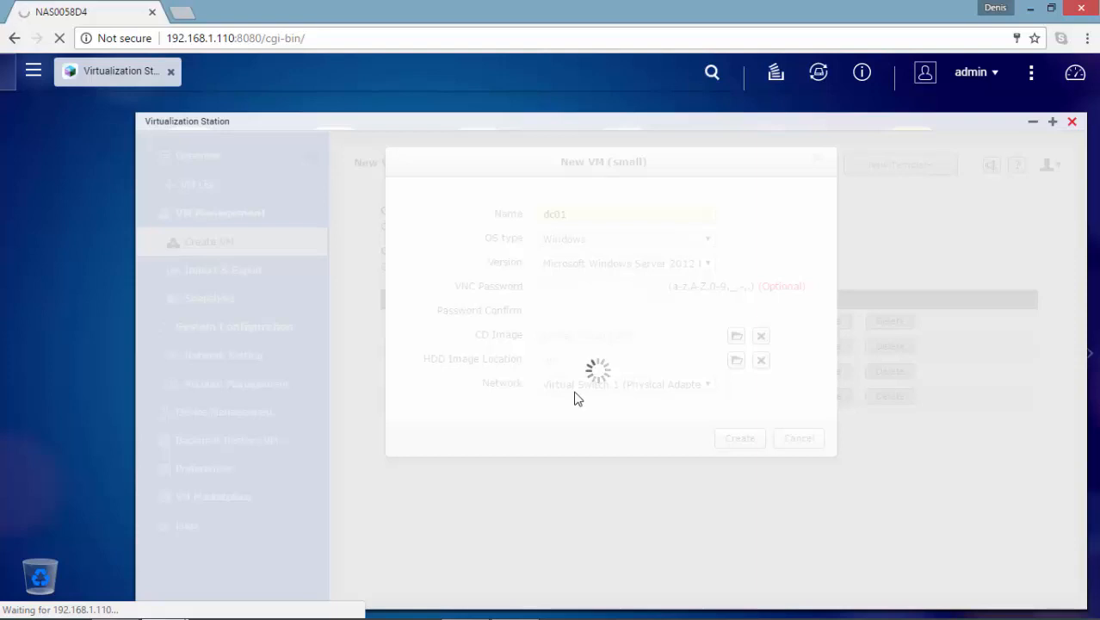
{"action": "left_click", "coordinate": [738, 439]}
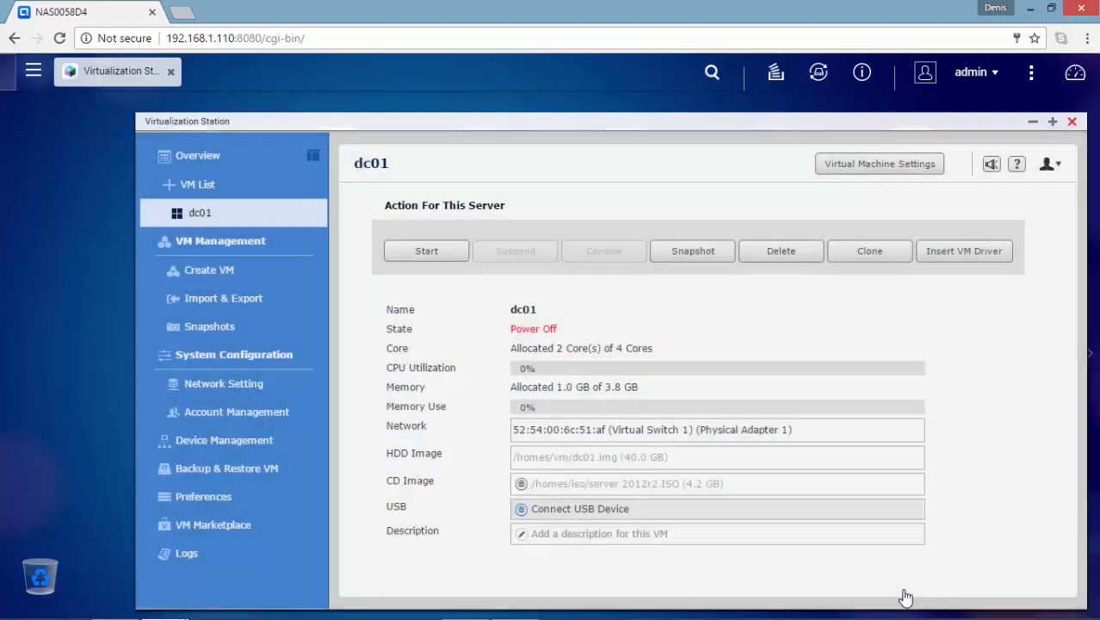
{"action": "mouse_move", "coordinate": [1002, 569]}
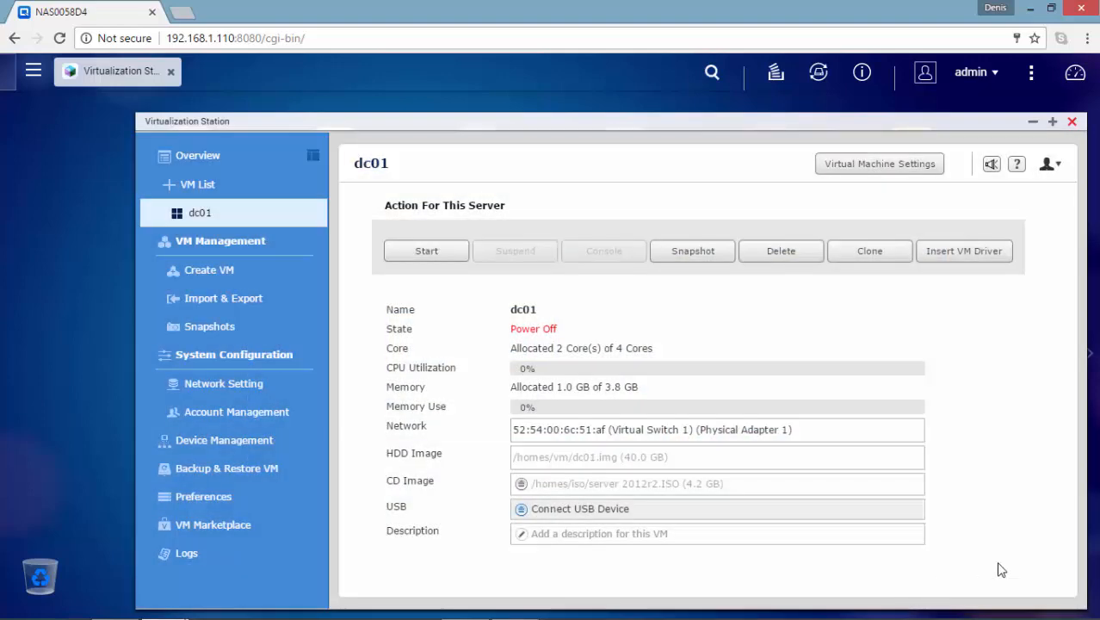
{"action": "mouse_move", "coordinate": [420, 272]}
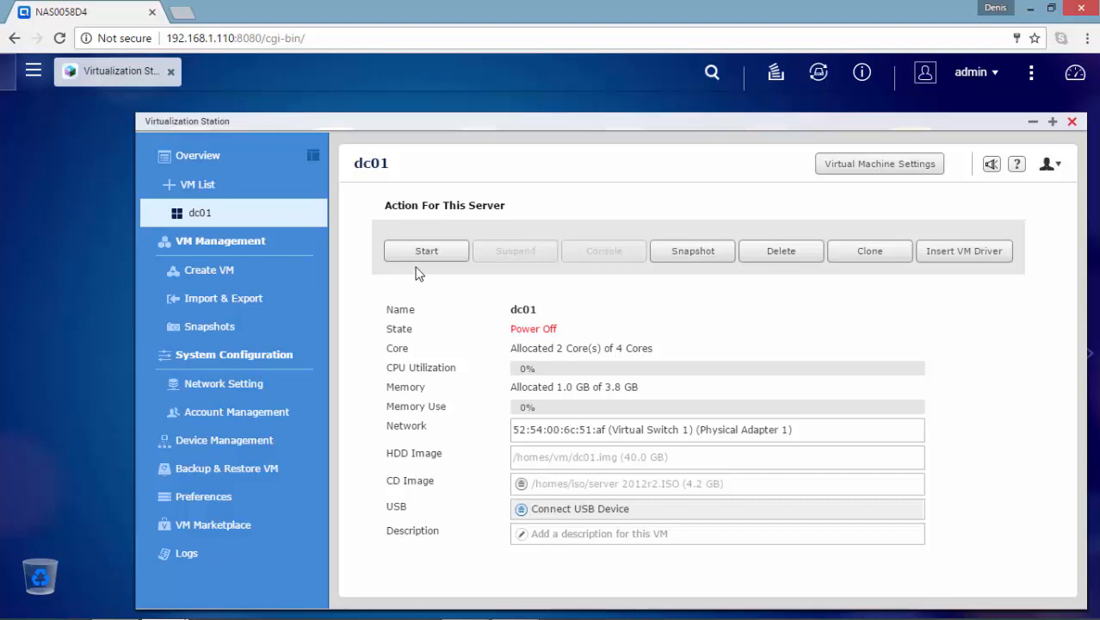
{"action": "mouse_move", "coordinate": [427, 257]}
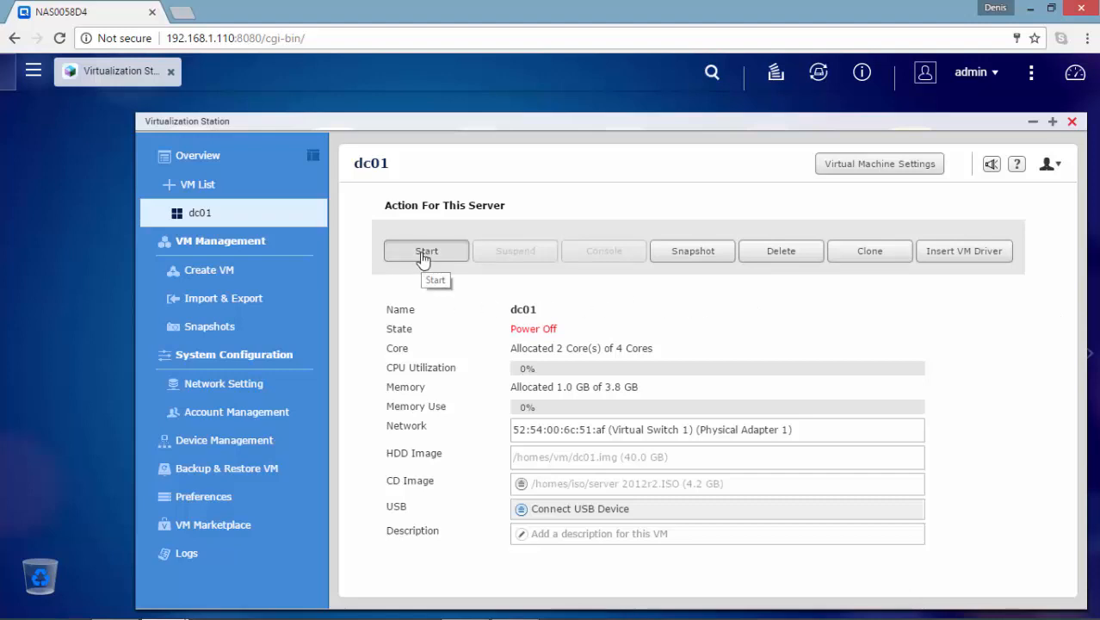
Power on dc01 and connect to its HTML5 remote console at High quality
{"action": "left_click", "coordinate": [427, 252]}
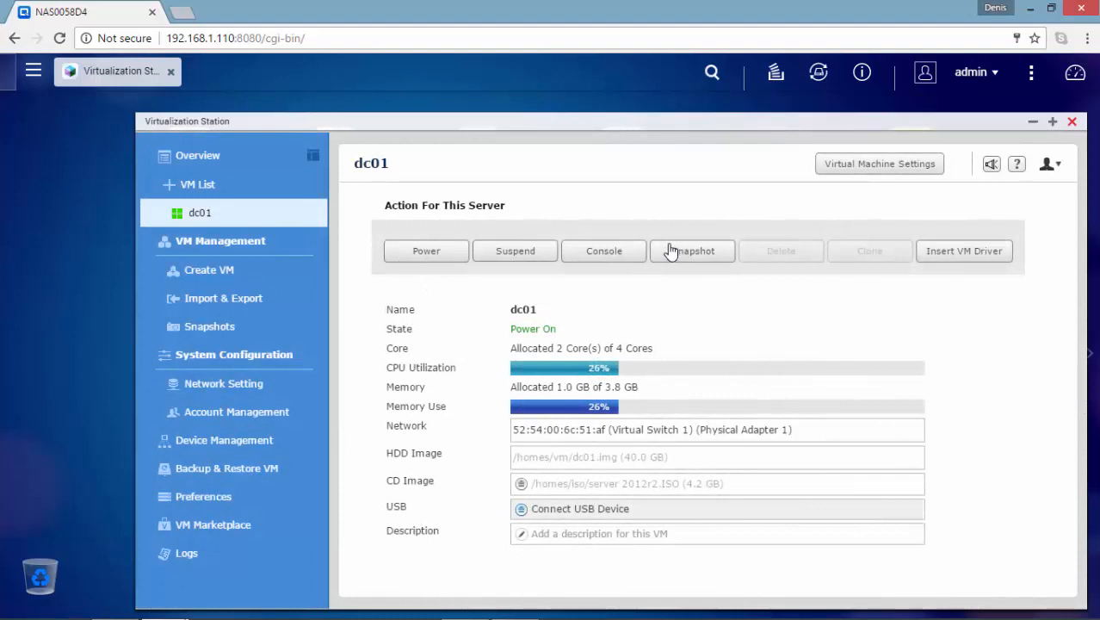
{"action": "left_click", "coordinate": [603, 251]}
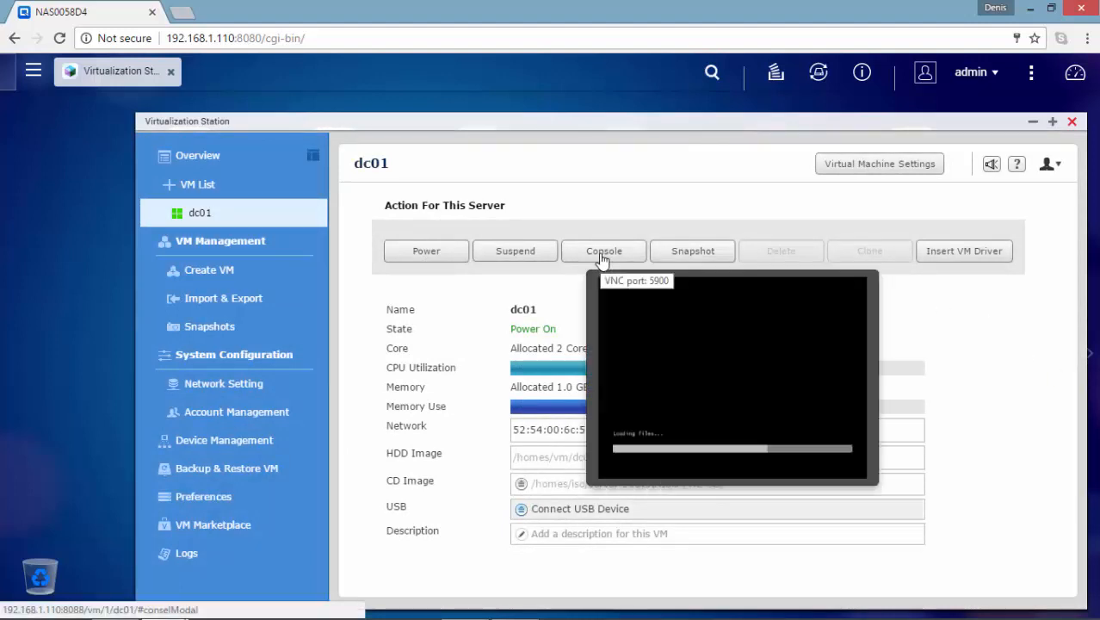
{"action": "left_click", "coordinate": [602, 251]}
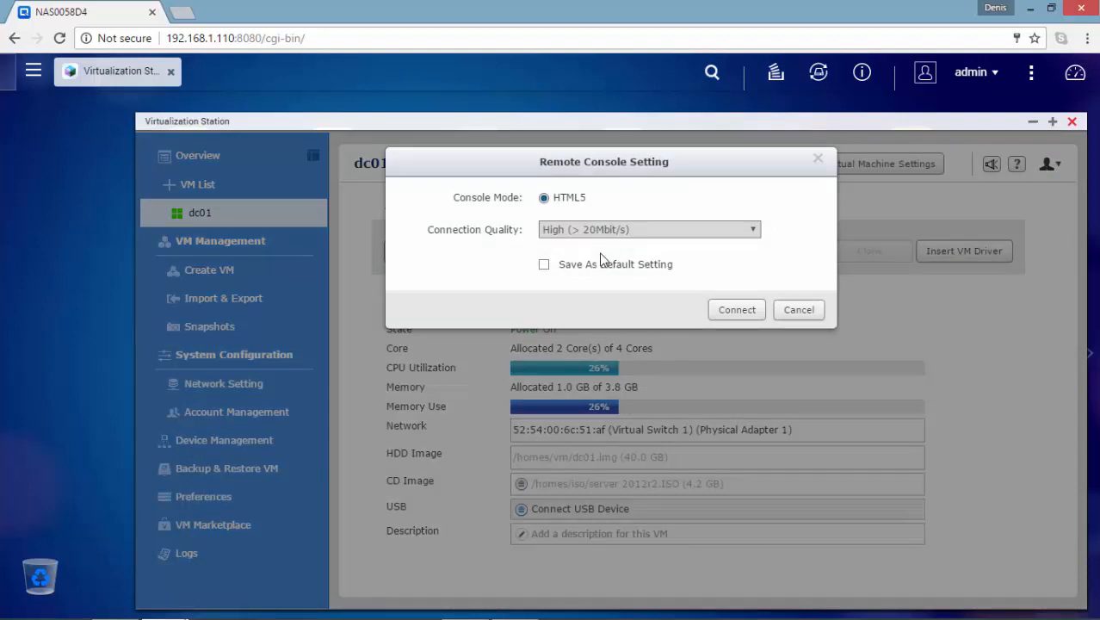
{"action": "mouse_move", "coordinate": [768, 269]}
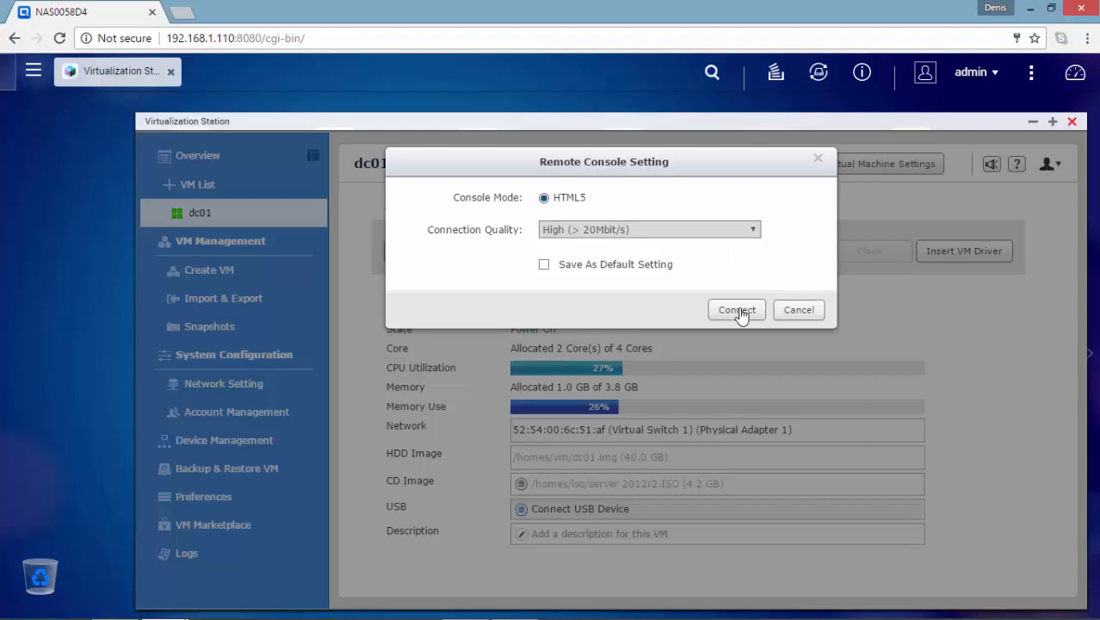
{"action": "left_click", "coordinate": [737, 310]}
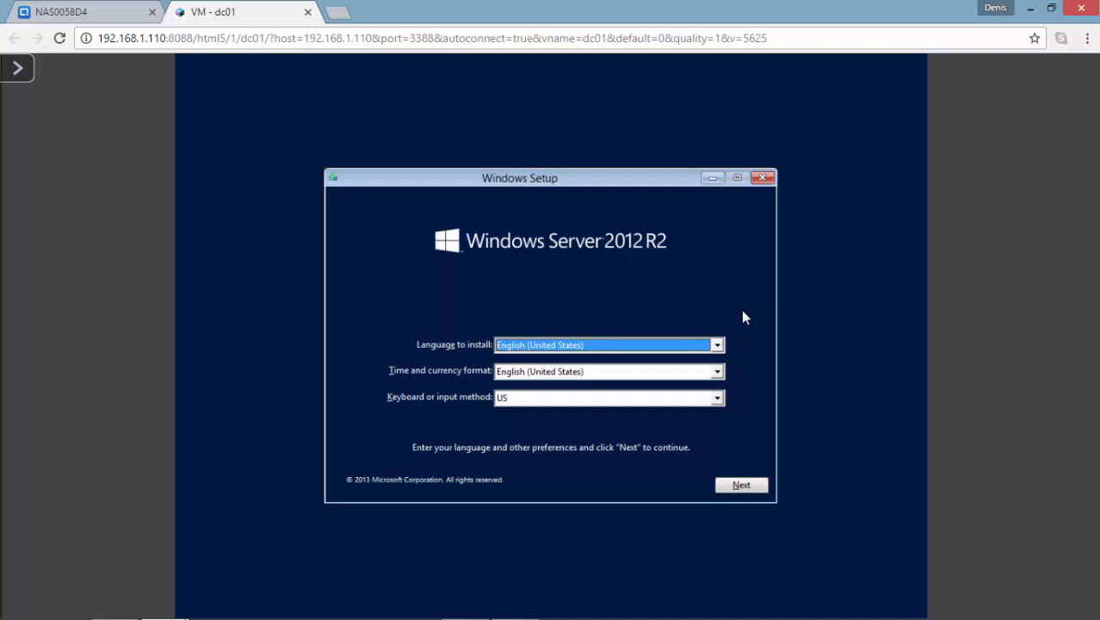
Choose the Irish keyboard layout, Windows Server 2012 R2 Standard with GUI, and accept the license terms
{"action": "left_click", "coordinate": [606, 396]}
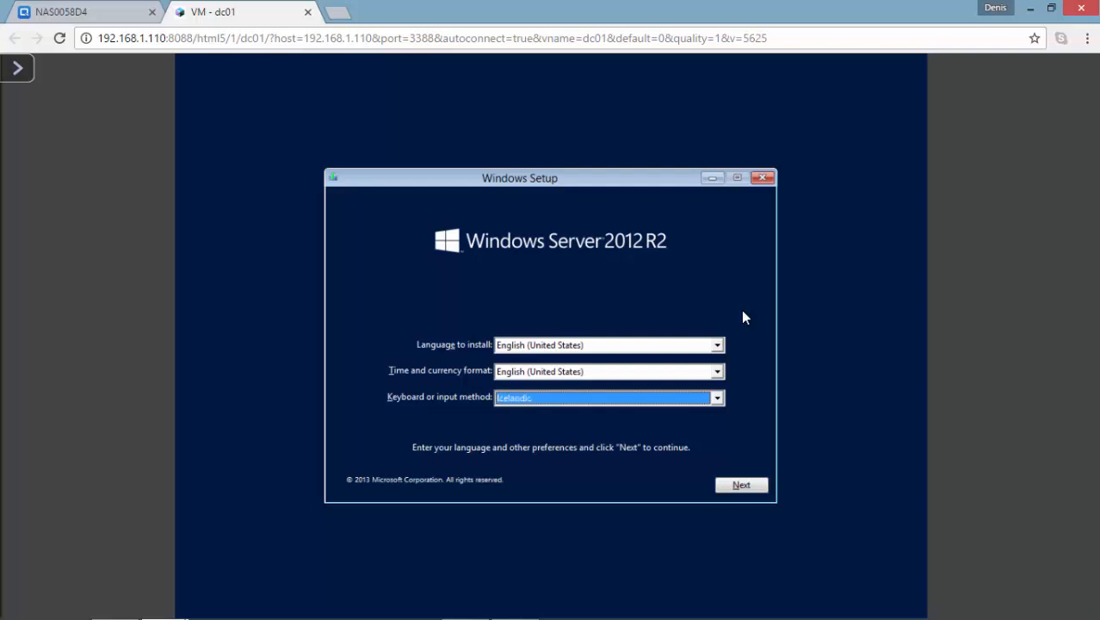
{"action": "left_click", "coordinate": [609, 396]}
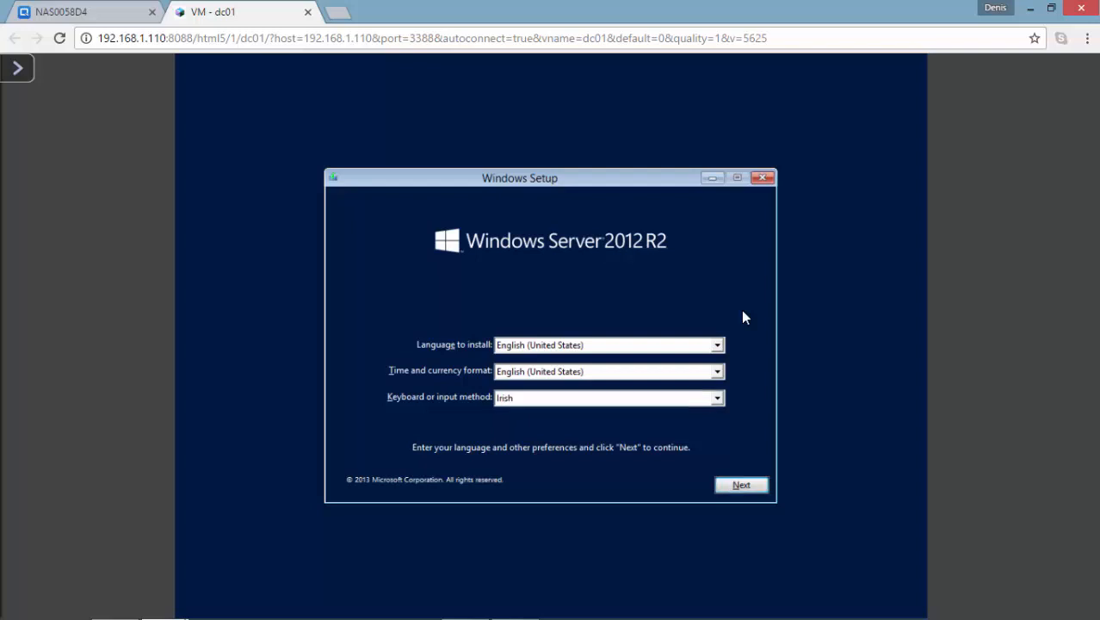
{"action": "left_click", "coordinate": [741, 486]}
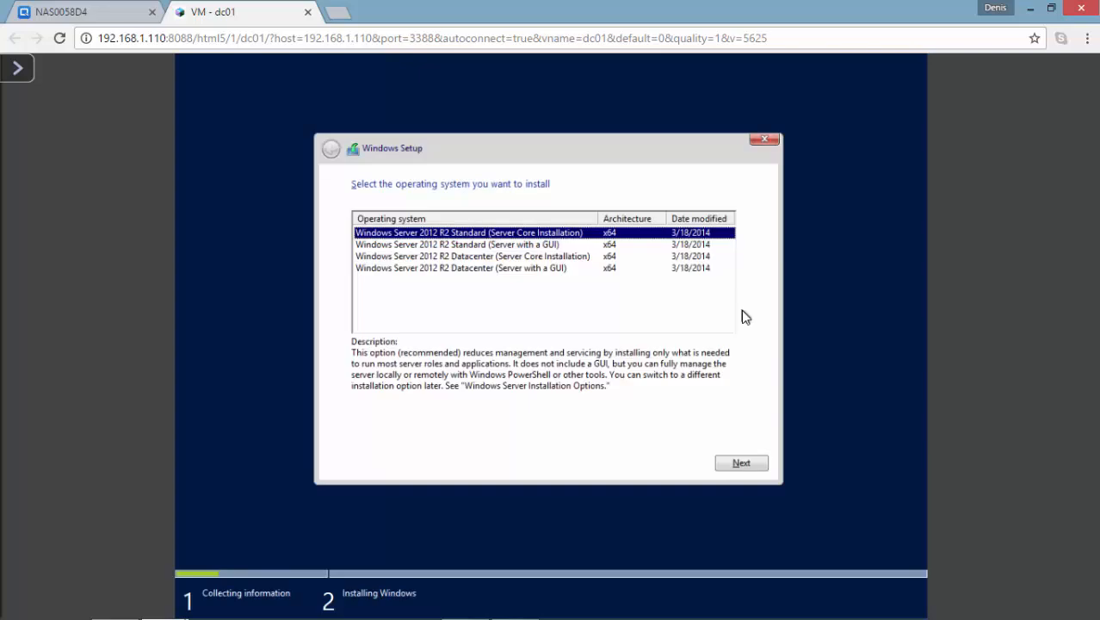
{"action": "left_click", "coordinate": [456, 245]}
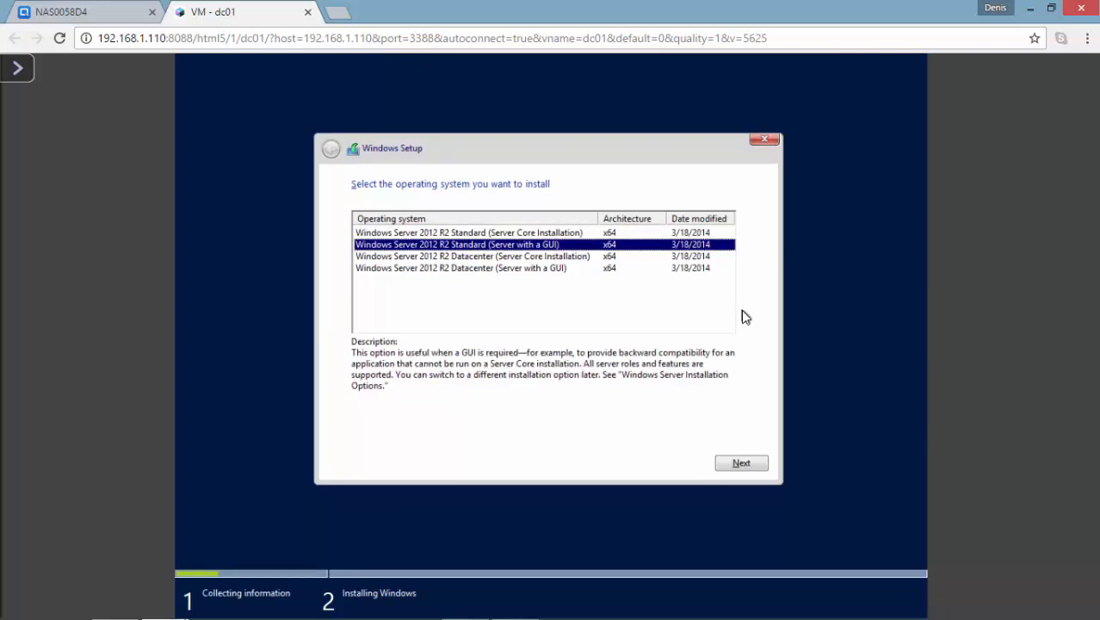
{"action": "mouse_move", "coordinate": [820, 398]}
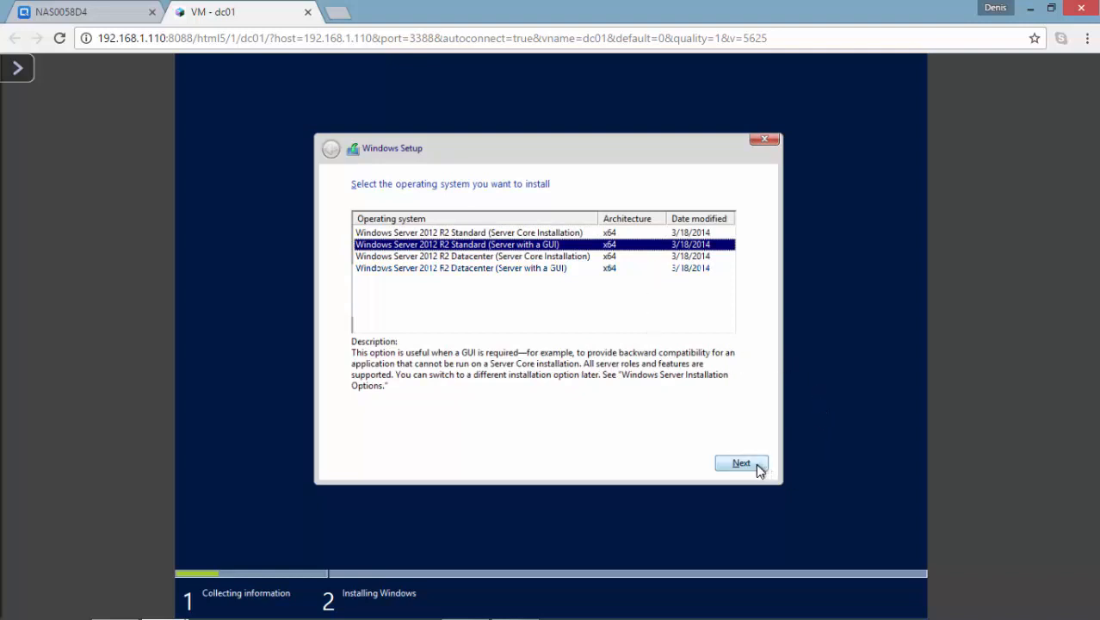
{"action": "left_click", "coordinate": [741, 464]}
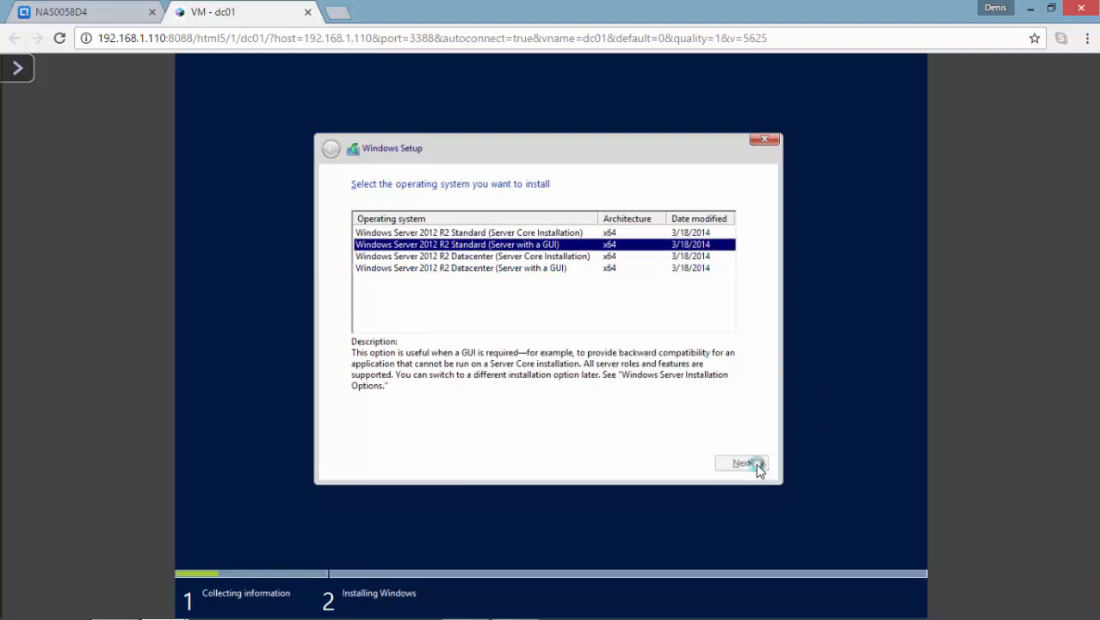
{"action": "left_click", "coordinate": [740, 464]}
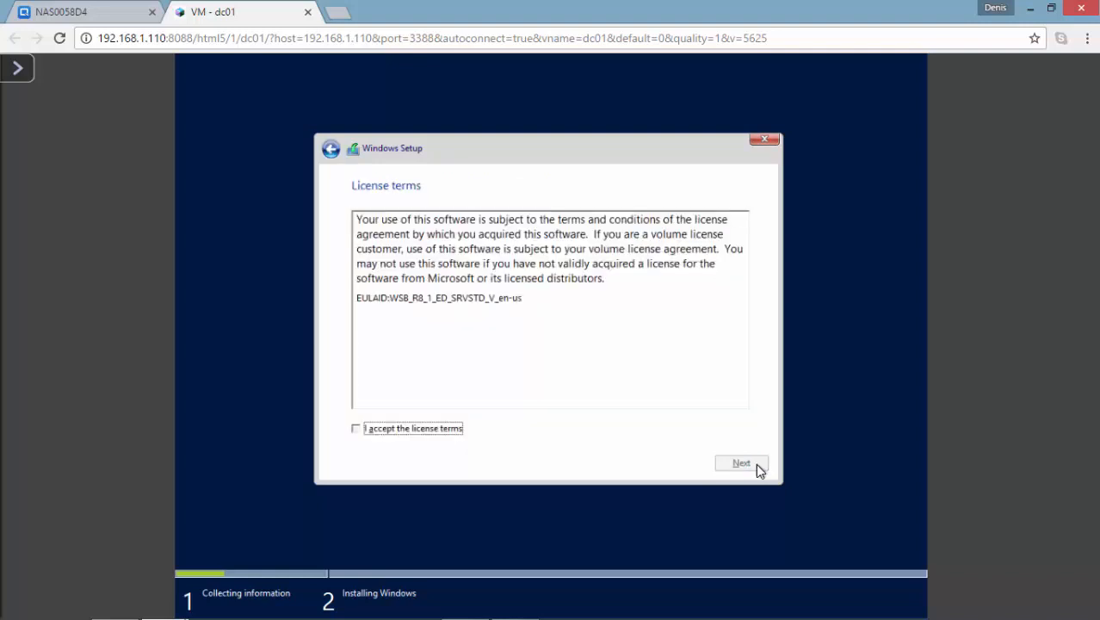
{"action": "left_click", "coordinate": [740, 461]}
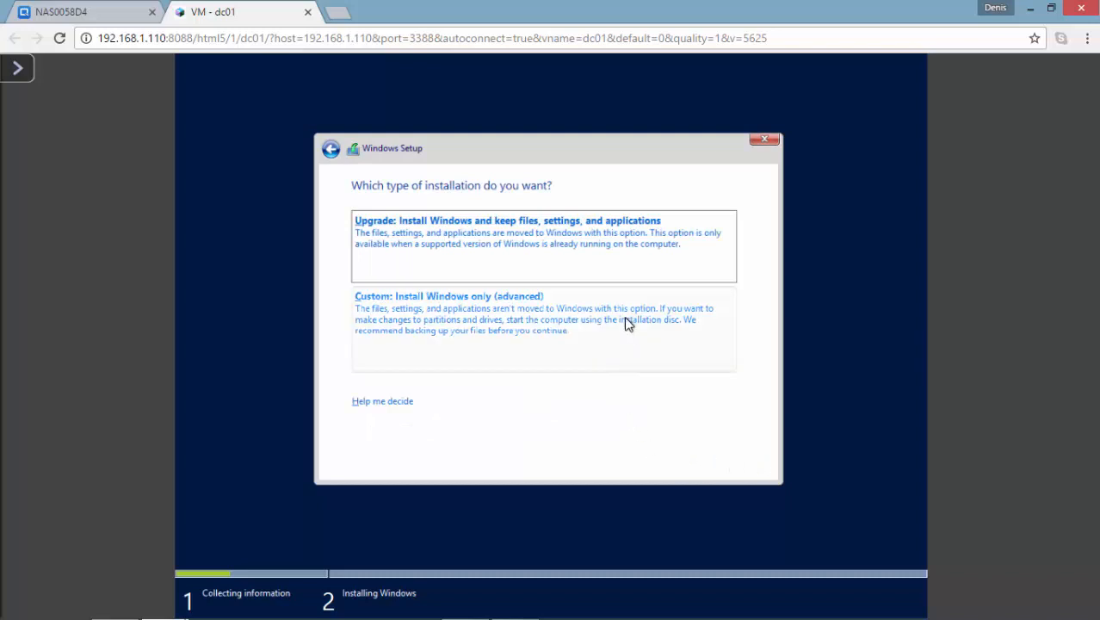
Select the 40 GB unallocated Drive 0 as the install target and continue
{"action": "left_click", "coordinate": [448, 296]}
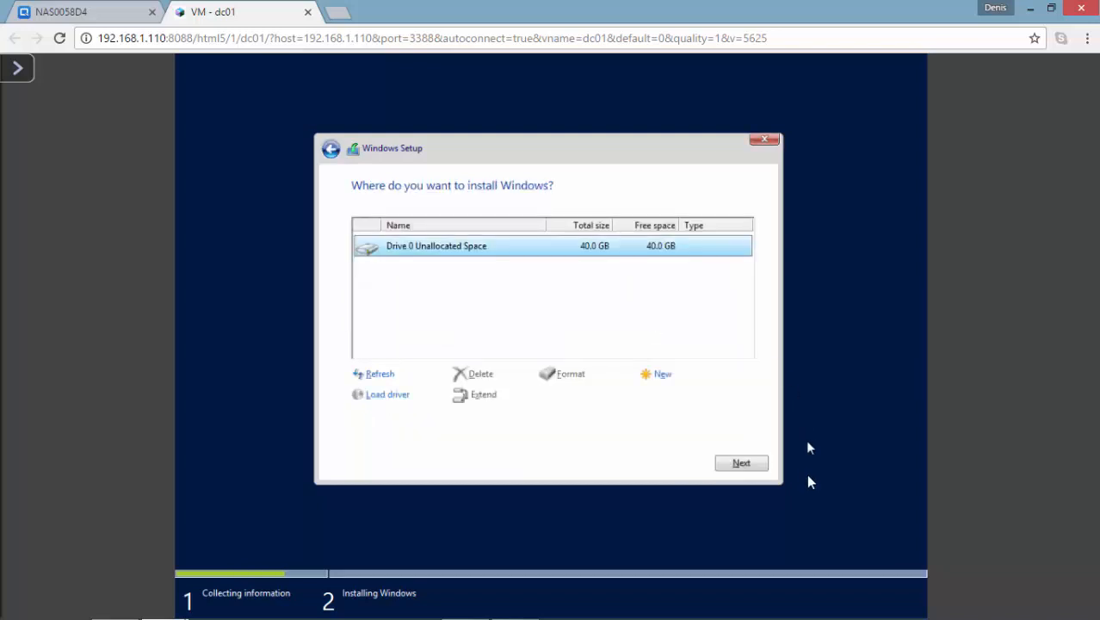
{"action": "left_click", "coordinate": [740, 462]}
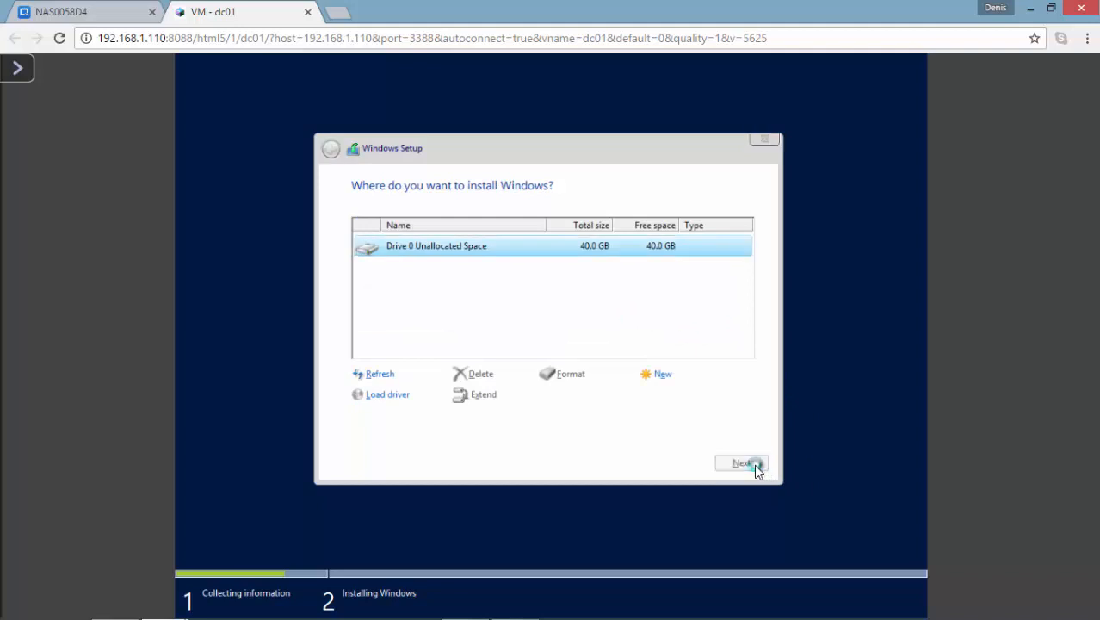
Let the install complete and finish setup with the Administrator password set
{"action": "left_click", "coordinate": [741, 463]}
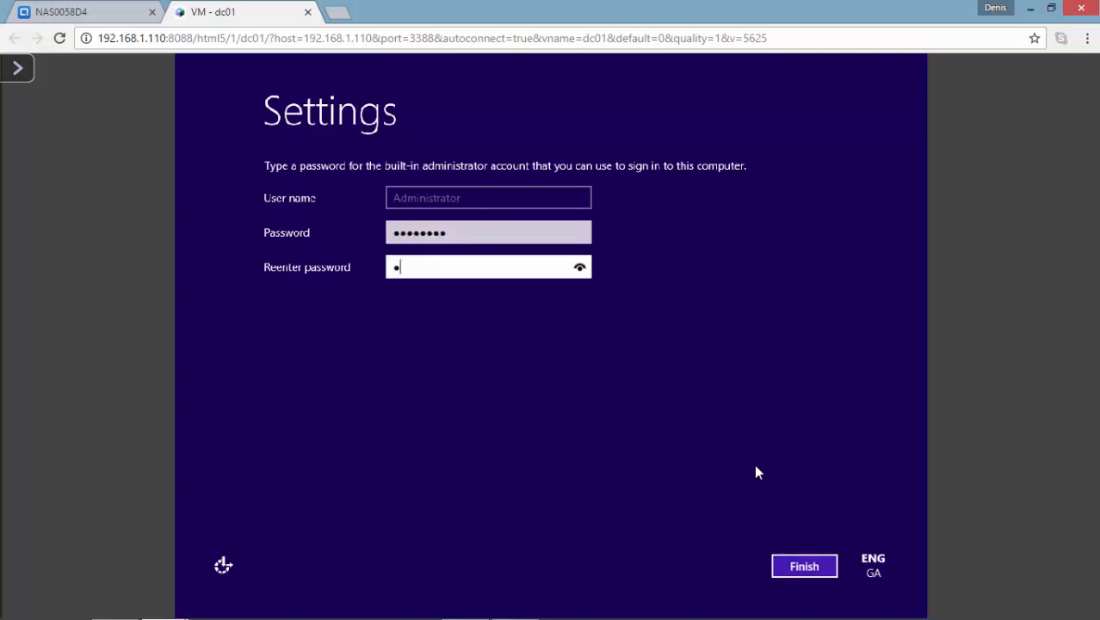
{"action": "left_click", "coordinate": [805, 564]}
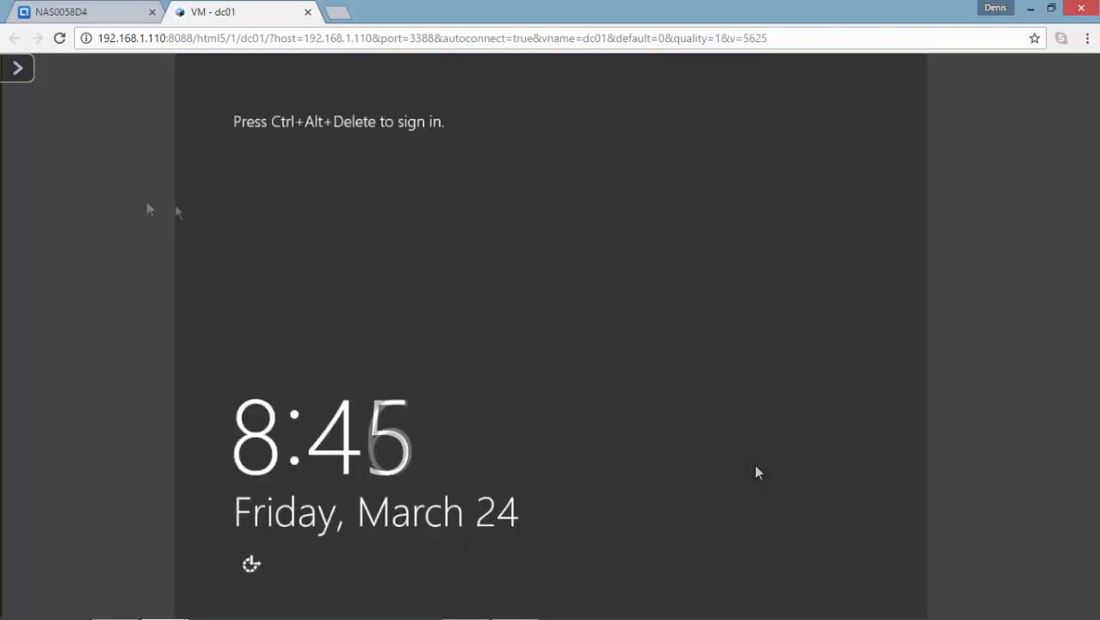
{"action": "mouse_move", "coordinate": [43, 179]}
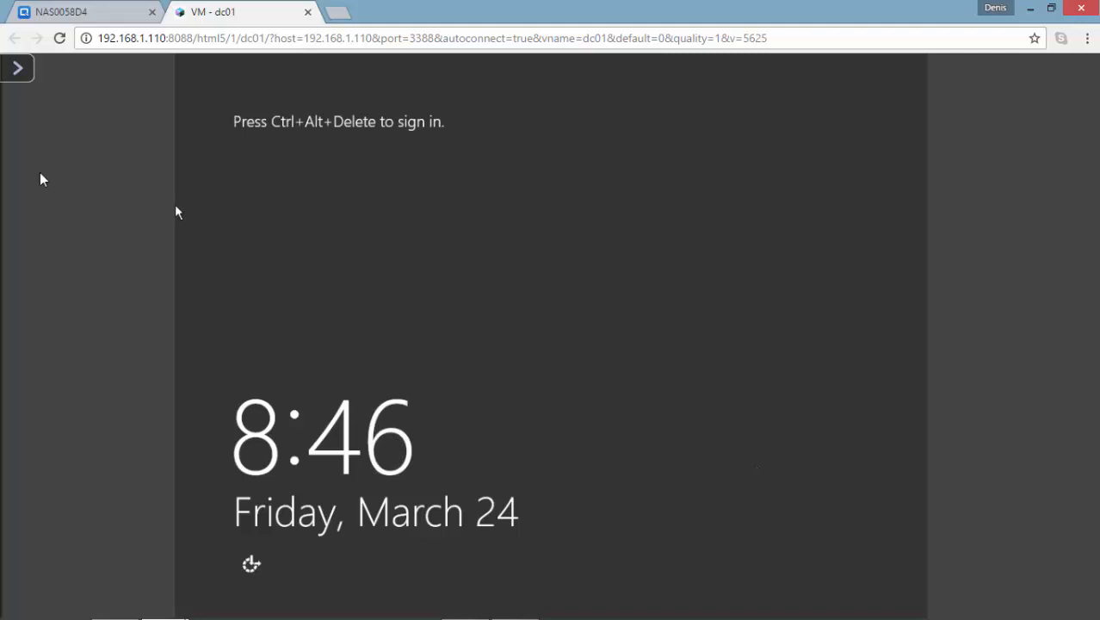
Send Ctrl+Alt+Del from the console toolbar, sign in as Administrator, and allow network discovery
{"action": "left_click", "coordinate": [18, 67]}
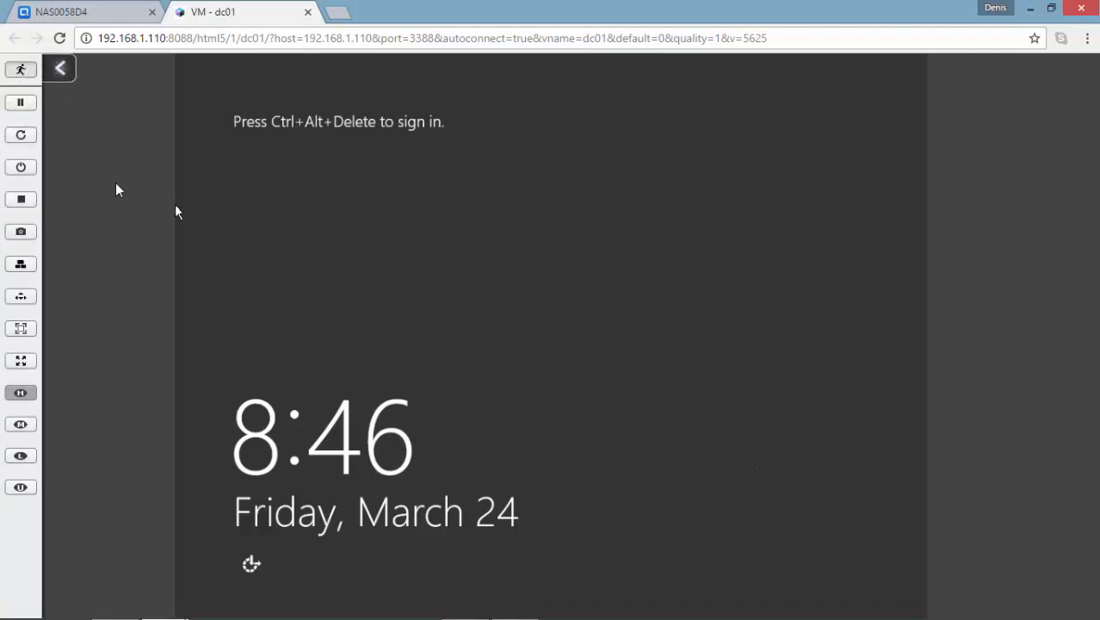
{"action": "left_click", "coordinate": [21, 265]}
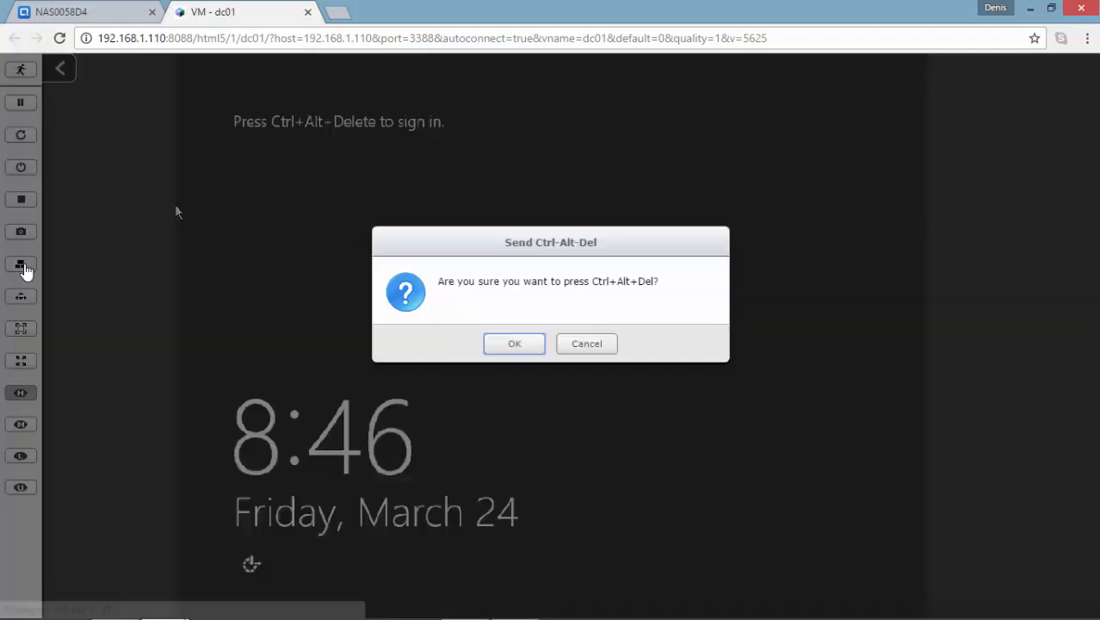
{"action": "mouse_move", "coordinate": [513, 345]}
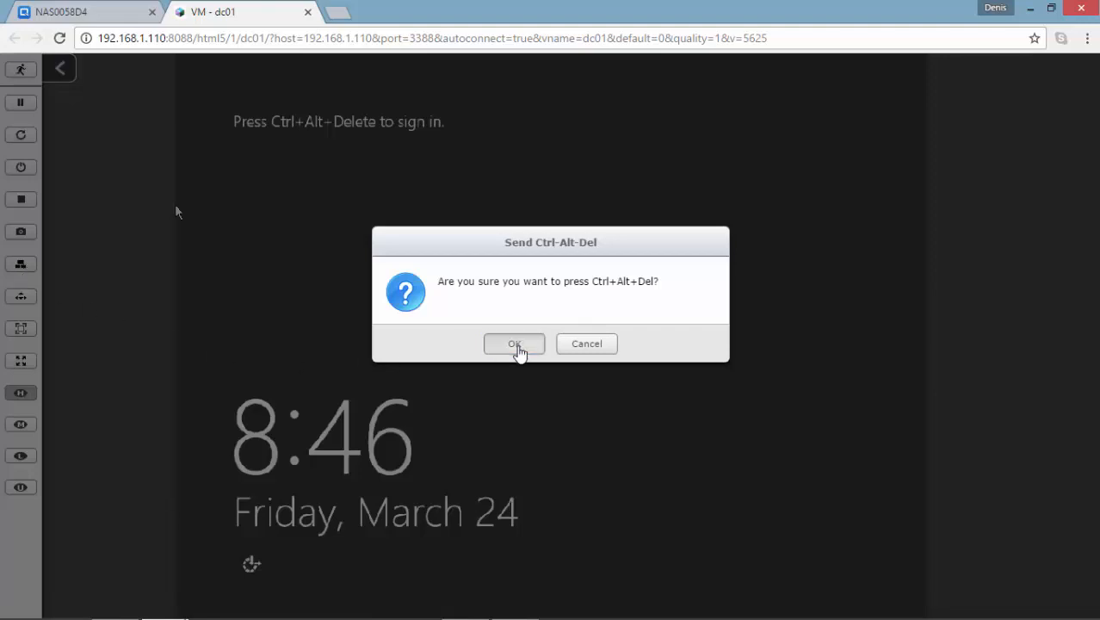
{"action": "left_click", "coordinate": [513, 344]}
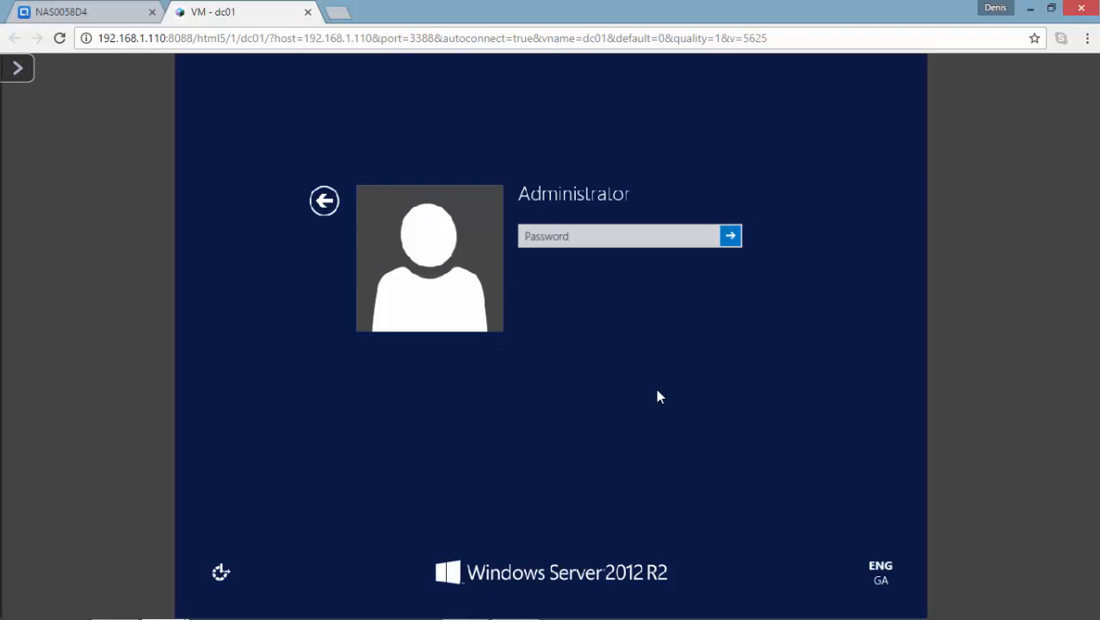
{"action": "left_click", "coordinate": [629, 235]}
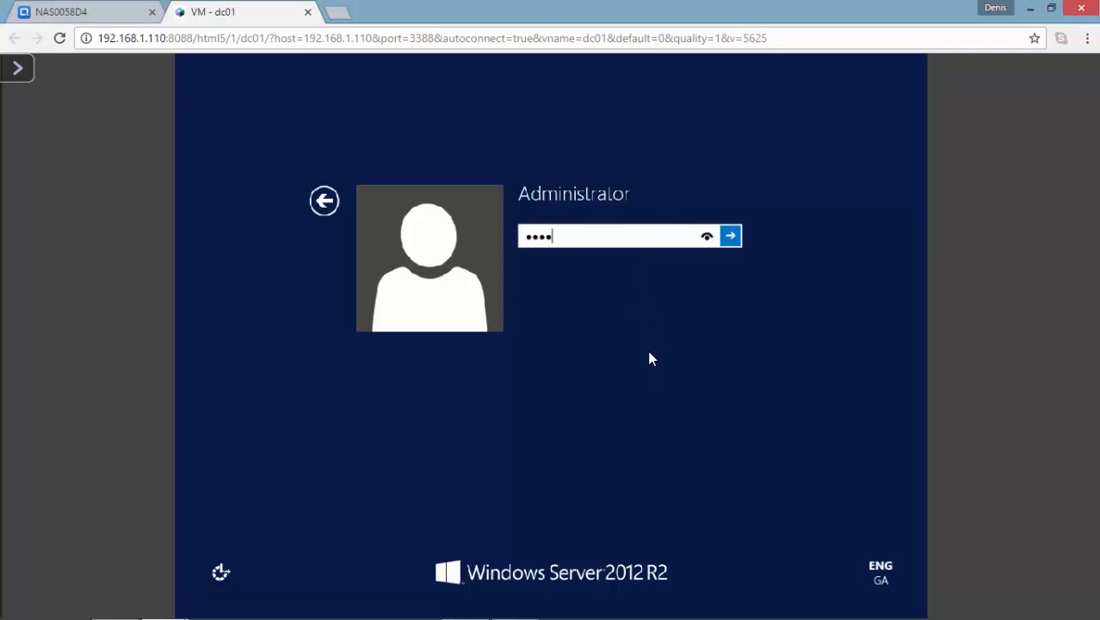
{"action": "left_click", "coordinate": [730, 234]}
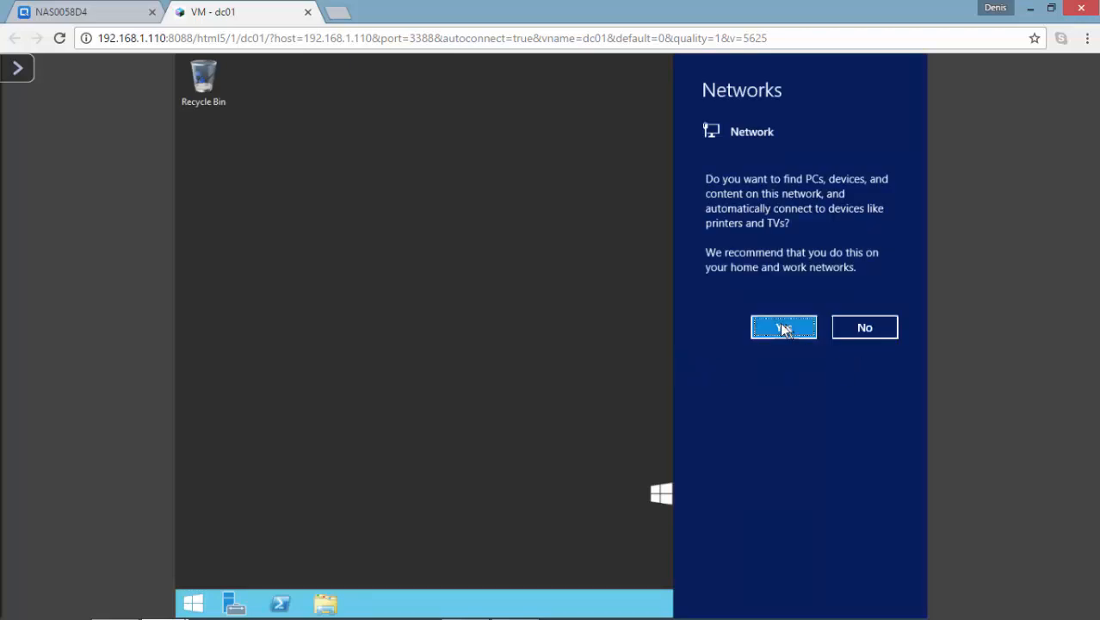
{"action": "left_click", "coordinate": [784, 327]}
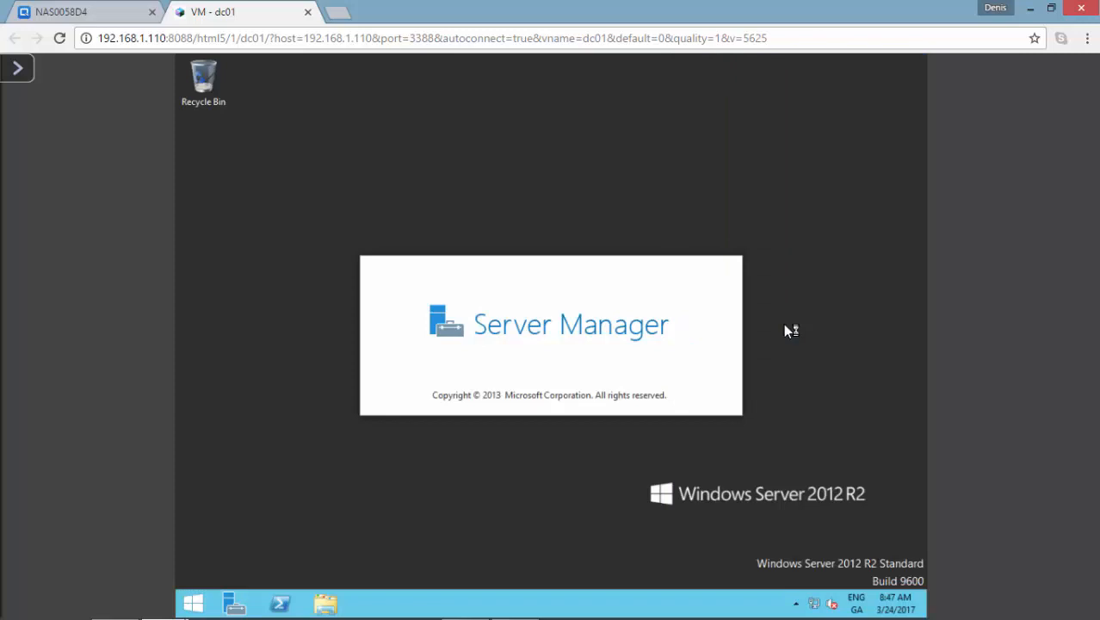
{"action": "mouse_move", "coordinate": [787, 331]}
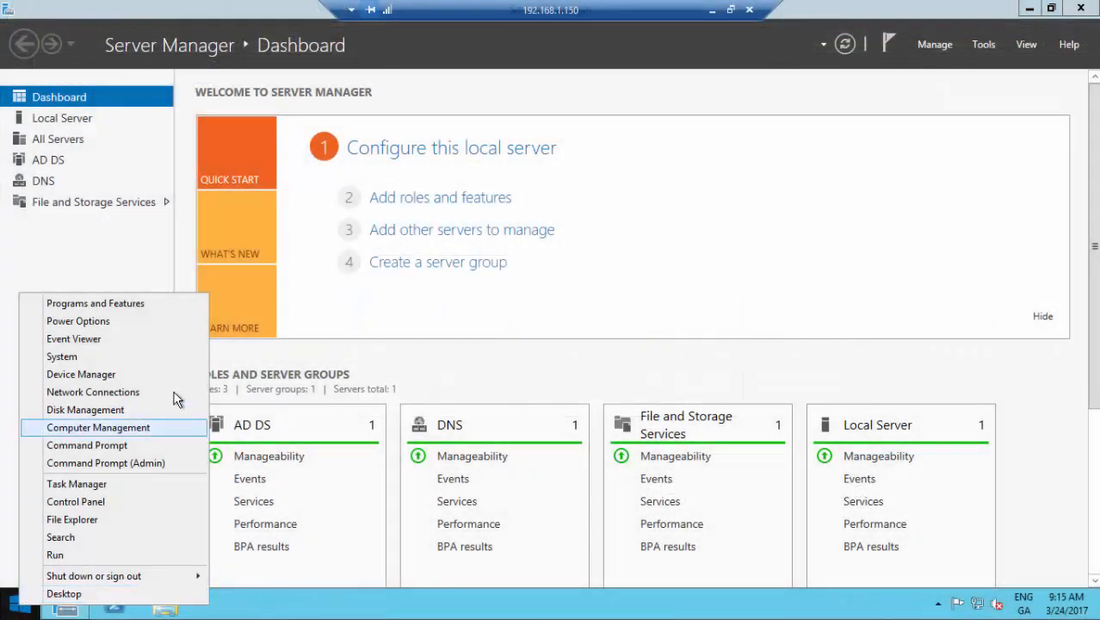
From System open Device Manager and expand Display adapters and IDE ATA/ATAPI controllers
{"action": "left_click", "coordinate": [62, 357]}
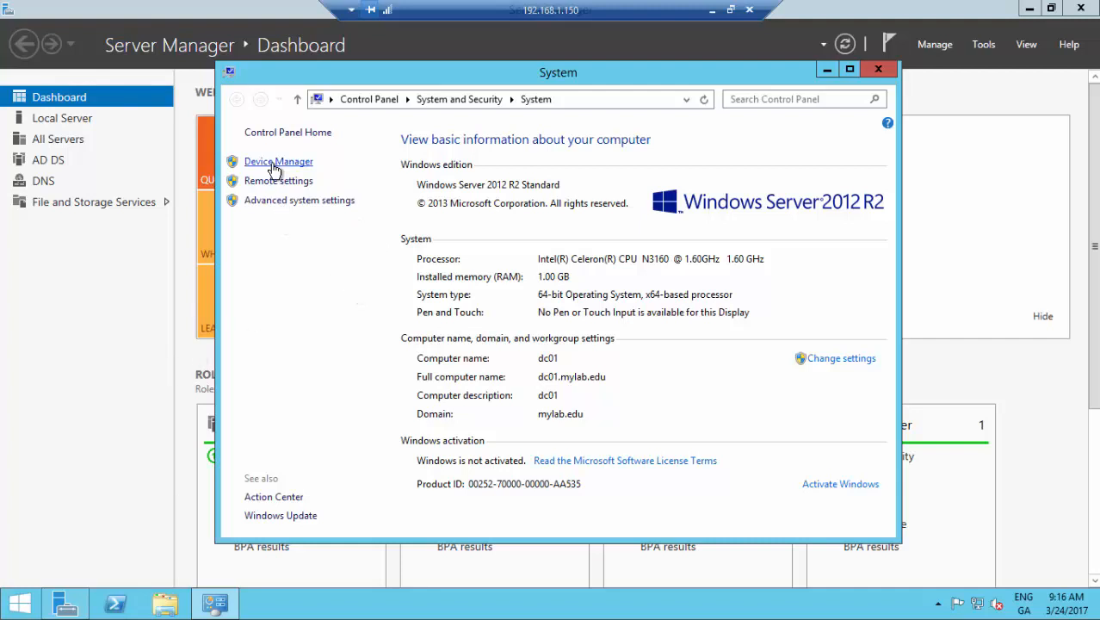
{"action": "left_click", "coordinate": [279, 162]}
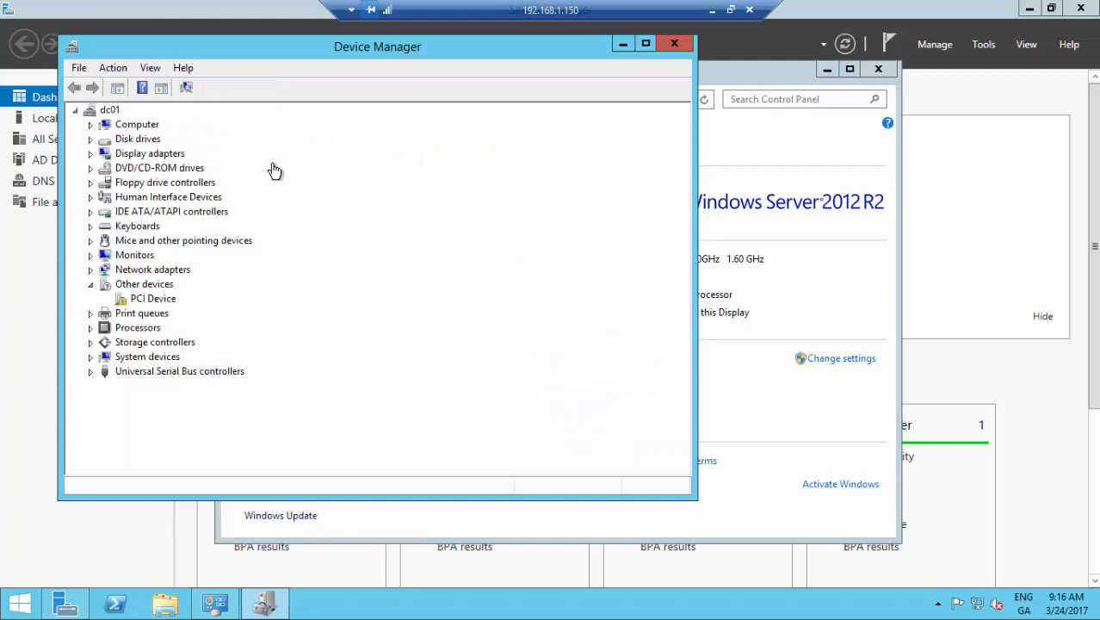
{"action": "left_click", "coordinate": [91, 152]}
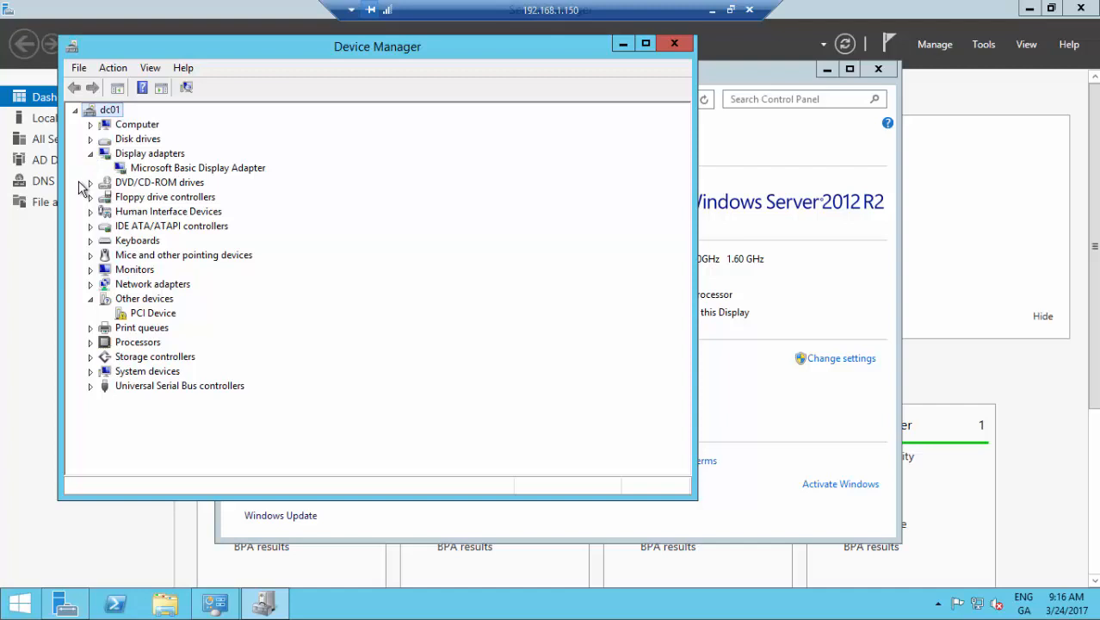
{"action": "left_click", "coordinate": [91, 225]}
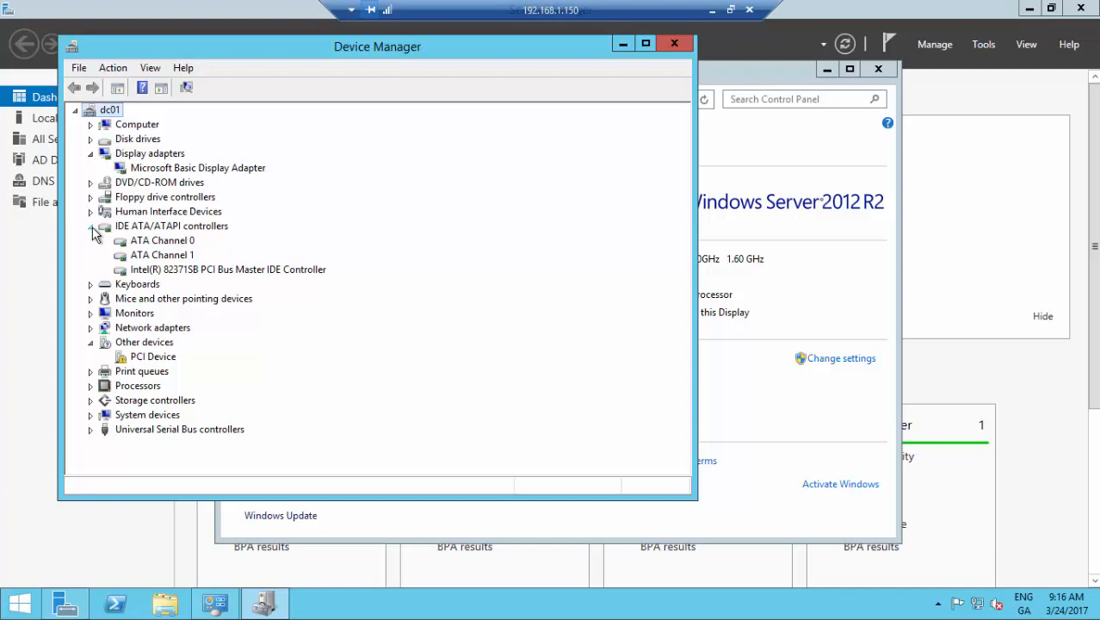
{"action": "left_click", "coordinate": [91, 327]}
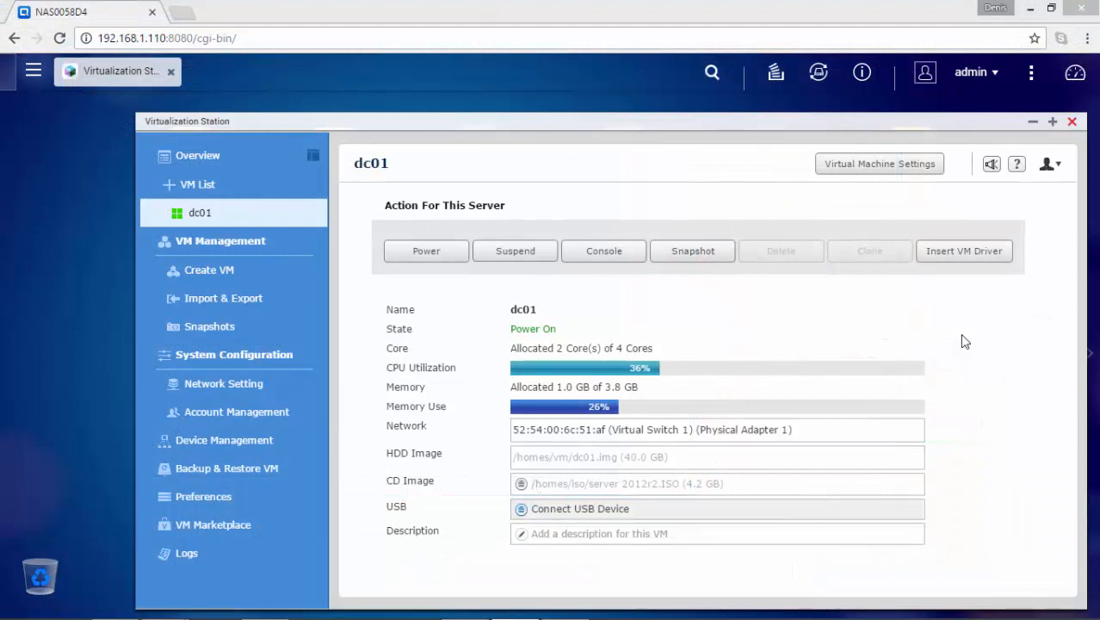
{"action": "mouse_move", "coordinate": [999, 262]}
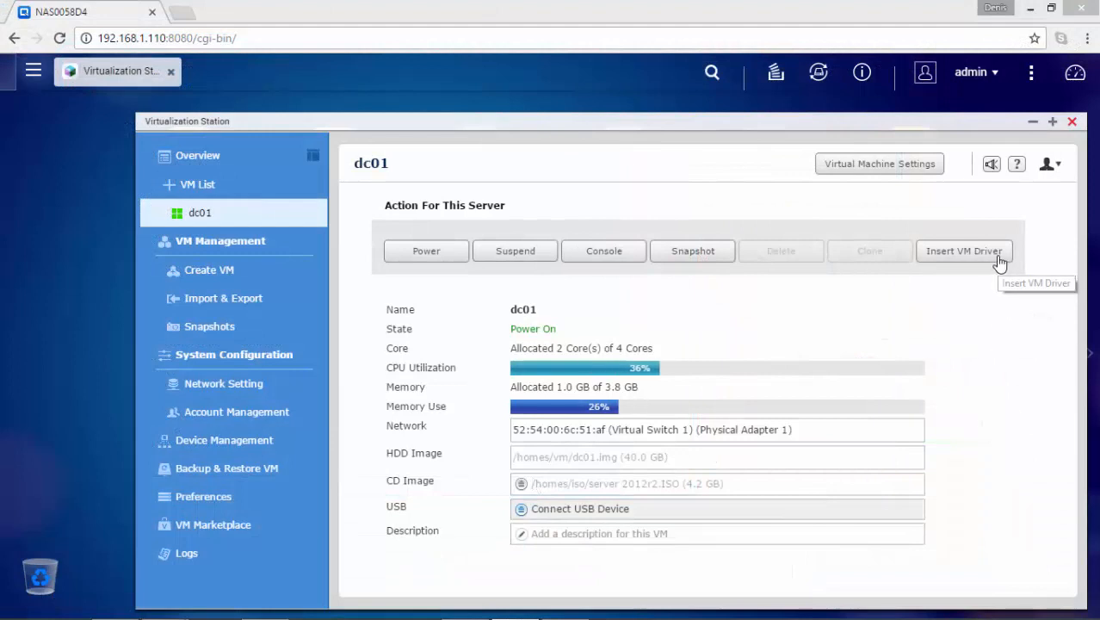
Insert the VM driver ISO into dc01's CD/DVD drive, replacing the current image
{"action": "left_click", "coordinate": [965, 251]}
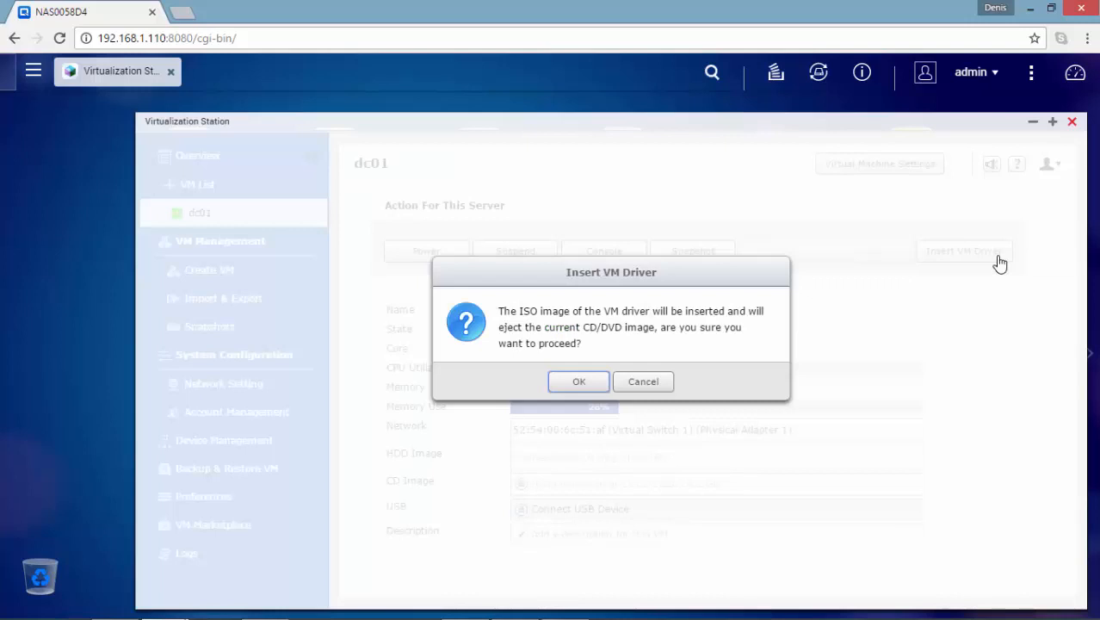
{"action": "mouse_move", "coordinate": [579, 382]}
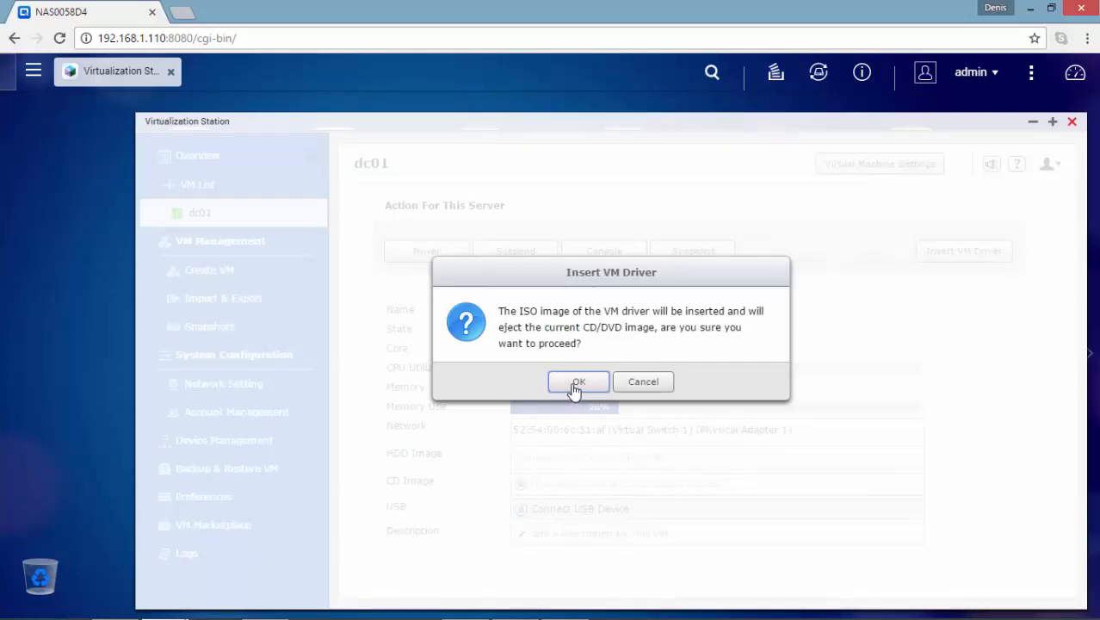
{"action": "left_click", "coordinate": [578, 382]}
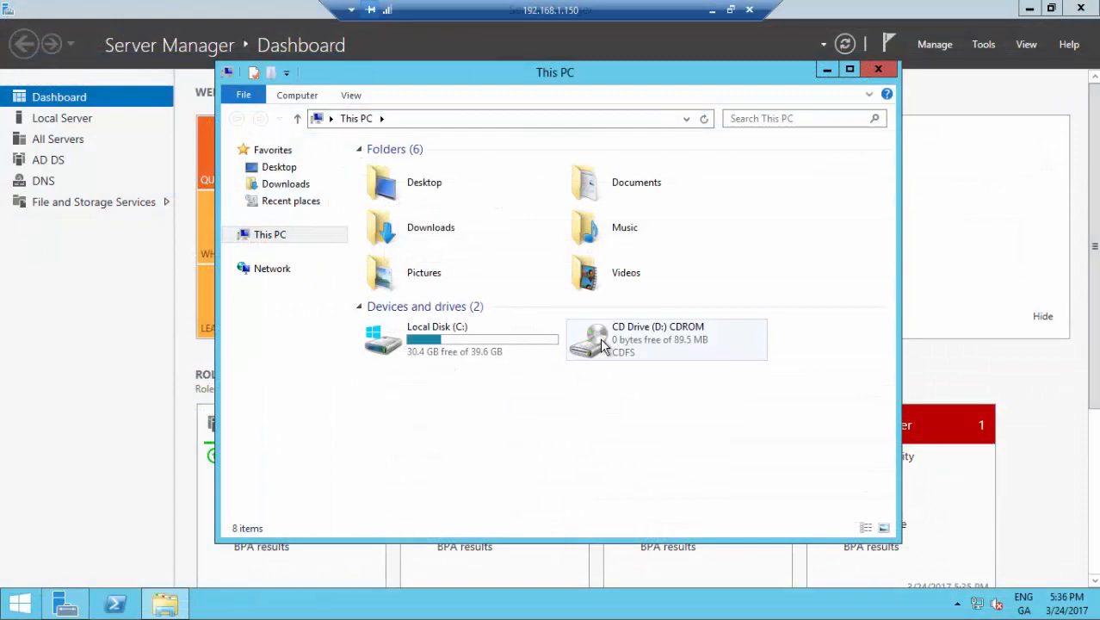
Run the QNAP Guest Tools installer from the CD drive in English, accepting the license and default components
{"action": "double_click", "coordinate": [664, 339]}
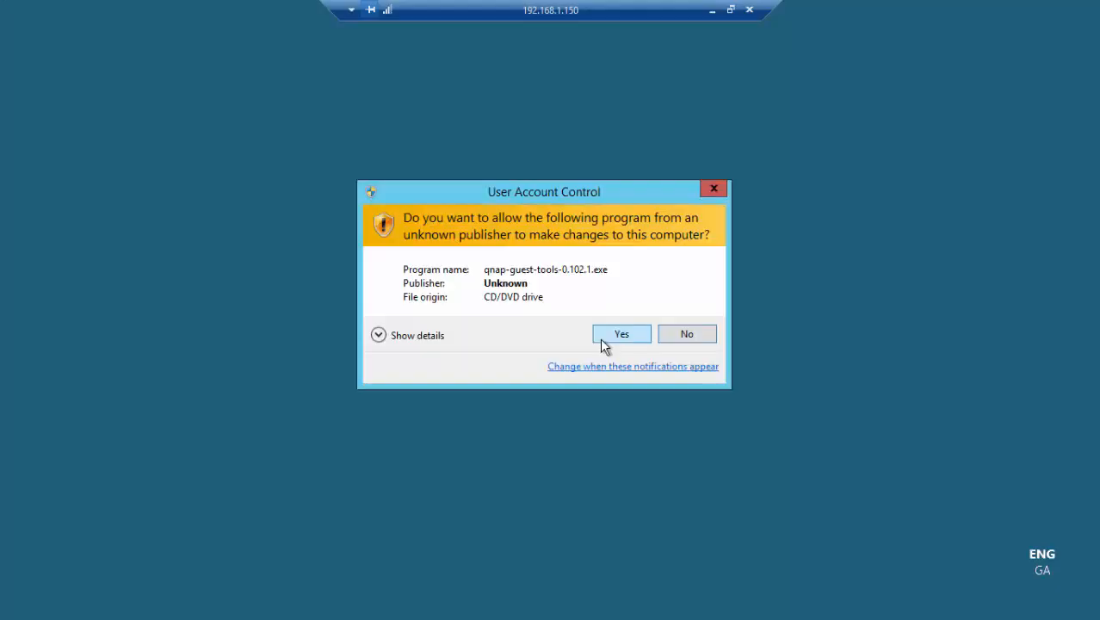
{"action": "left_click", "coordinate": [622, 334]}
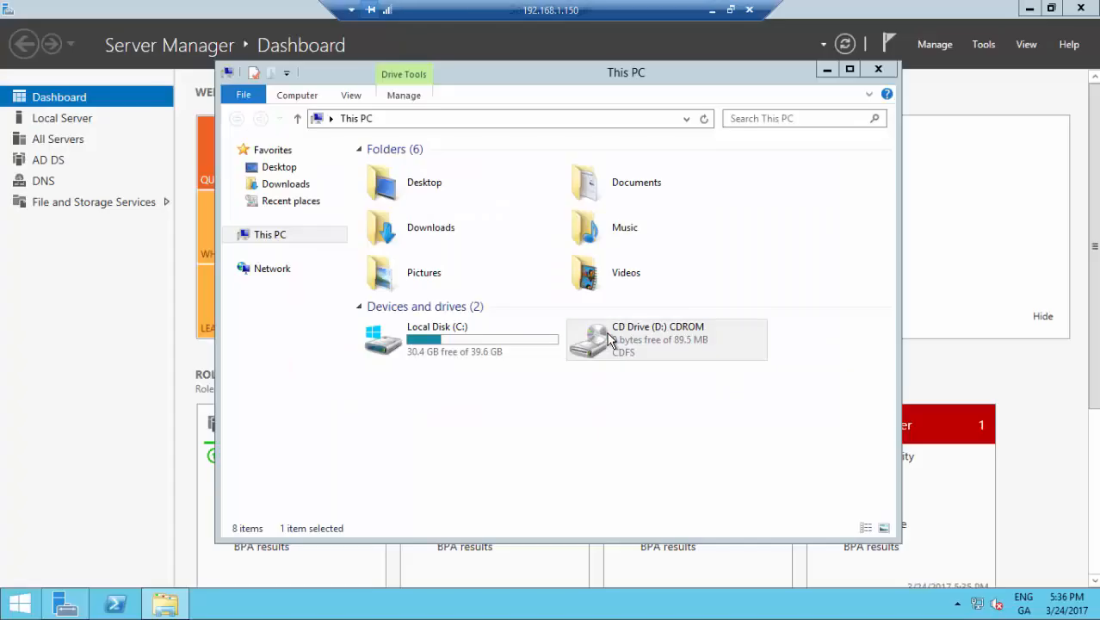
{"action": "double_click", "coordinate": [665, 337]}
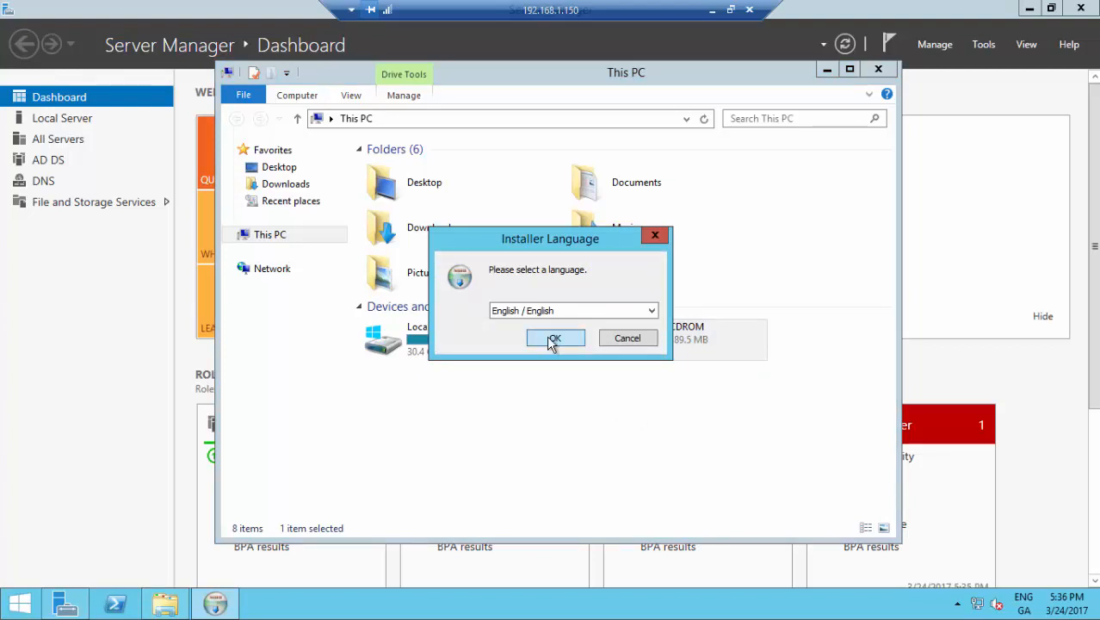
{"action": "left_click", "coordinate": [555, 337]}
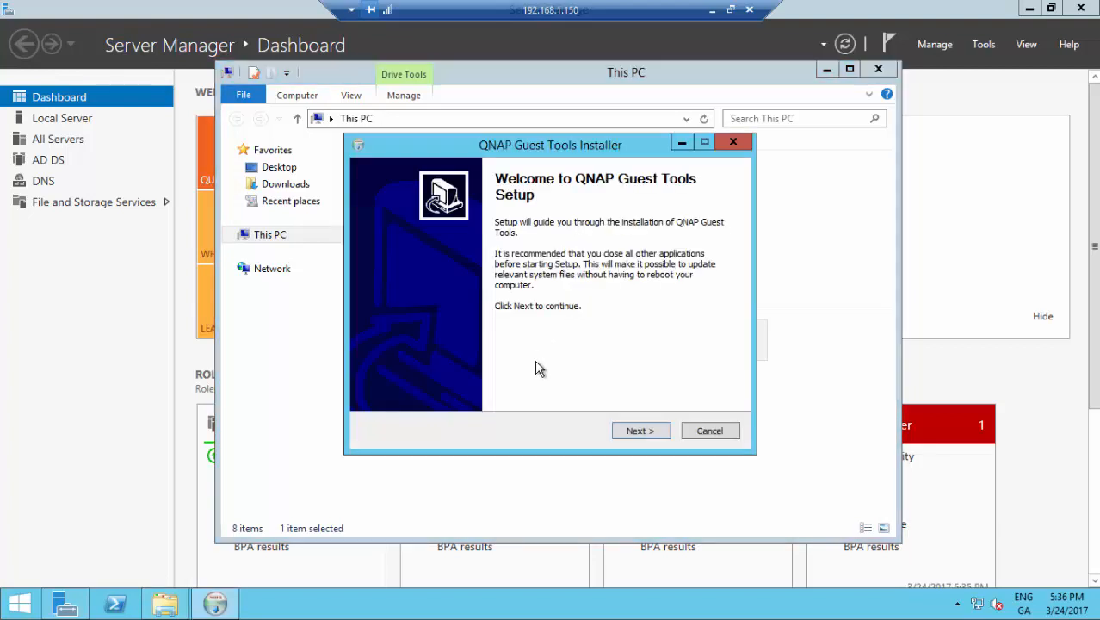
{"action": "left_click", "coordinate": [641, 430]}
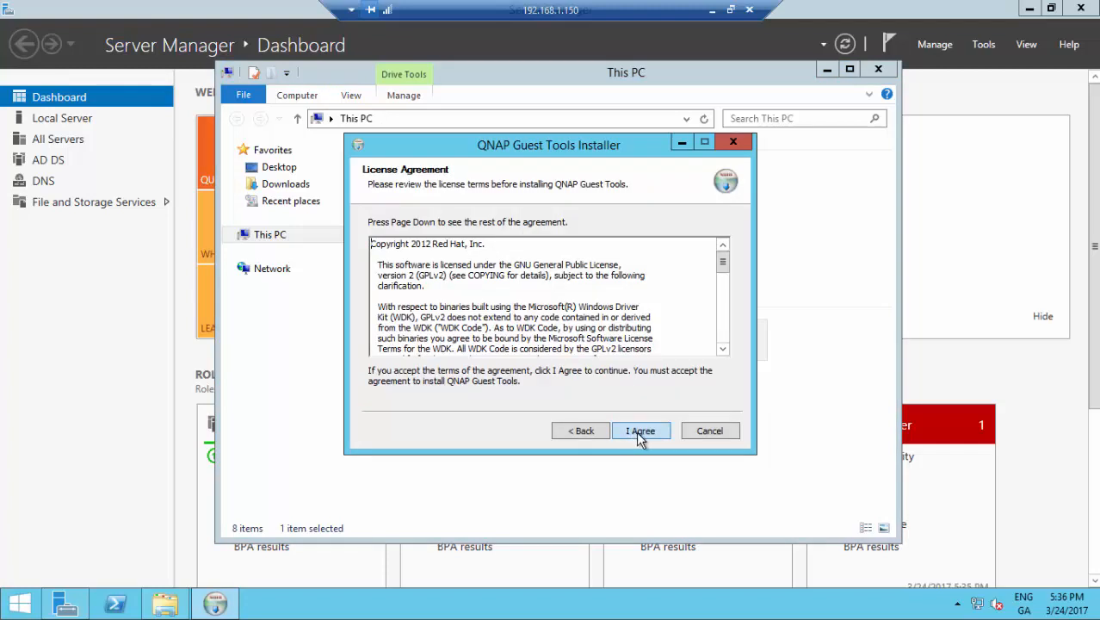
{"action": "left_click", "coordinate": [641, 430]}
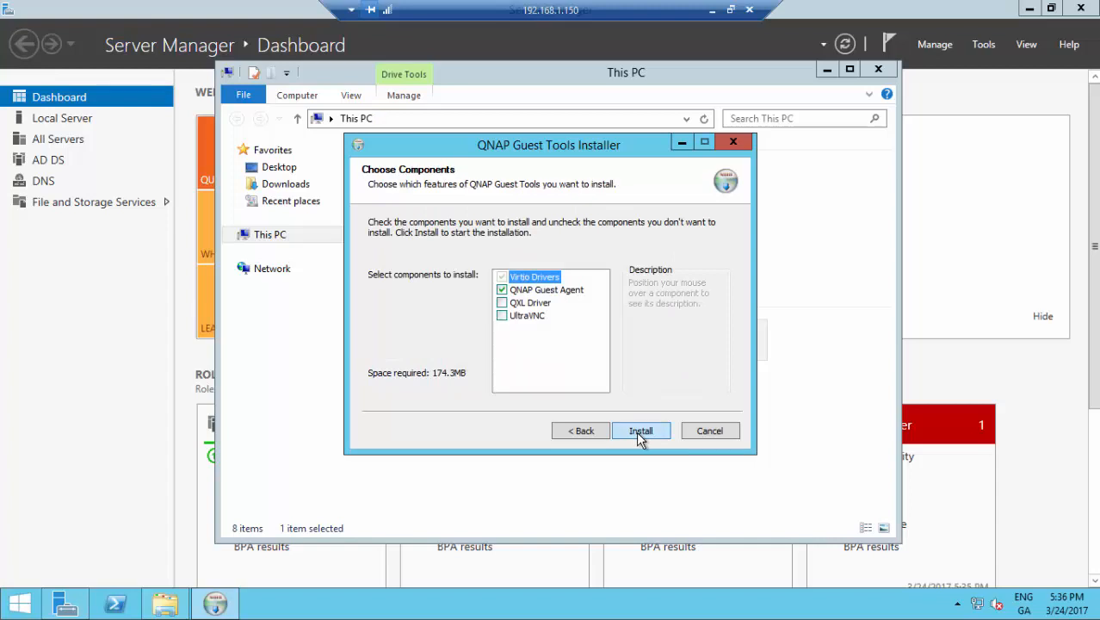
{"action": "left_click", "coordinate": [640, 430]}
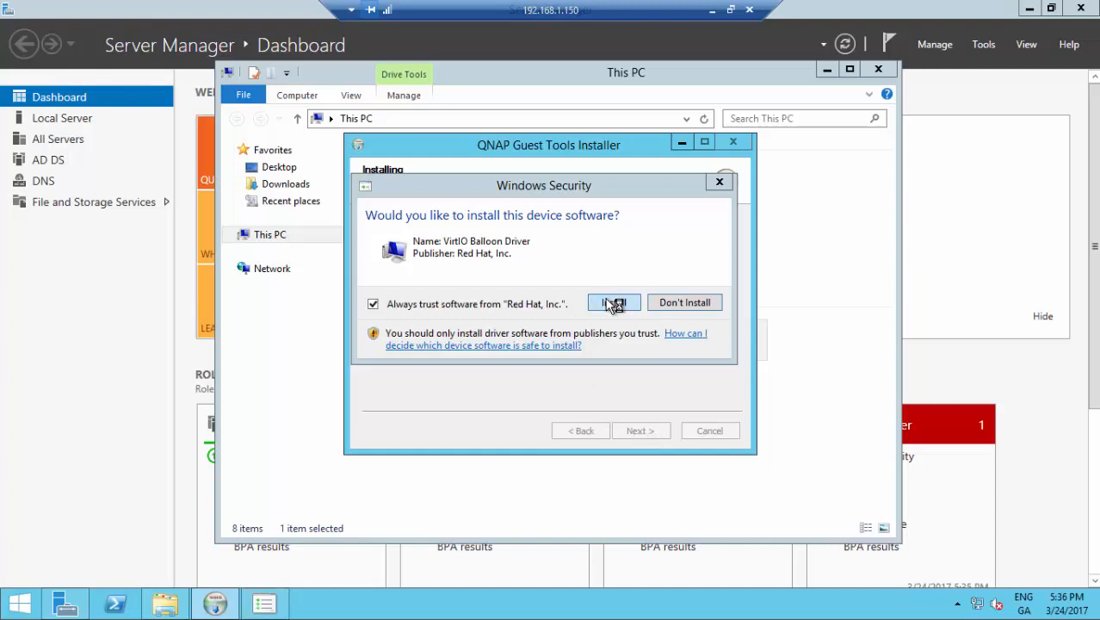
Install the unsigned VirtIO Balloon Driver anyway and close the finished Guest Tools setup
{"action": "left_click", "coordinate": [613, 303]}
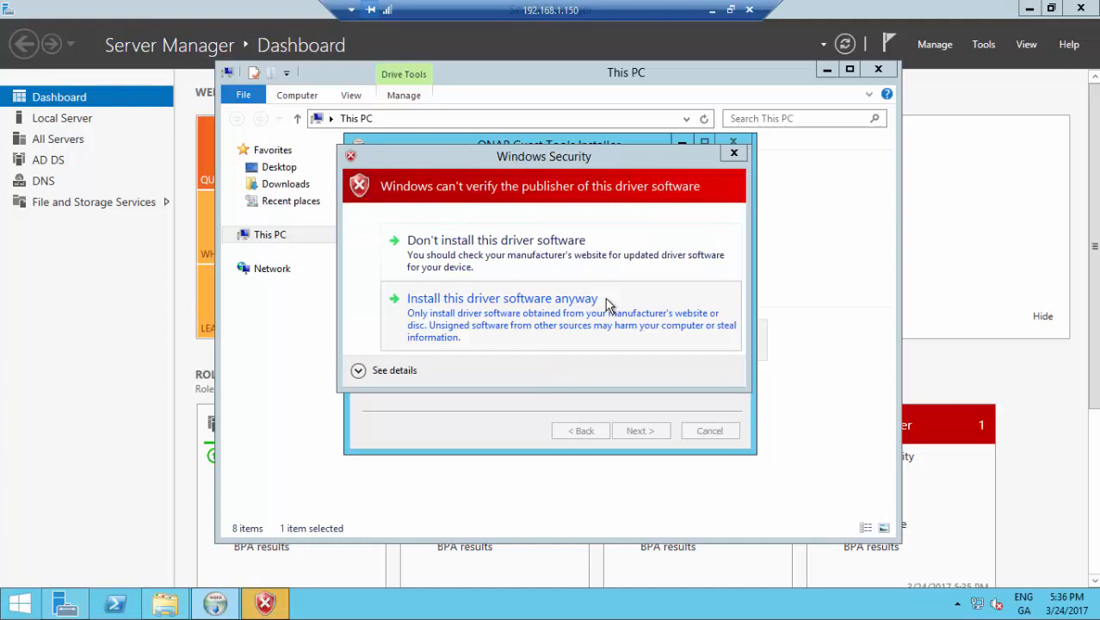
{"action": "mouse_move", "coordinate": [714, 341]}
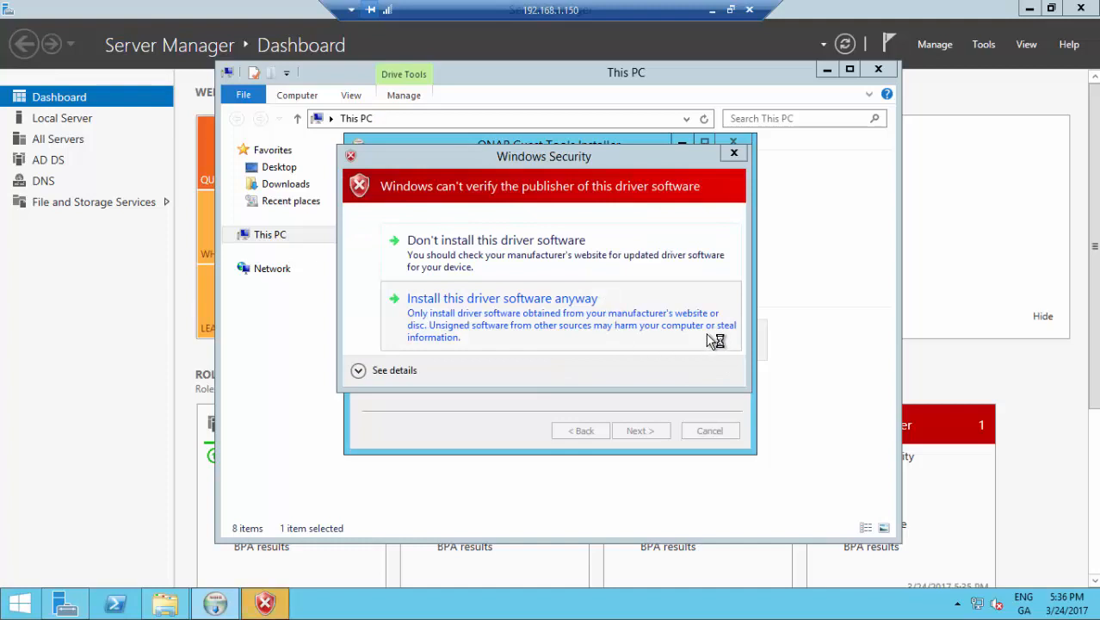
{"action": "left_click", "coordinate": [503, 298]}
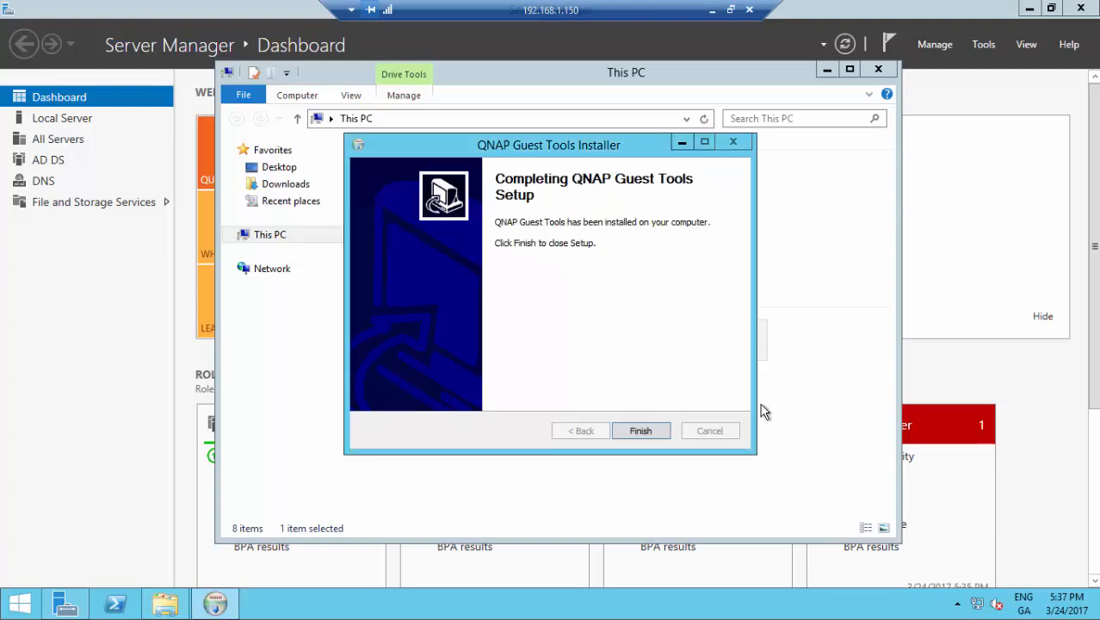
{"action": "left_click", "coordinate": [641, 431]}
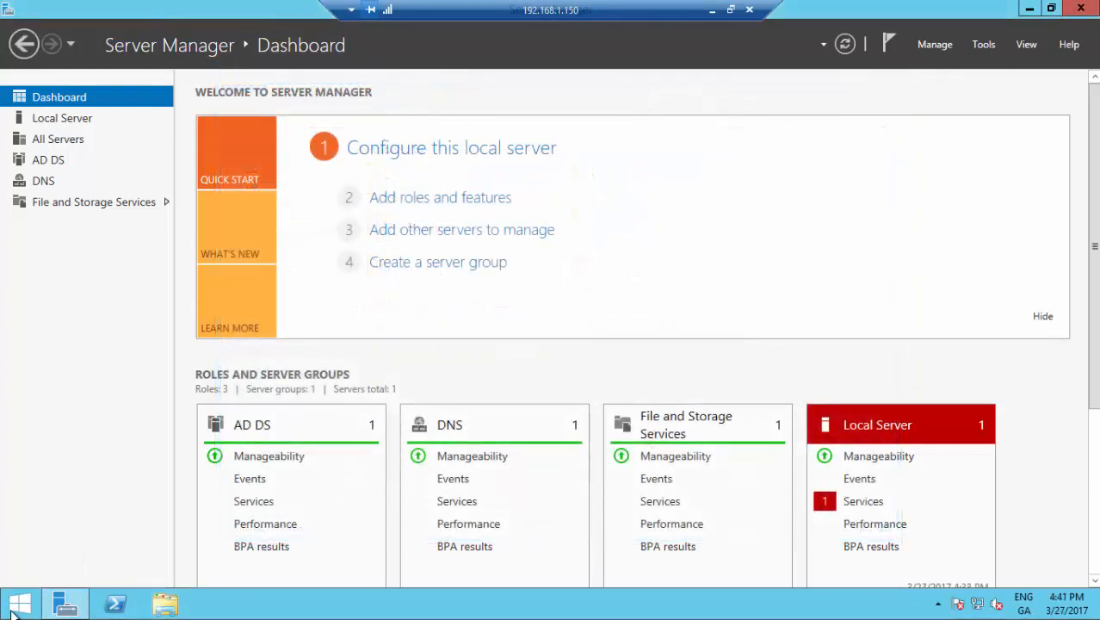
Open Control Panel from Start, close it, and bring up the Win+X system tools menu
{"action": "left_click", "coordinate": [17, 603]}
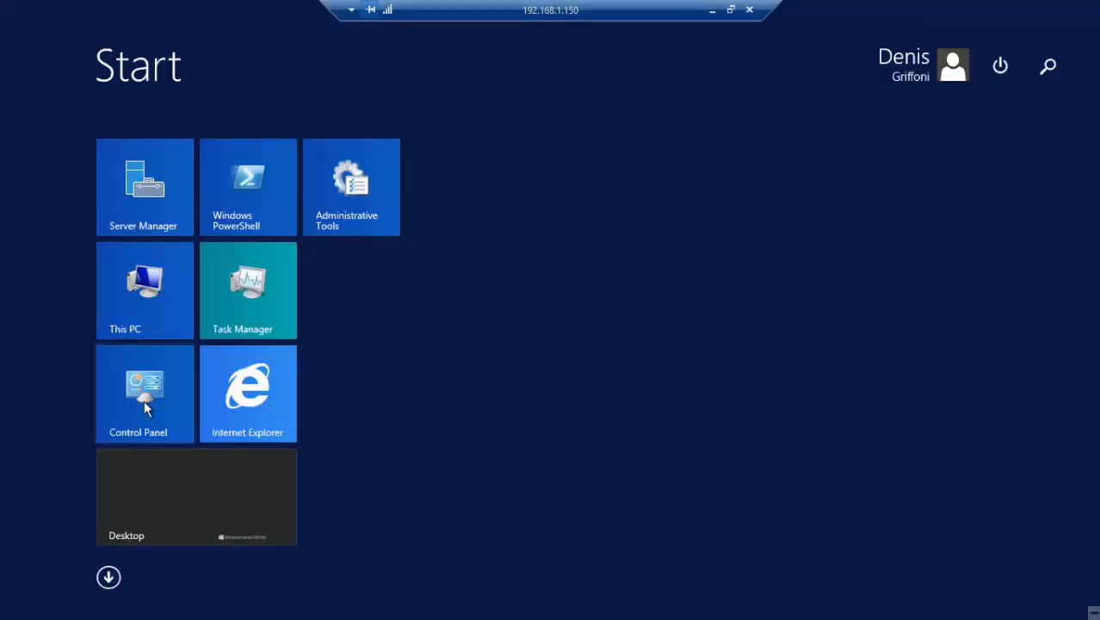
{"action": "left_click", "coordinate": [145, 393]}
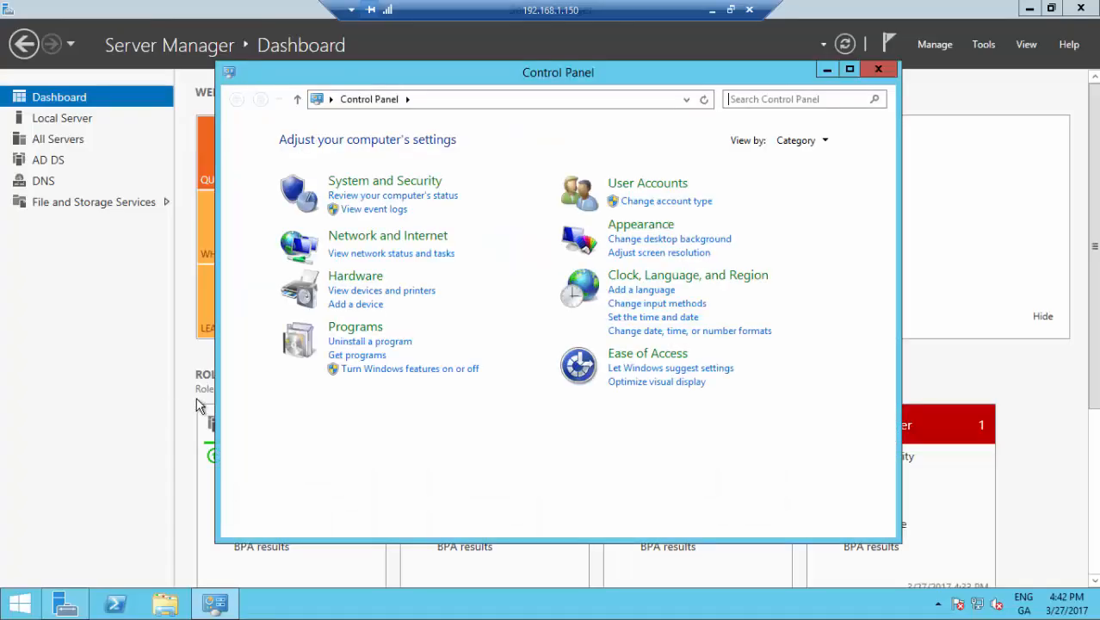
{"action": "left_click", "coordinate": [369, 341]}
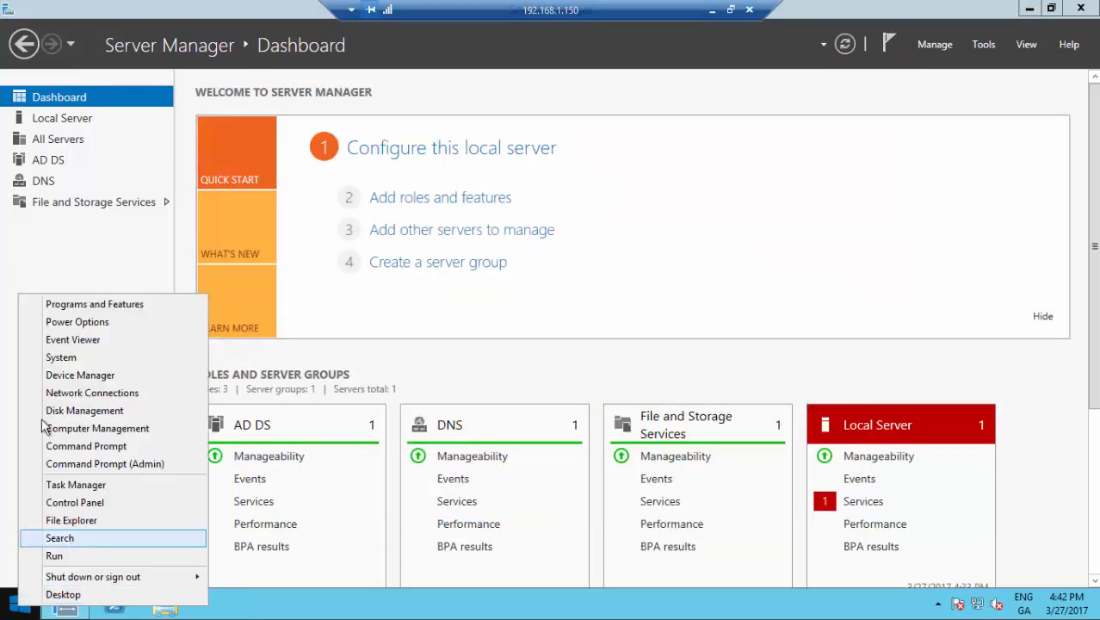
{"action": "mouse_move", "coordinate": [80, 376]}
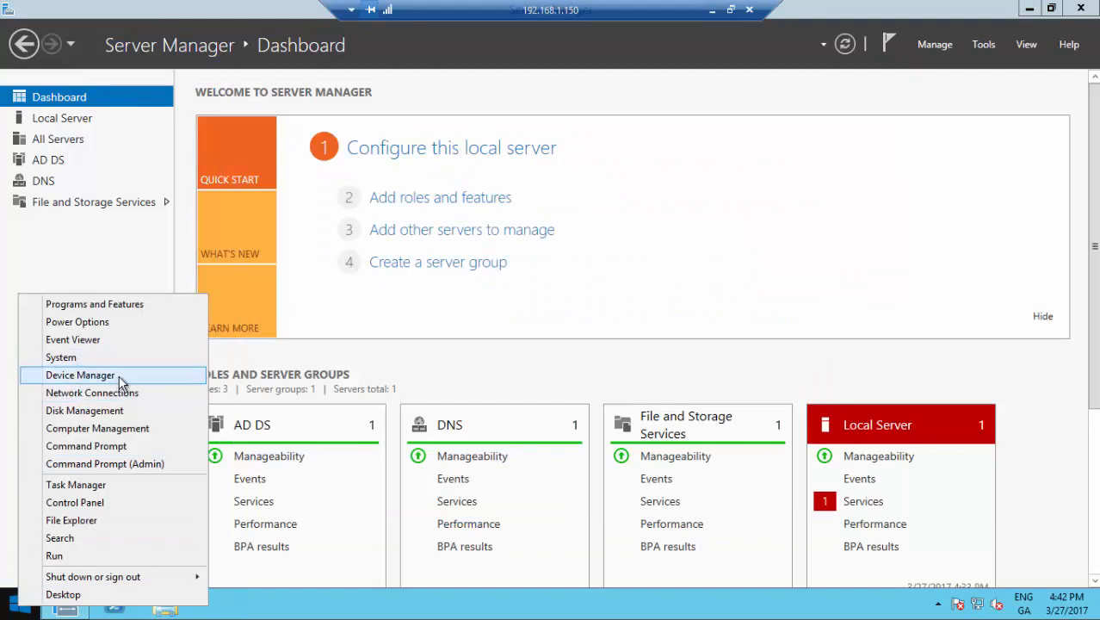
In Device Manager expand Disk drives, Display adapters, IDE, Network adapters, Processors and Storage controllers to check the VirtIO devices
{"action": "left_click", "coordinate": [79, 375]}
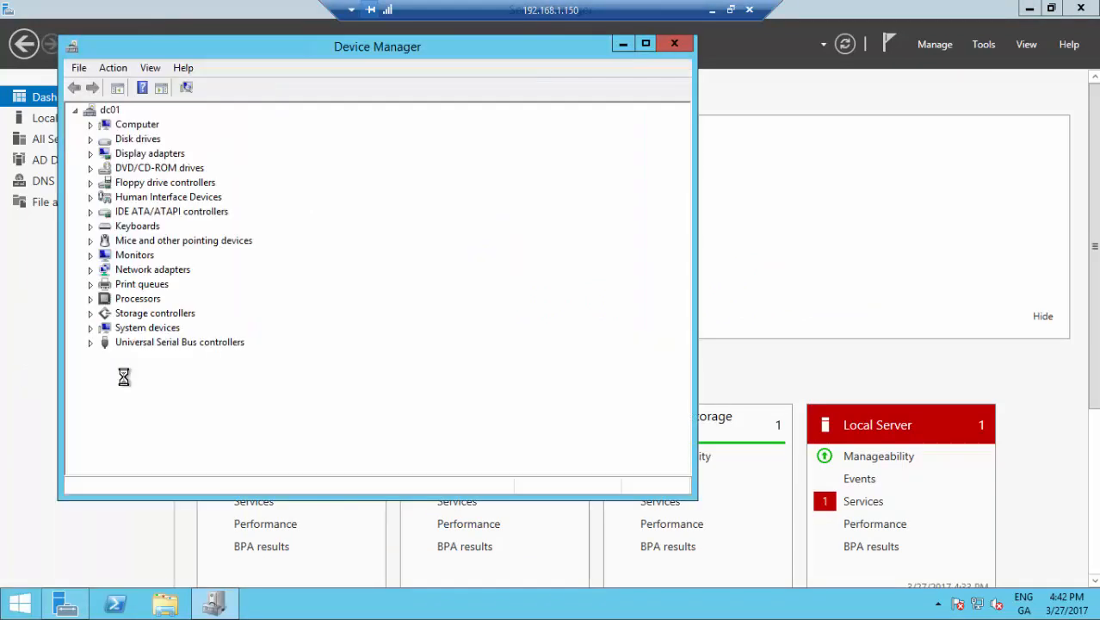
{"action": "mouse_move", "coordinate": [72, 165]}
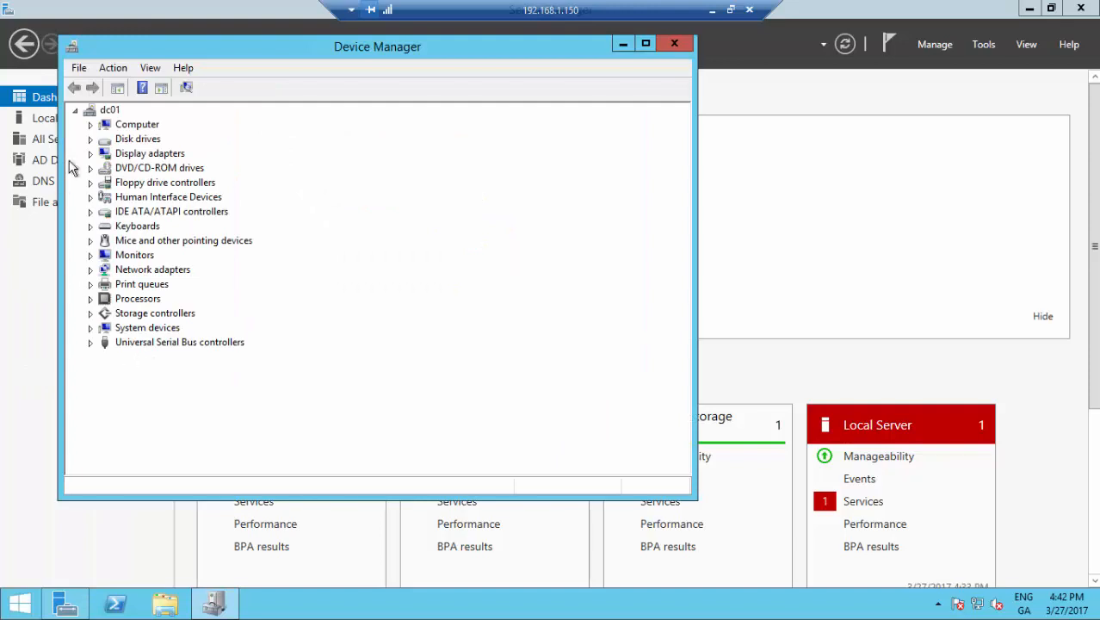
{"action": "left_click", "coordinate": [91, 137]}
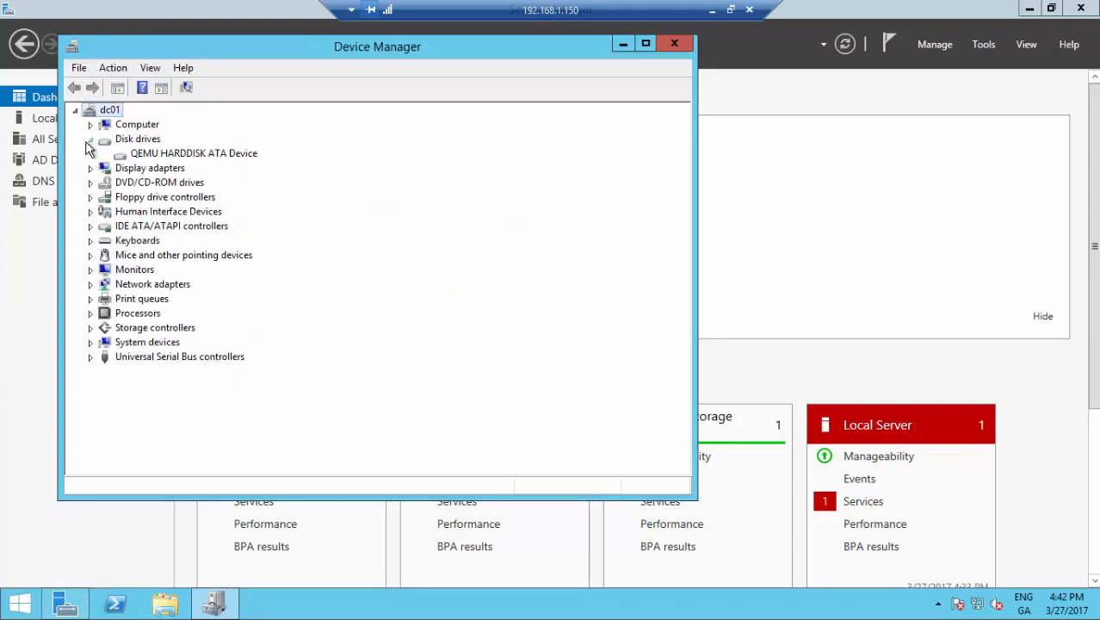
{"action": "left_click", "coordinate": [92, 168]}
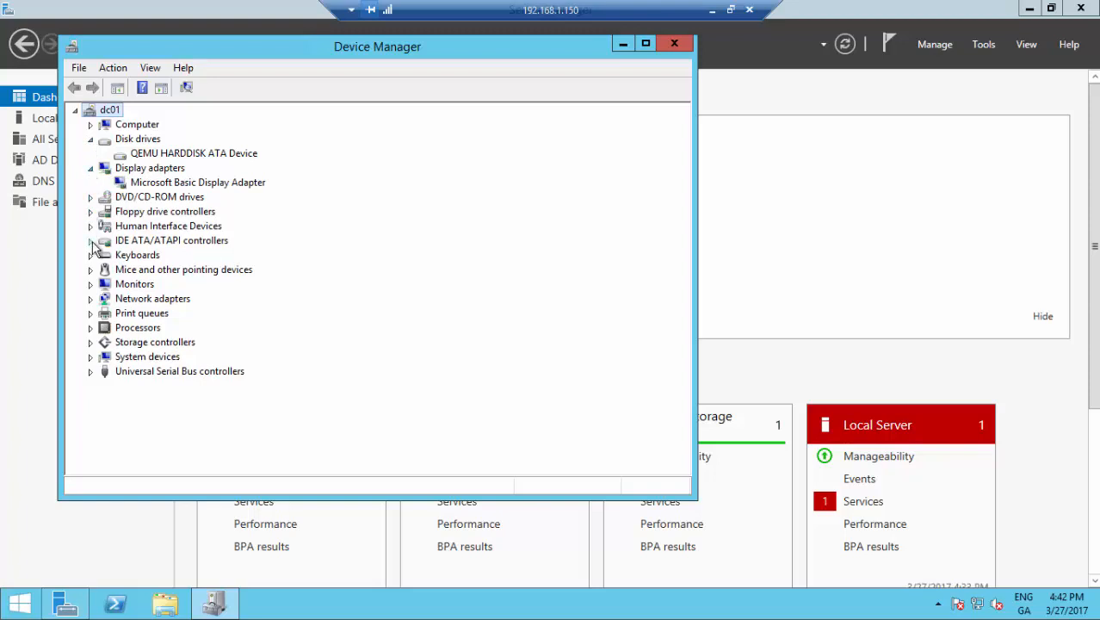
{"action": "left_click", "coordinate": [91, 241]}
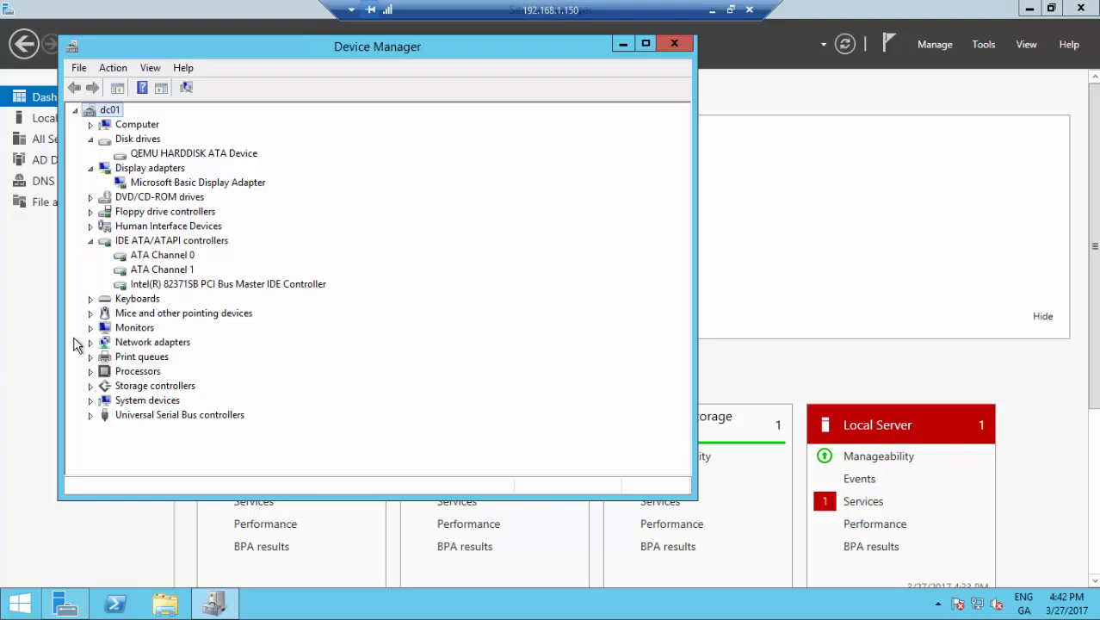
{"action": "left_click", "coordinate": [92, 341]}
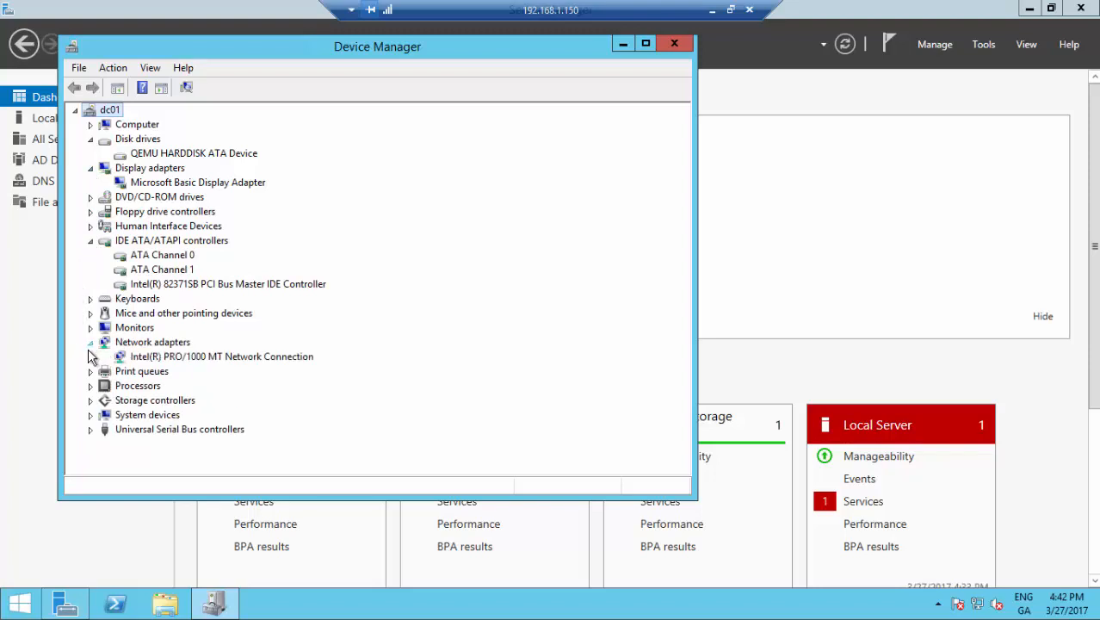
{"action": "mouse_move", "coordinate": [93, 362]}
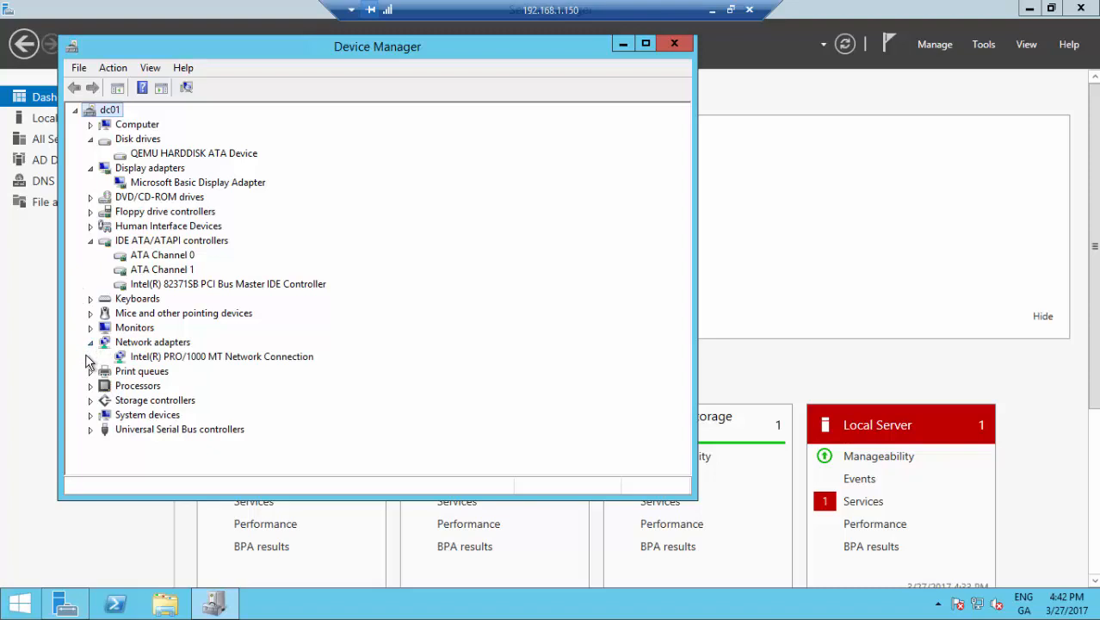
{"action": "left_click", "coordinate": [91, 386]}
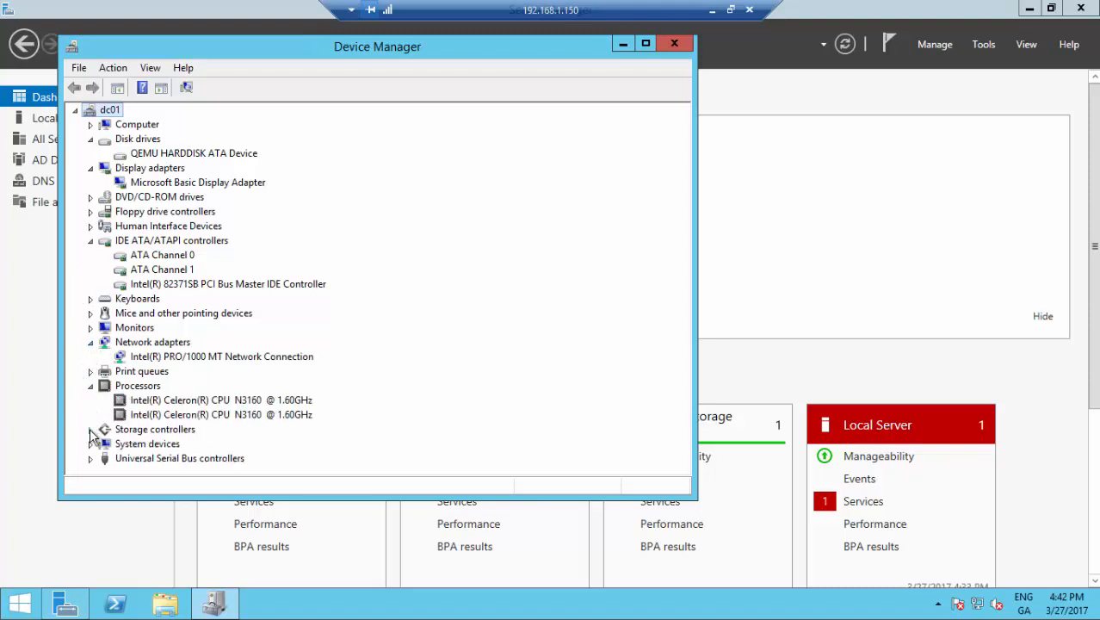
{"action": "left_click", "coordinate": [91, 428]}
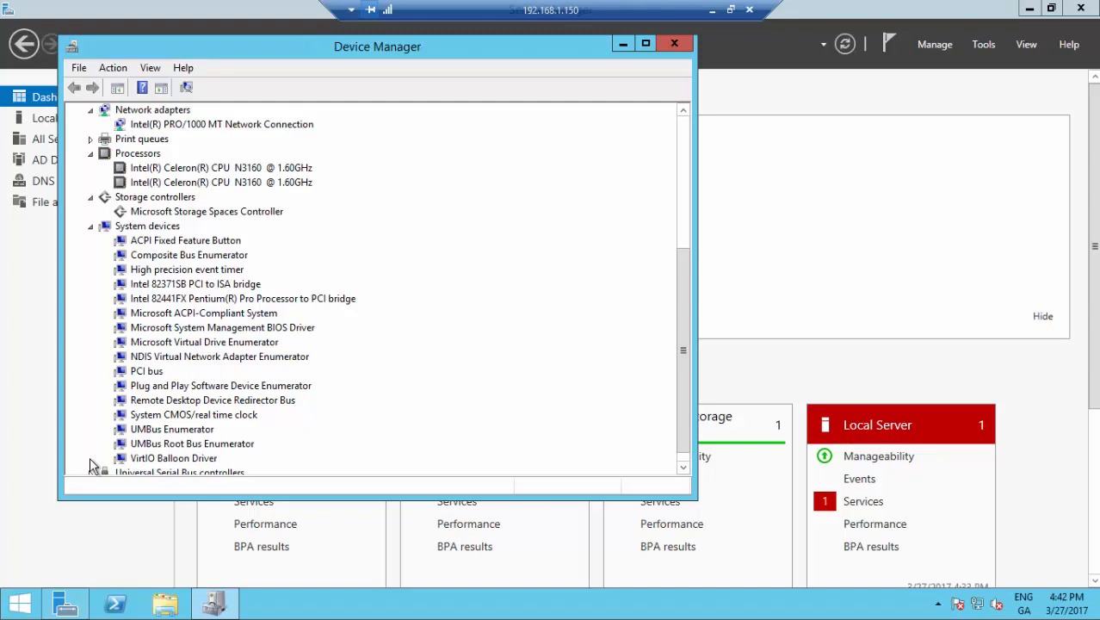
{"action": "mouse_move", "coordinate": [93, 479]}
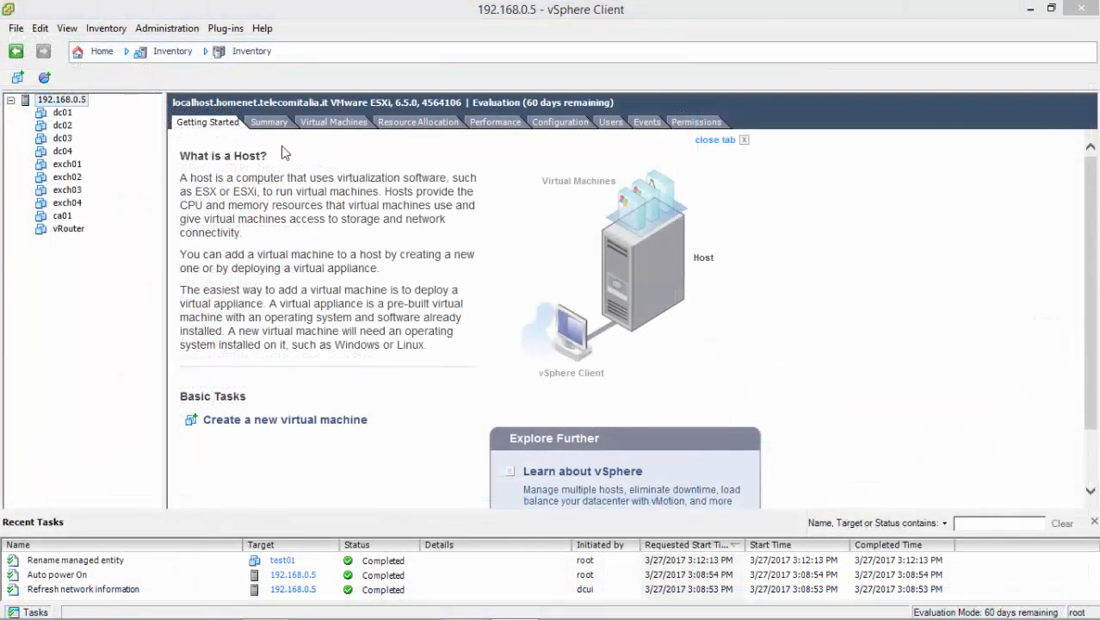
Show the Summary details of ESXi host 192.168.0.5
{"action": "left_click", "coordinate": [268, 120]}
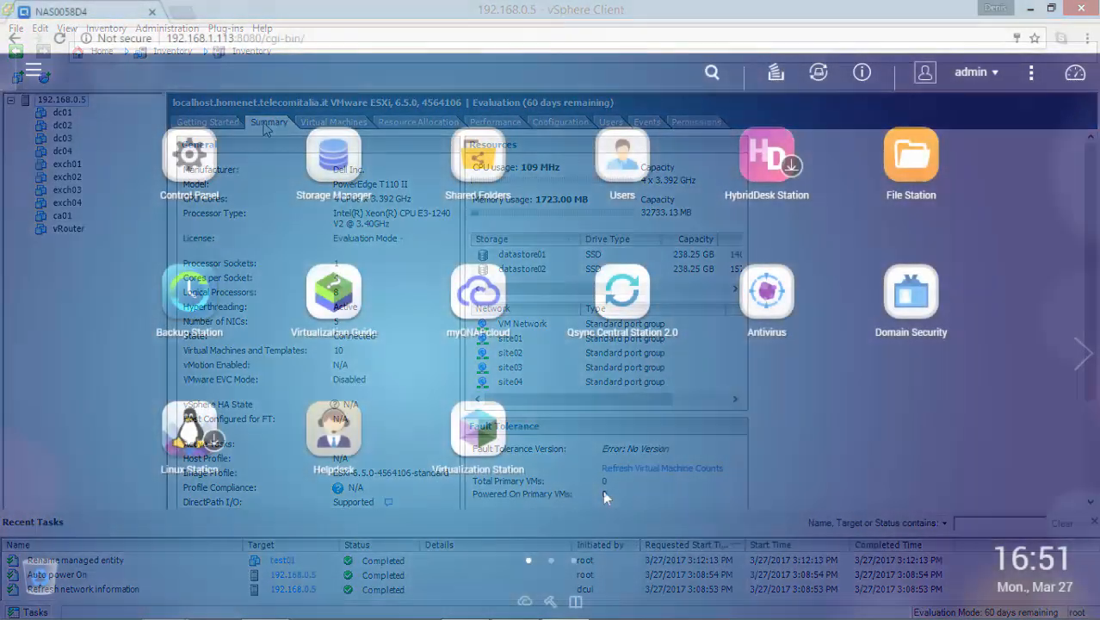
Launch Virtualization Station from the QTS desktop to see dc01 running with 2 cores and 1.0 GB
{"action": "left_click", "coordinate": [83, 71]}
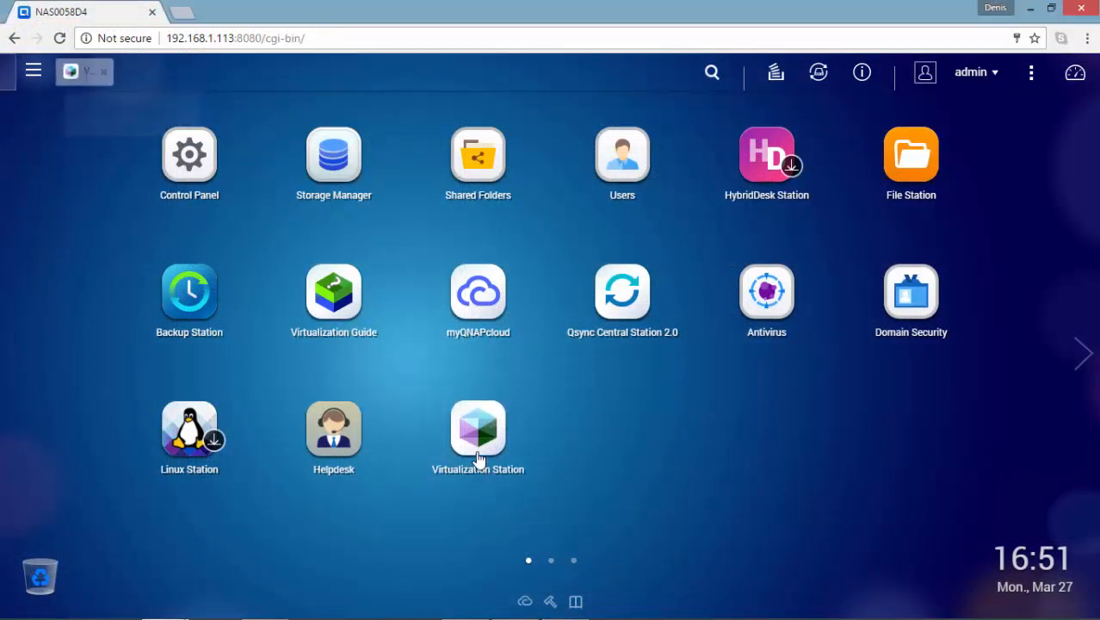
{"action": "left_click", "coordinate": [479, 427]}
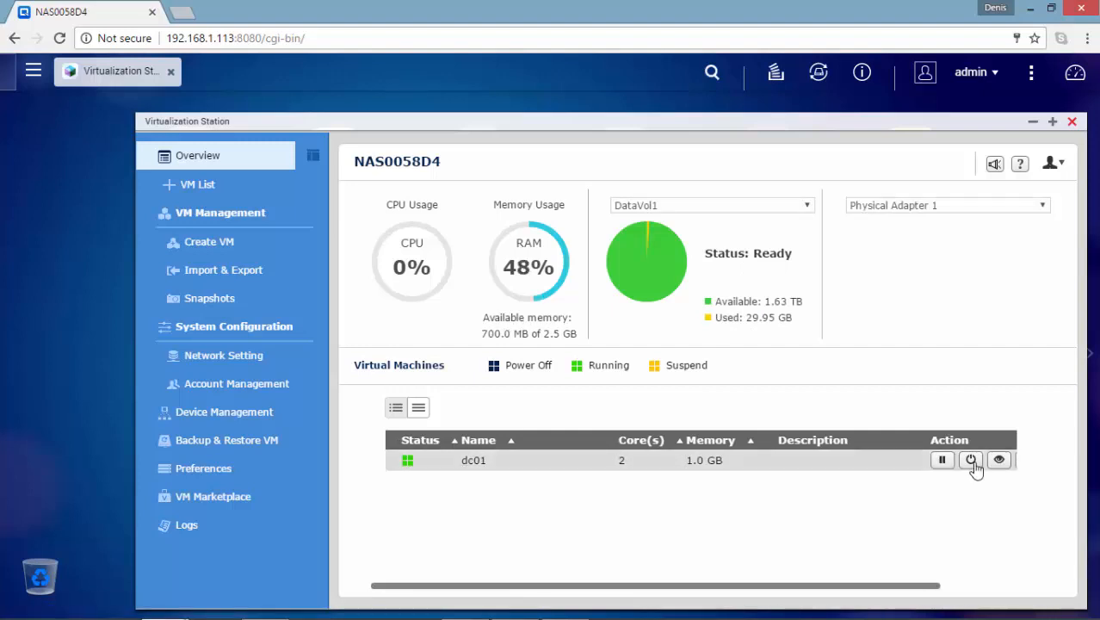
Shut down the dc01 VM, confirm with OK, then start it again once stopped
{"action": "left_click", "coordinate": [972, 459]}
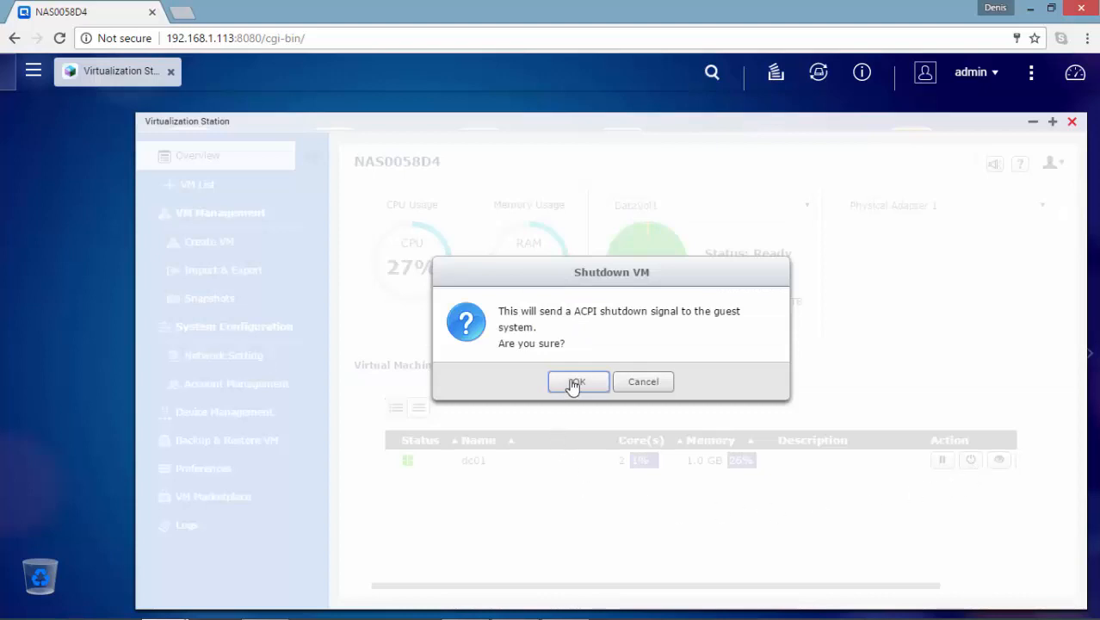
{"action": "left_click", "coordinate": [577, 382]}
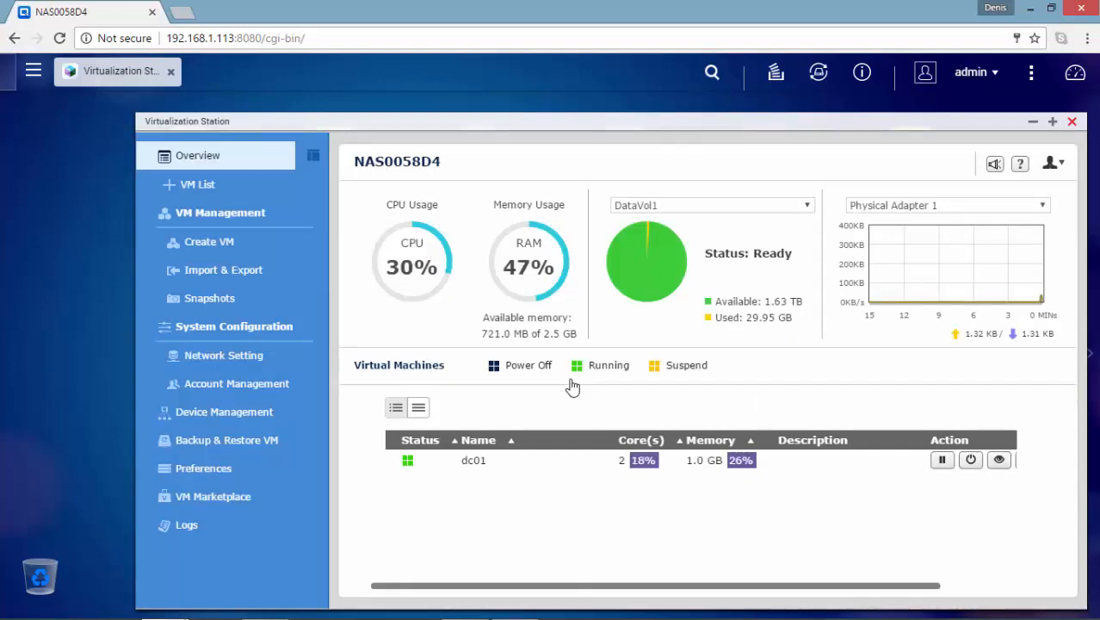
{"action": "left_click", "coordinate": [942, 458]}
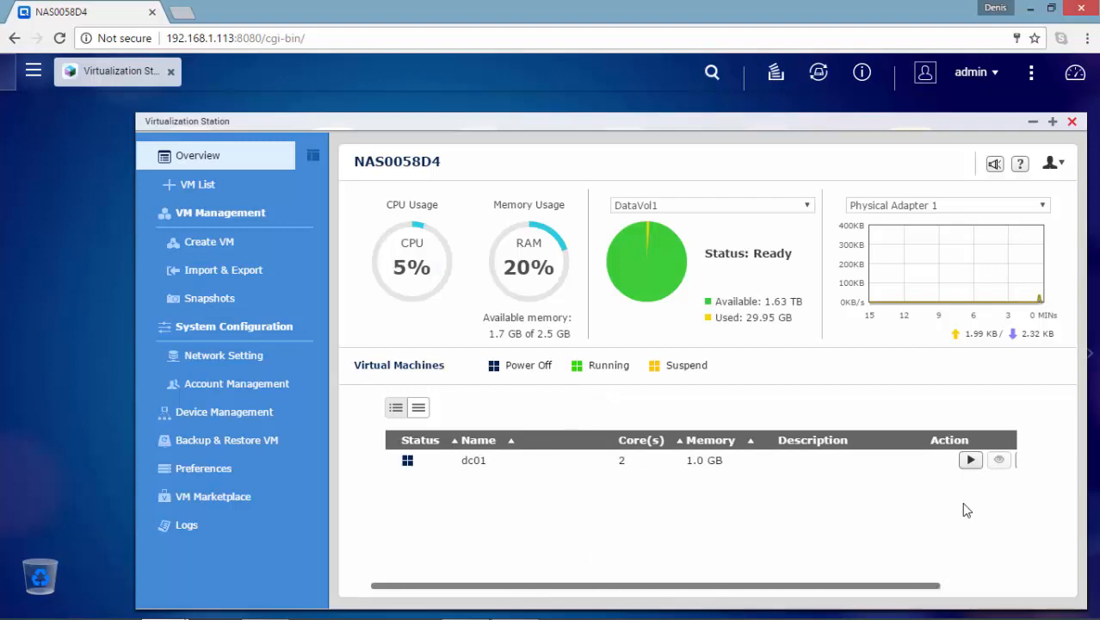
{"action": "mouse_move", "coordinate": [972, 460]}
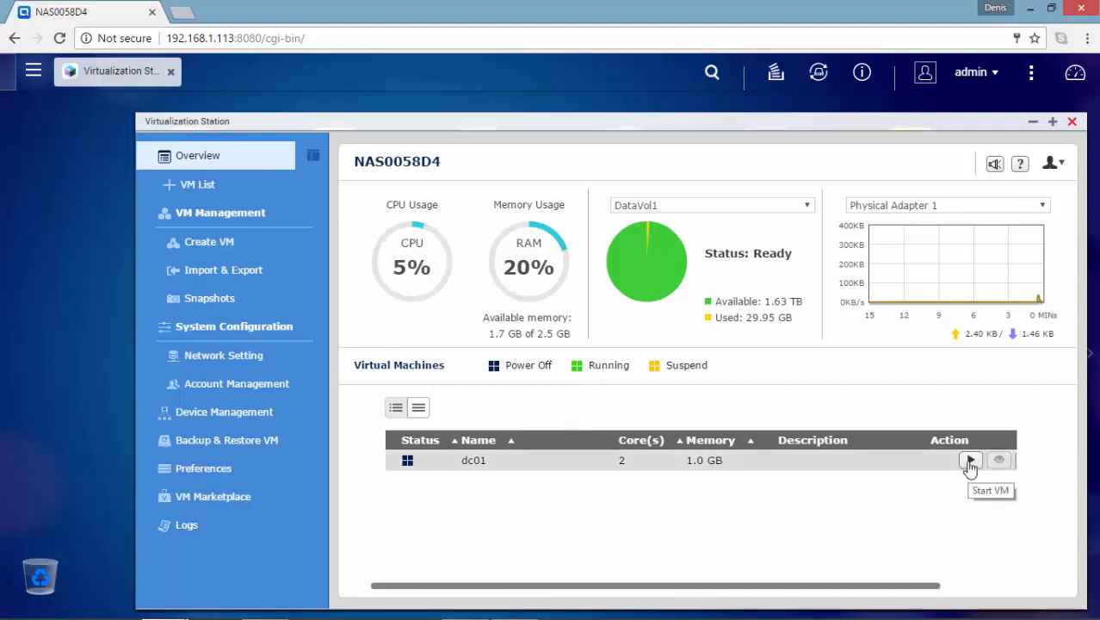
{"action": "left_click", "coordinate": [971, 459]}
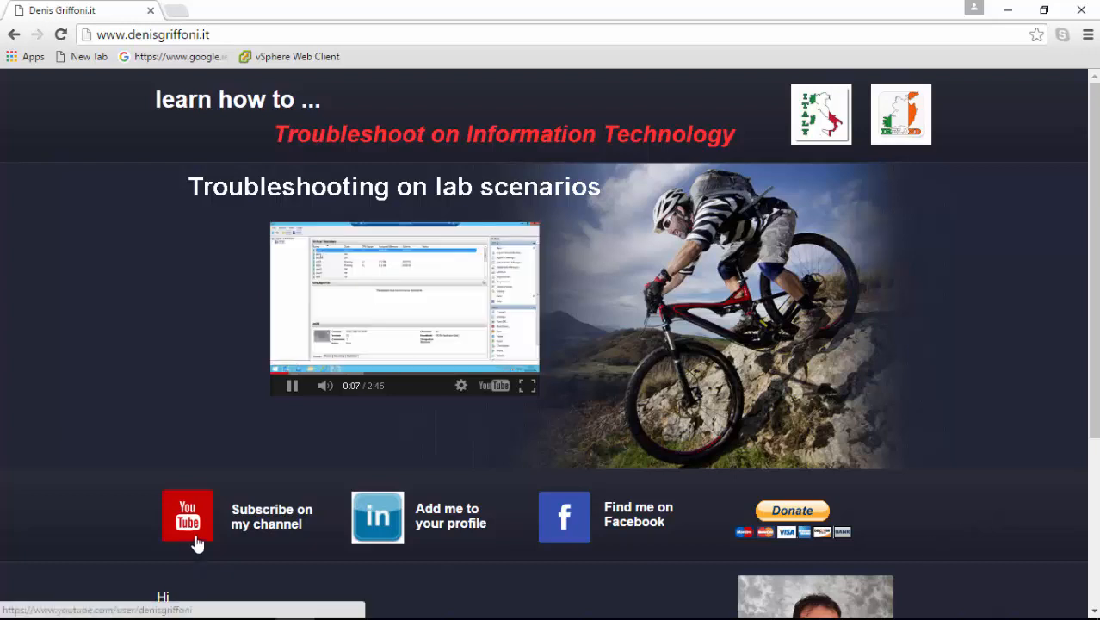
Follow the 'Subscribe on my channel' link to the Denis Griffoni YouTube channel
{"action": "left_click", "coordinate": [186, 517]}
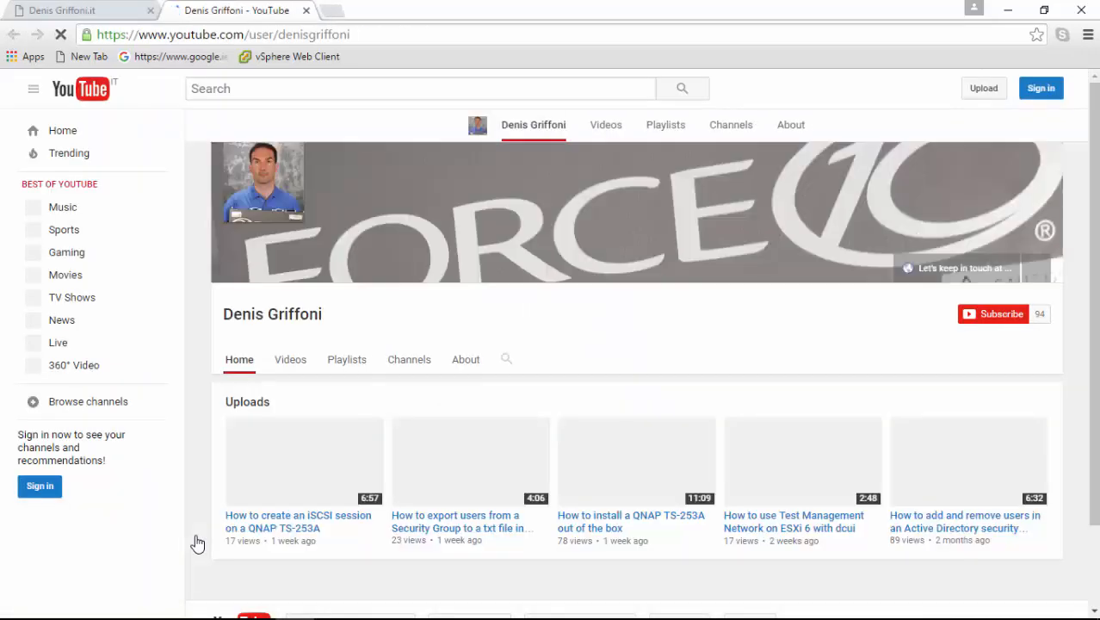